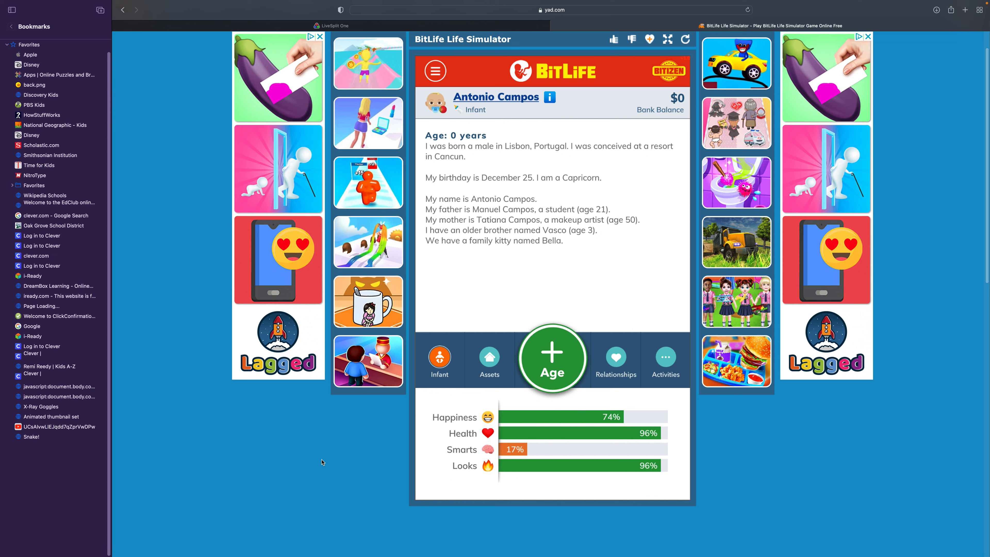
mouse_move(540, 132)
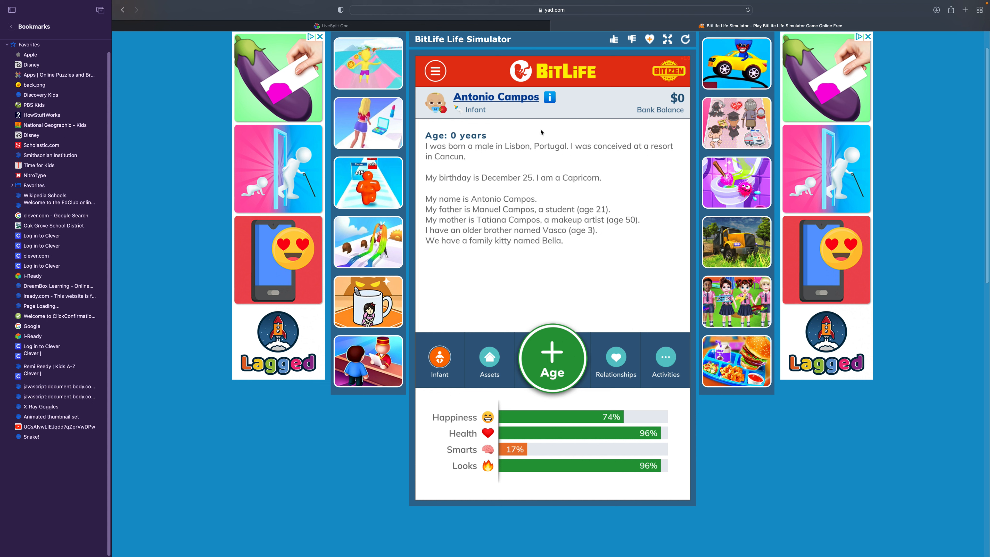
- Age Antonio through his first four years of life
click(551, 358)
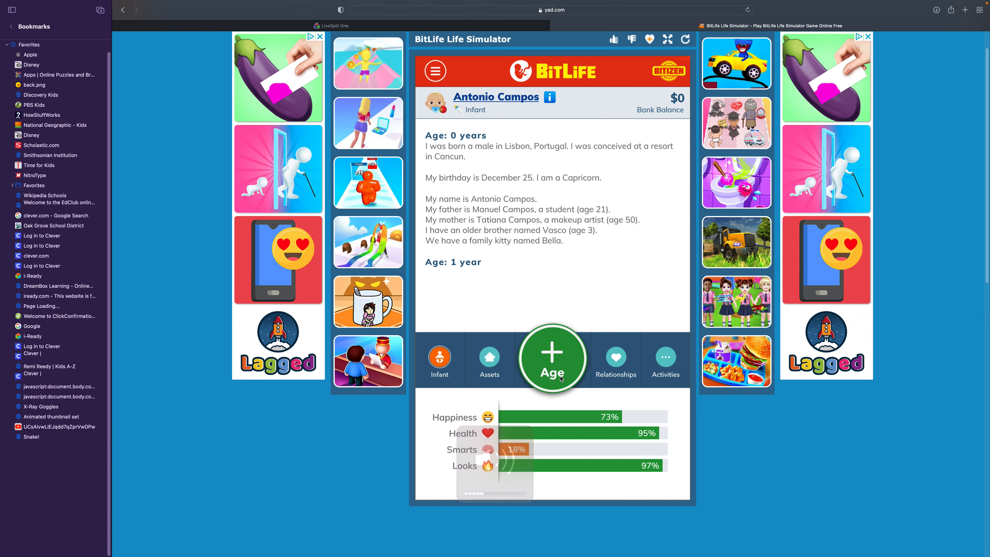
click(552, 358)
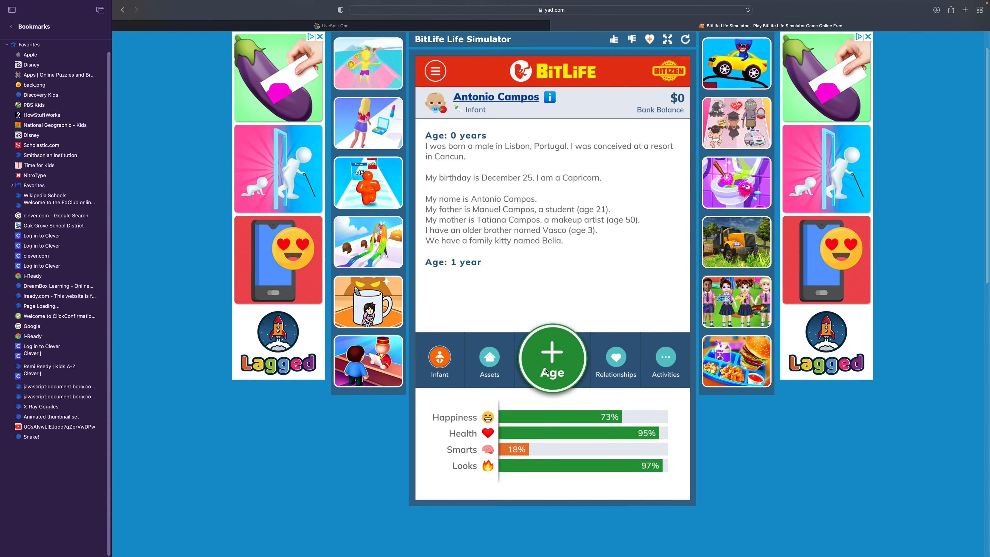
click(552, 357)
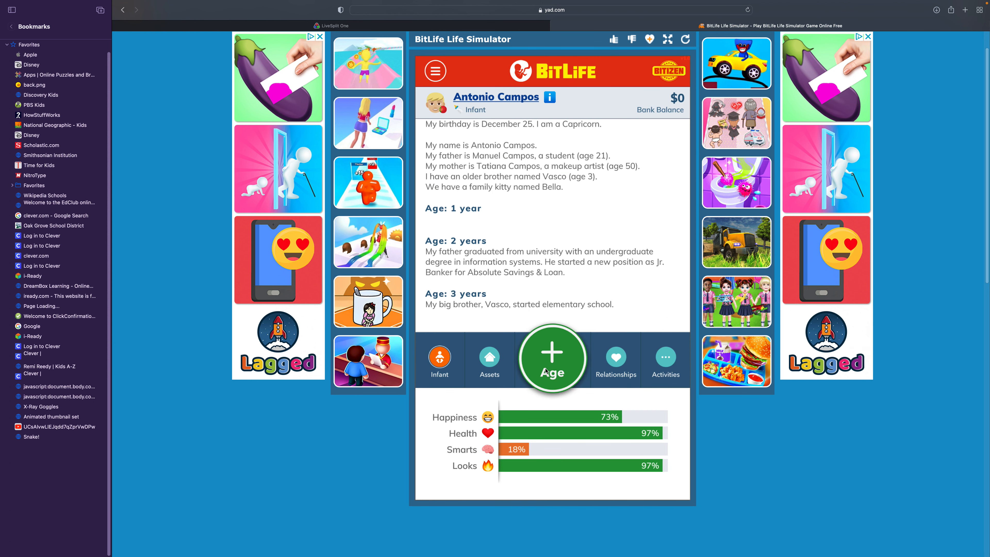
click(552, 358)
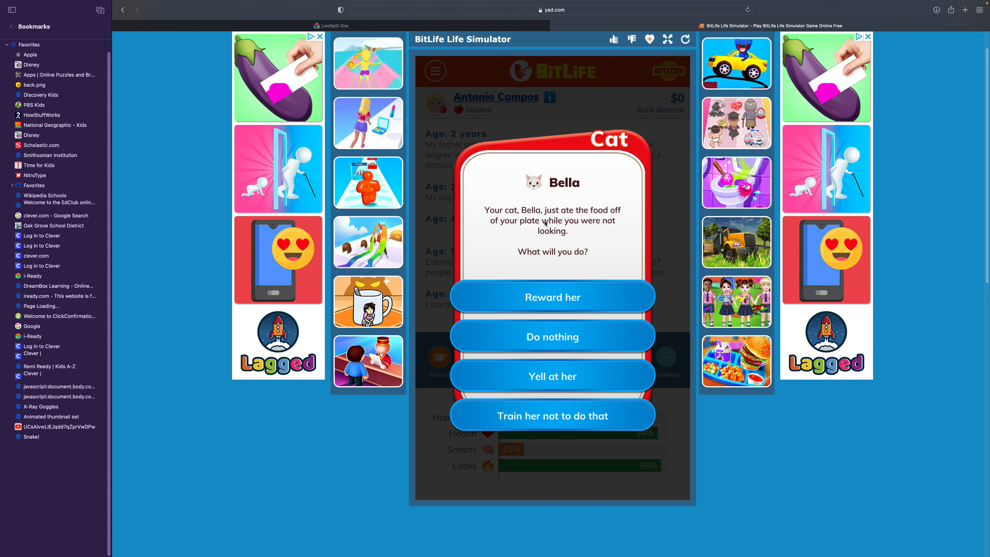
mouse_move(545, 266)
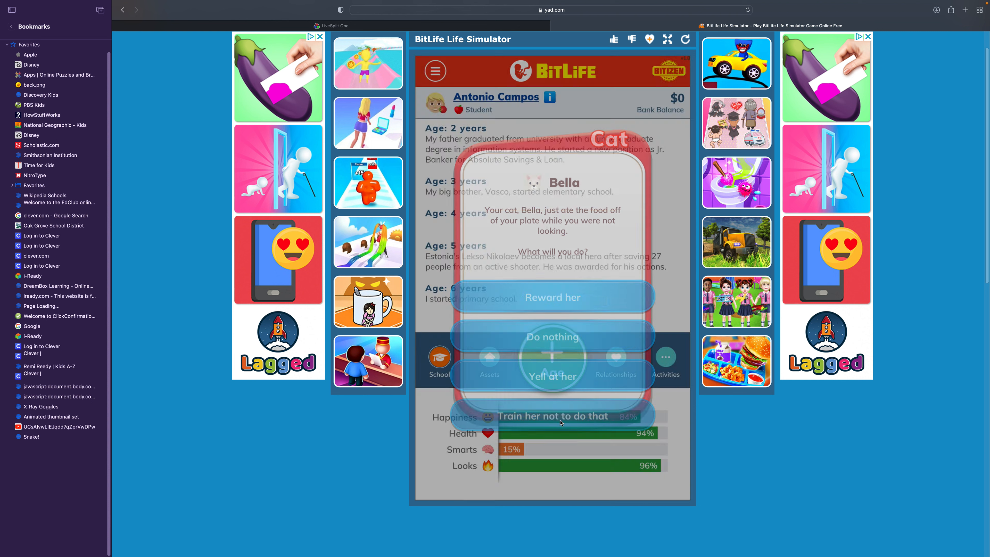
- Train Bella not to eat off the plate, age a year, then train her not to drink from the mug
click(551, 416)
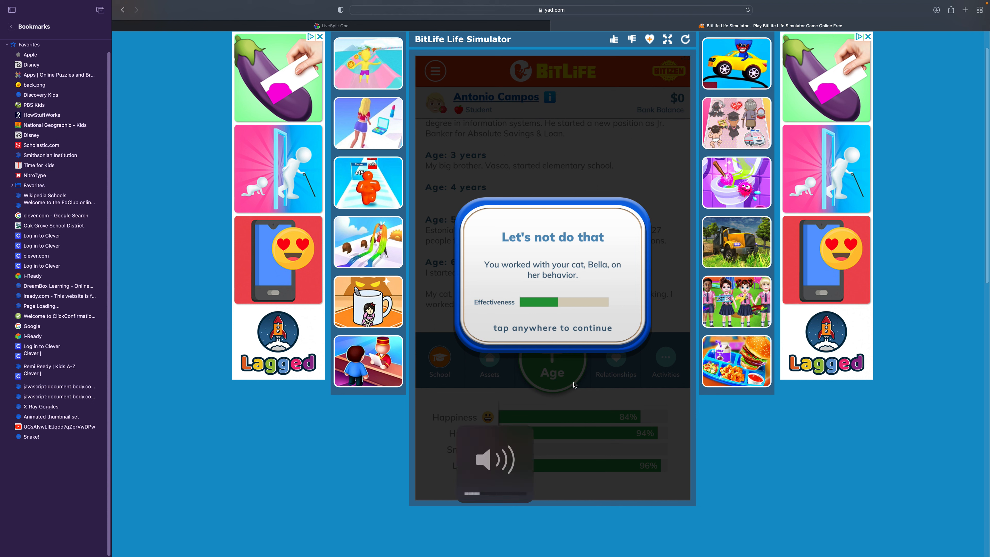
click(553, 275)
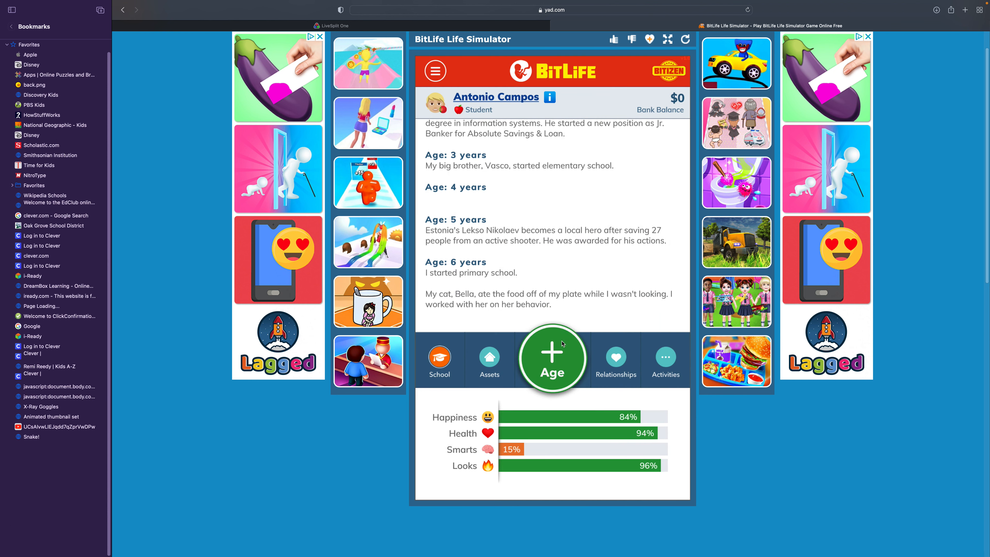
click(551, 358)
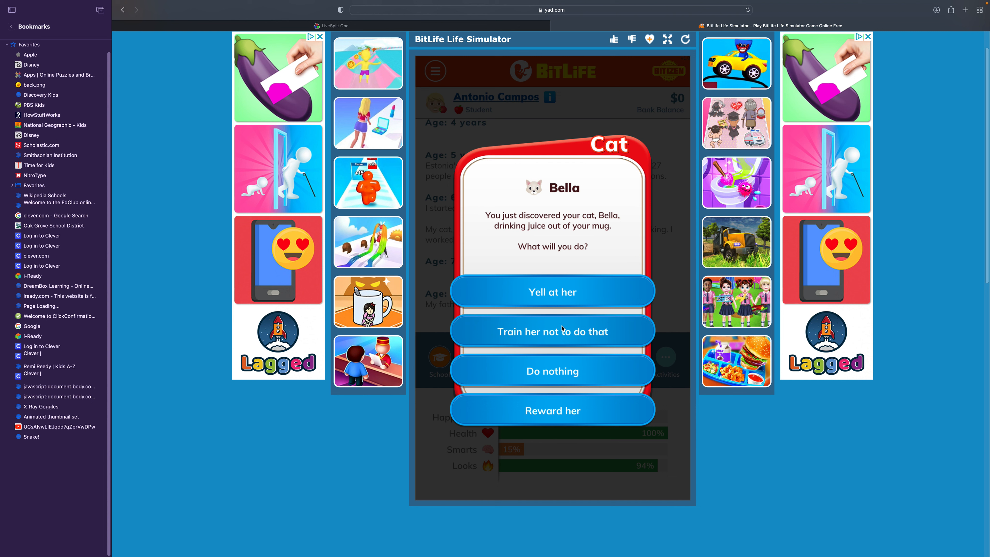
mouse_move(563, 326)
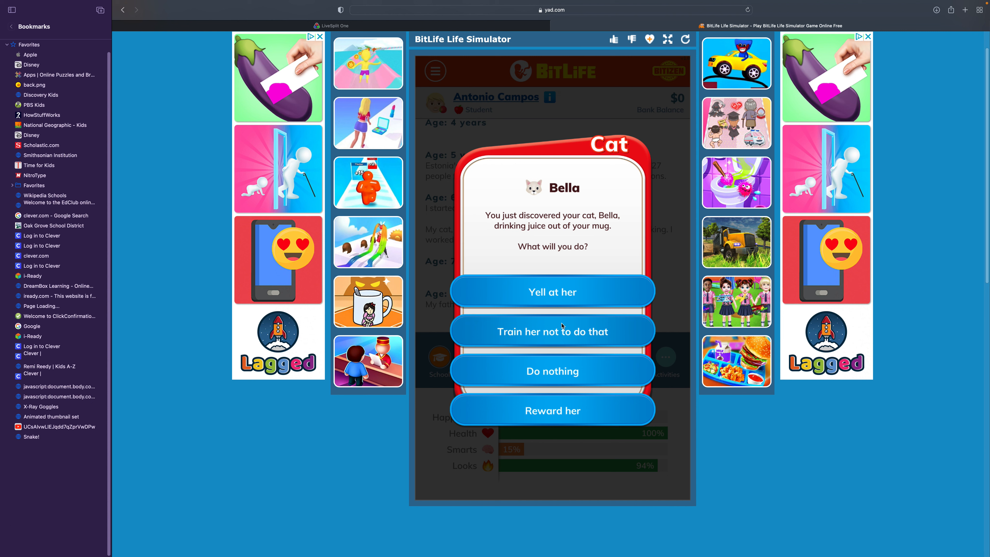
click(551, 331)
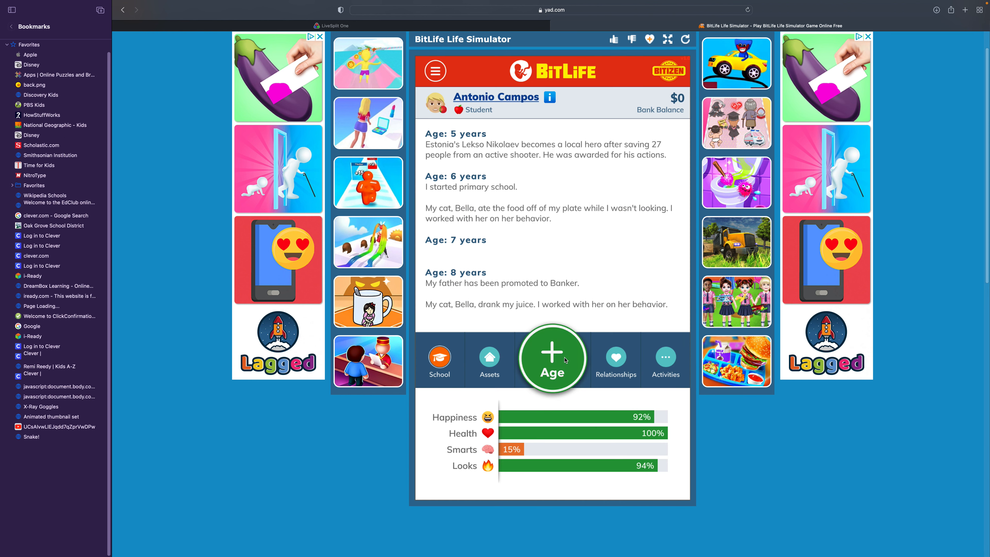
- Age a year and claim 'It wasn't me' about the broken flower vase
click(551, 358)
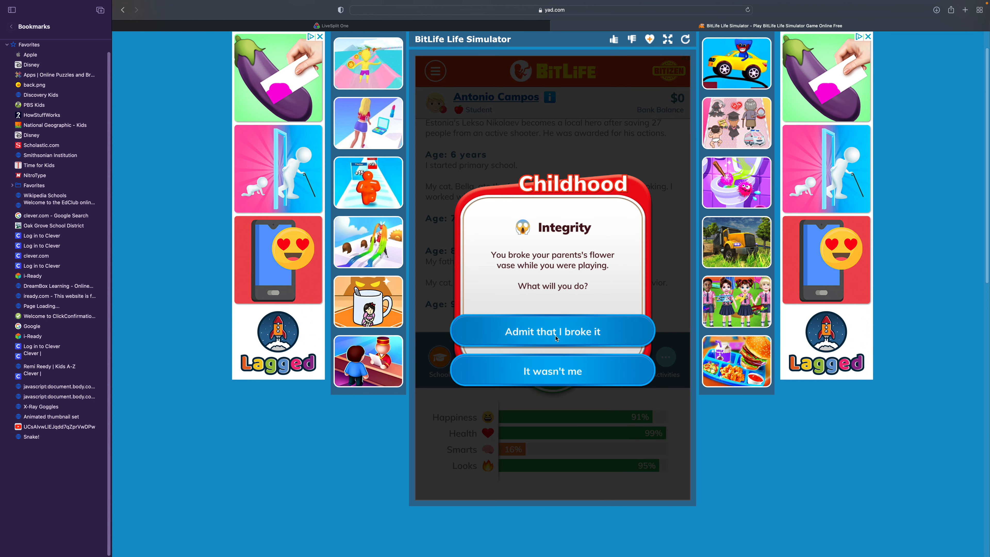
click(552, 331)
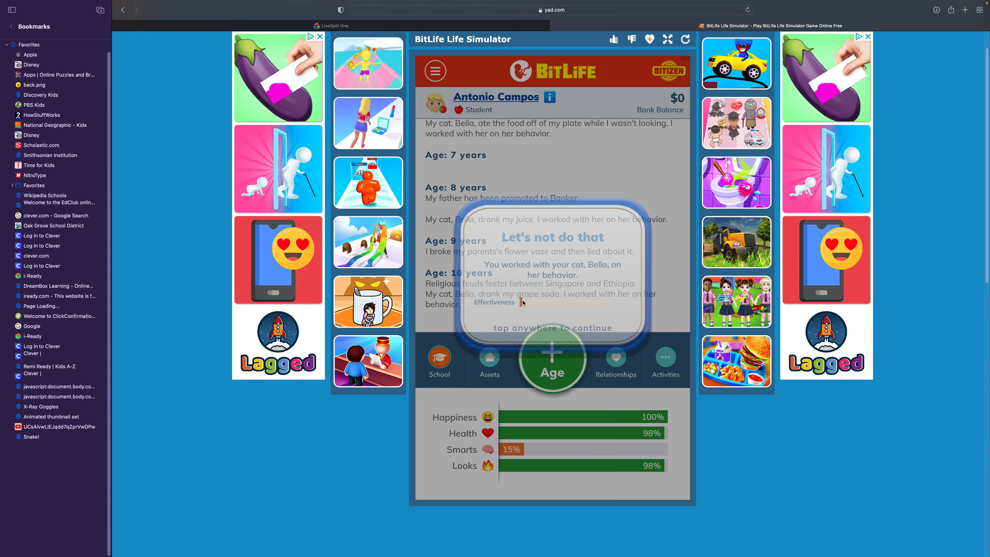
click(552, 328)
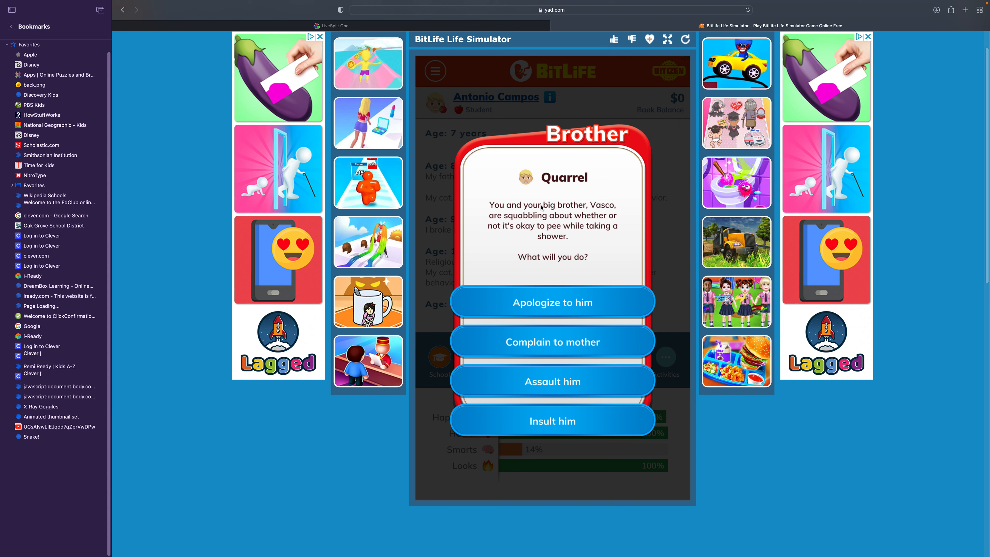
mouse_move(551, 420)
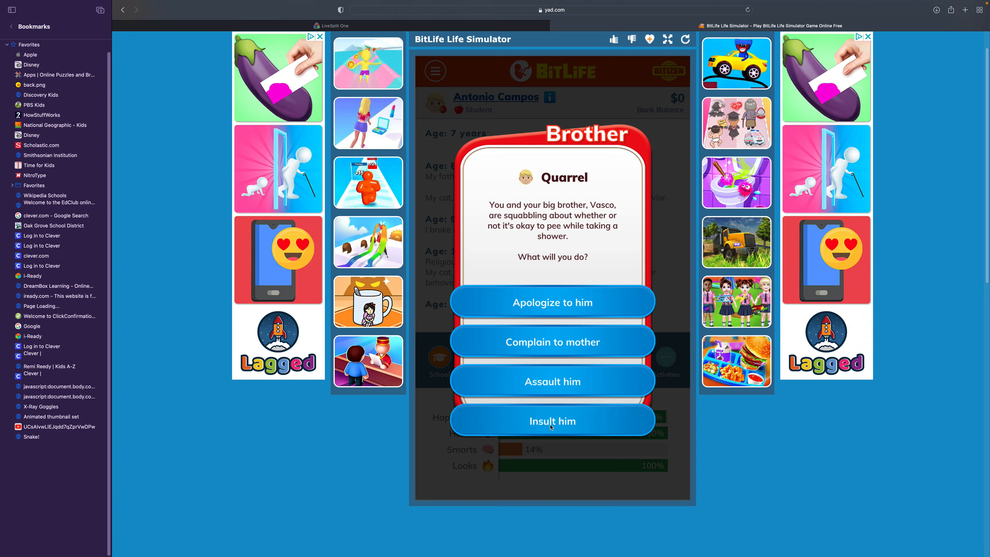
- Insult brother Vasco in the quarrel, age a year, and yell at Bella for drinking from the cup
click(552, 421)
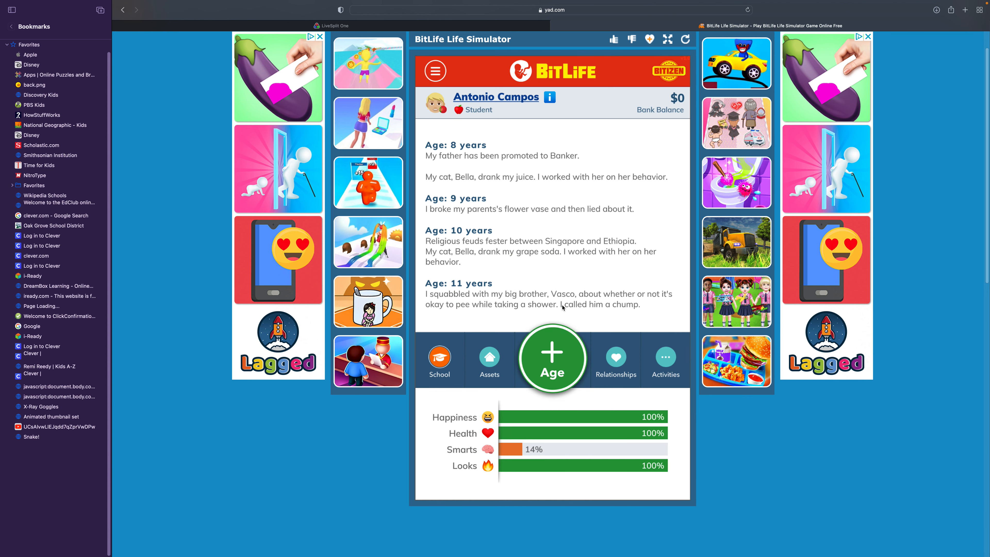
click(551, 358)
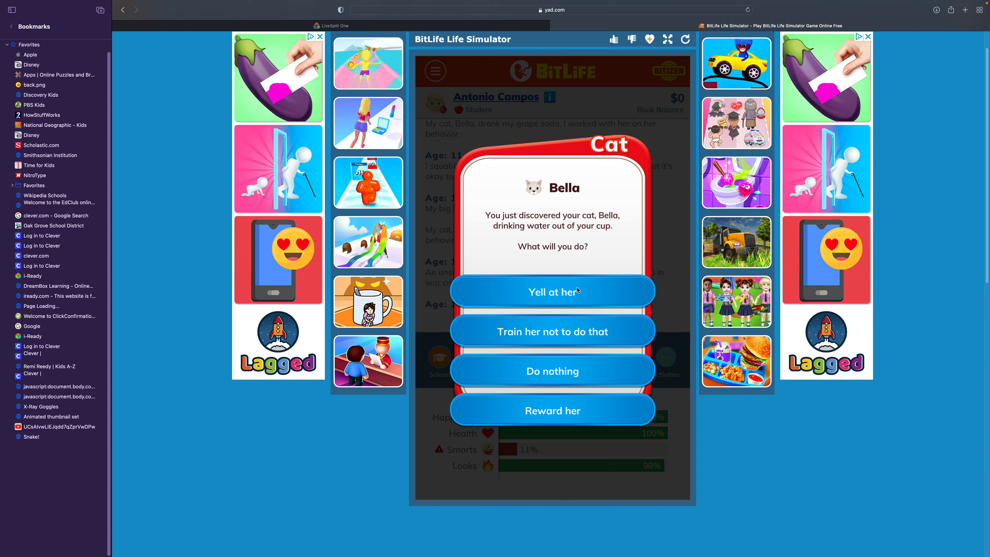
click(552, 291)
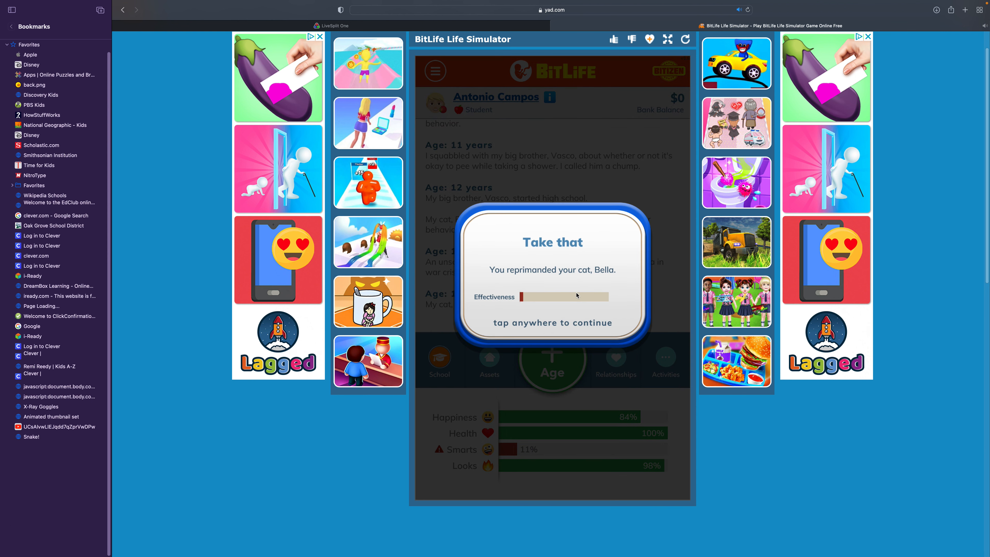
- Boost Antonio's smarts with Sudoku and age him to 18, when Bella dies
click(551, 275)
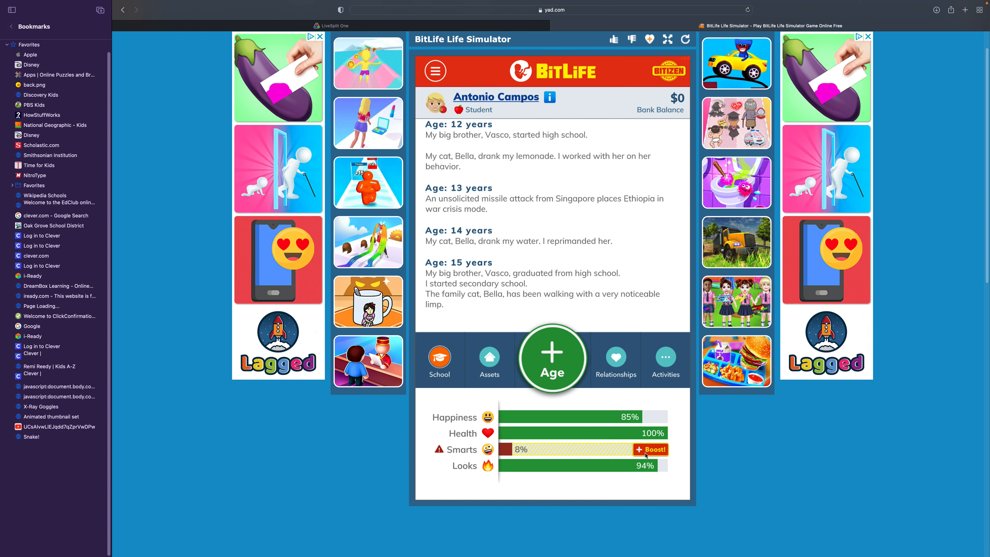
click(651, 449)
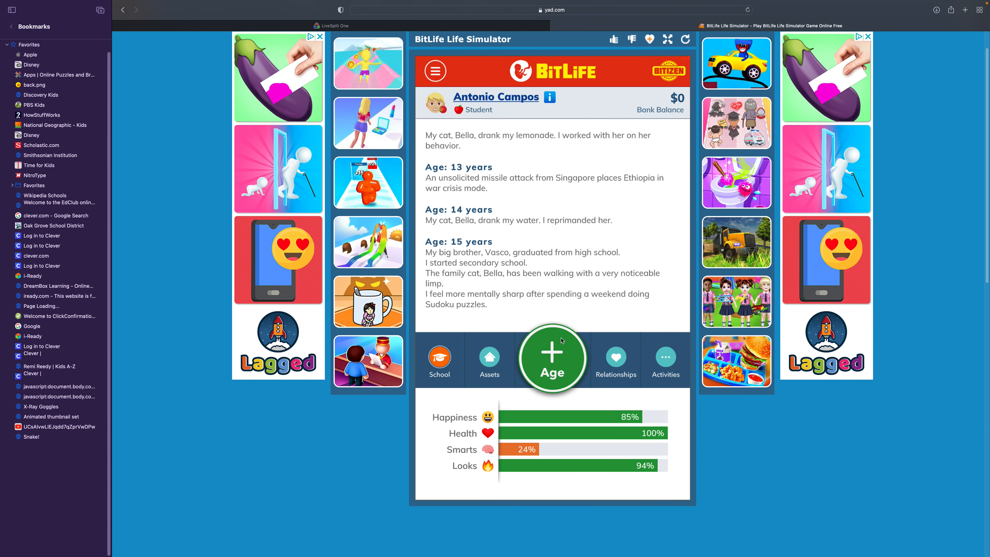
click(551, 358)
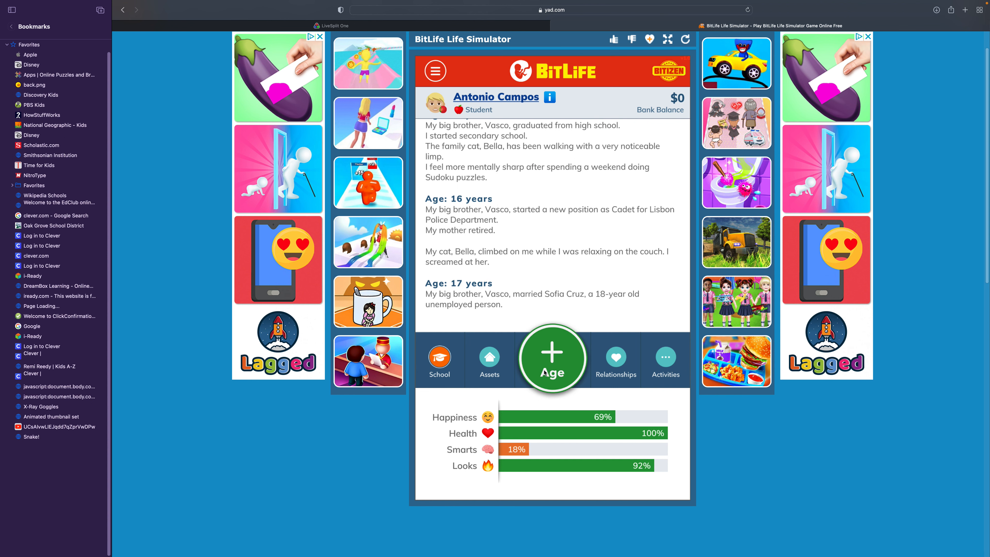
click(551, 359)
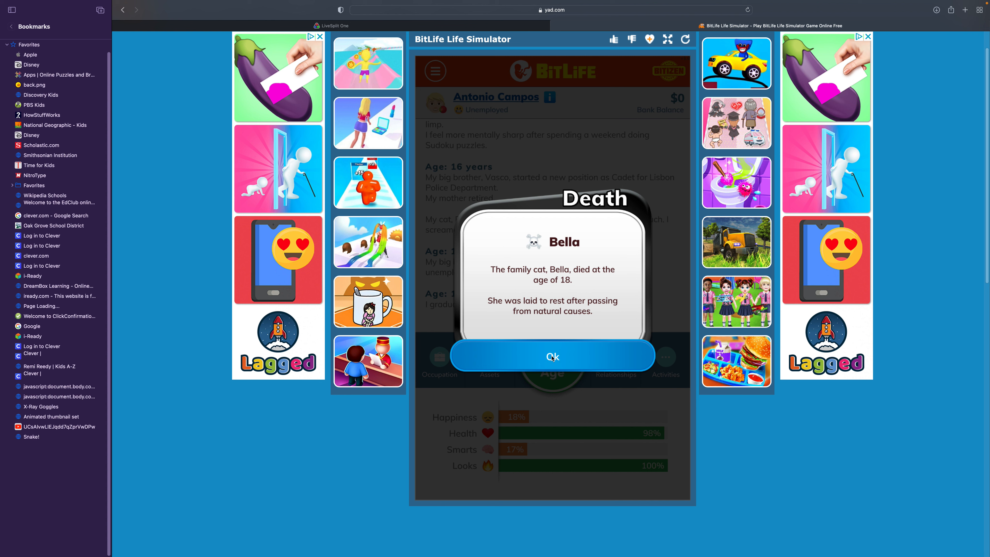
- Acknowledge Bella's death, apply for a nursing major, and enlist in the Army at mother's urging
click(552, 357)
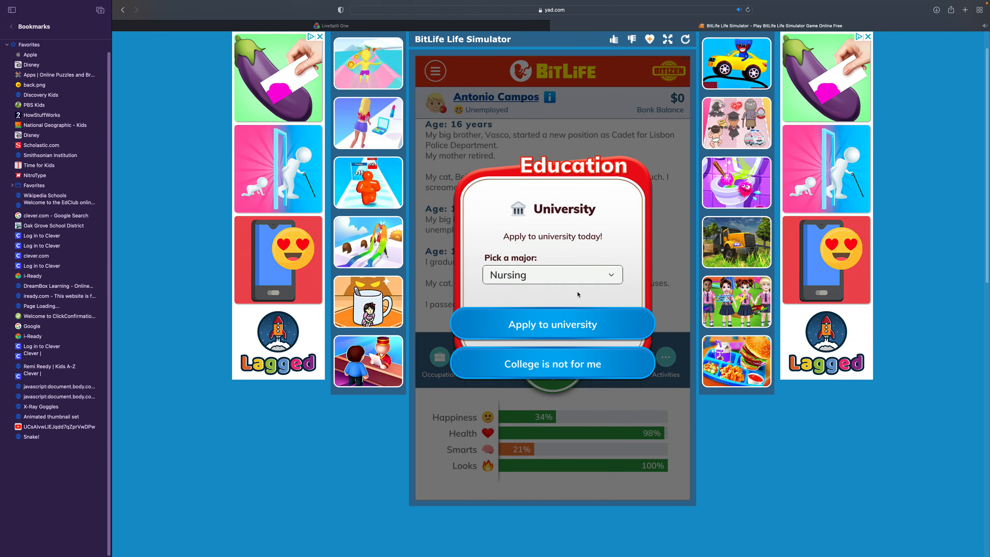
click(552, 275)
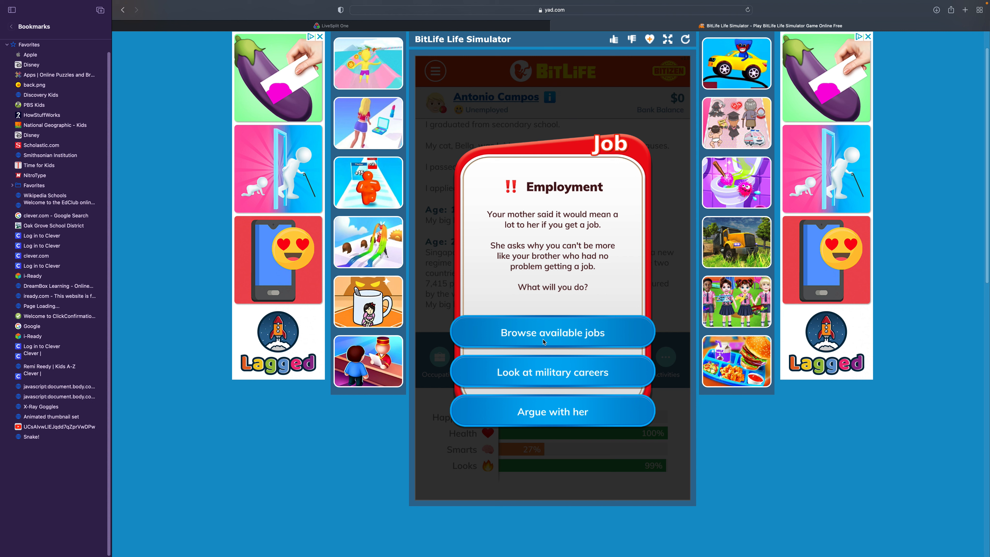
click(552, 371)
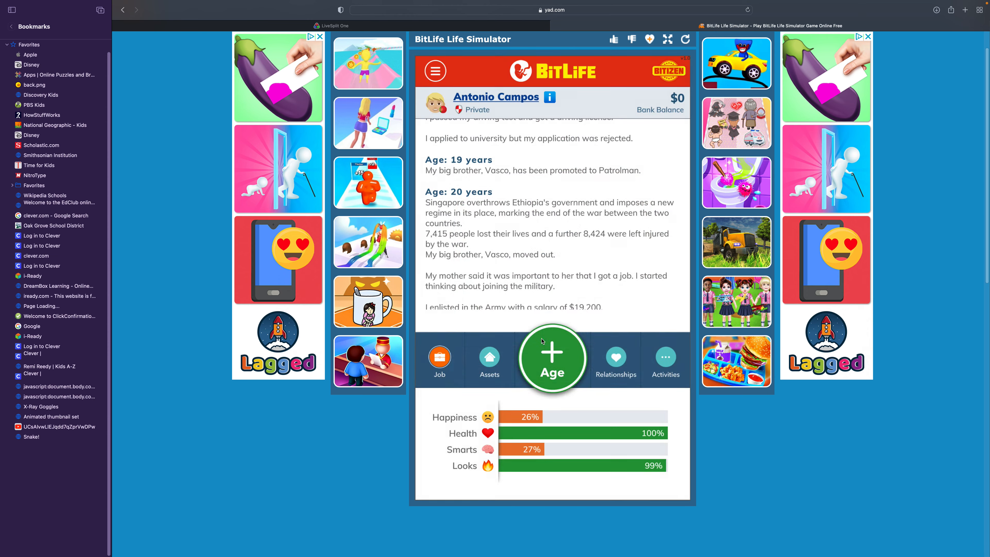
- Finish enlisting as a Private, accept the first promotion and age through the early Army years
click(551, 358)
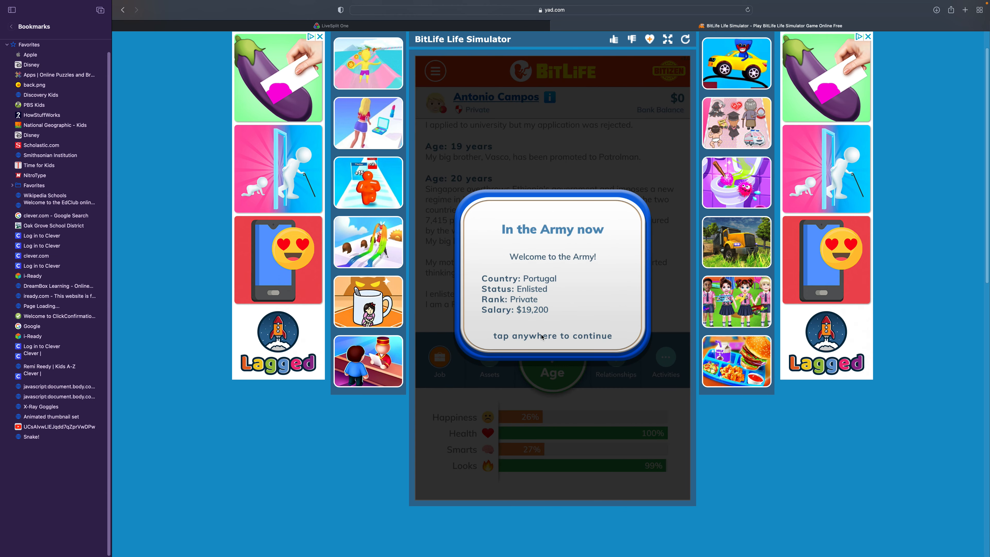
click(552, 335)
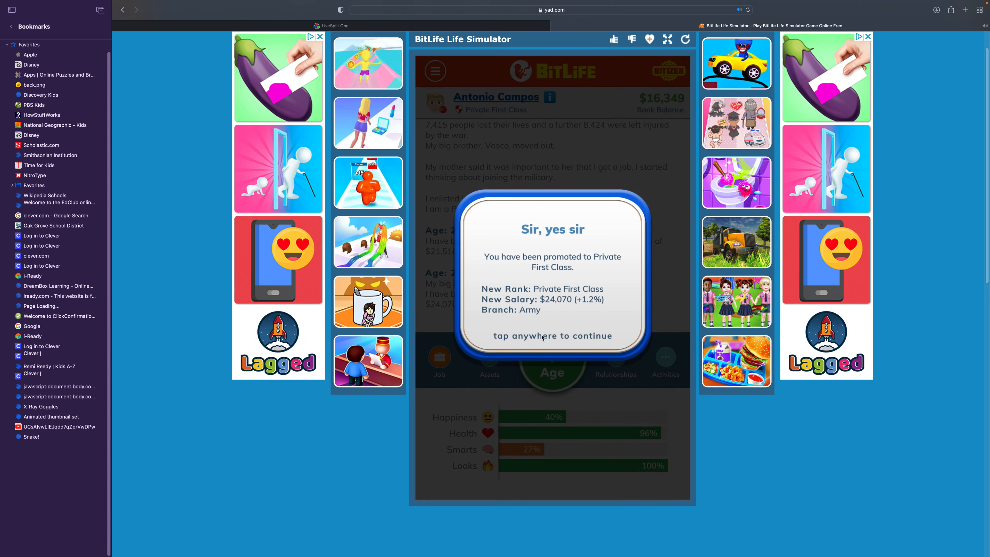
click(551, 272)
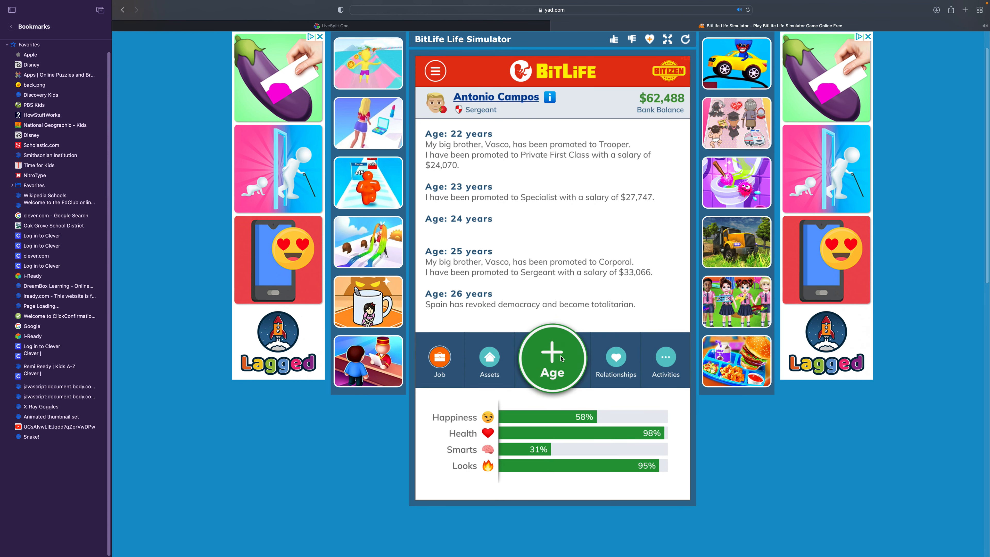
click(552, 358)
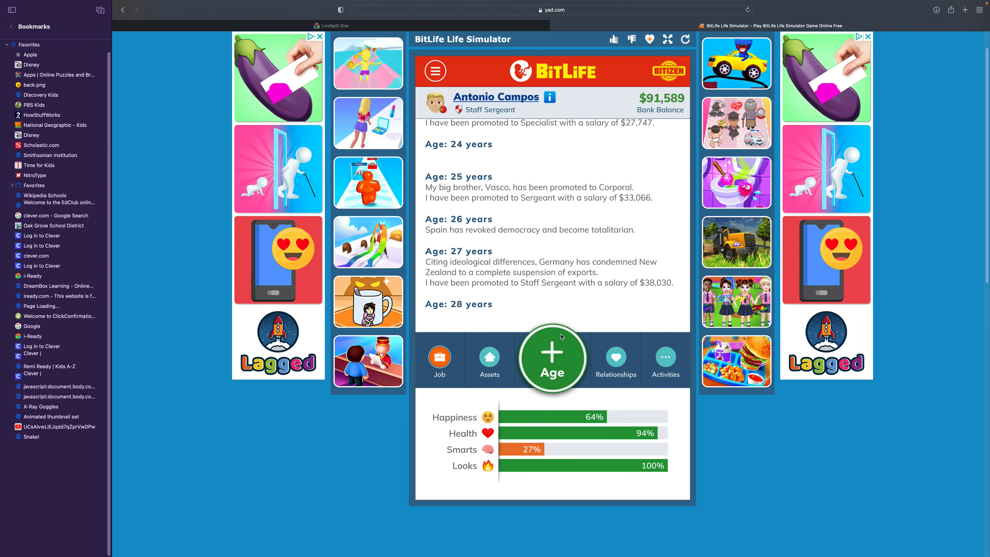
click(552, 357)
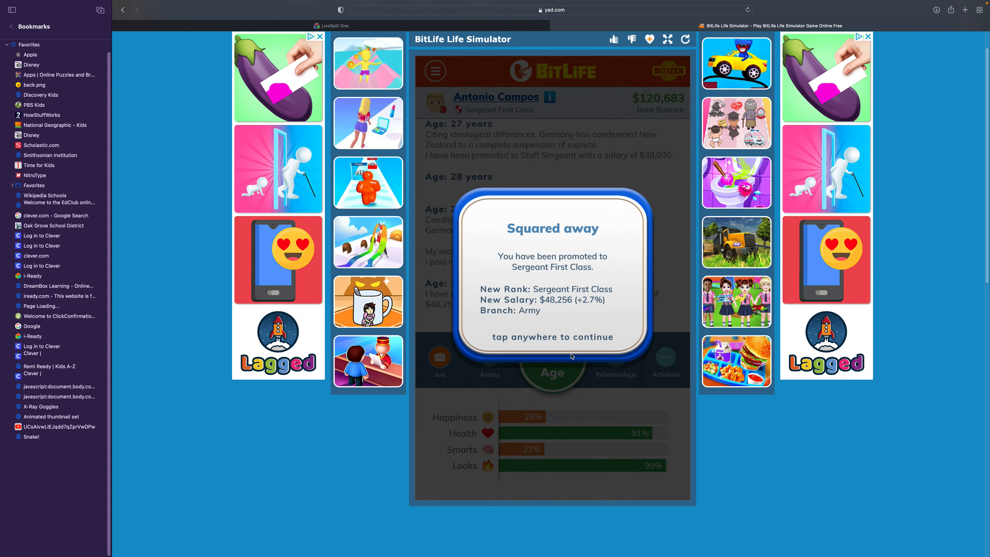
- Accept promotions to Sergeant First Class and Master Sergeant while aging to 36
click(571, 356)
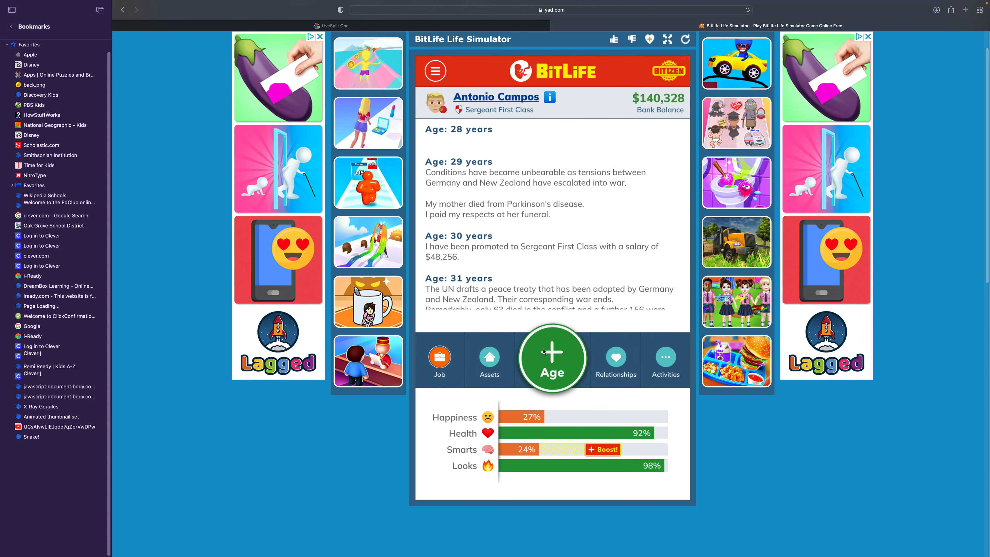
click(551, 358)
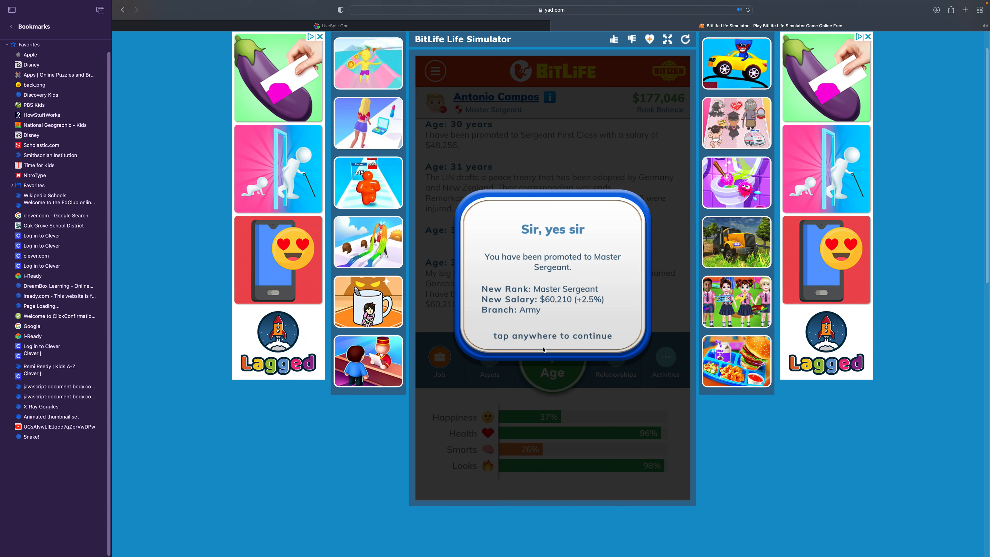
click(543, 349)
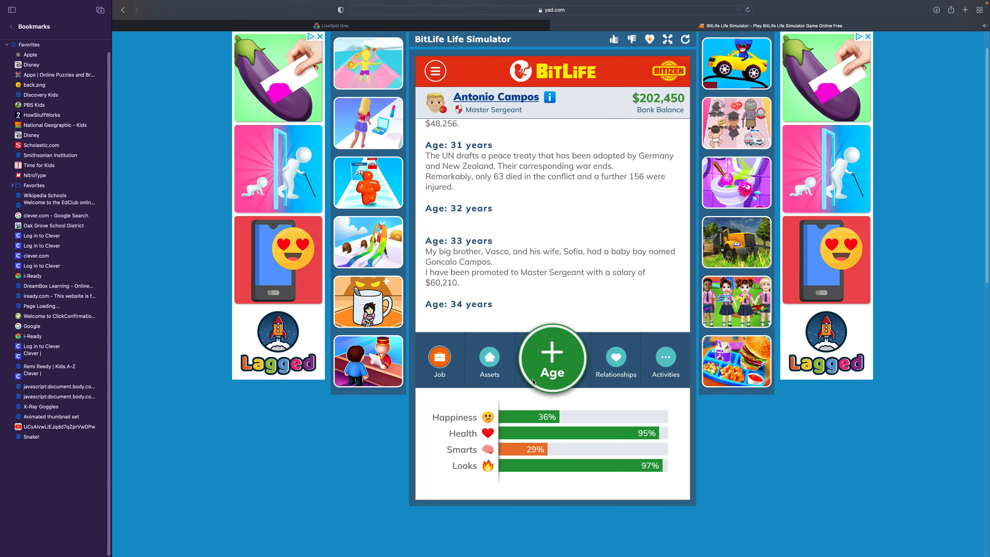
click(552, 358)
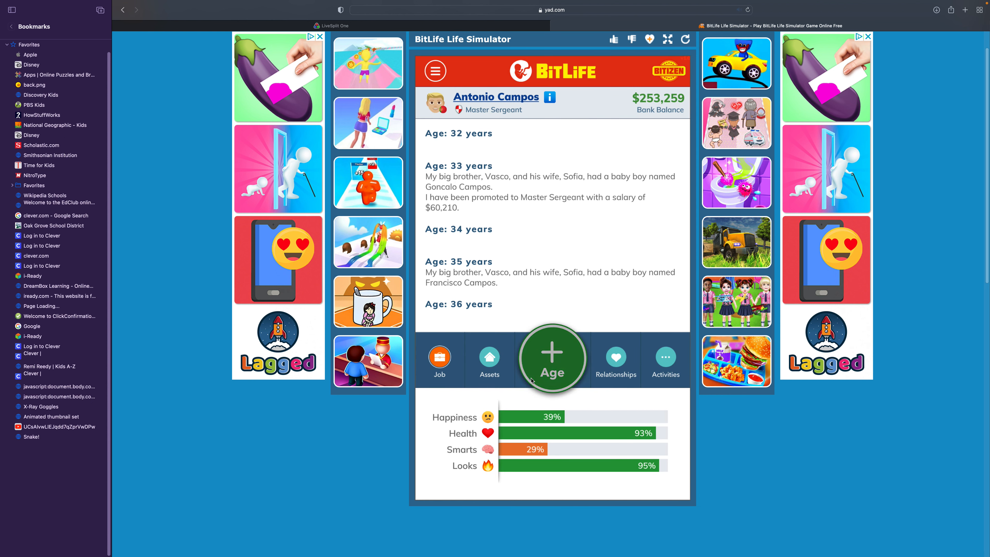
- Age on, turn down the hookup invitation, and take in the stray rabbit
click(551, 358)
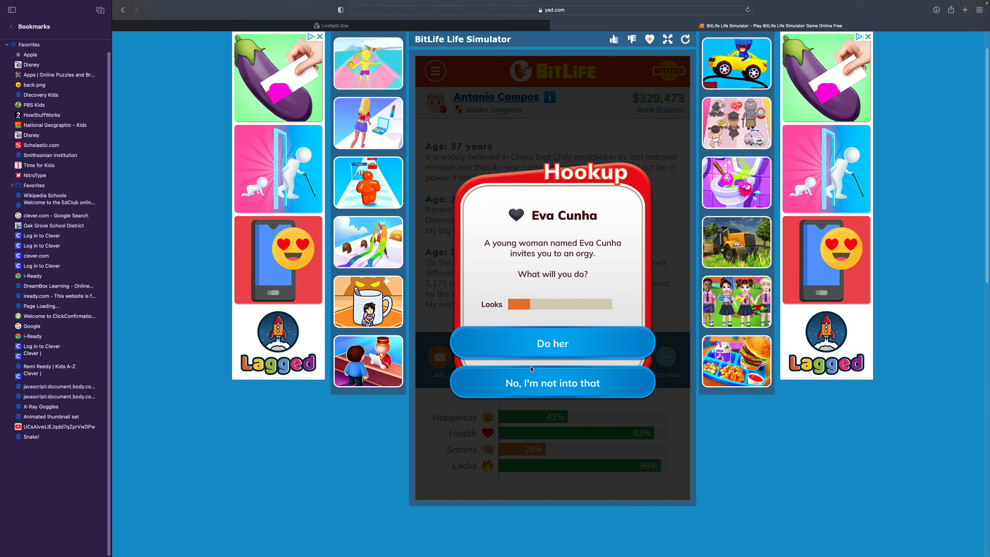
click(552, 383)
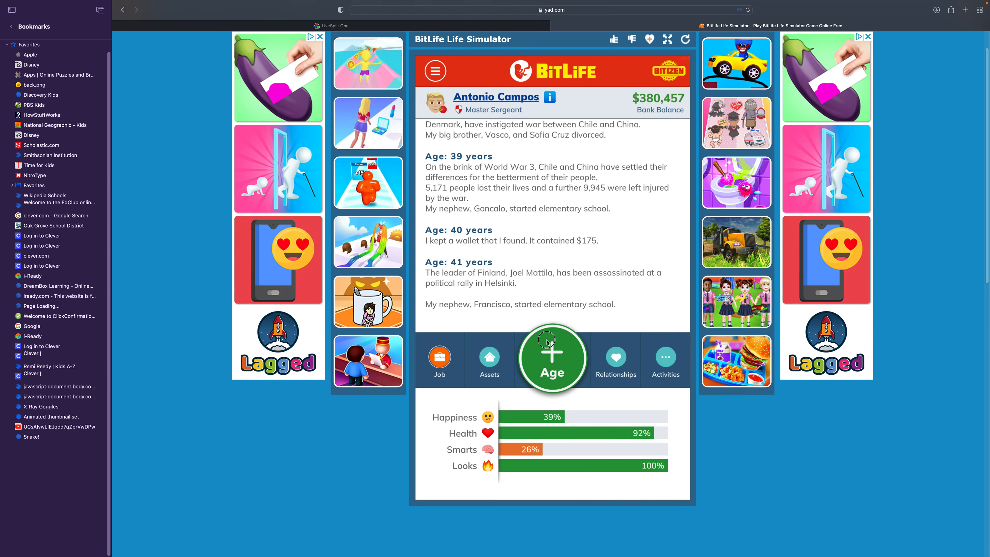
click(552, 358)
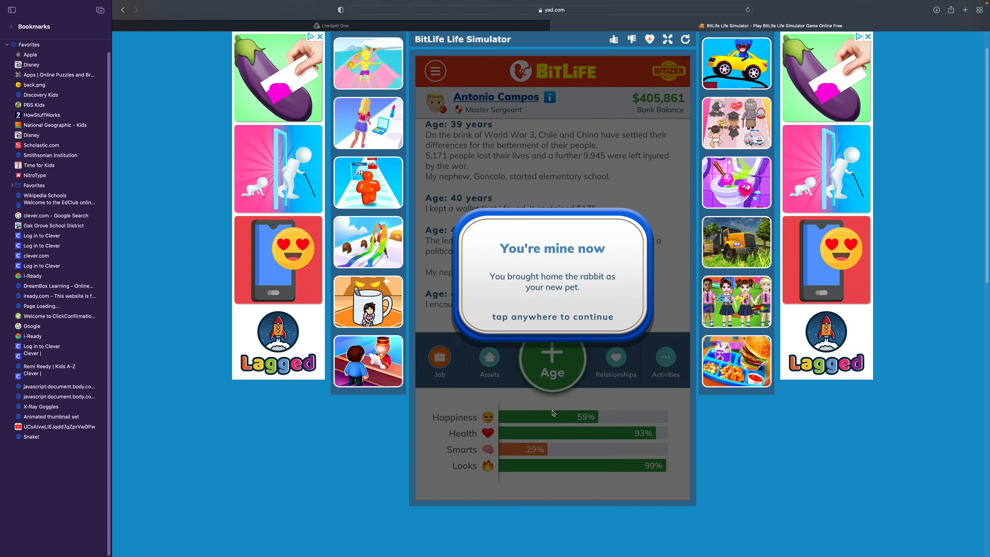
click(552, 275)
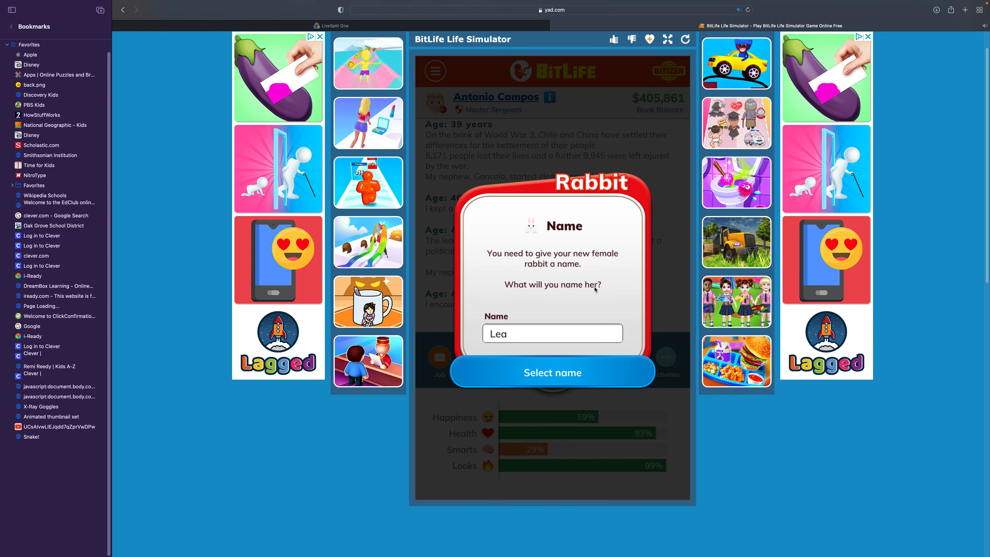
- Name the adopted female rabbit Sweetie and confirm
double_click(497, 332)
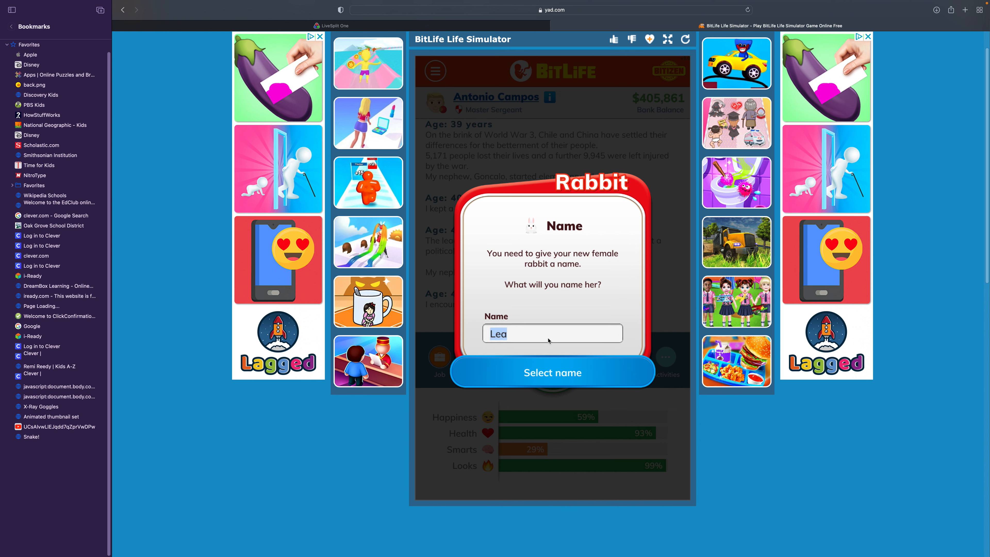
key(Backspace)
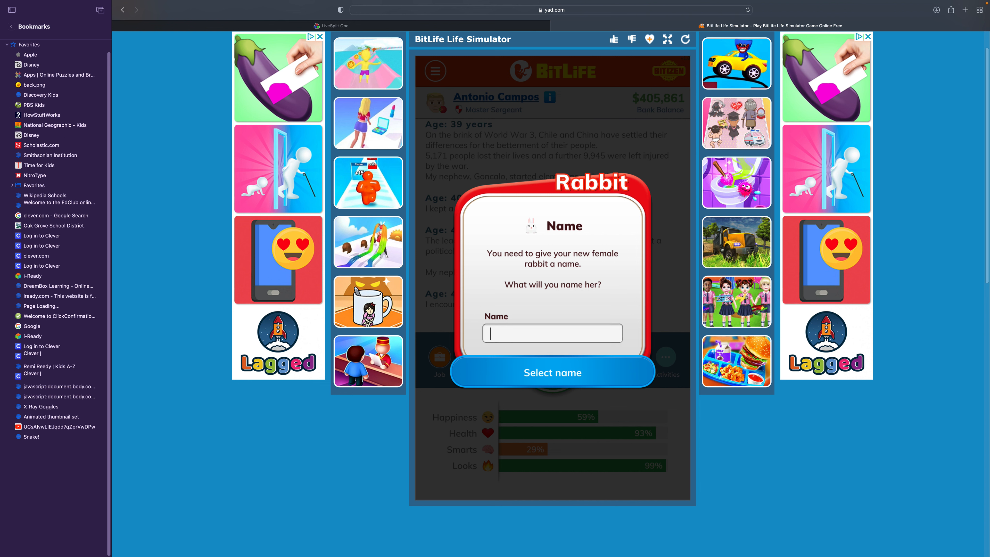
text(Sweetie)
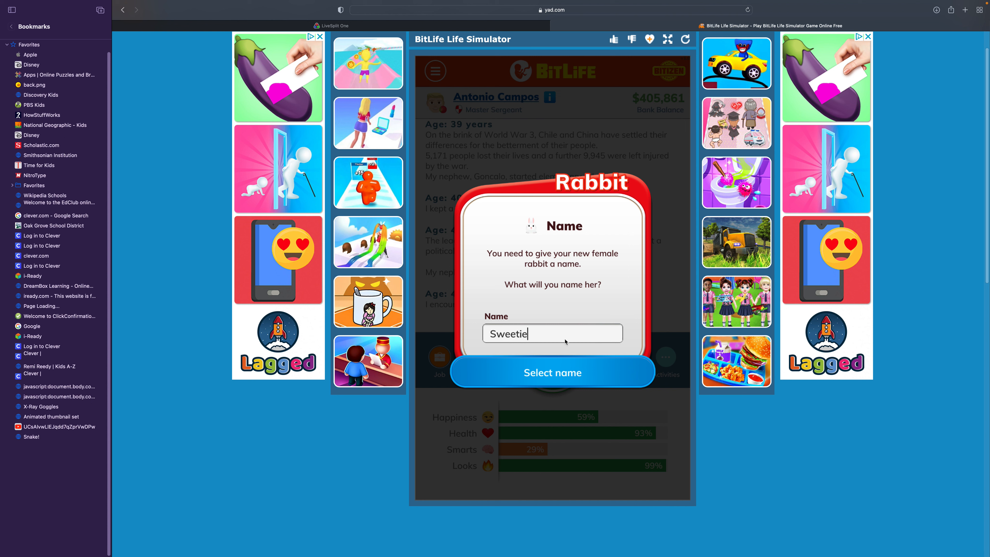
click(552, 372)
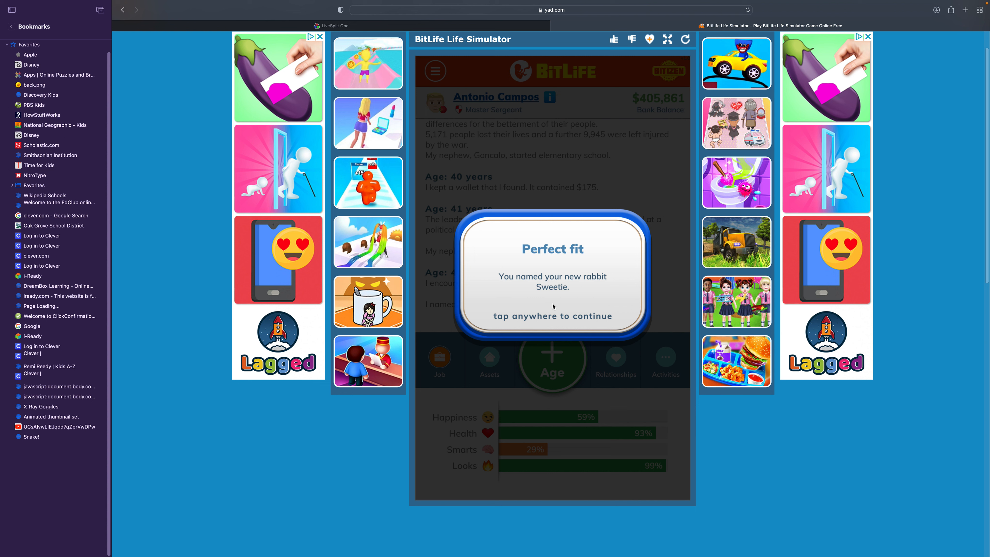
click(553, 278)
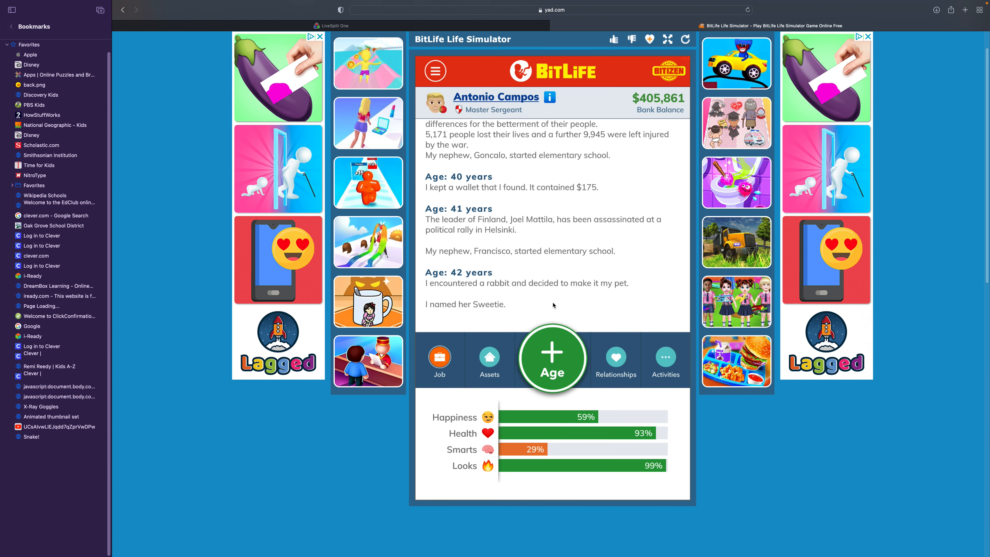
- Age two years, shrug off the common cold, and argue with the working girl
click(551, 358)
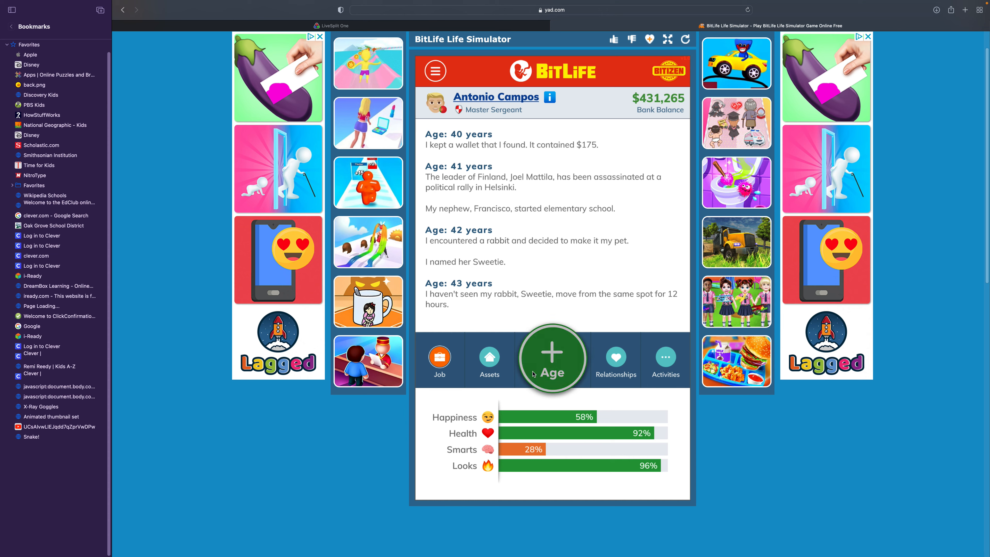
click(551, 358)
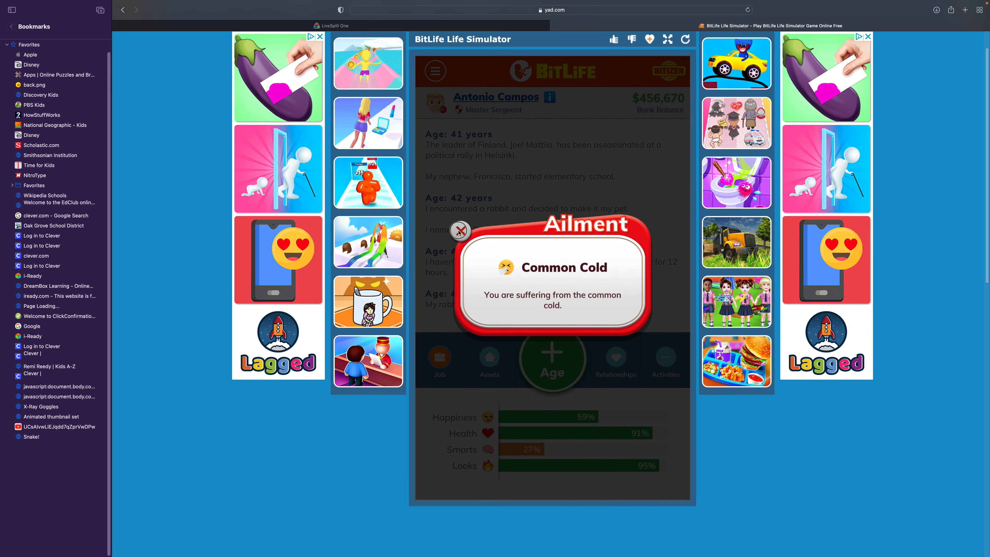
click(460, 230)
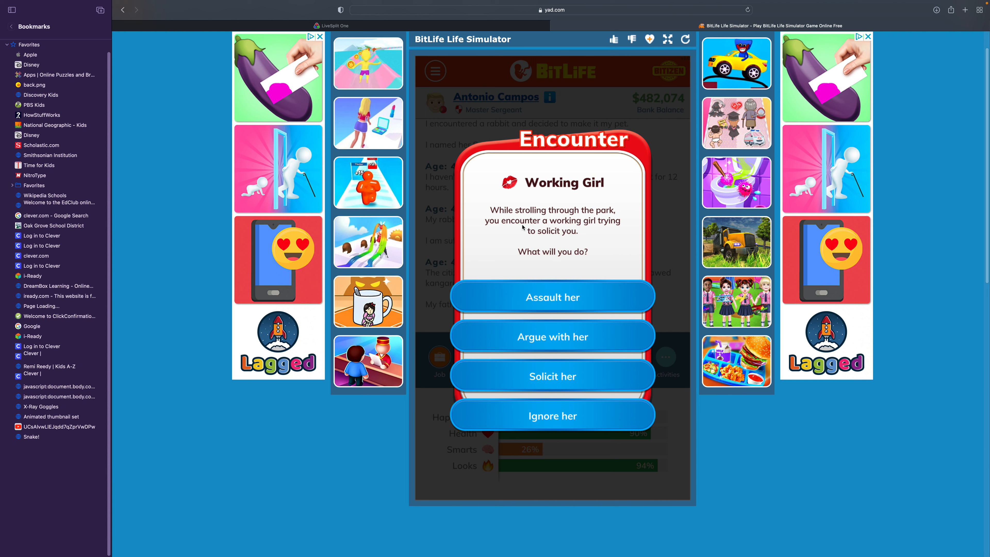
click(552, 336)
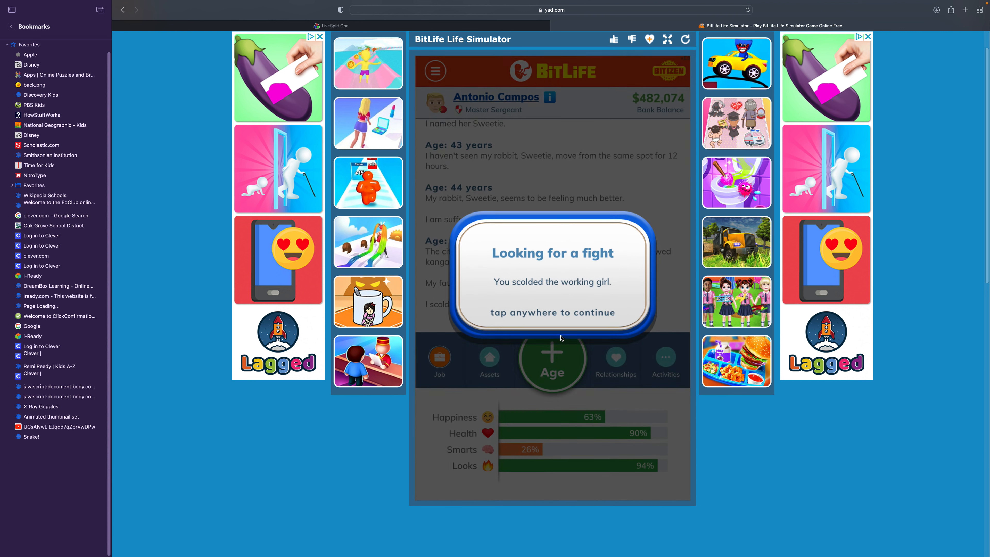
- Call the police on the working girl after her assault and continue to age 46
click(552, 278)
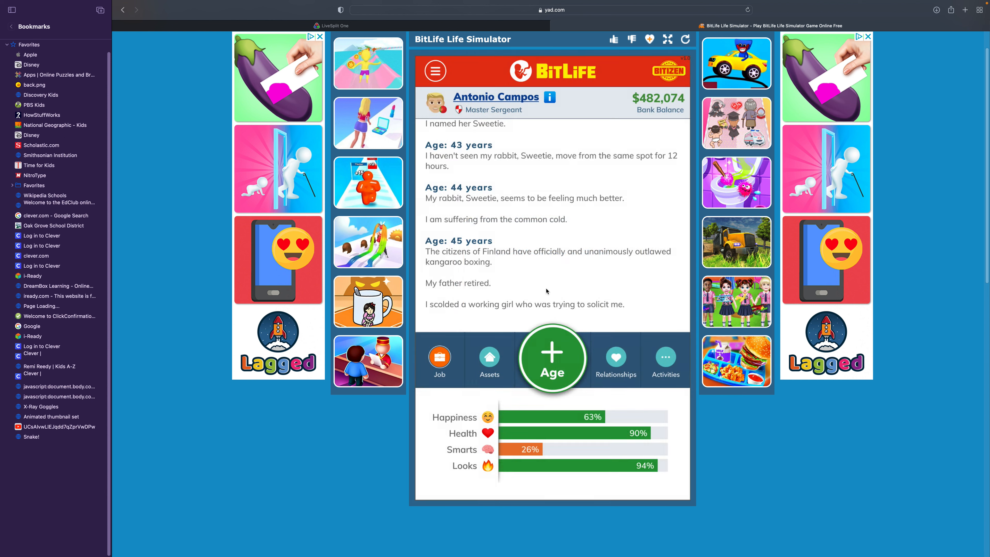
click(551, 359)
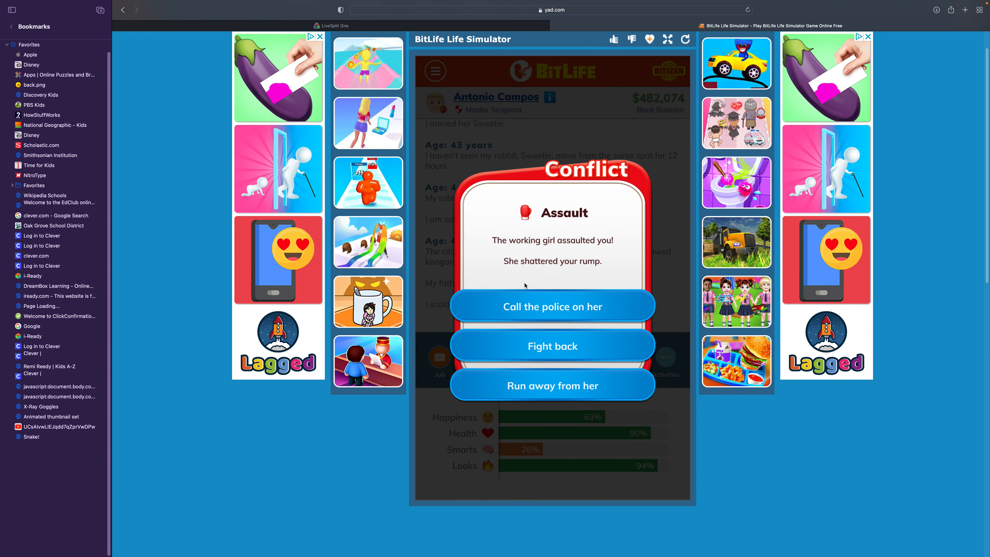
click(552, 305)
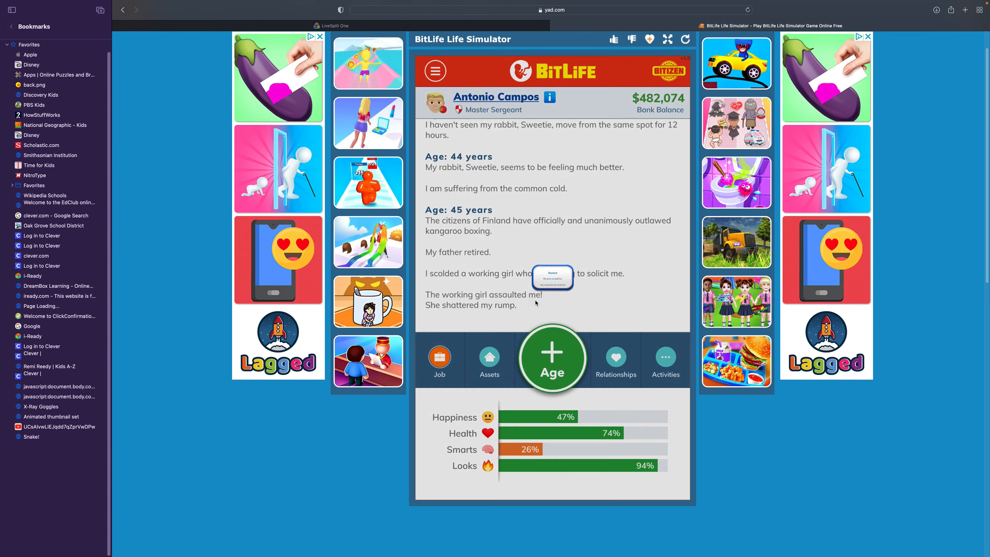
click(552, 278)
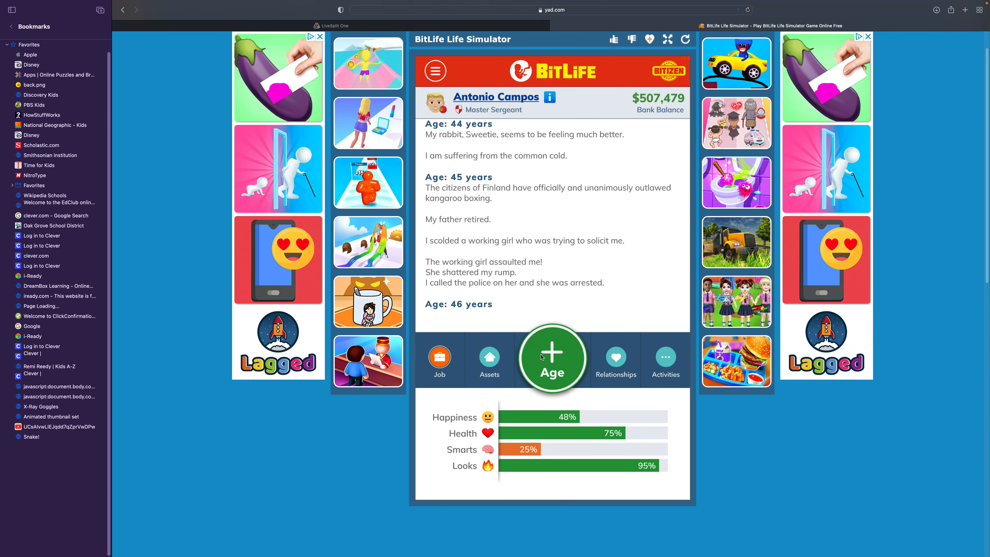
- Age to 49 as Sweetie dies, start an argument with the magician and report his grenade attack to police
click(552, 357)
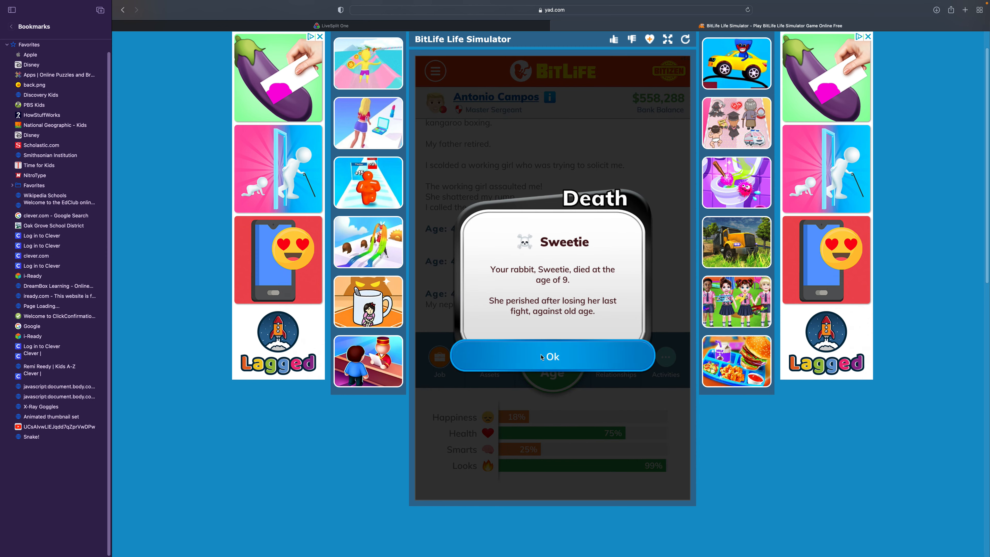
click(552, 356)
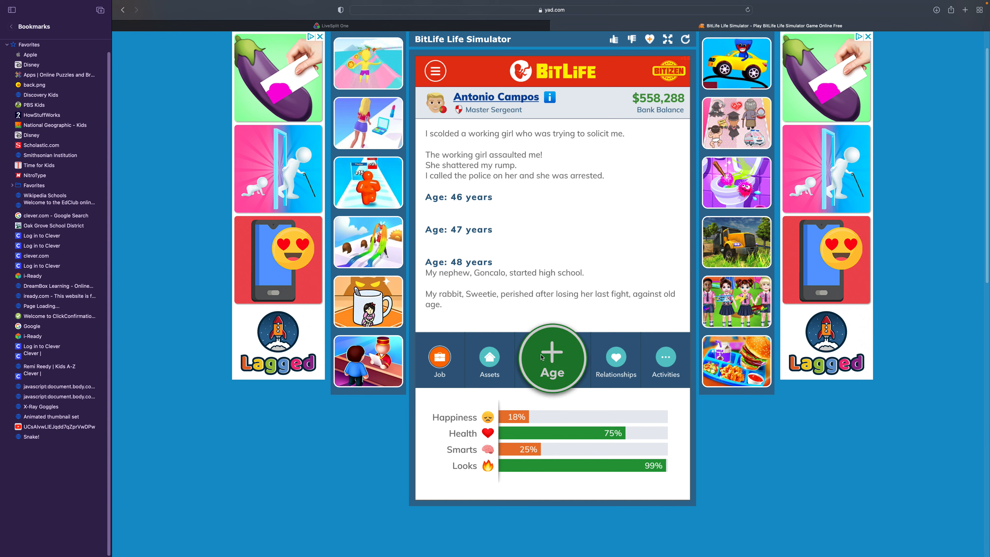
click(552, 358)
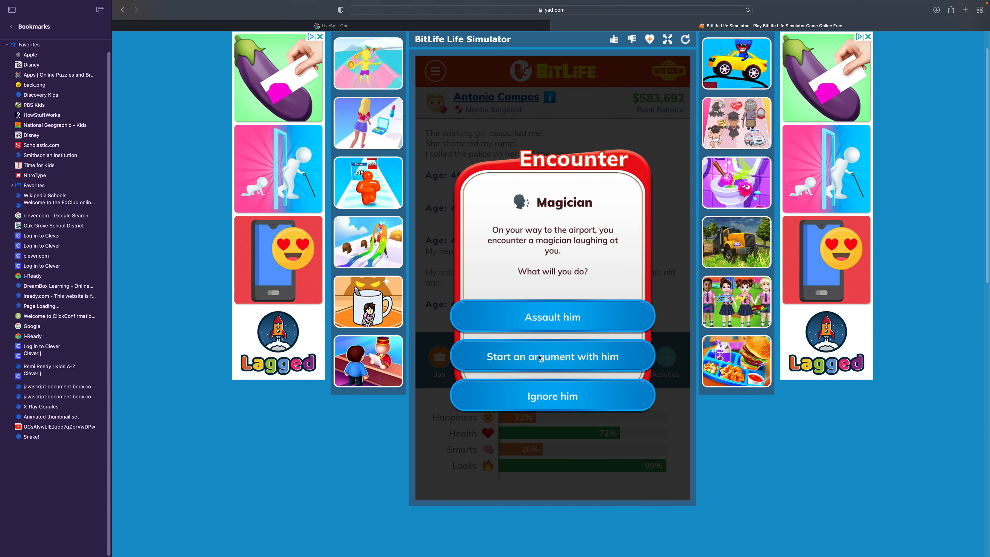
click(551, 356)
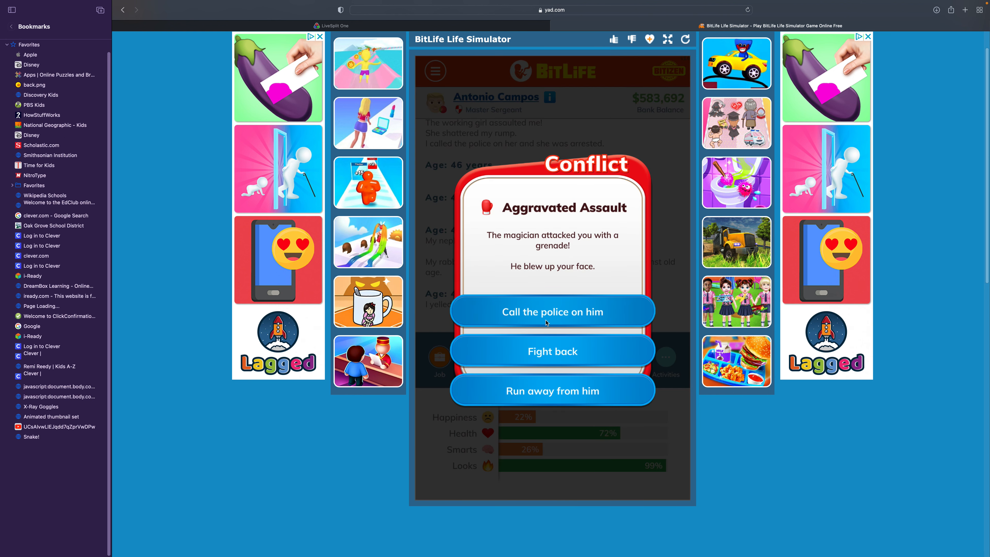
click(552, 312)
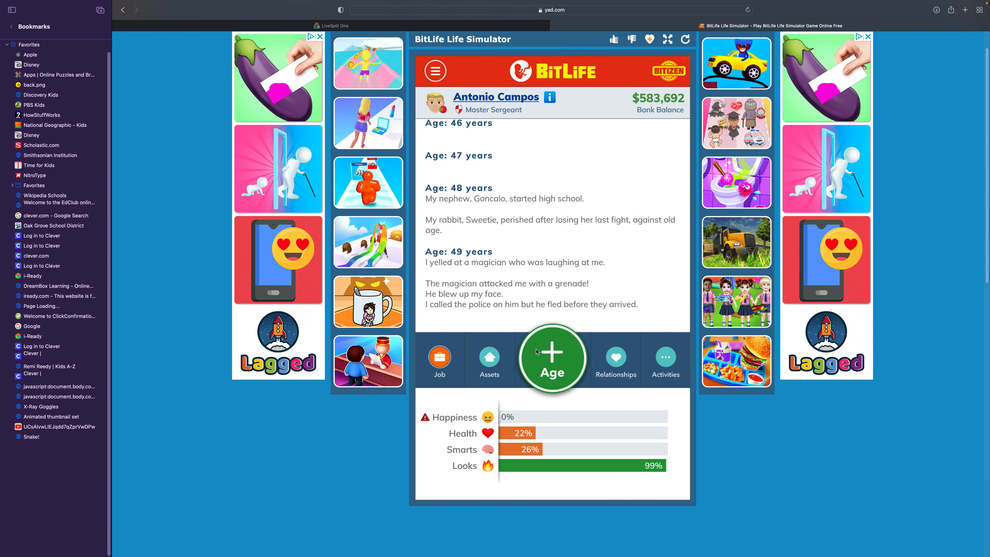
- Age to 50, receive the depression diagnosis and get a failed treatment from a medical doctor
click(552, 359)
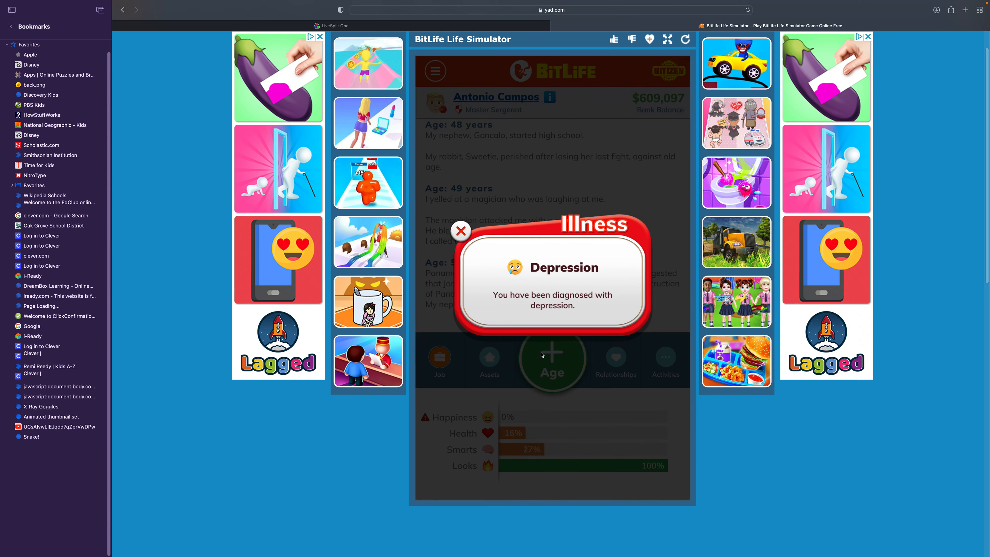
click(461, 231)
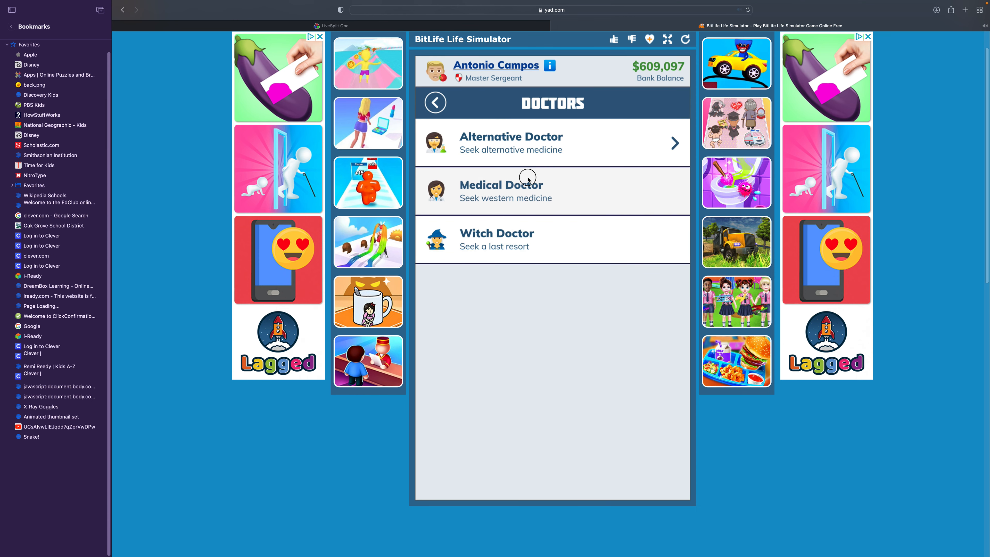
click(500, 191)
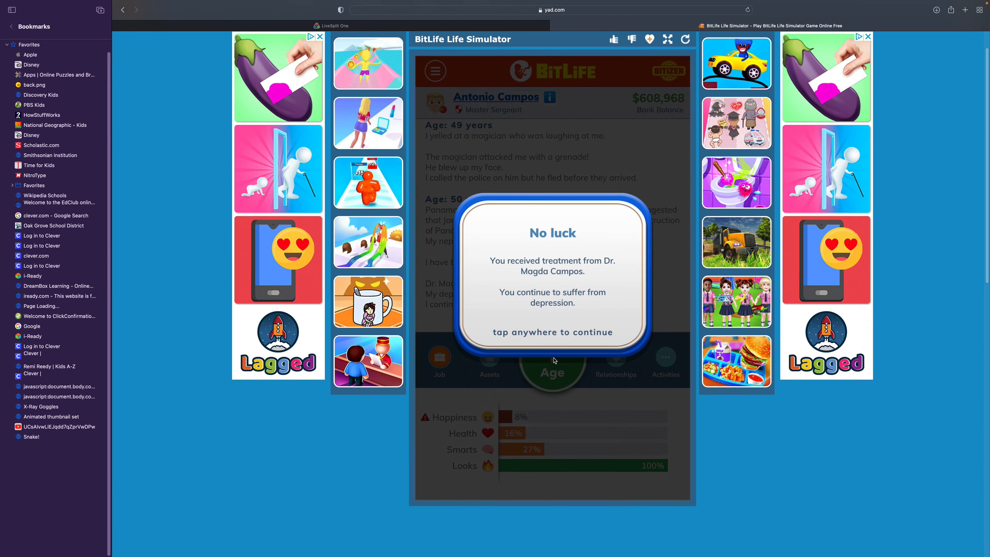
click(552, 284)
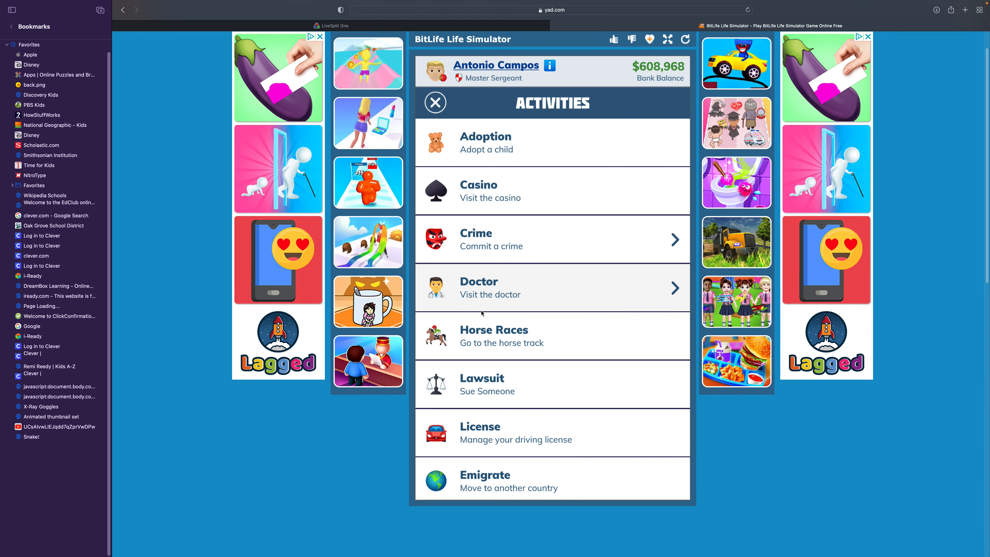
- Try Dr. Sabiha Ramos as a second doctor and pay to treat the depression
click(552, 287)
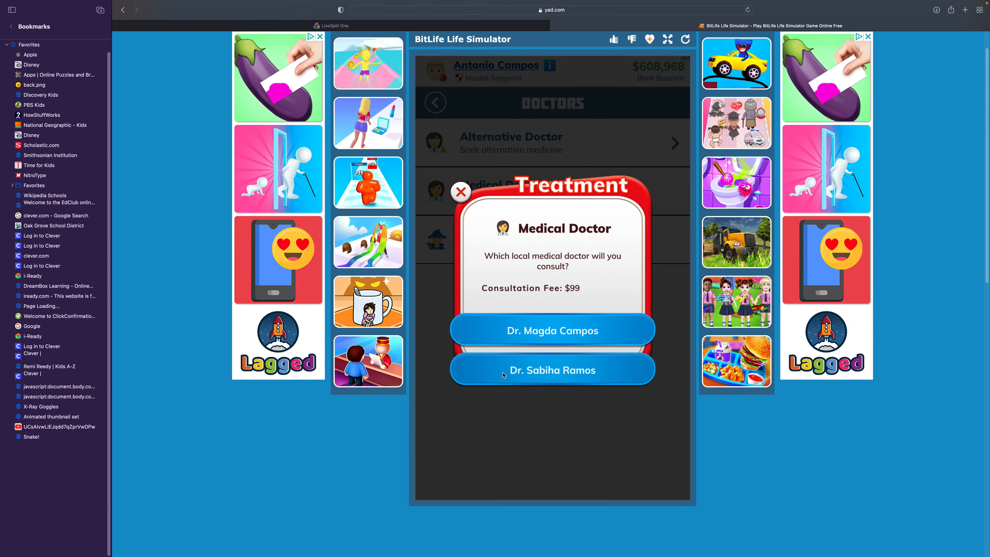
click(551, 369)
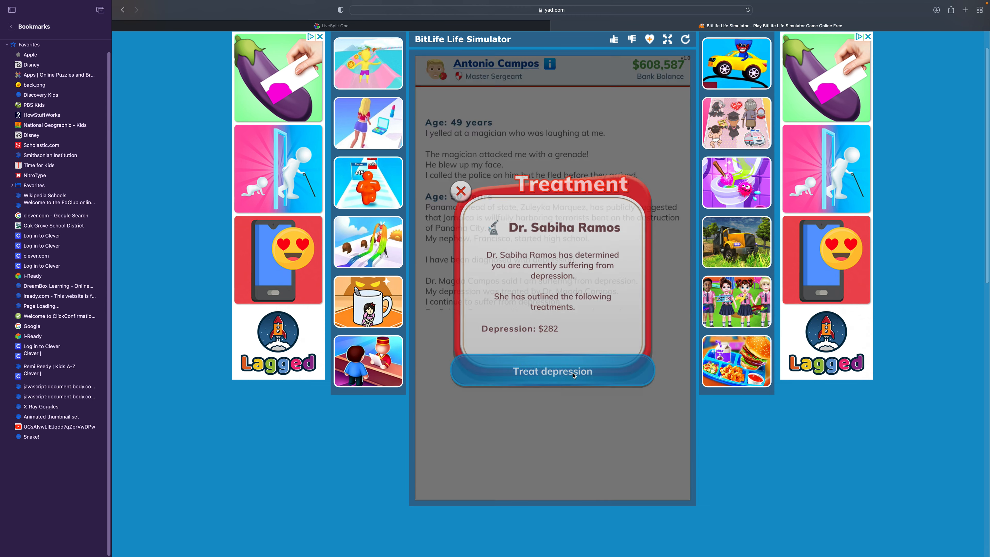
click(551, 371)
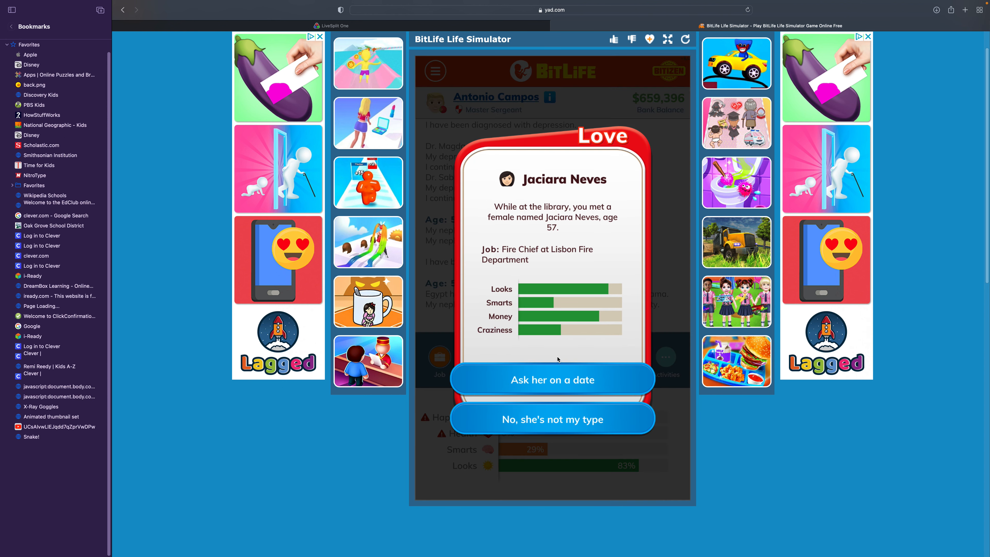
- Age from 52 onward, dismissing the sexsomnia diagnosis along the way
click(552, 380)
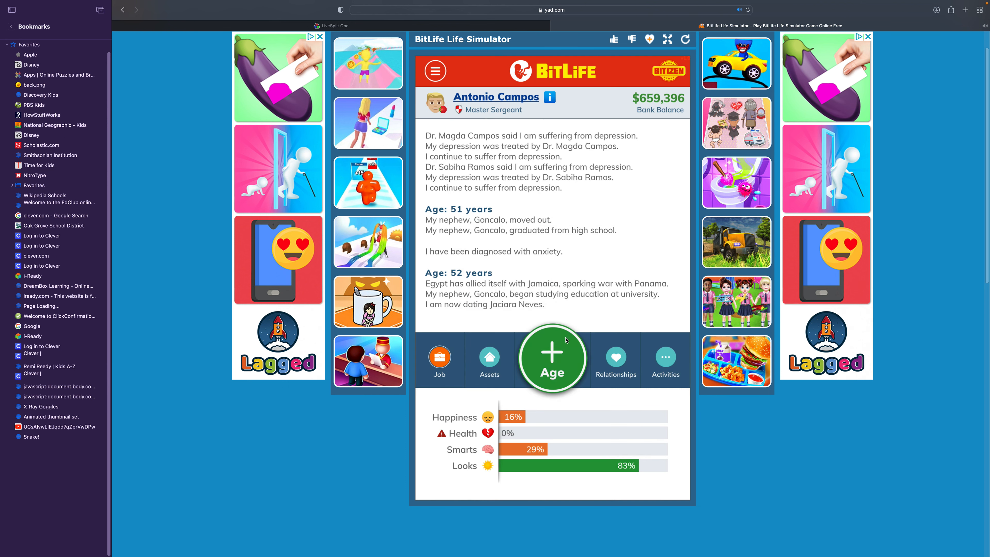
click(552, 359)
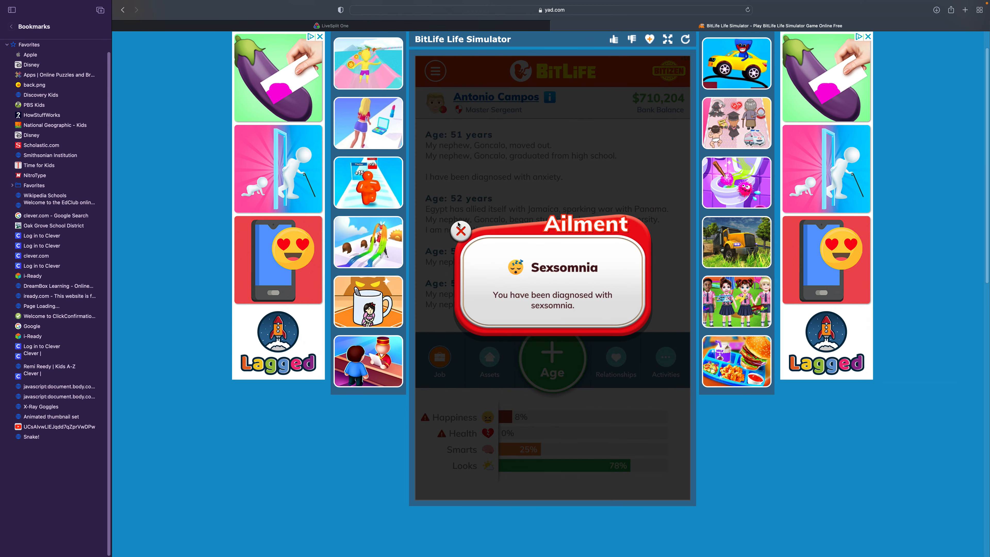
click(461, 231)
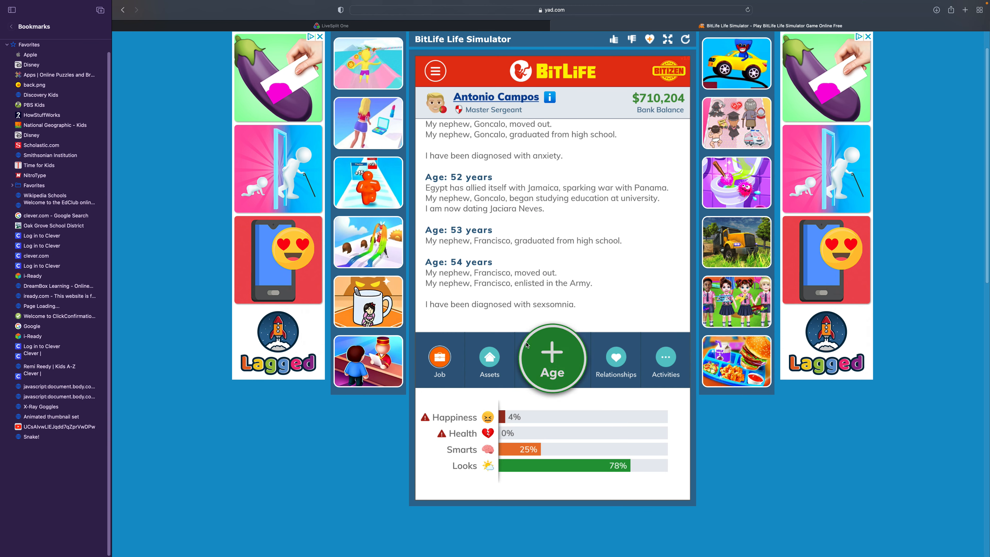
click(551, 358)
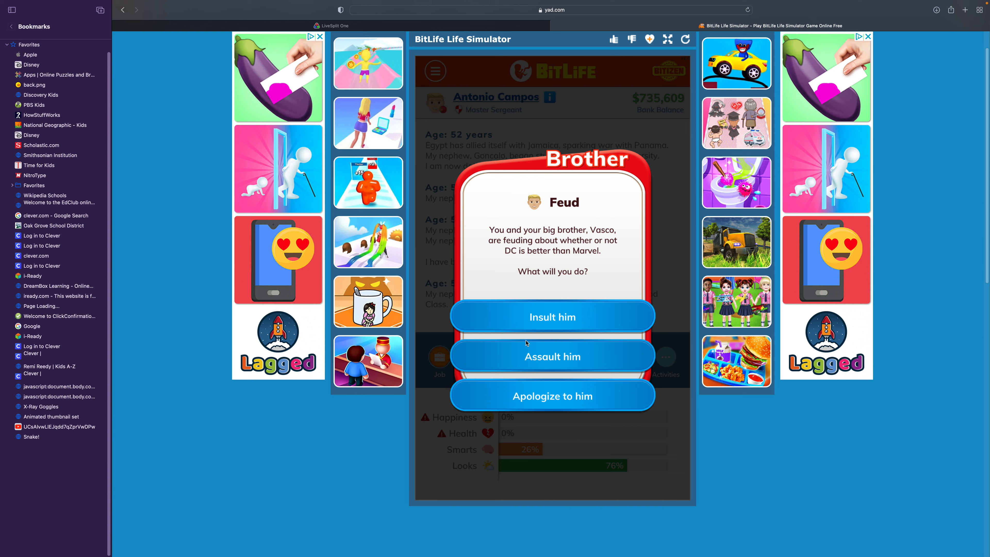
mouse_move(527, 343)
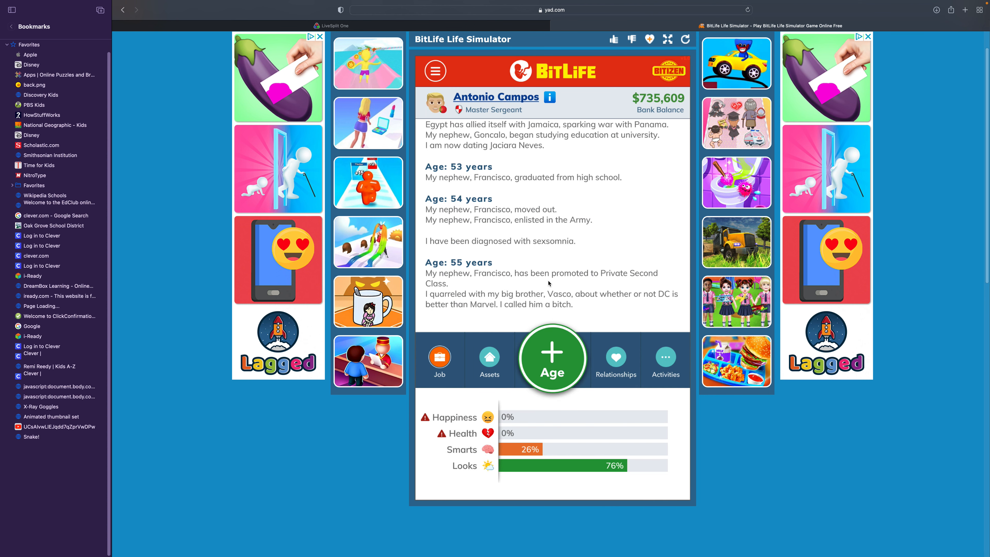
- Accept Jaciara's marriage proposal and refuse the offered mai tai while aging to 57
click(551, 358)
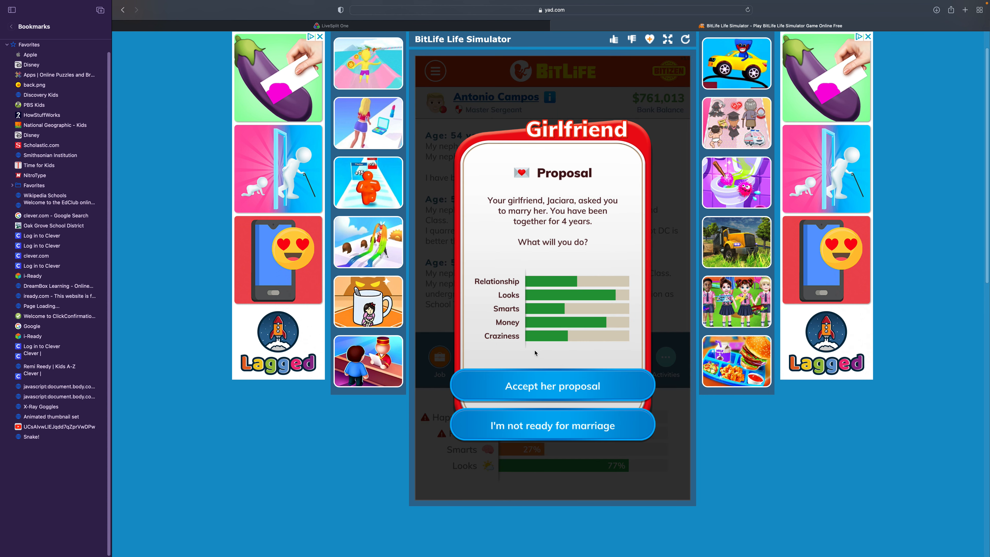
mouse_move(515, 350)
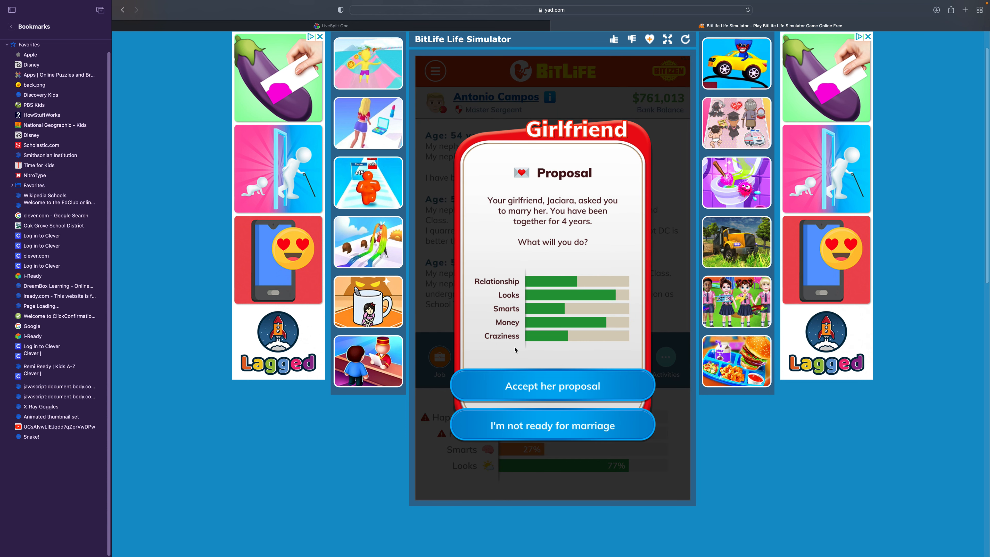
mouse_move(512, 349)
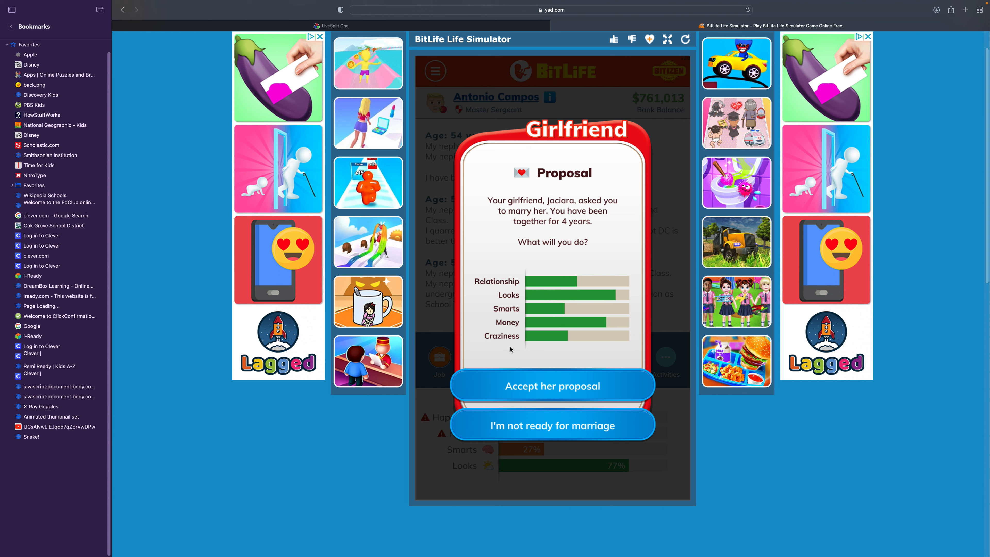
click(551, 386)
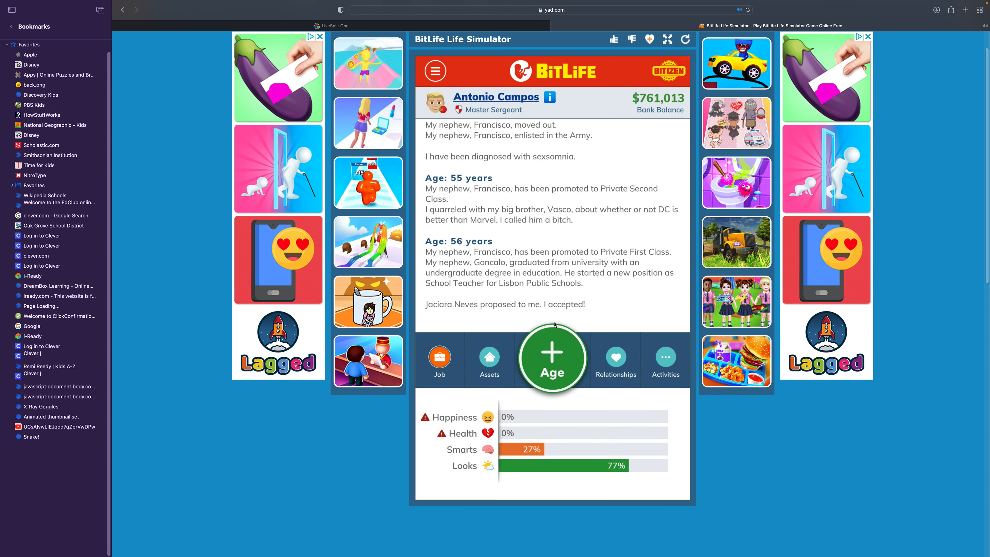
click(551, 358)
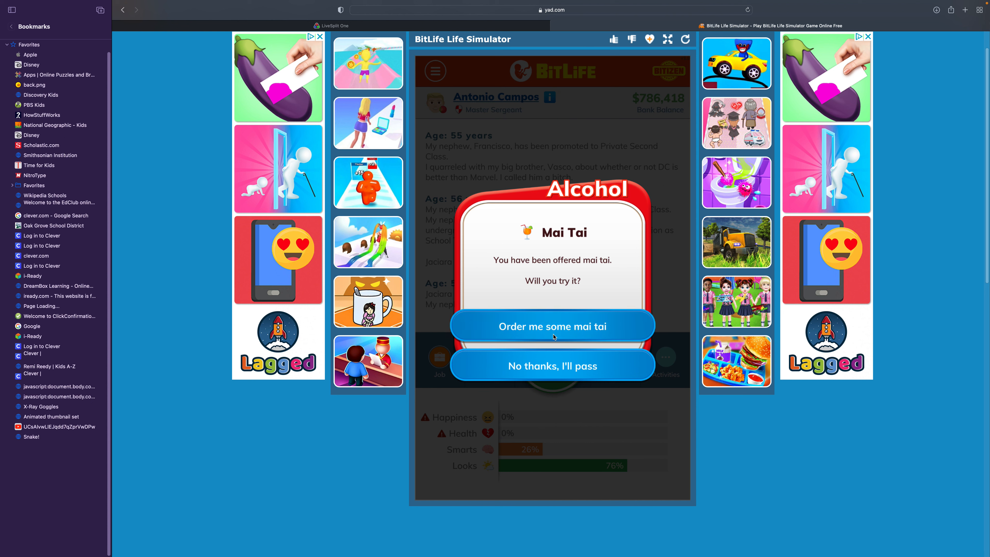
click(551, 365)
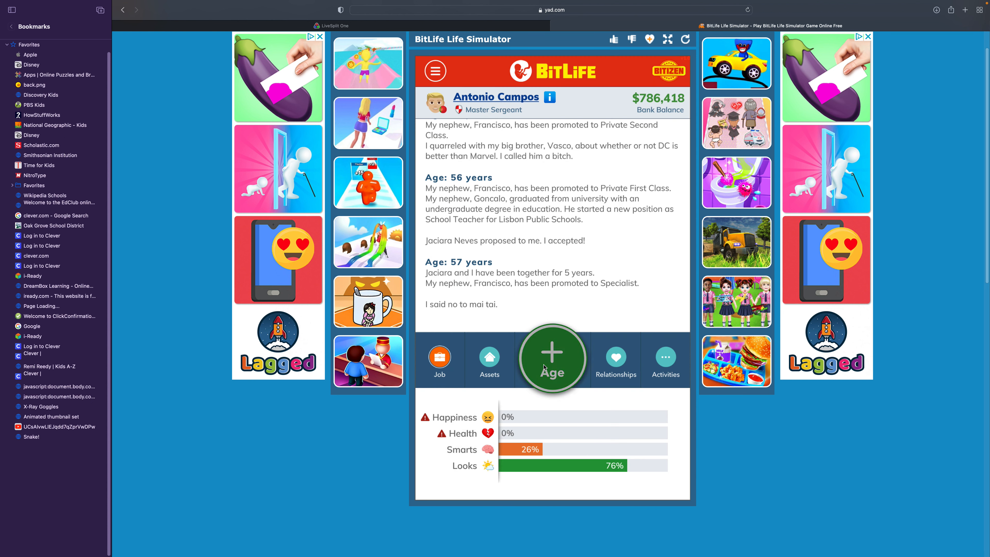
- Age a year, agree to plan the wedding and choose a restaurant as the venue
click(552, 359)
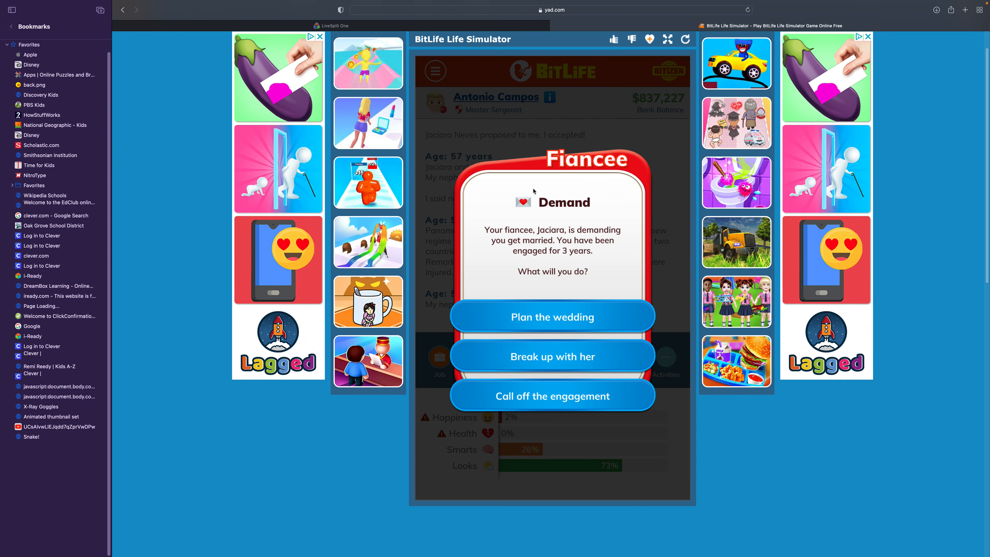
mouse_move(551, 273)
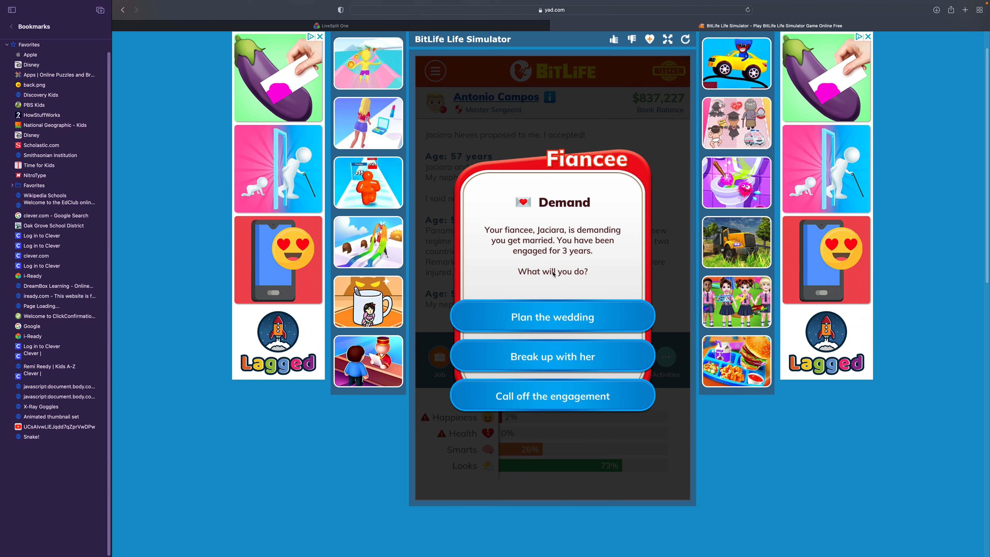
mouse_move(551, 276)
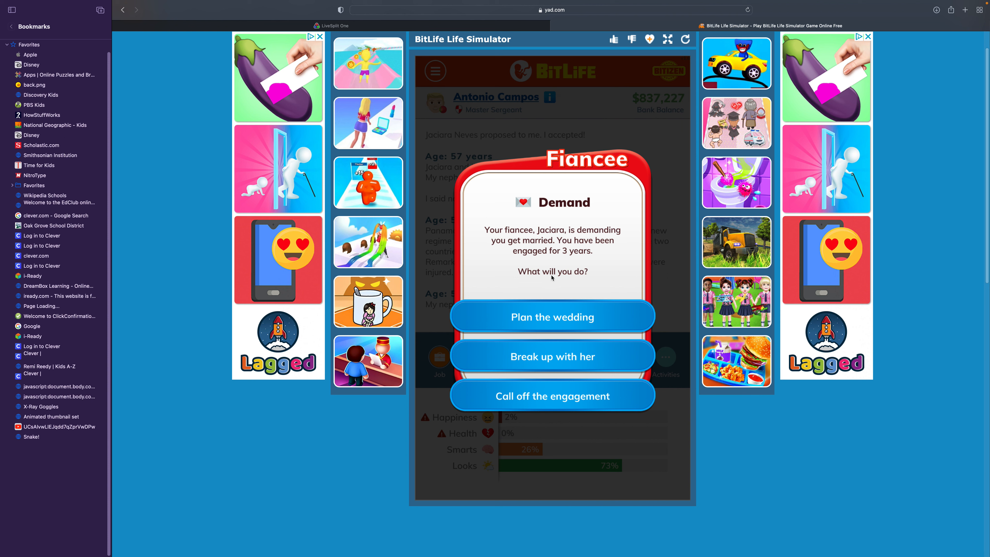
click(552, 316)
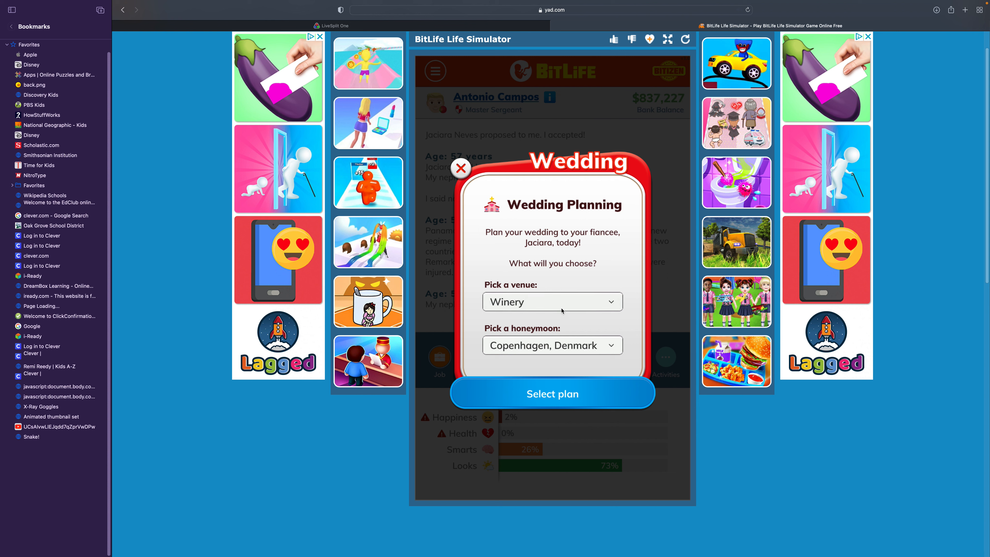
click(552, 301)
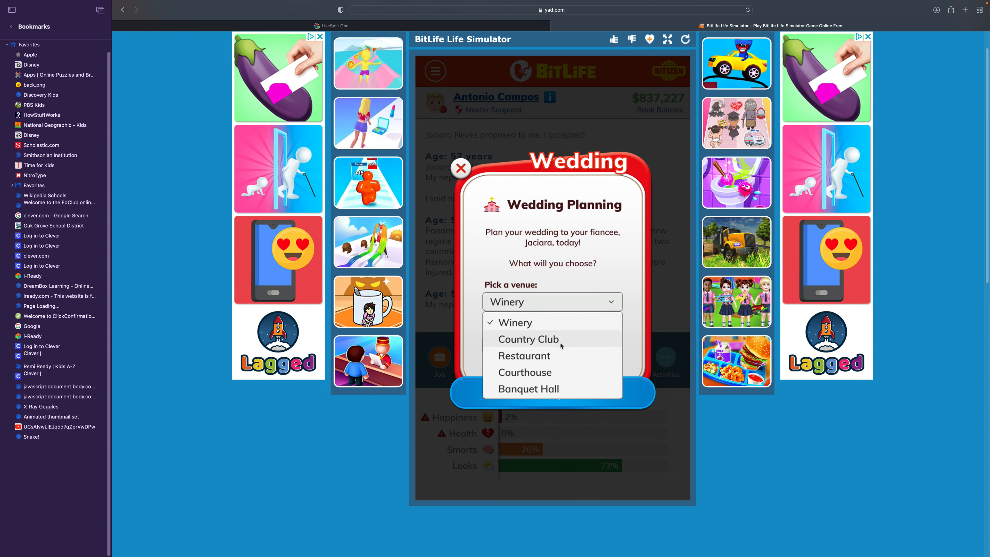
click(524, 356)
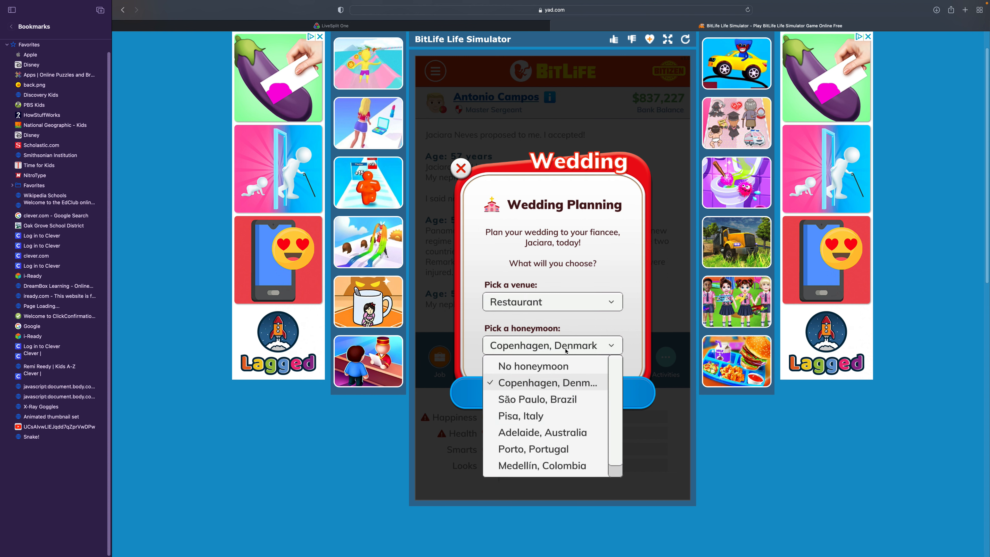
mouse_move(543, 416)
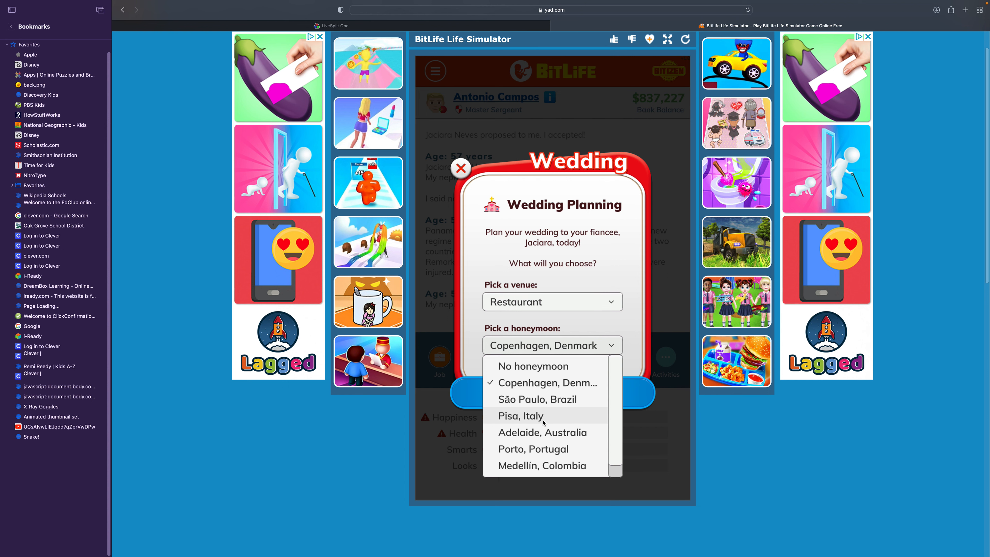
- Pick a Pisa, Italy honeymoon, go ahead with the wedding and dismiss the result
click(520, 416)
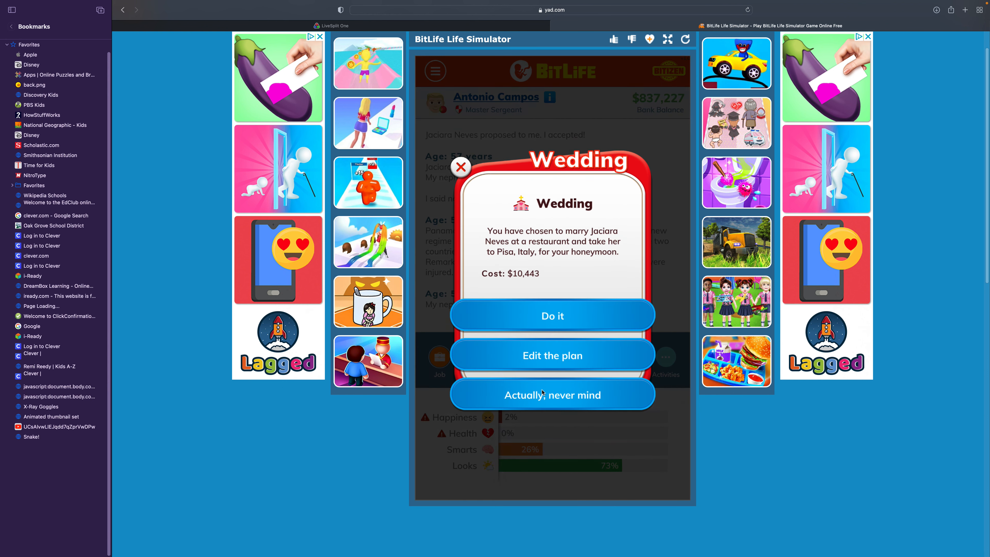
click(552, 315)
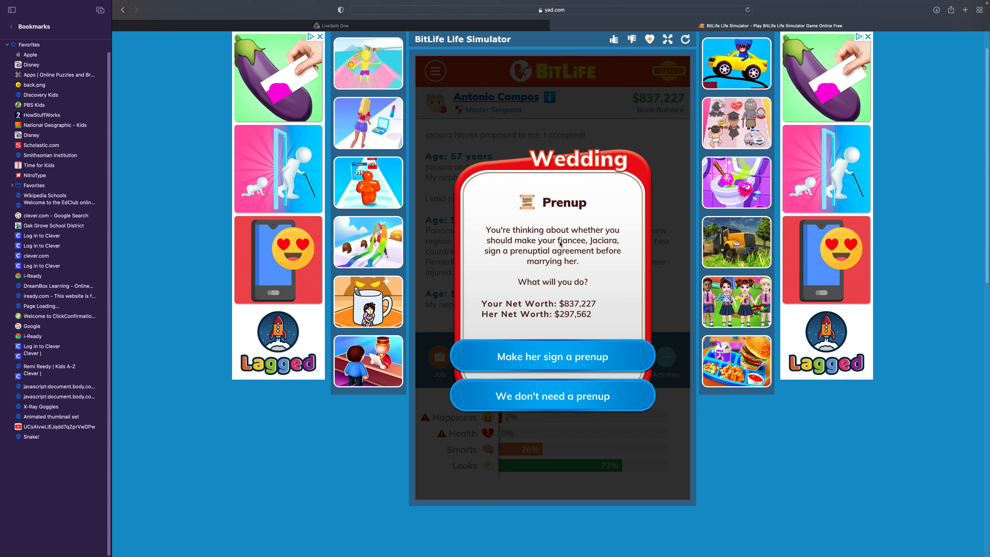
mouse_move(562, 245)
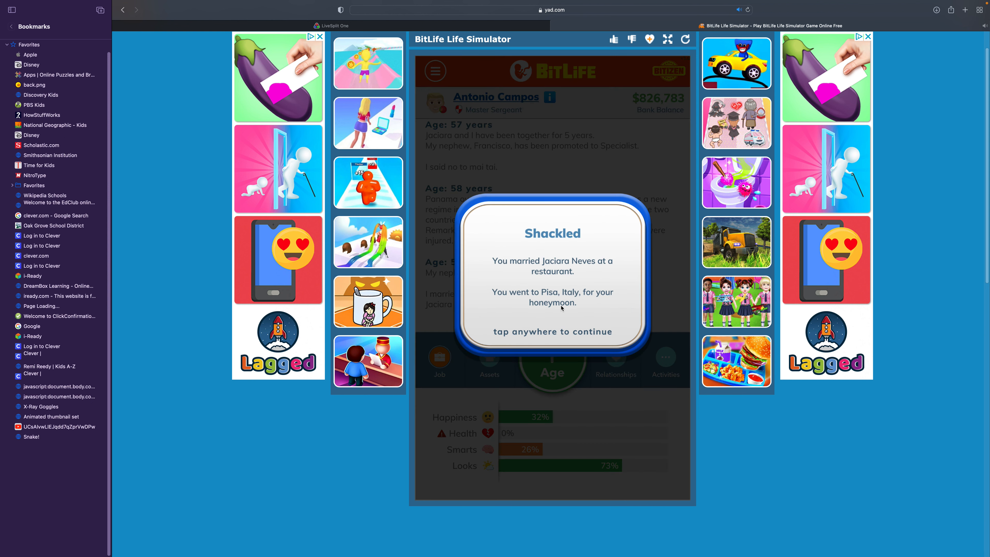
click(551, 297)
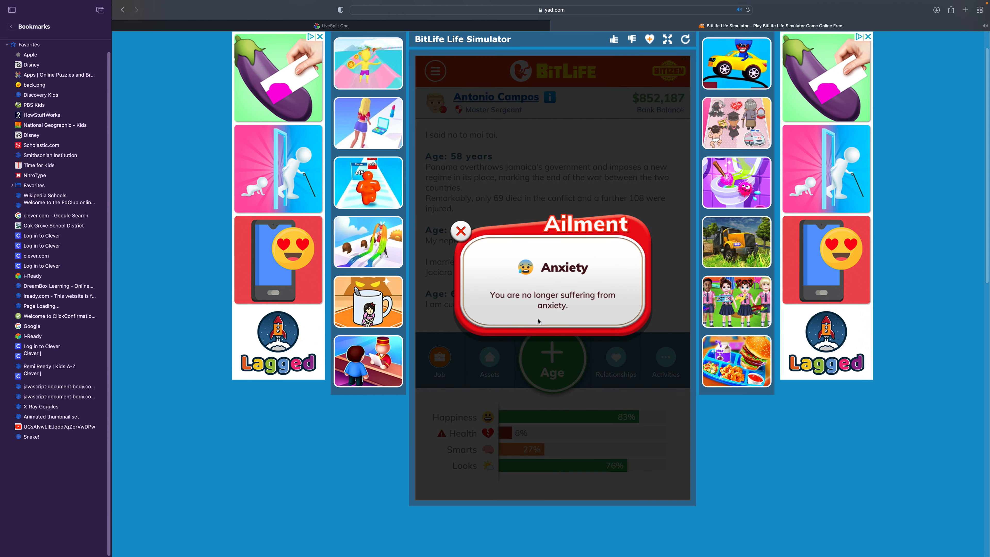
- Dismiss the anxiety-cured and kidney stones notices, age to 62 and retire from the Army
click(461, 231)
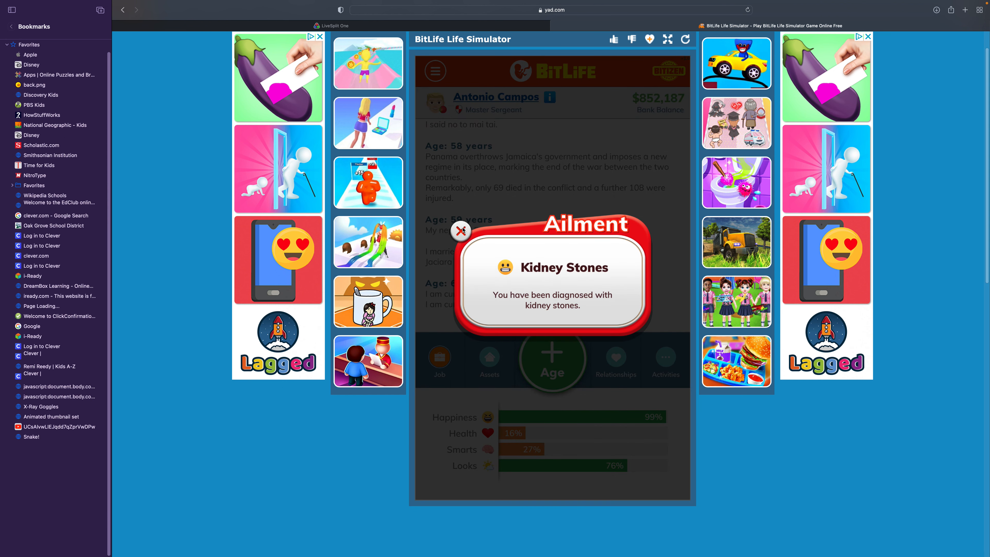
click(461, 230)
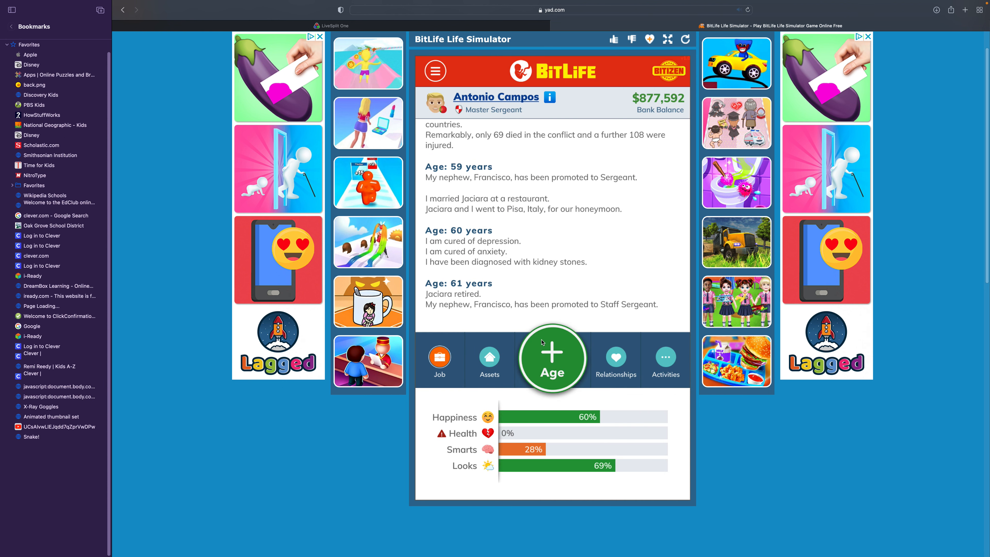
click(552, 358)
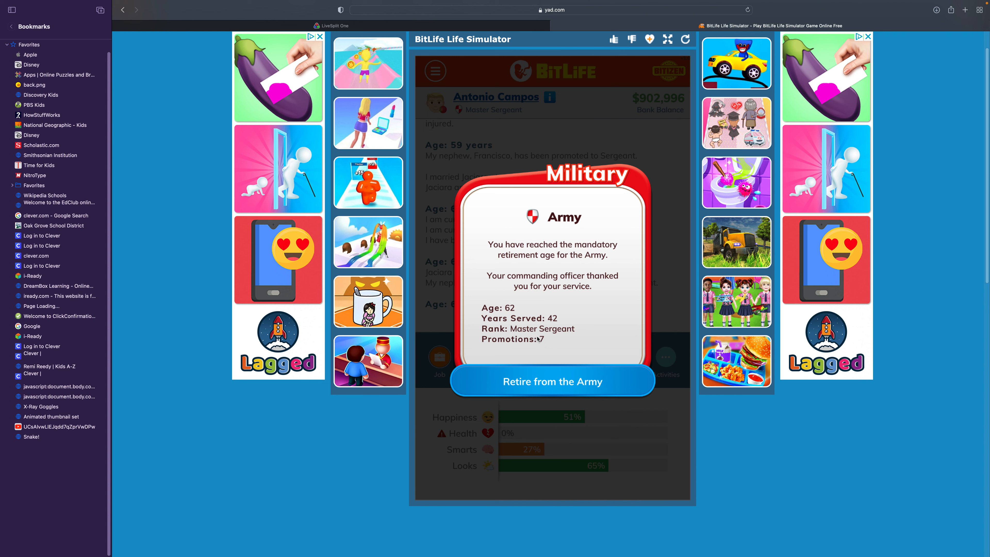
mouse_move(539, 355)
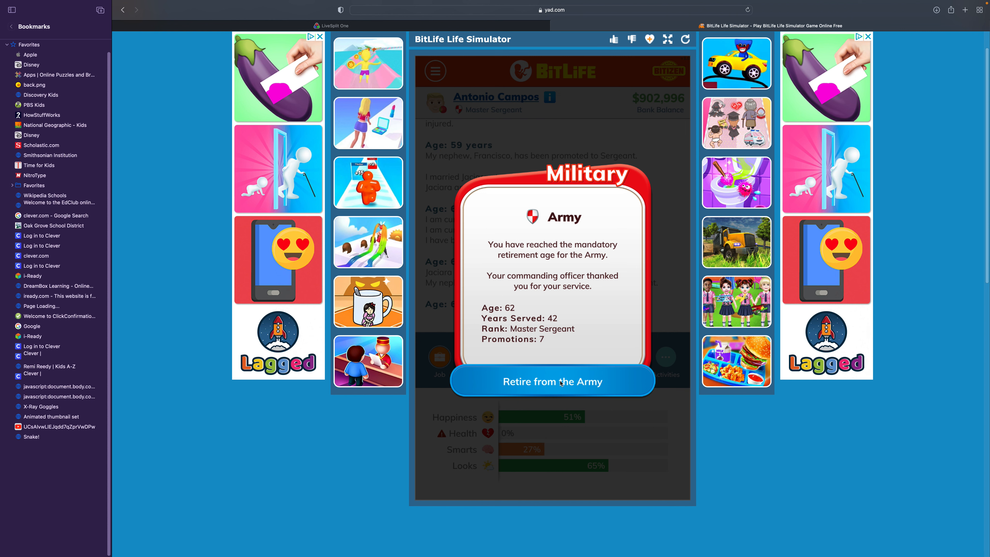
click(551, 382)
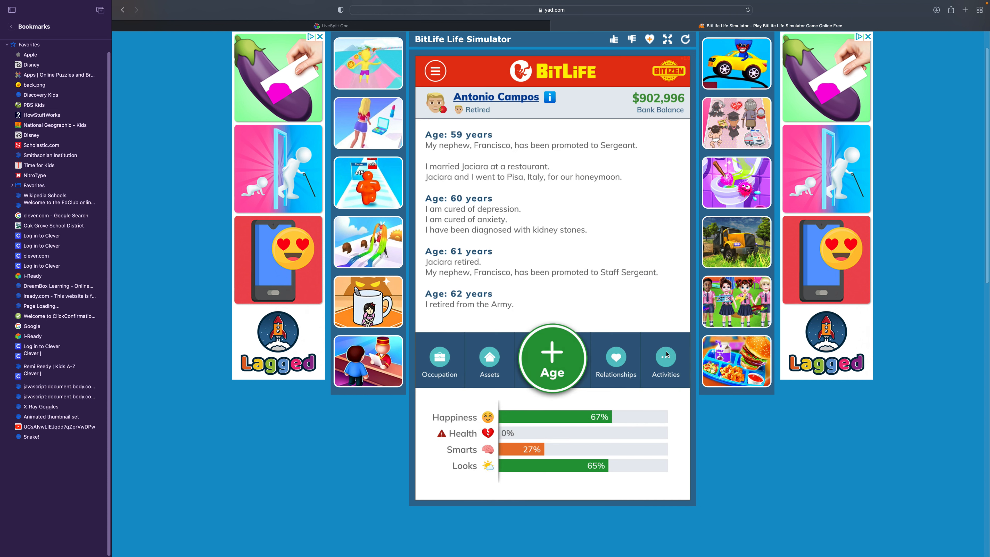
- Give the father a $50,000 cash gift through his relationship options
click(615, 360)
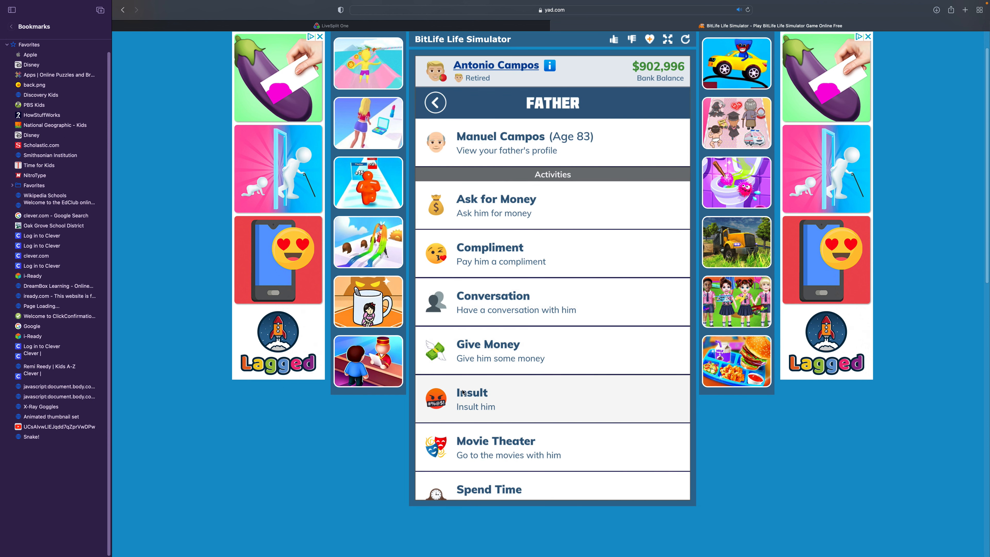
click(487, 351)
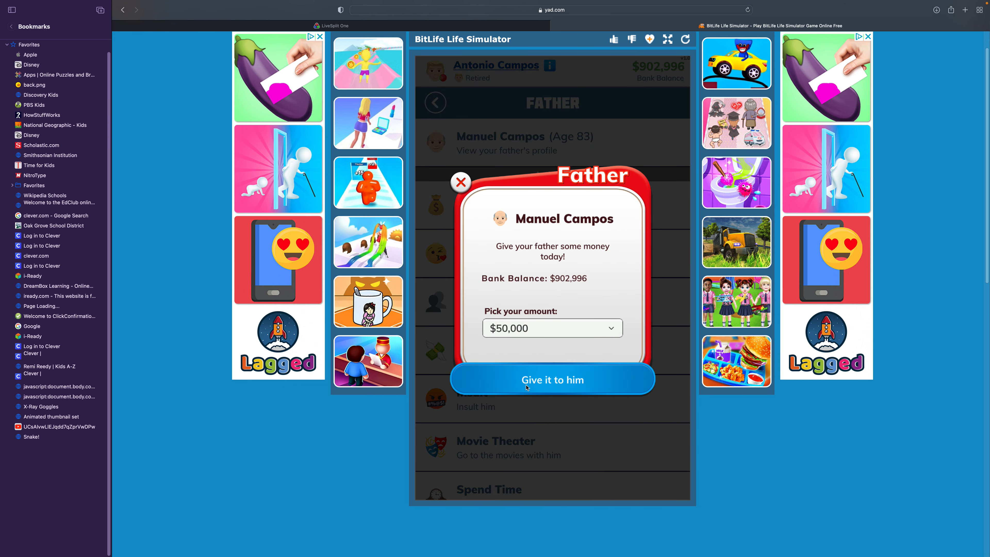
click(551, 379)
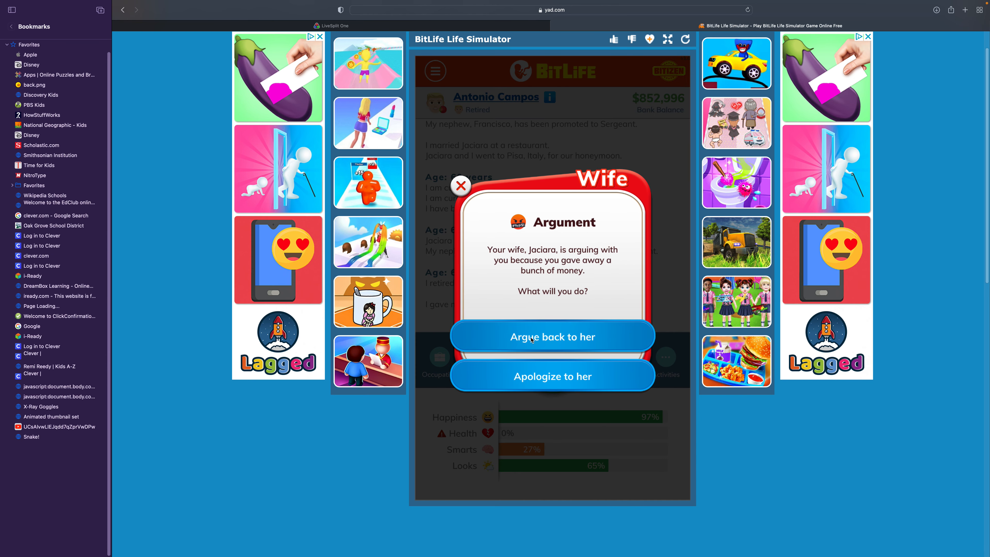
mouse_move(532, 340)
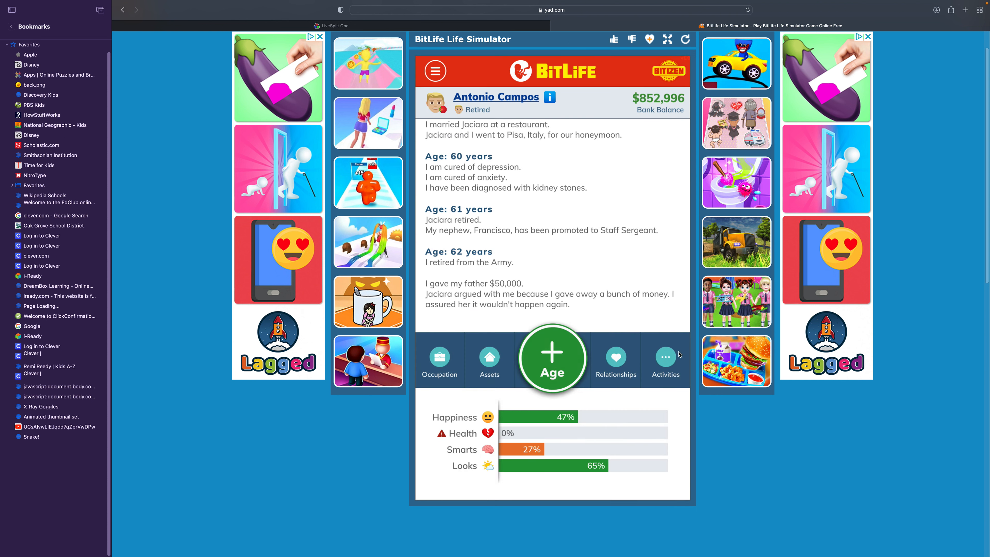
- Back out of Activities, then select wife Jaciara in Relationships to gift her money
click(665, 360)
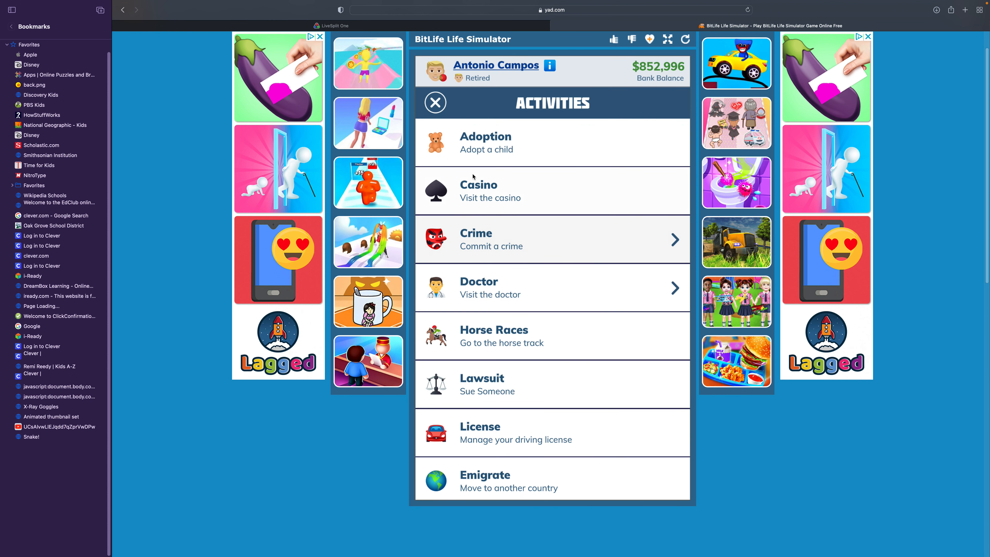
click(434, 102)
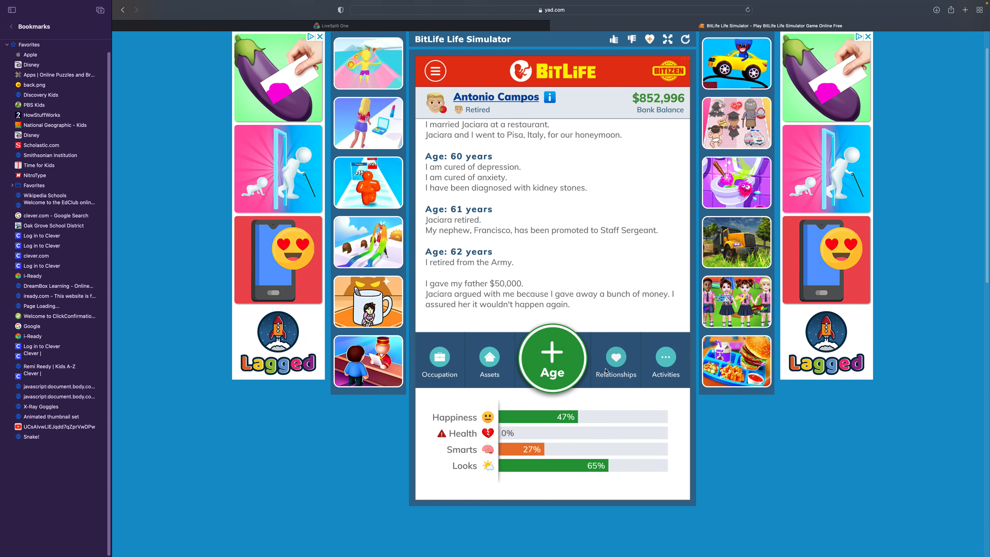
click(615, 356)
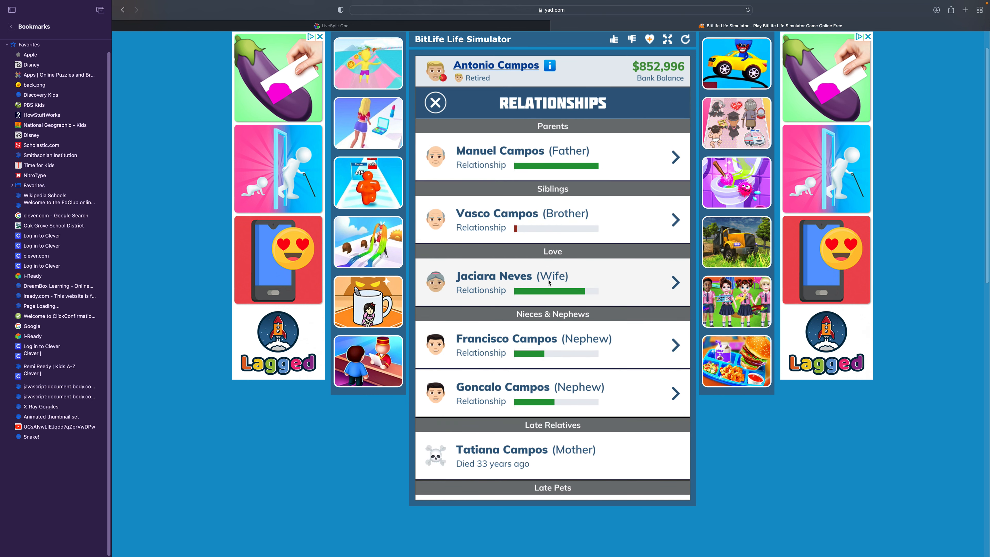
click(552, 282)
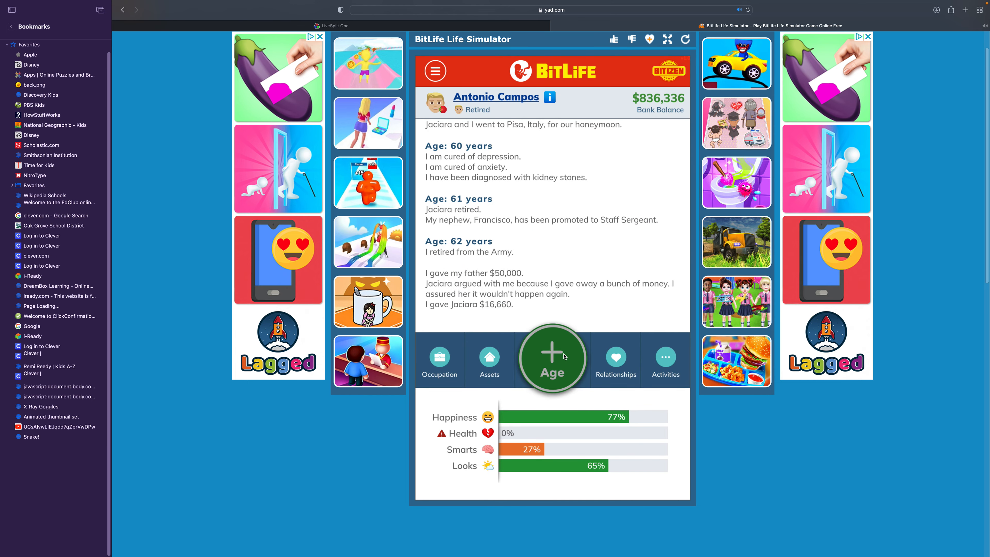
- Age three years, attending the father's funeral and keeping the $200 backpack found downtown
click(551, 357)
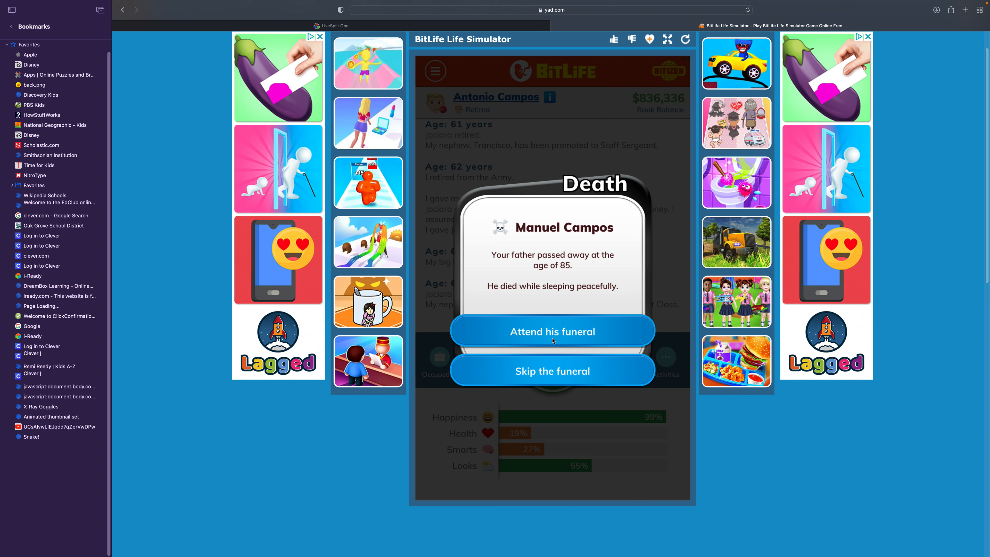
mouse_move(542, 328)
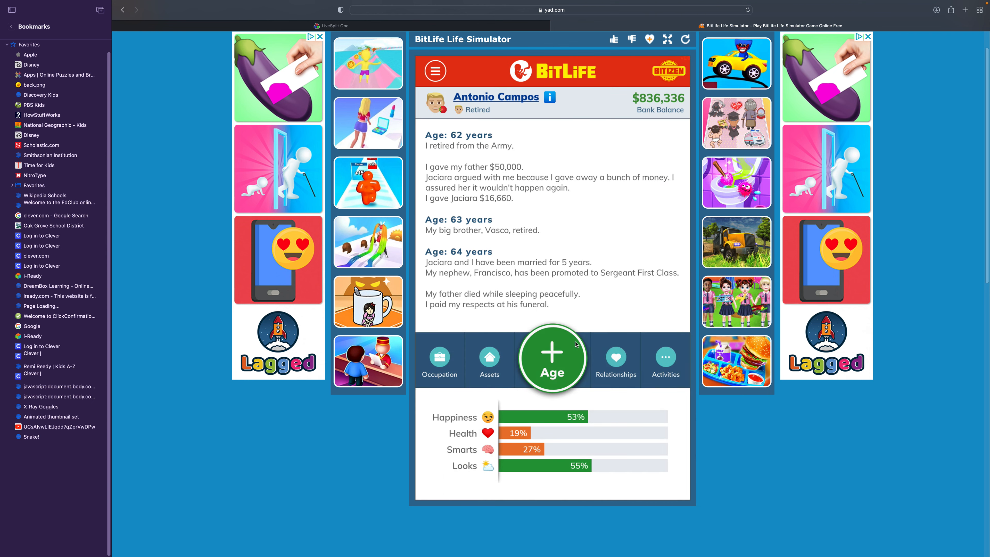
click(551, 358)
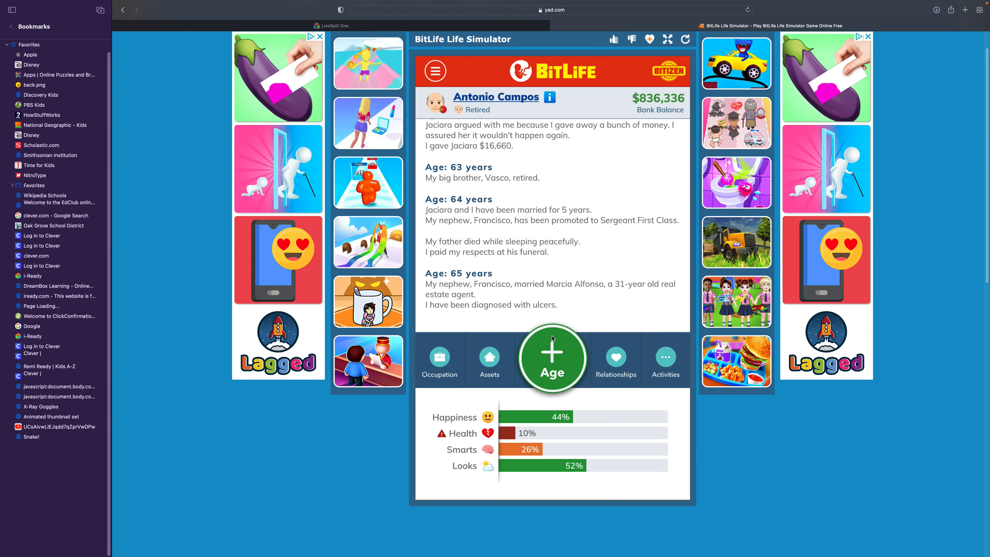
click(551, 358)
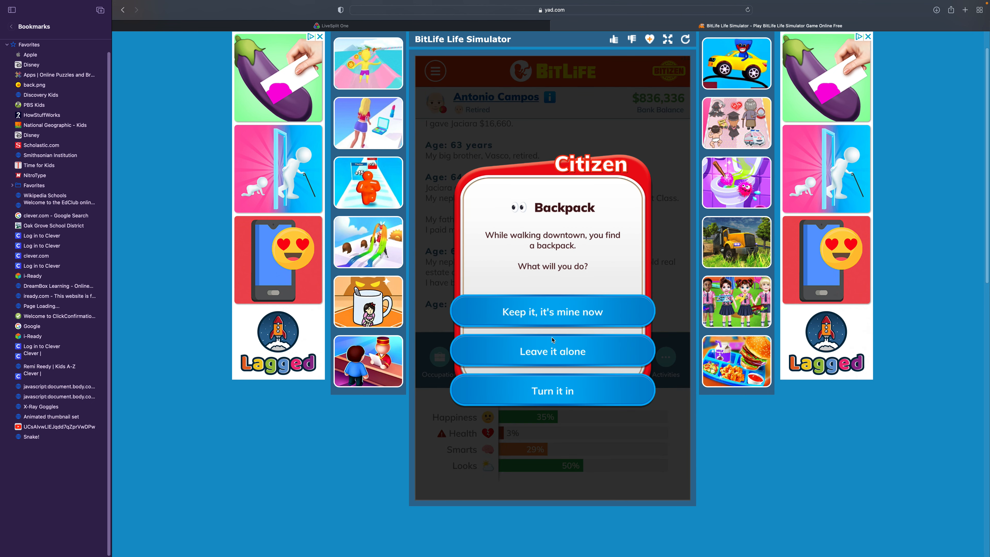
click(552, 311)
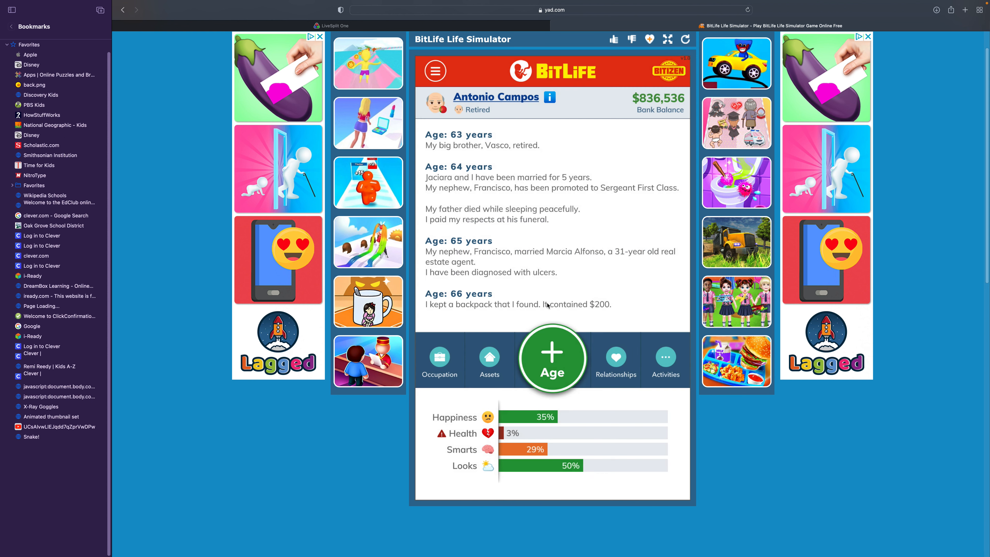
- Age another year and take the Health Boost tandem bicycle ride
click(551, 354)
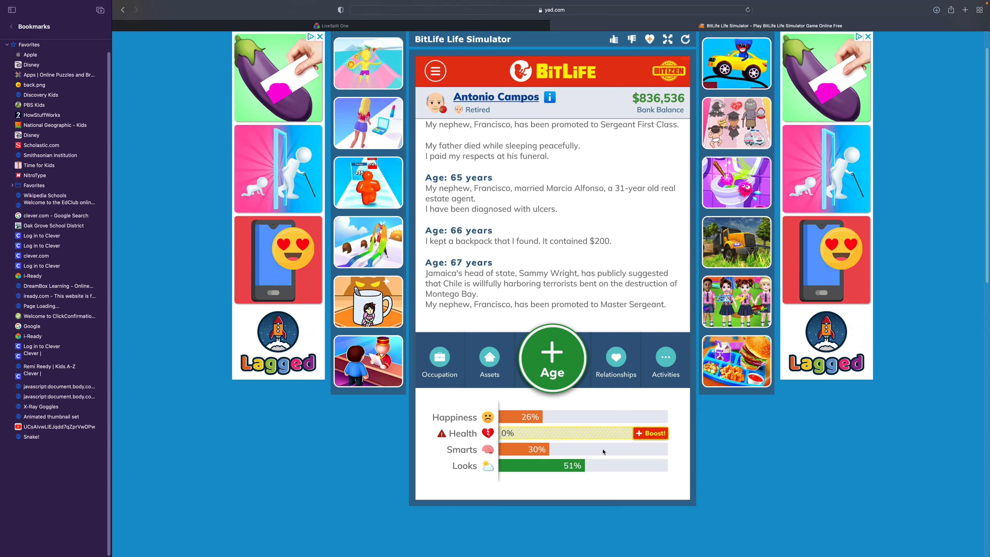
click(650, 433)
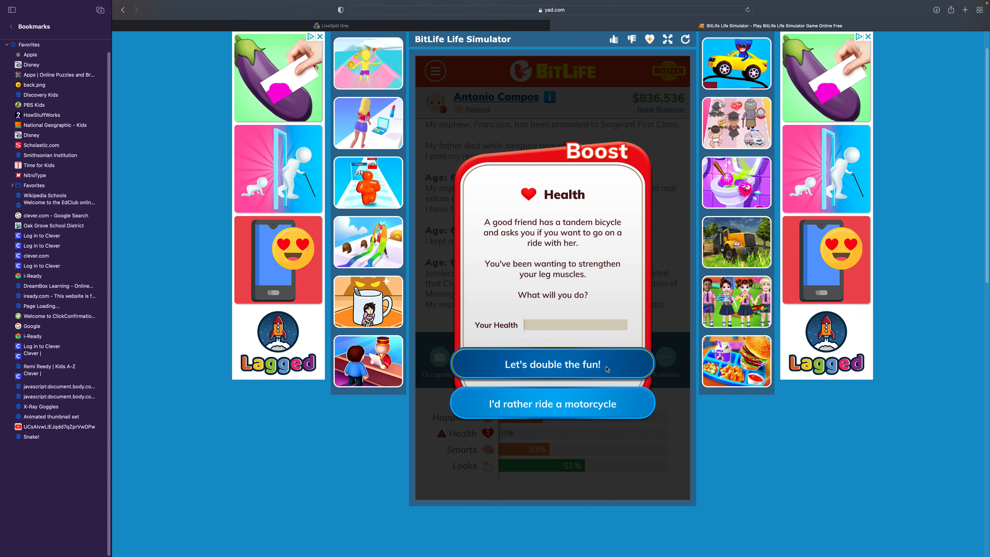
click(552, 364)
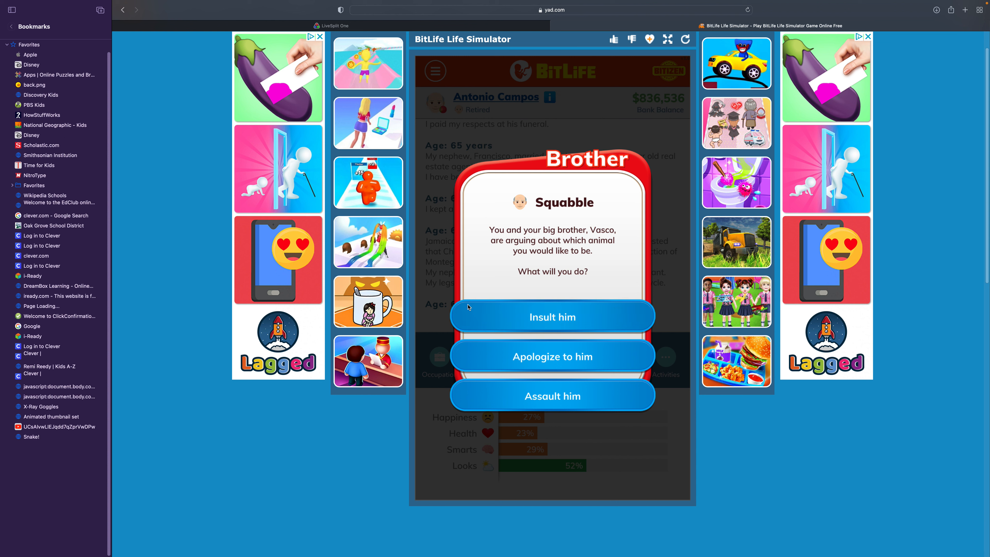
mouse_move(484, 341)
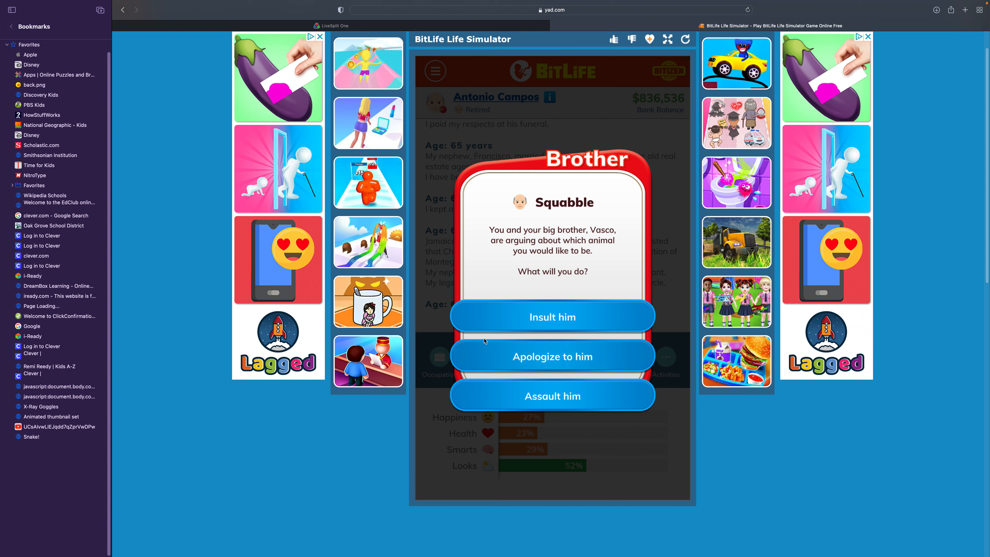
mouse_move(584, 320)
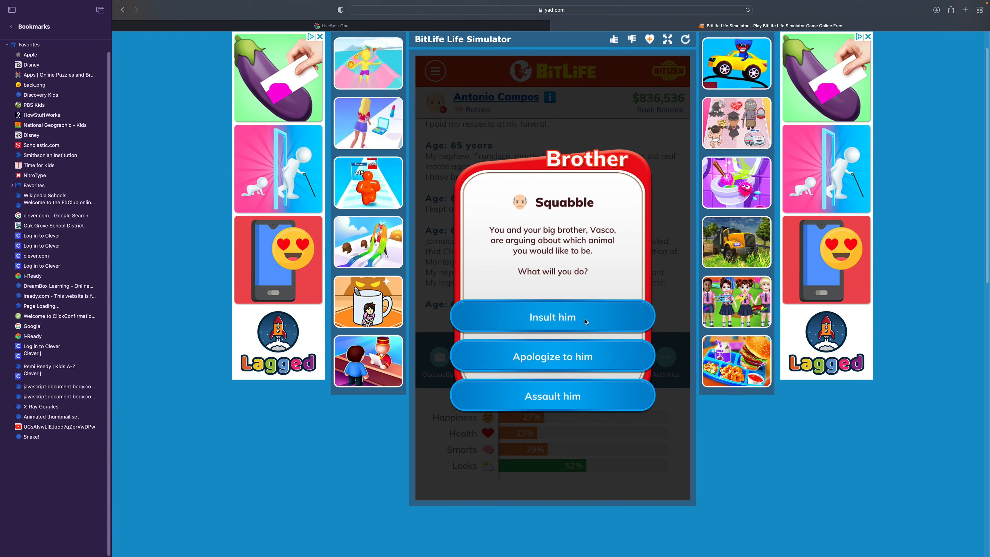
- Insult brother Vasco, age to 70, and insult back the name-caller whose assault kills Antonio
click(552, 316)
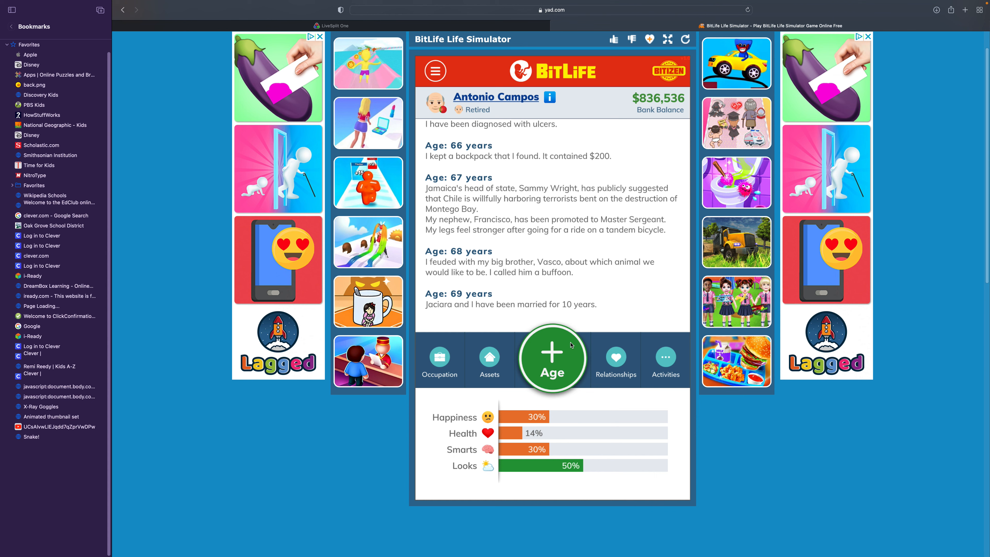
click(552, 358)
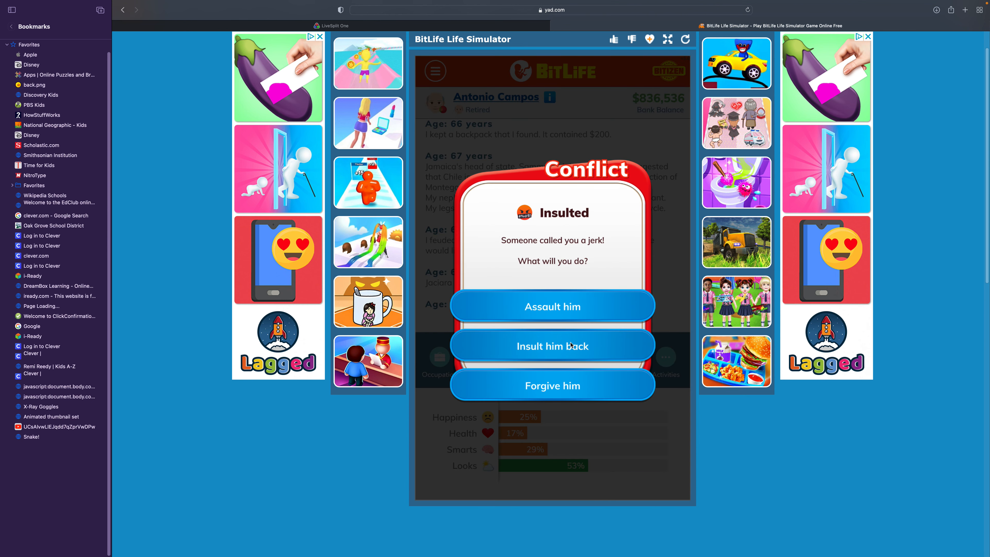
click(552, 346)
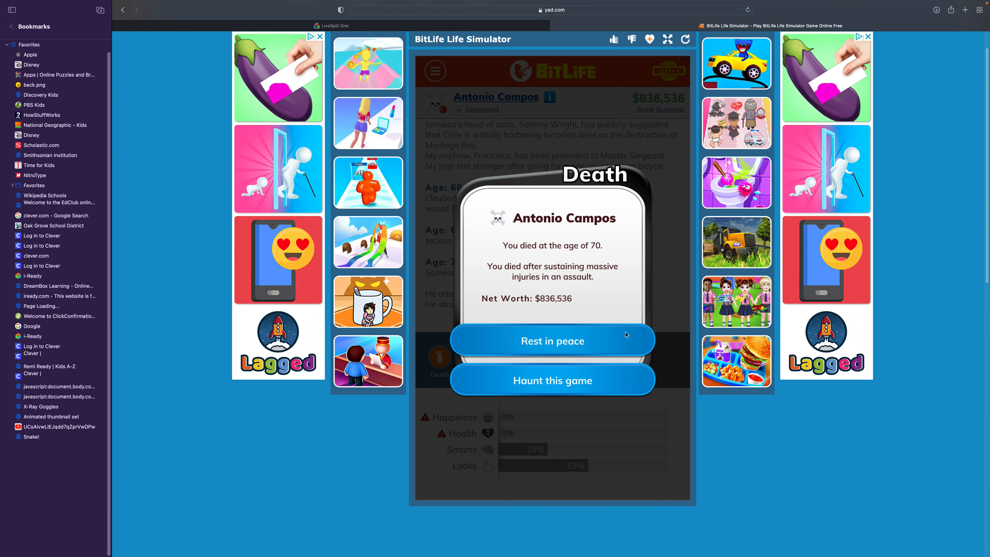
- Rest in peace, review the Successful tombstone and close it back to the life story
click(551, 341)
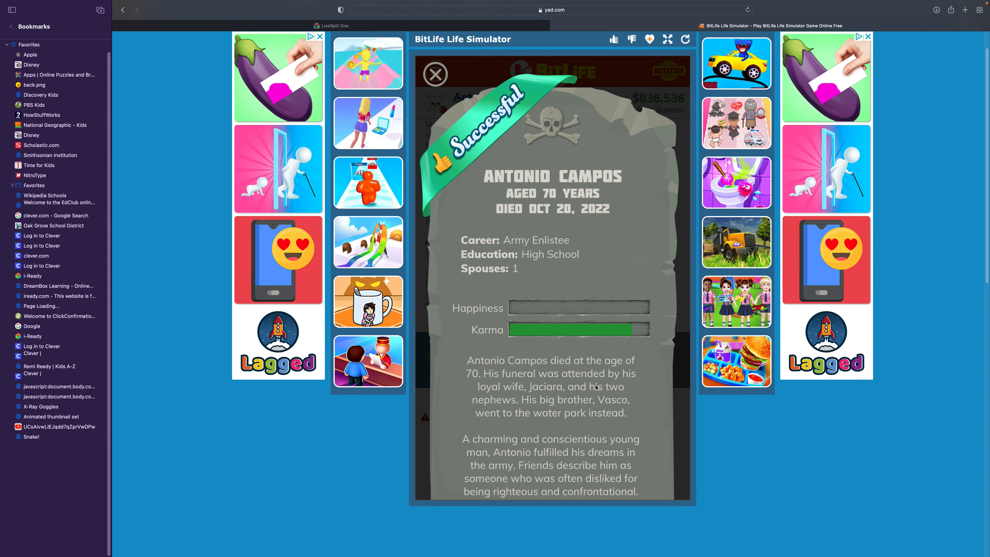
mouse_move(568, 354)
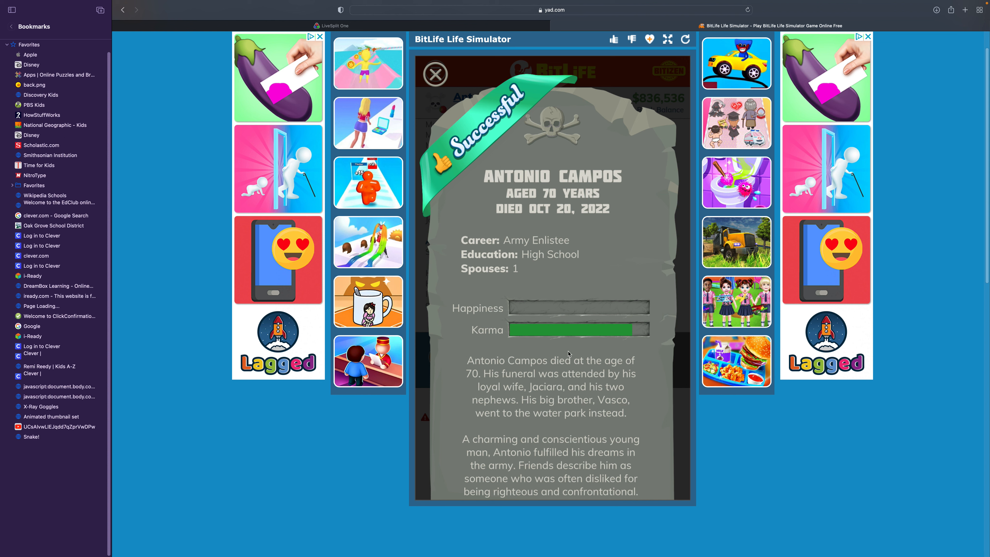
mouse_move(566, 352)
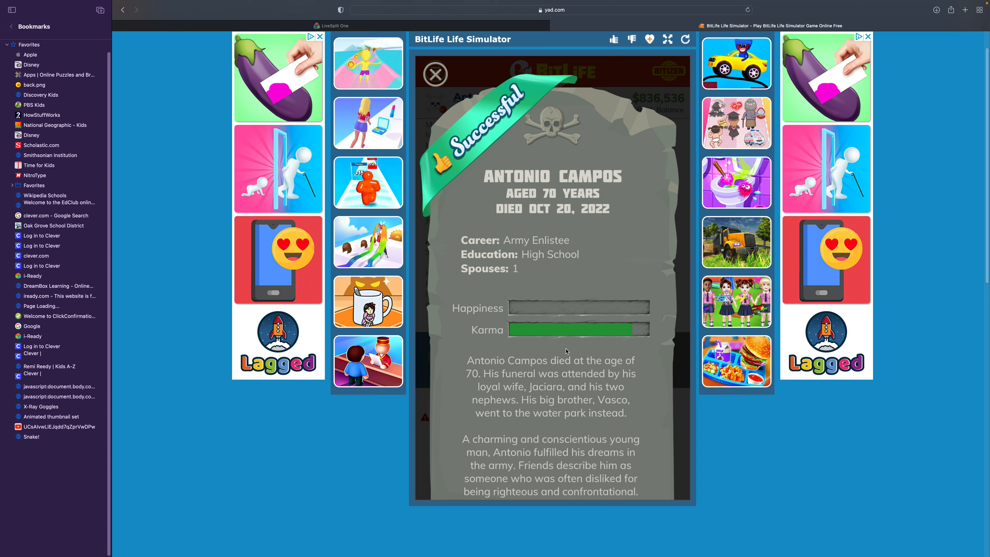
mouse_move(593, 382)
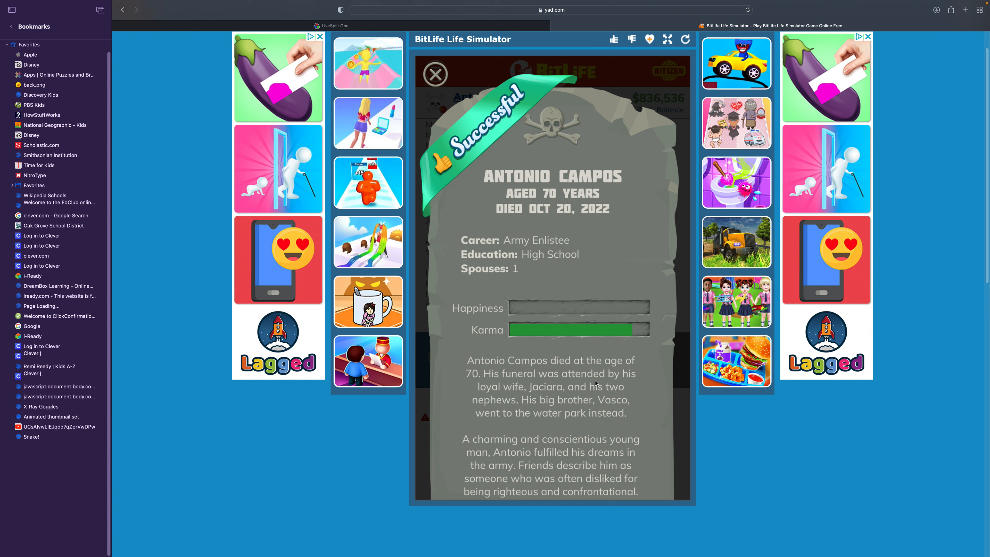
click(435, 74)
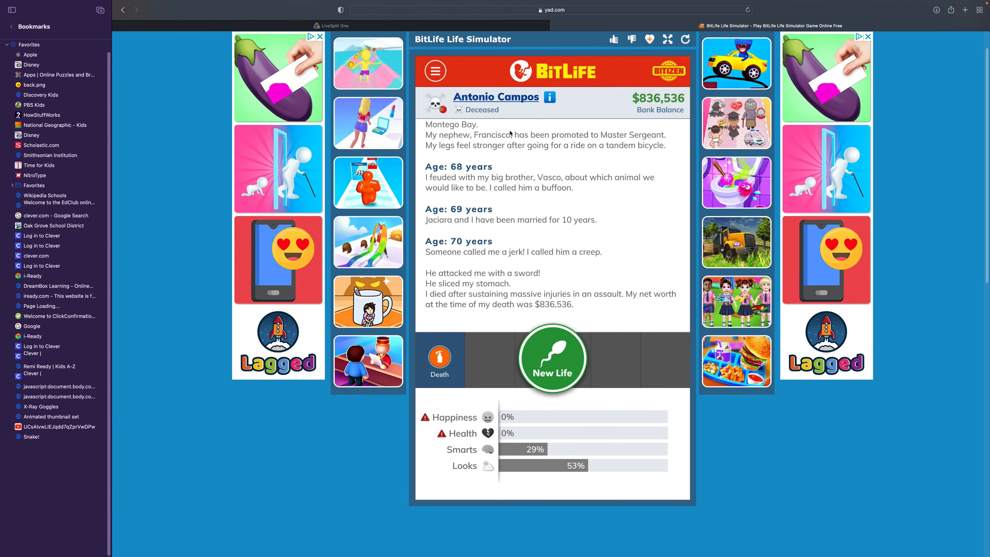
- Start a new life as Moe Swift, age a year, dismiss the E. coli notice and decline pet rabbit Jack
click(551, 358)
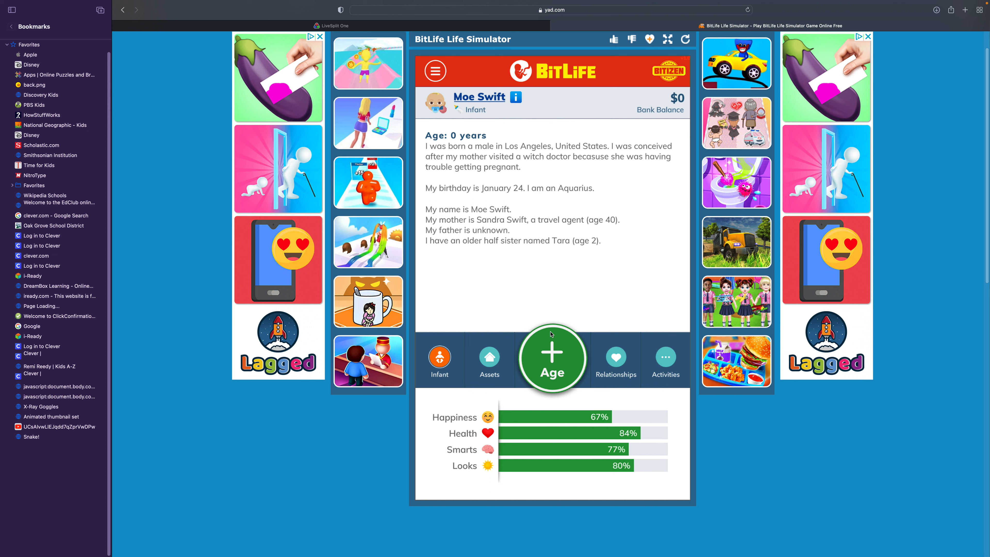
mouse_move(563, 335)
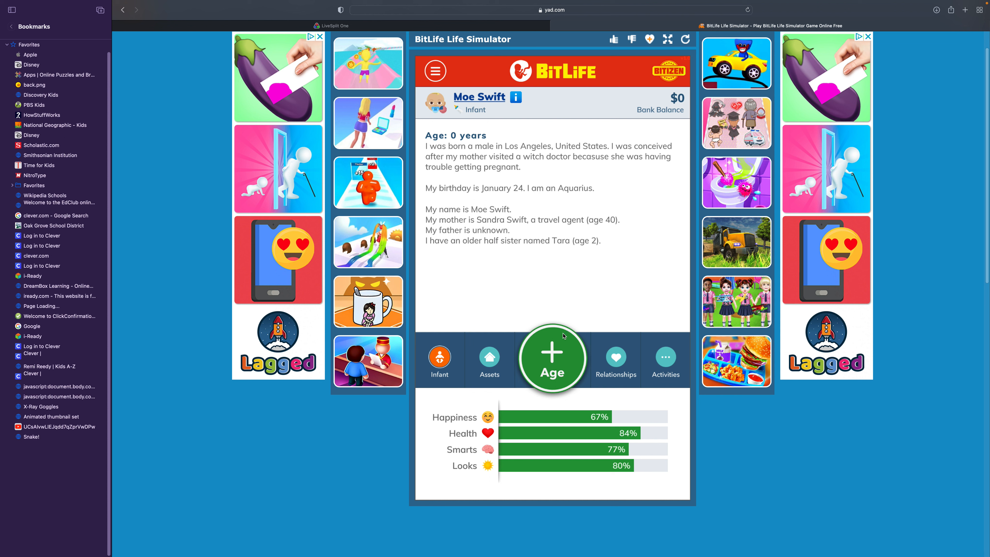
click(552, 358)
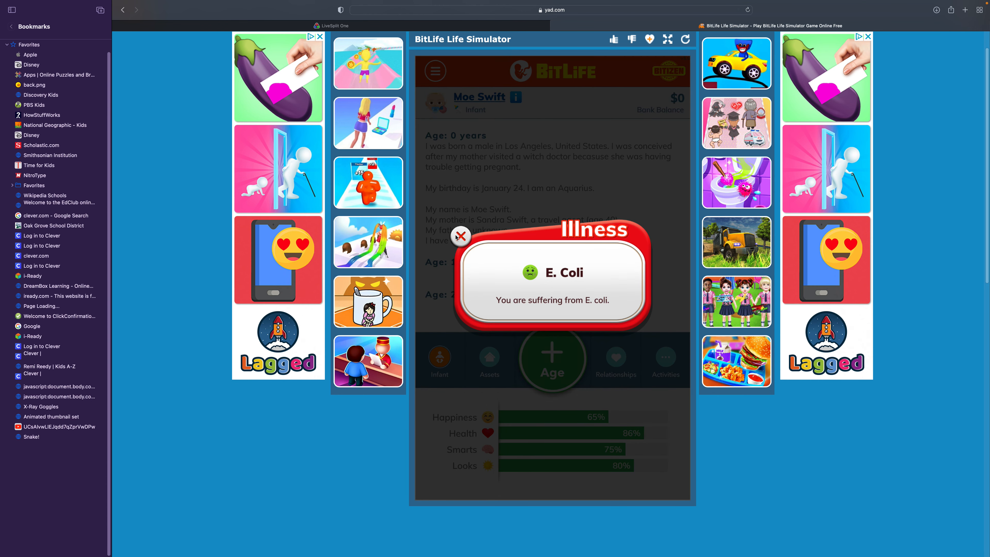
click(461, 236)
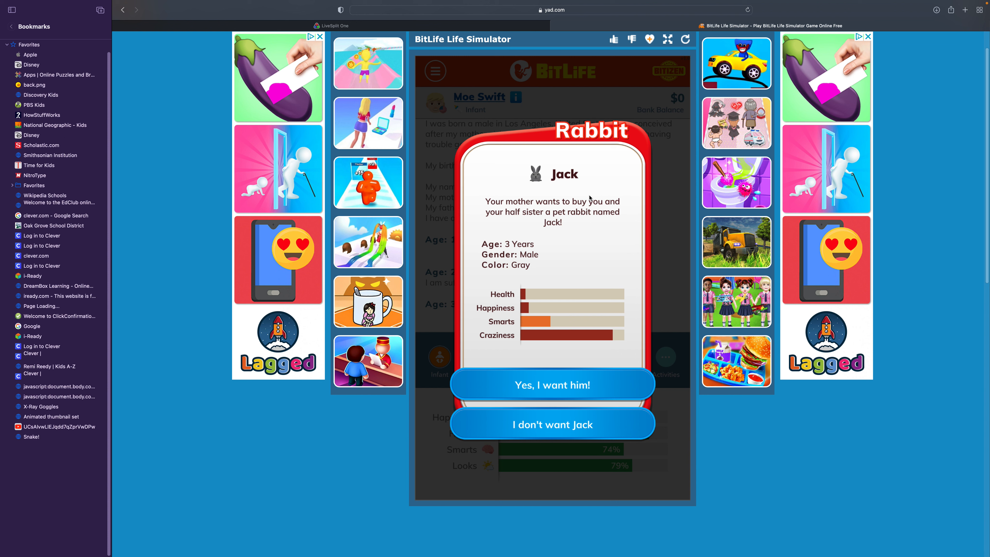
mouse_move(636, 283)
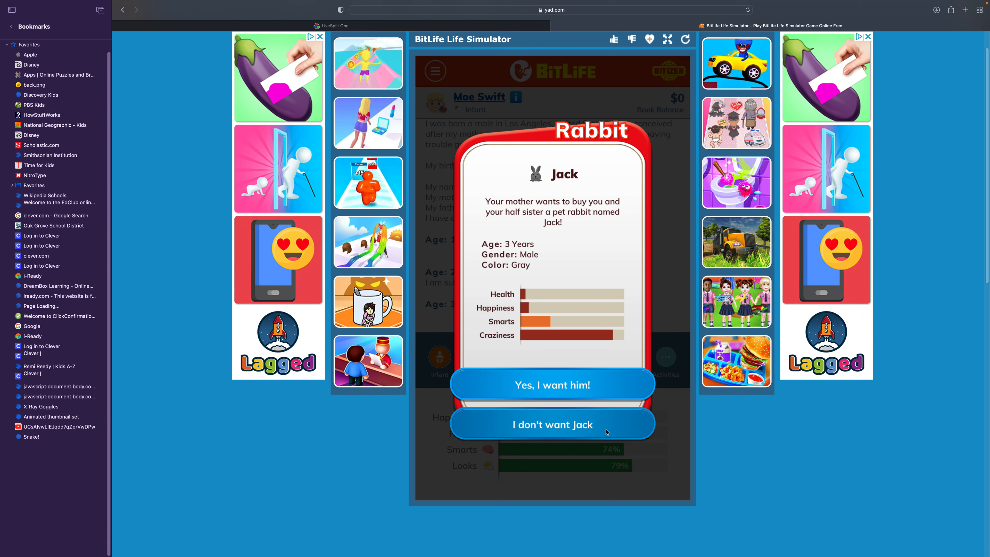
click(552, 423)
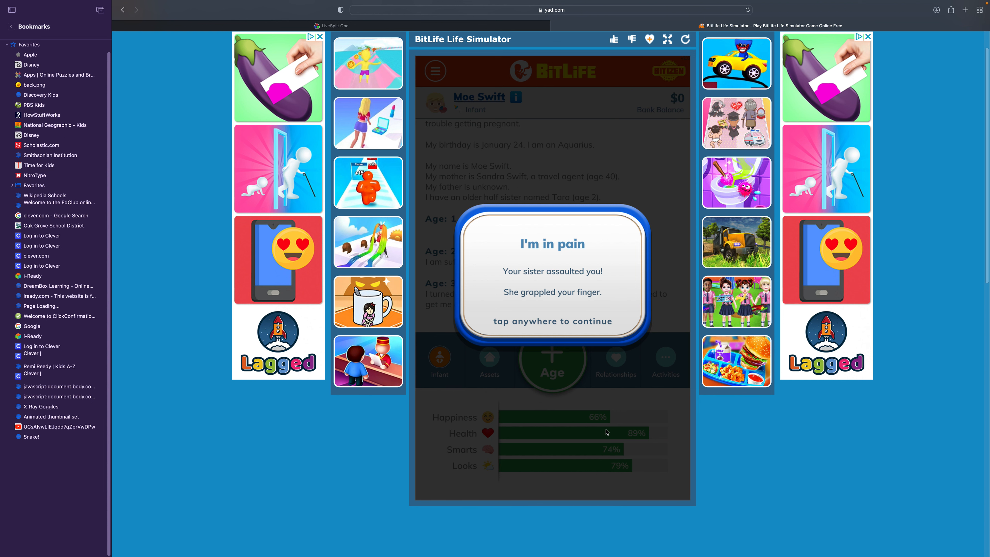
mouse_move(635, 259)
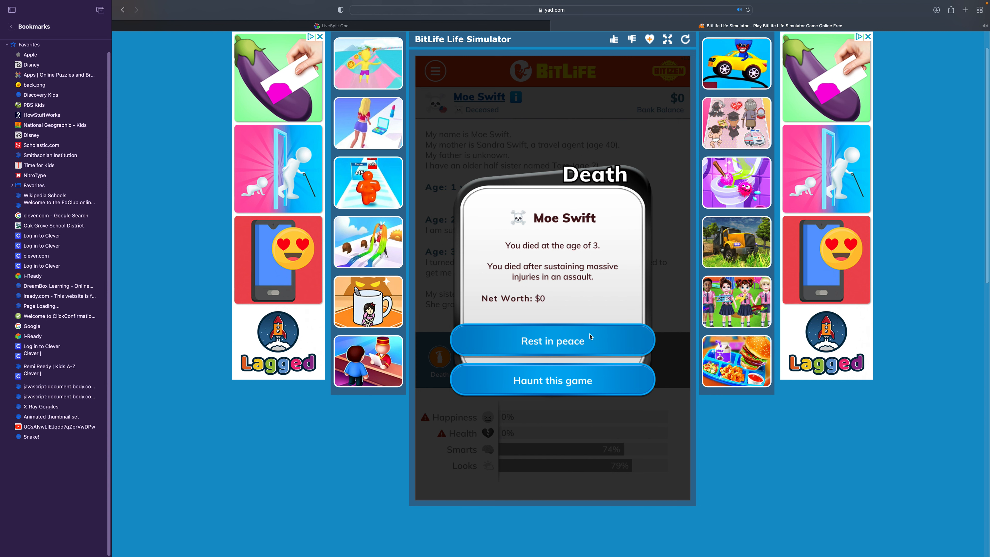
- Accept the baby's death, close the Mediocre tombstone, then age Alexandre four years and deny breaking the fridge
click(552, 340)
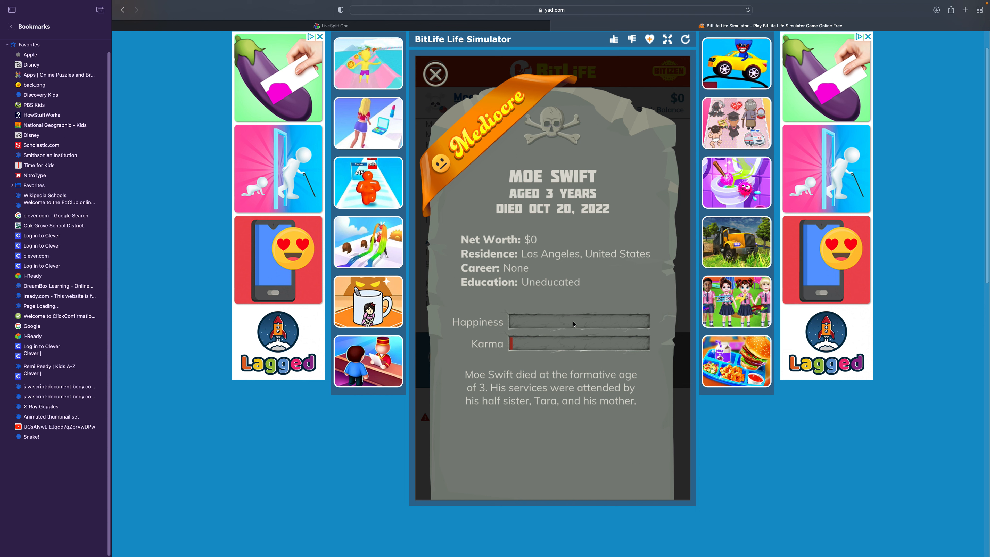
mouse_move(596, 308)
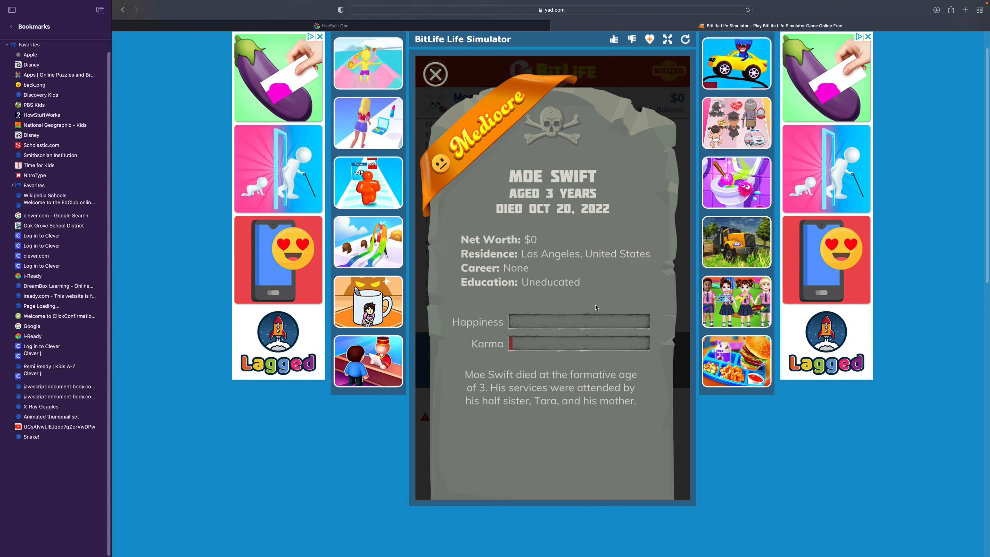
mouse_move(548, 226)
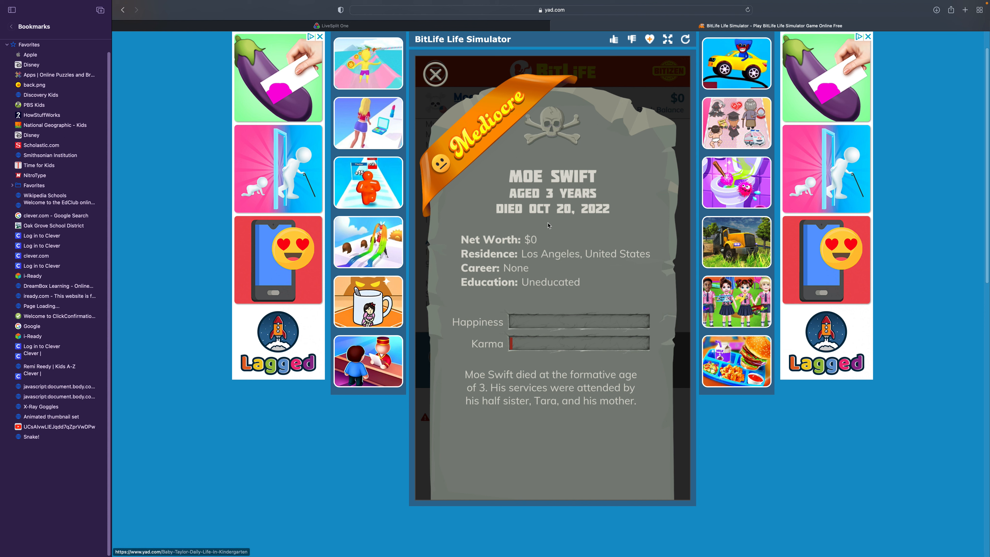
click(435, 73)
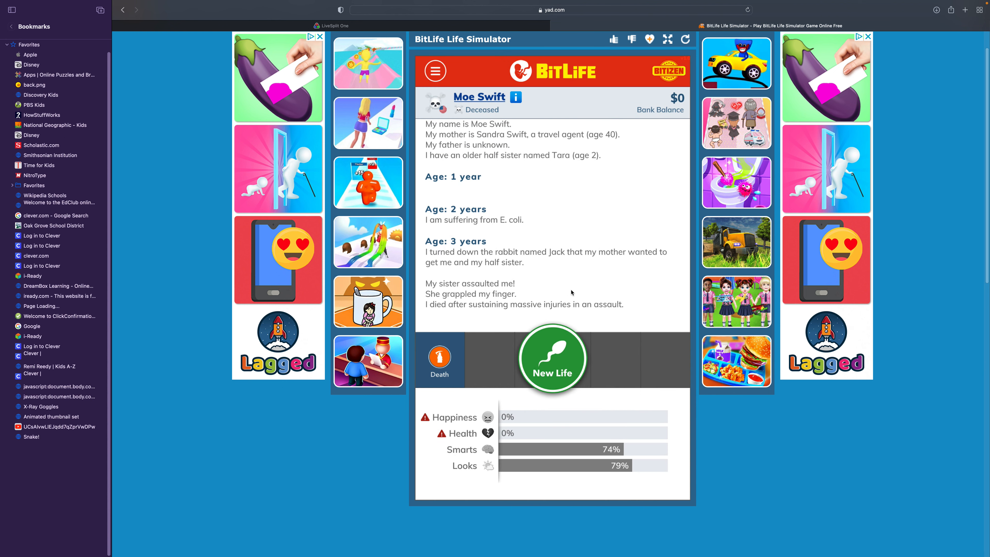
click(551, 358)
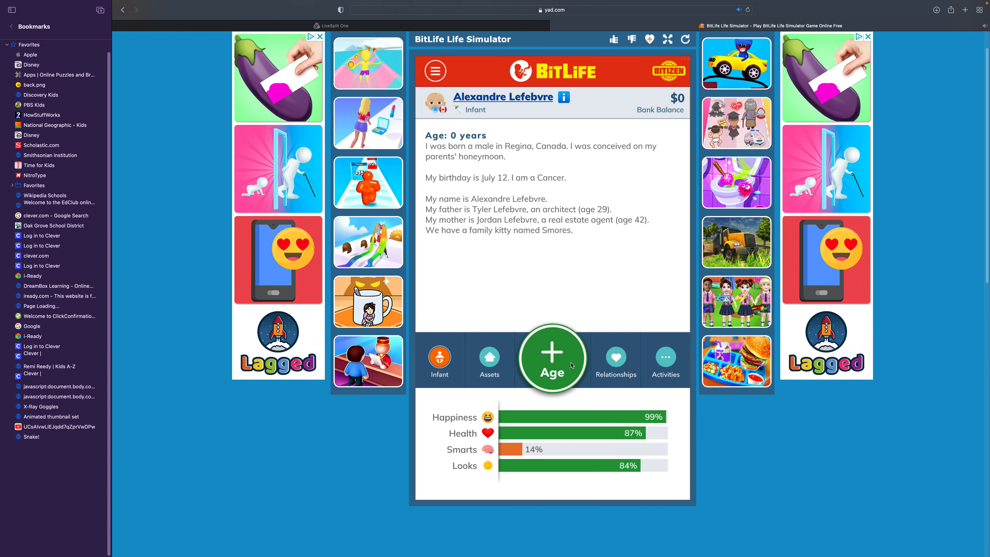
click(552, 357)
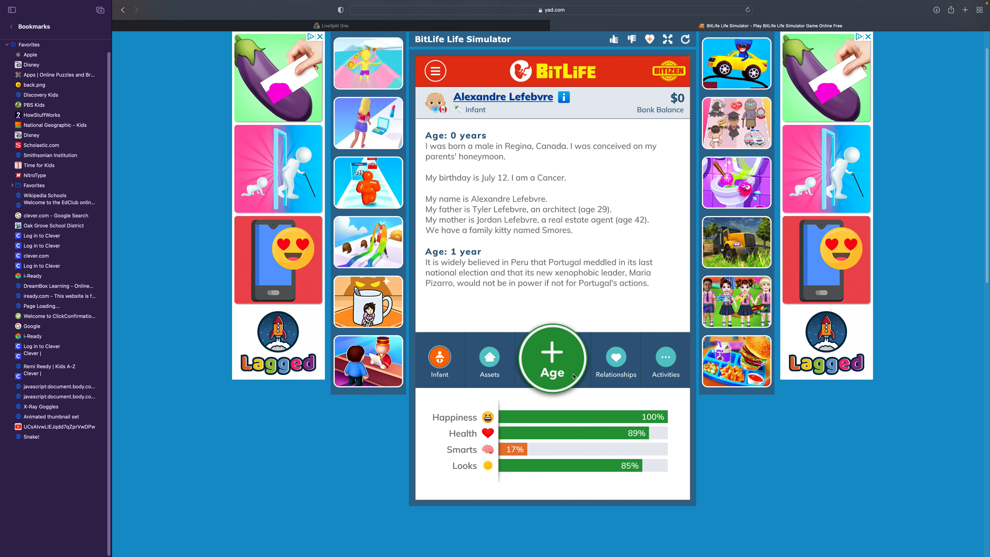
click(552, 357)
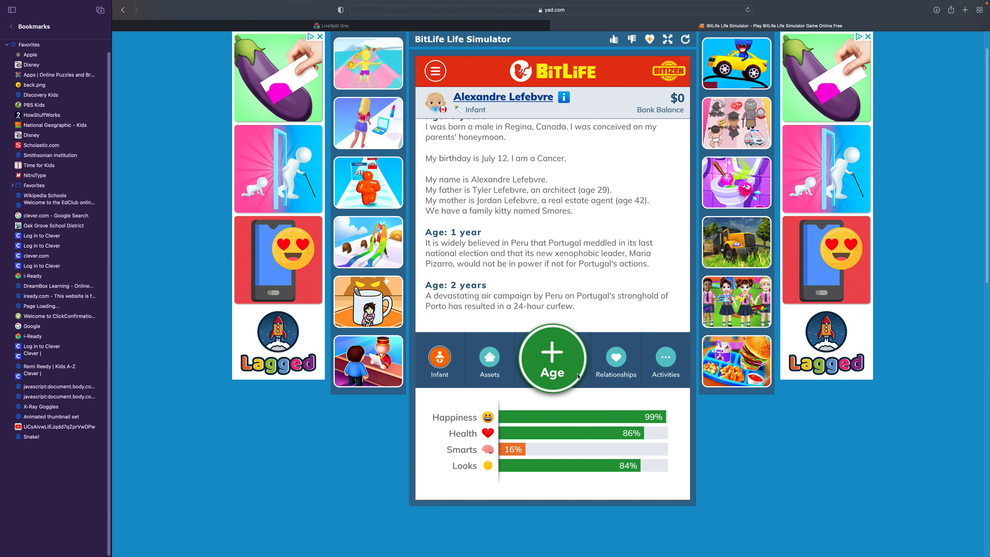
click(551, 358)
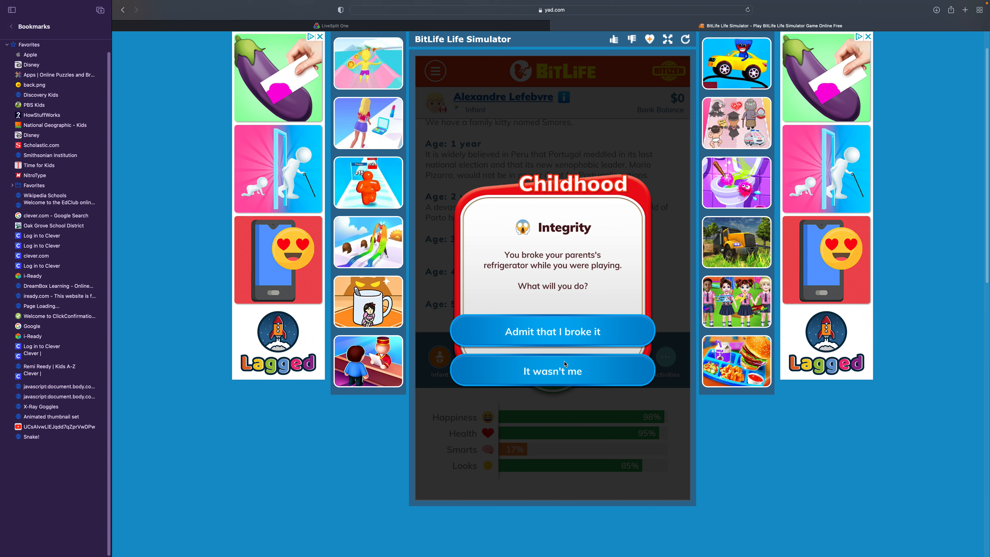
click(551, 372)
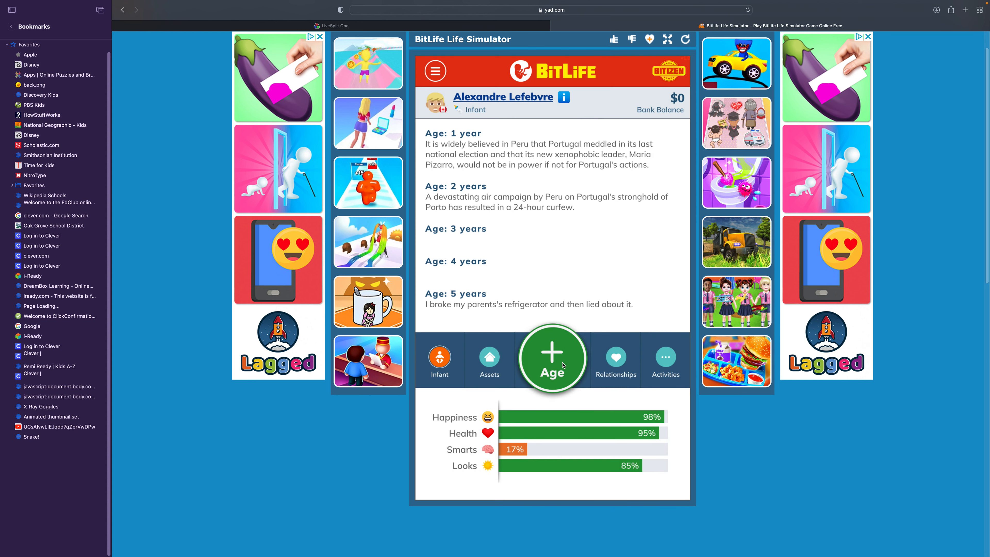
- Age to 15 with a tongue-free first kiss, identify as bisexual, and dismiss cat Smores' death
click(551, 358)
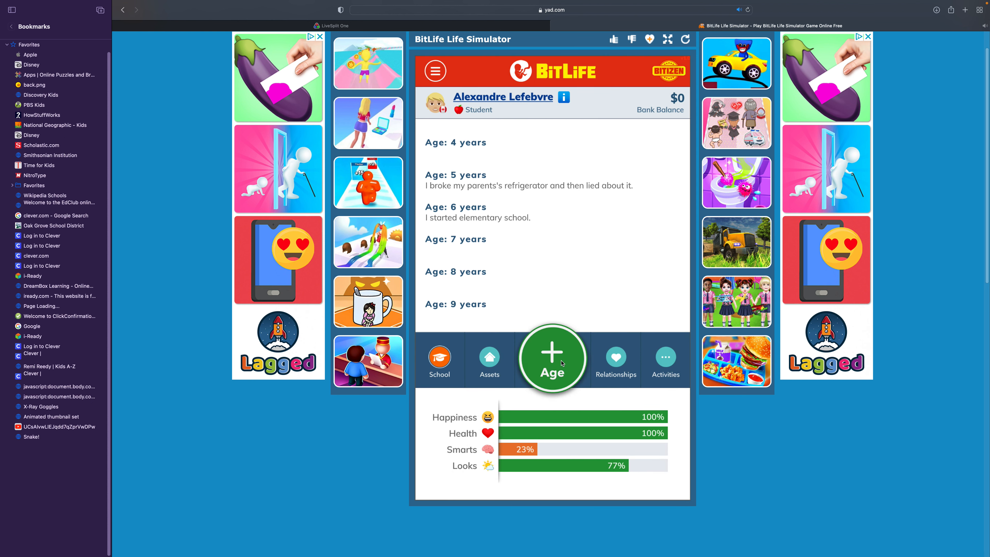
click(551, 358)
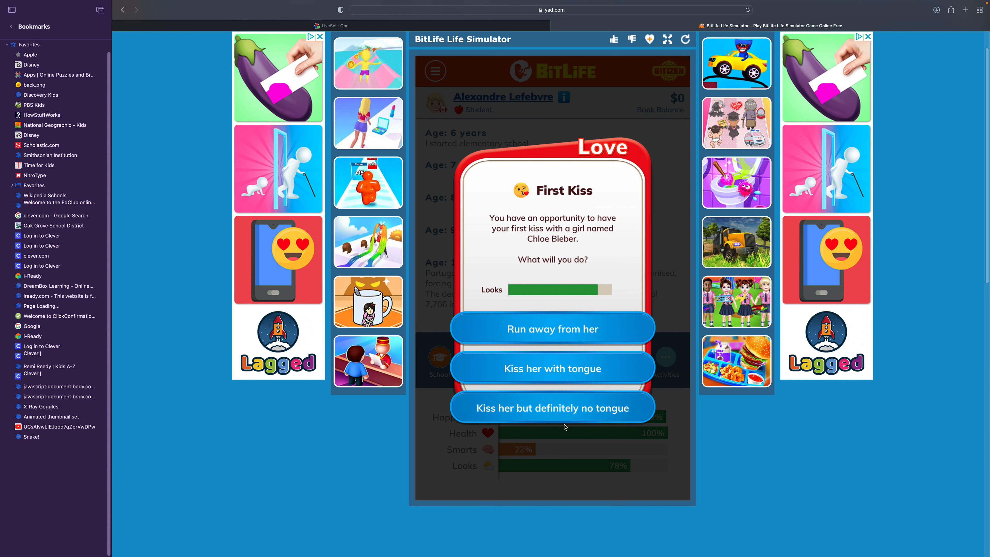
click(552, 407)
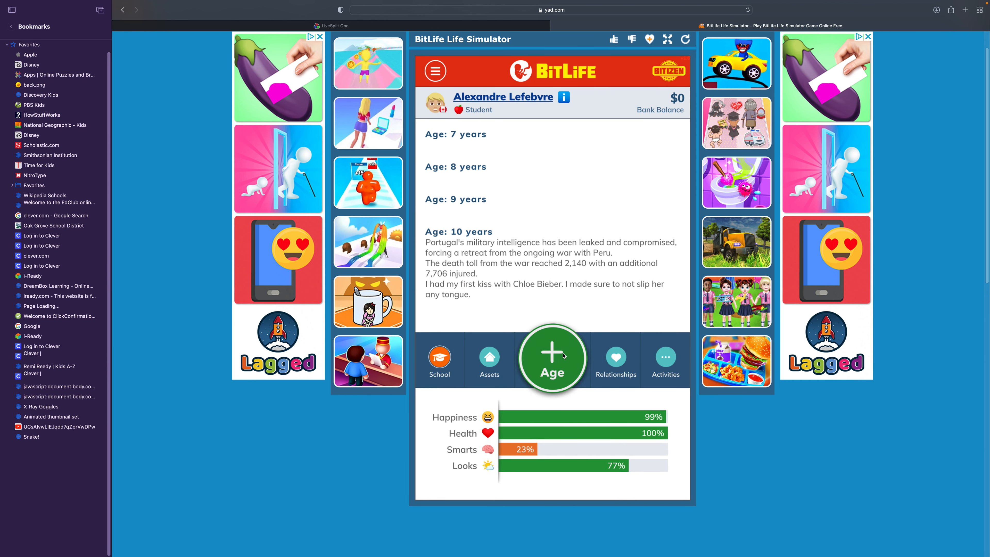
click(551, 358)
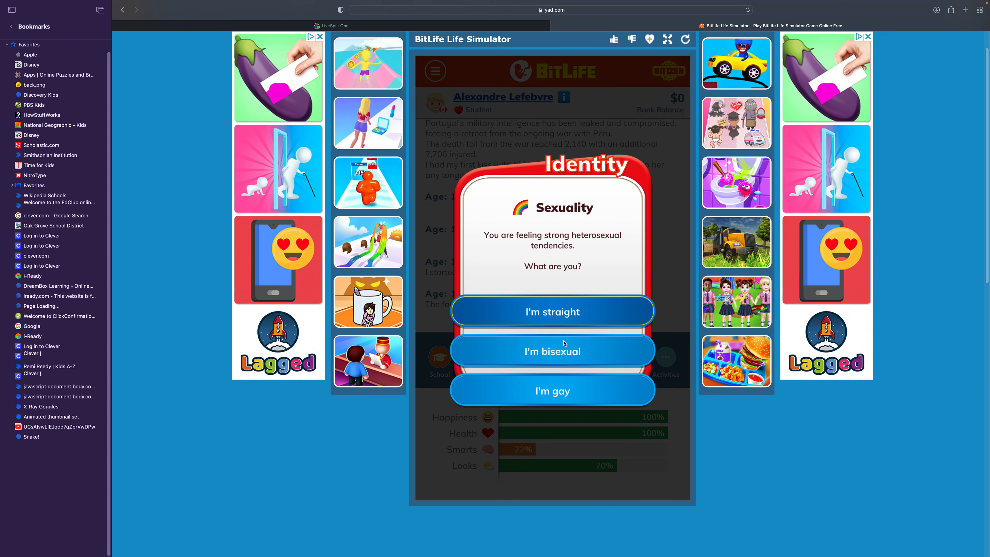
mouse_move(521, 380)
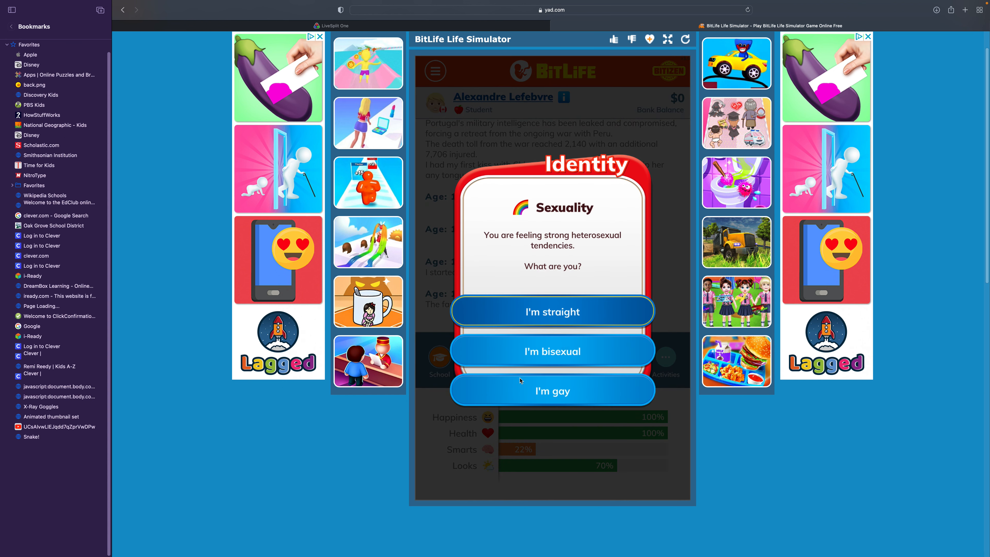
click(551, 351)
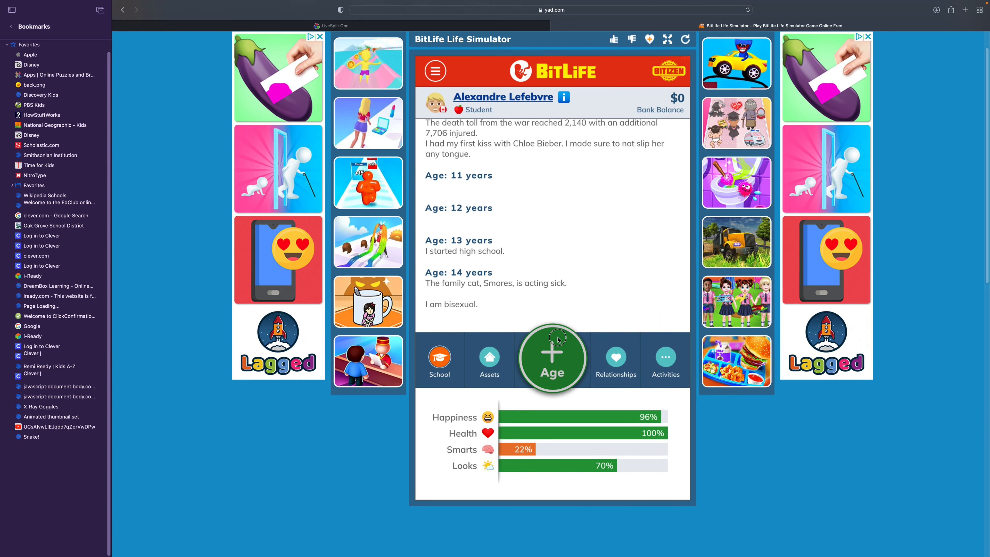
click(551, 357)
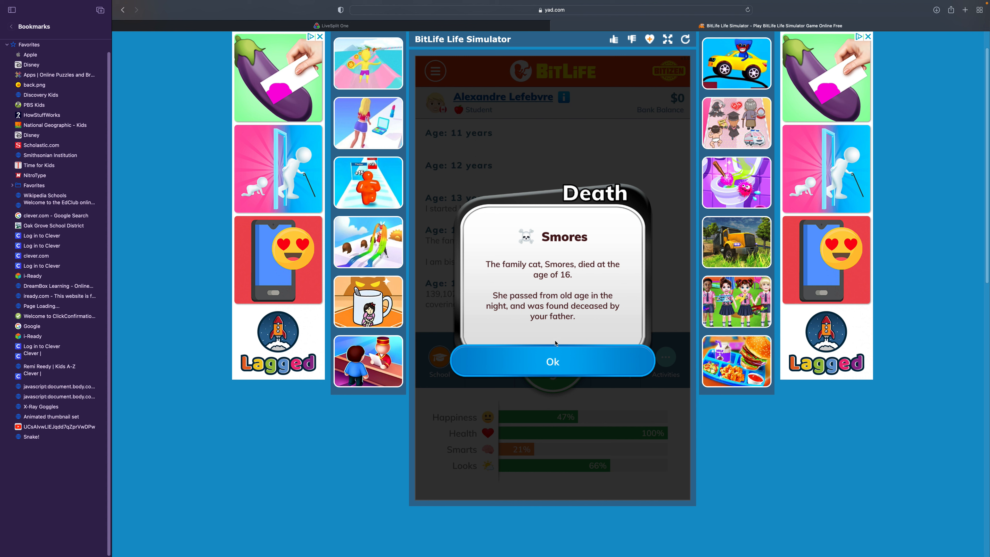
mouse_move(537, 337)
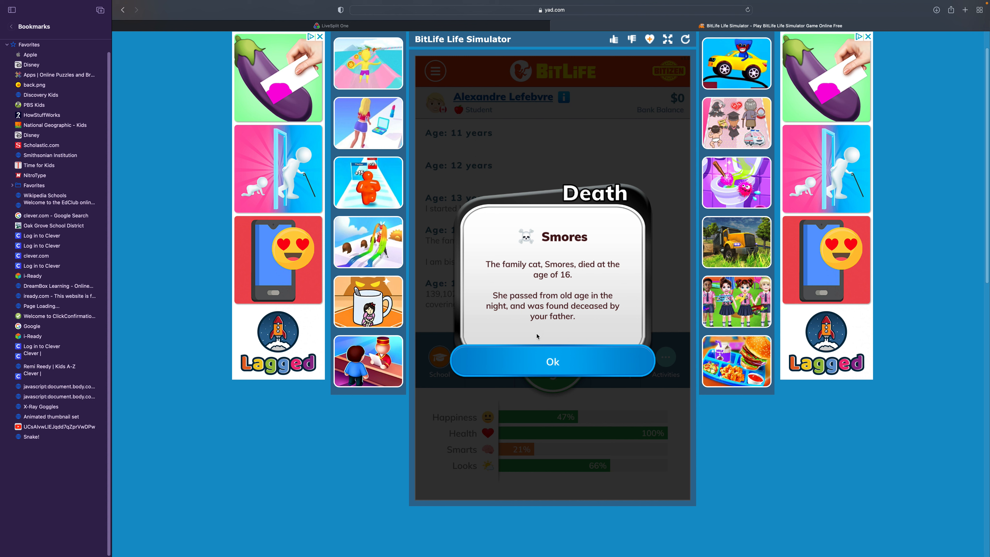
mouse_move(530, 331)
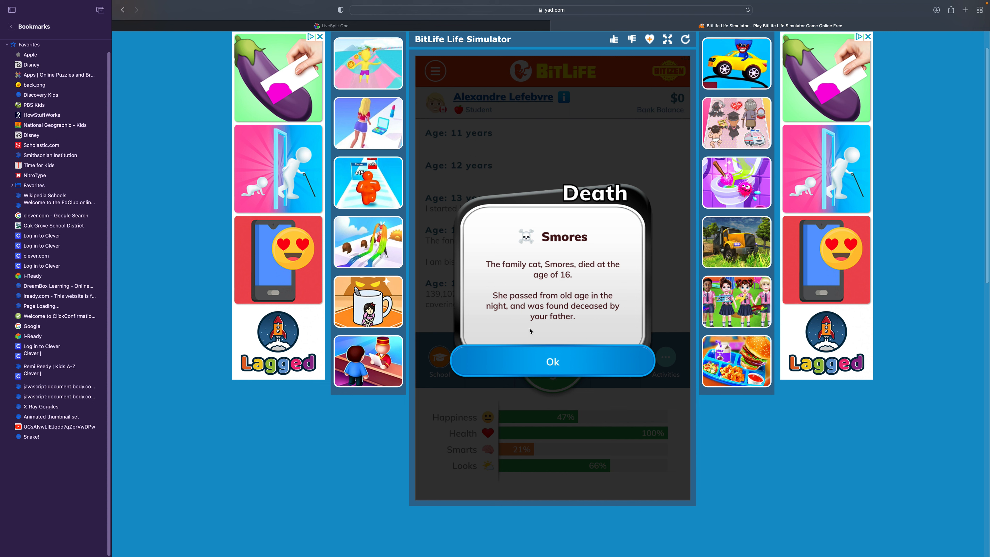
click(552, 360)
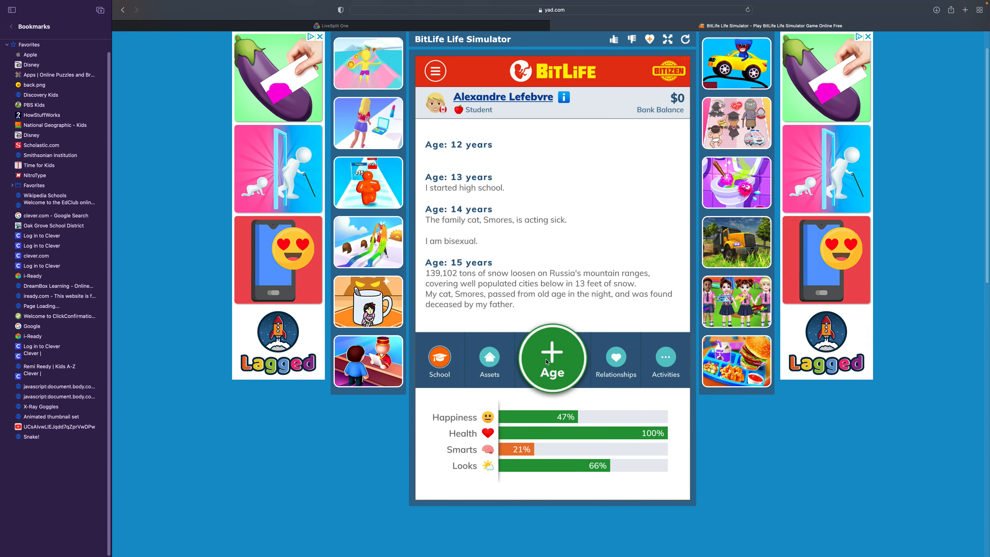
- Age to 16, take the driving test and fail it answering Tunnel Ahead
click(551, 358)
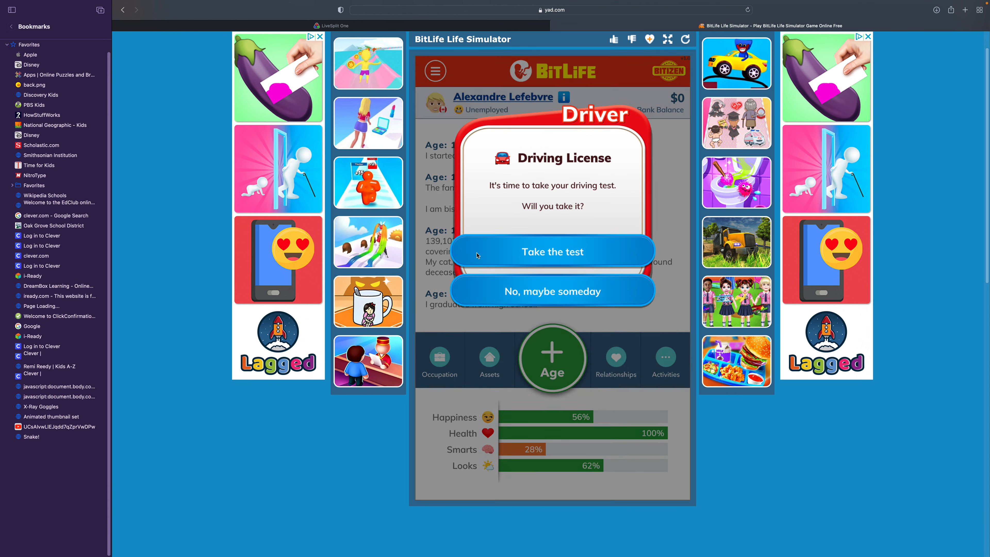
click(551, 251)
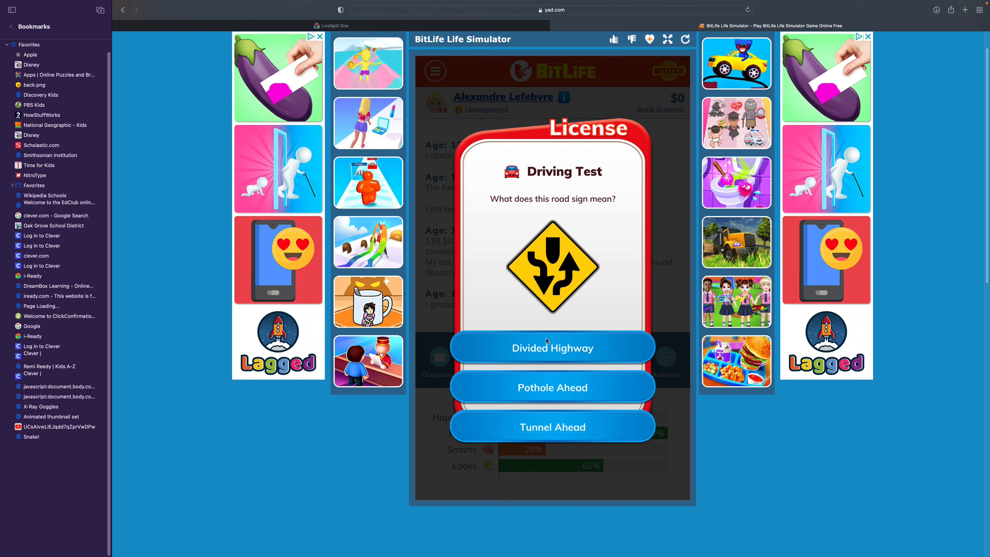
mouse_move(547, 344)
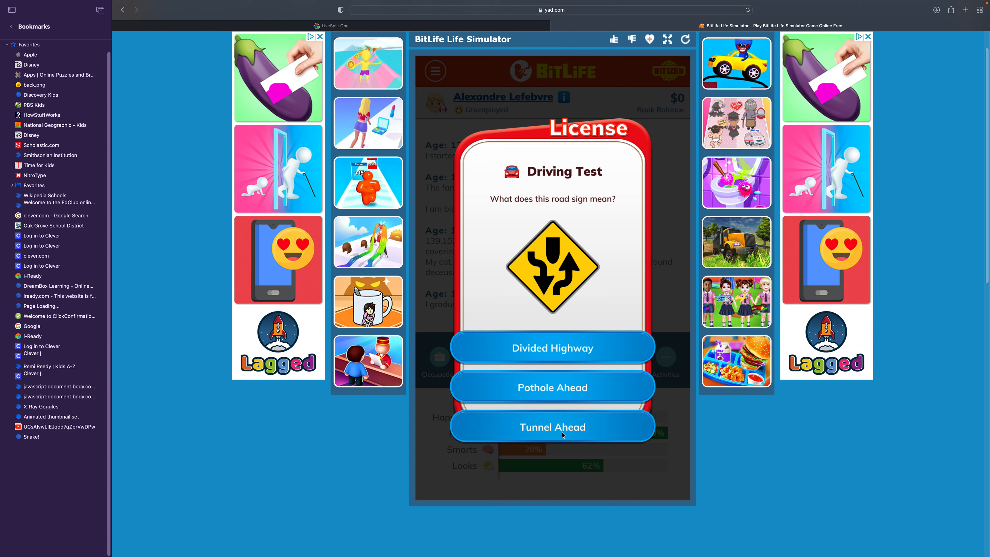
click(552, 427)
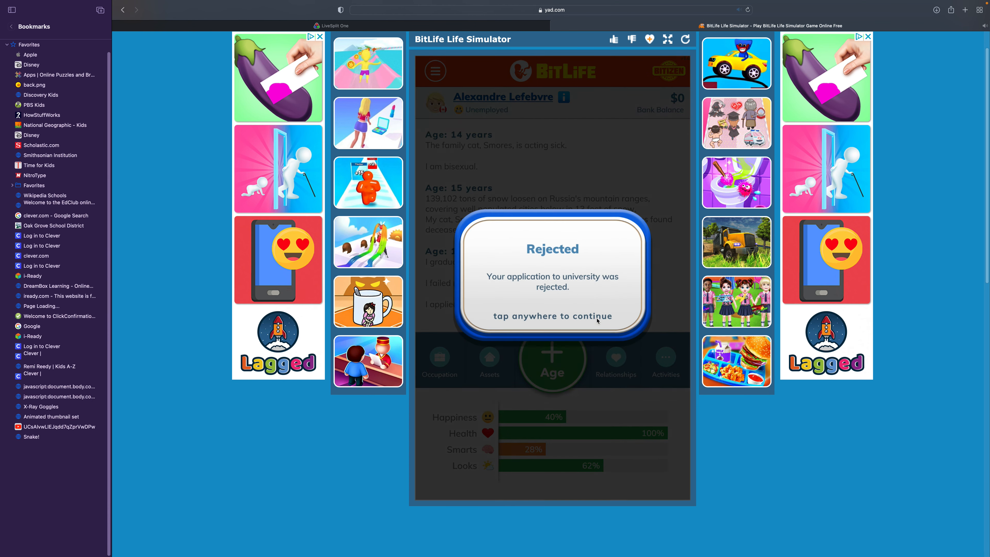
- Dismiss the university rejection, age a year and bring up the Air Force enlistment offer
click(552, 284)
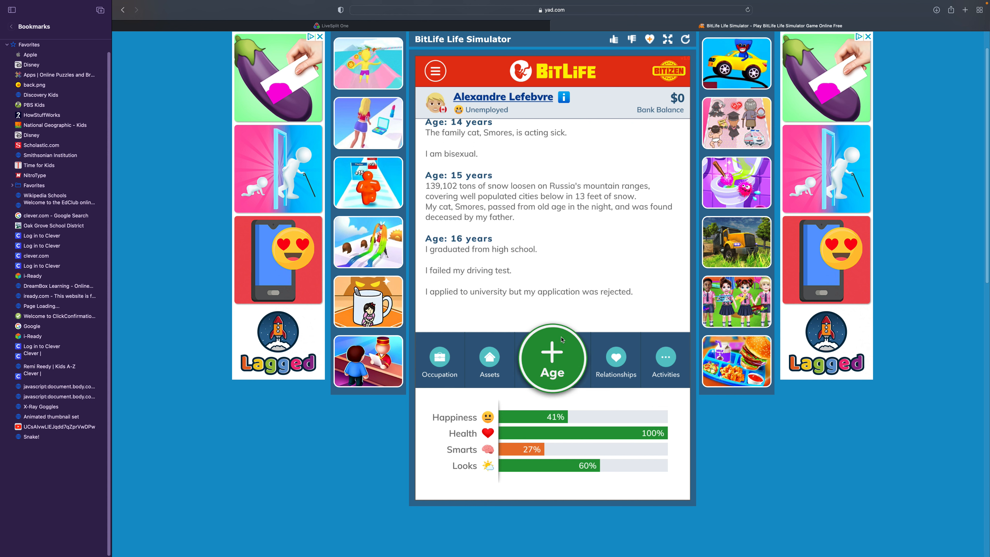
click(551, 358)
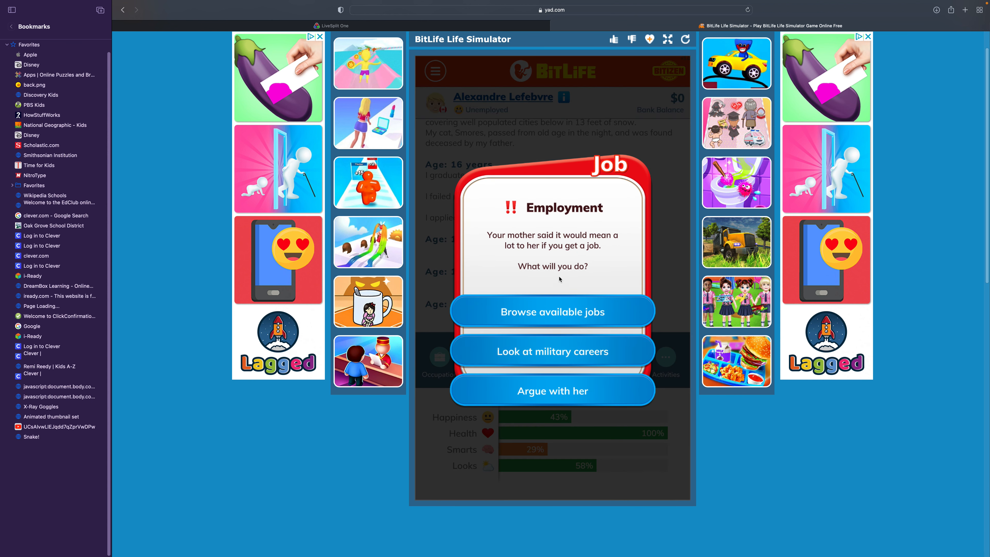
click(552, 312)
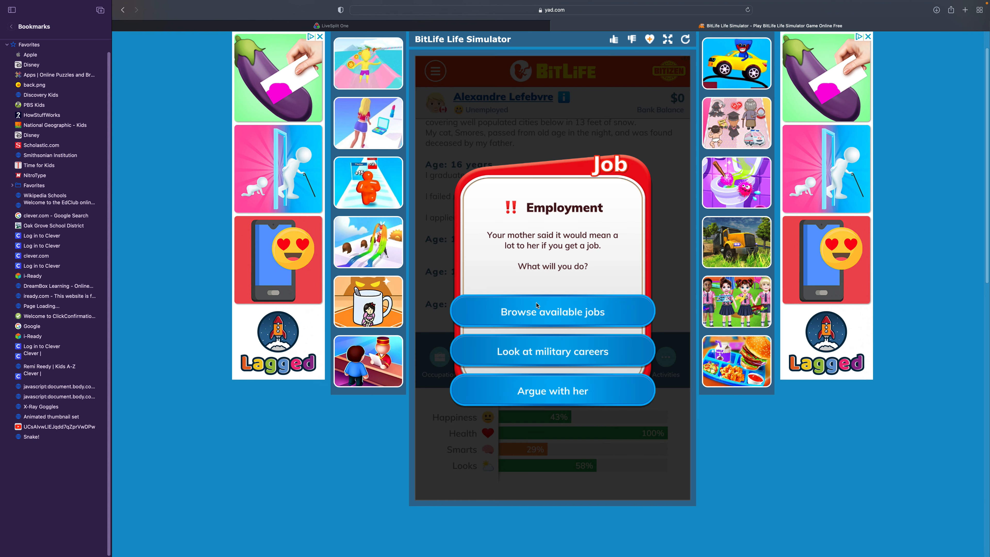
mouse_move(535, 302)
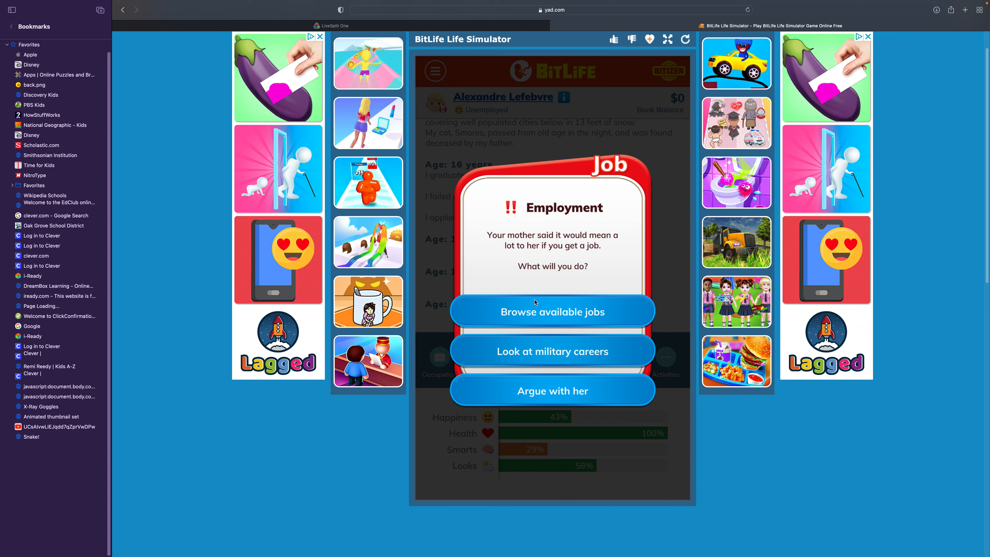
mouse_move(548, 351)
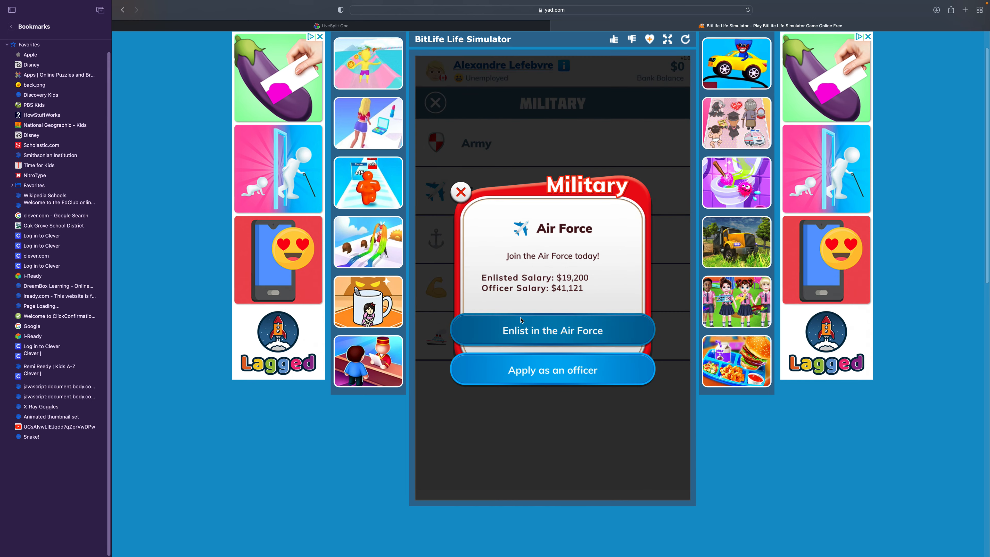
- Enlist in the Air Force and age several years, leaving a found purse alone
click(552, 329)
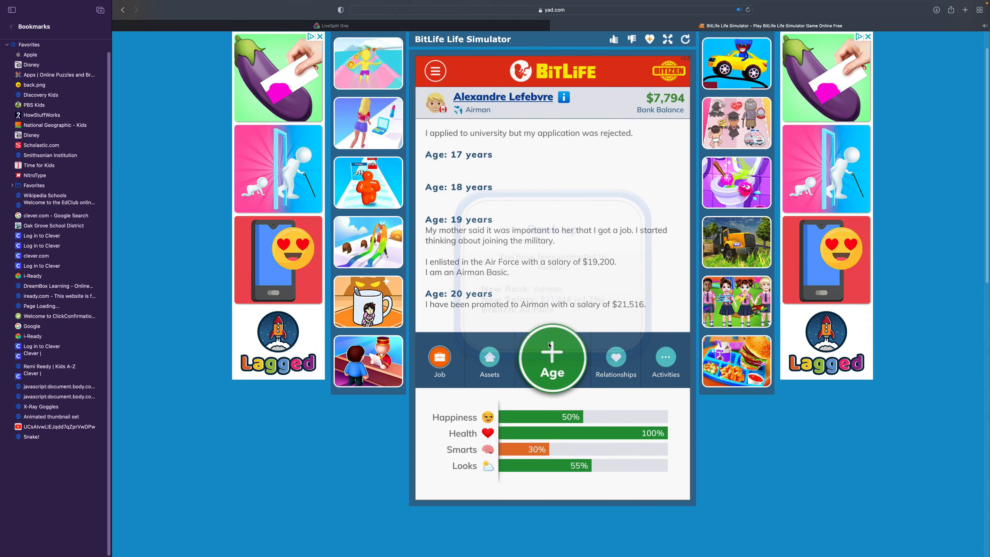
click(551, 358)
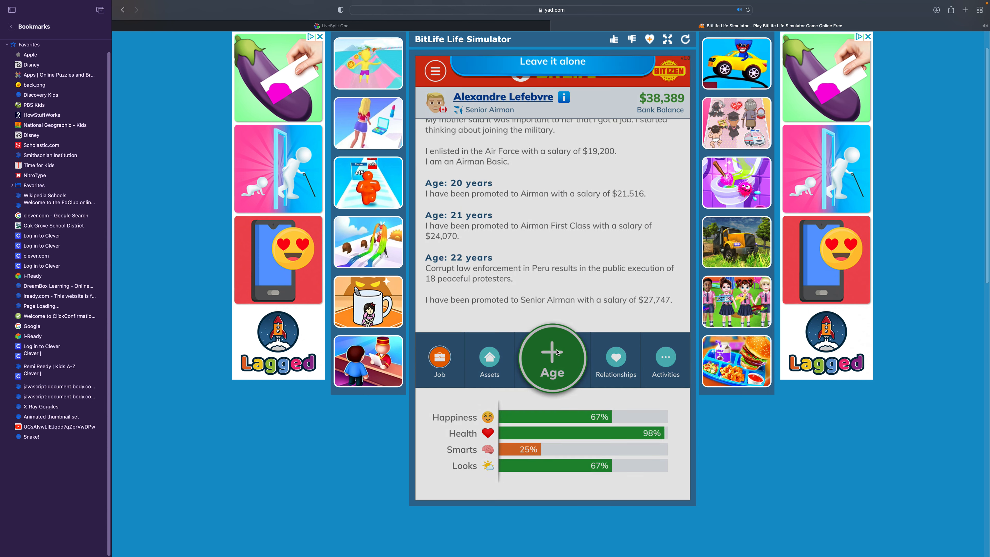
click(552, 357)
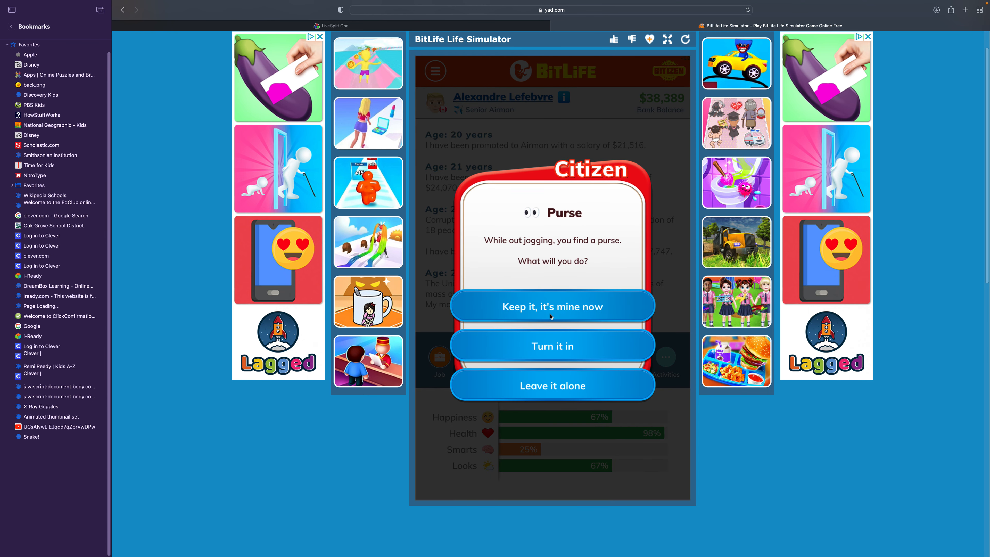
click(552, 386)
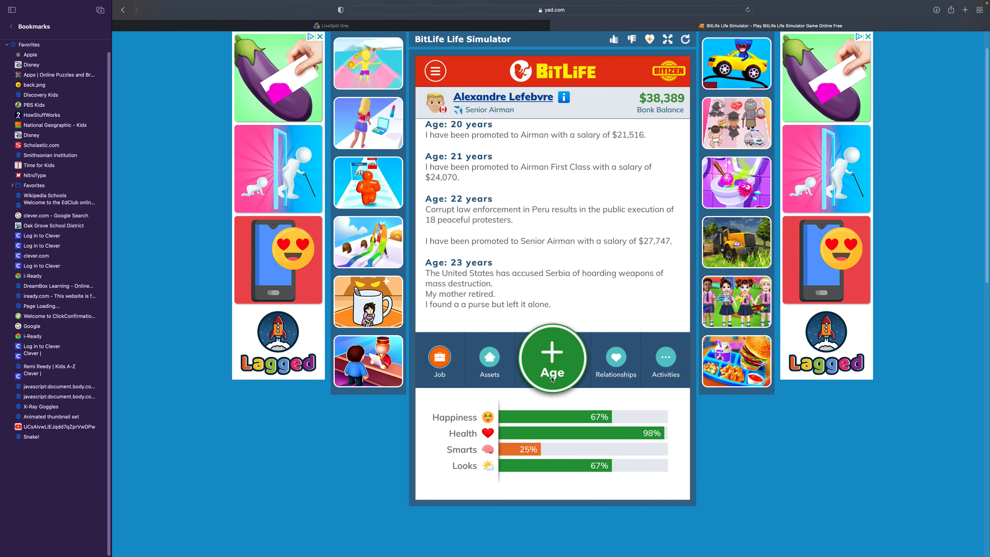
click(551, 358)
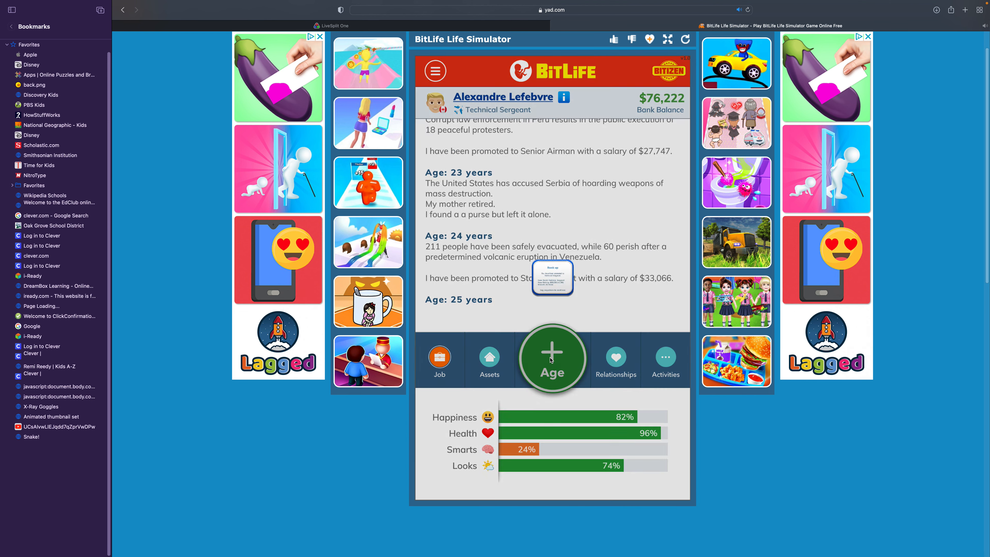
- Age to 32 as Master Sergeant, joining social media and staging BJ's drinking intervention
click(552, 358)
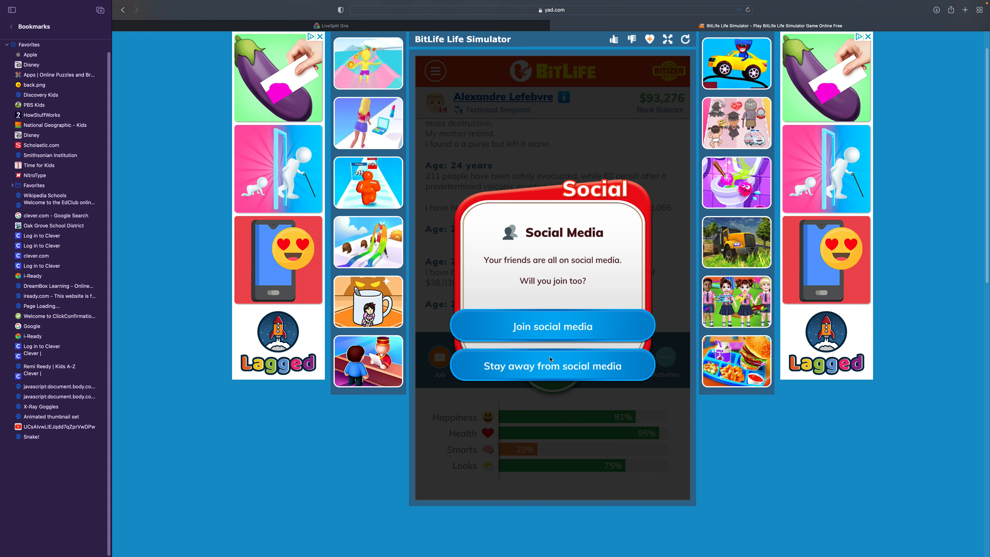
click(552, 326)
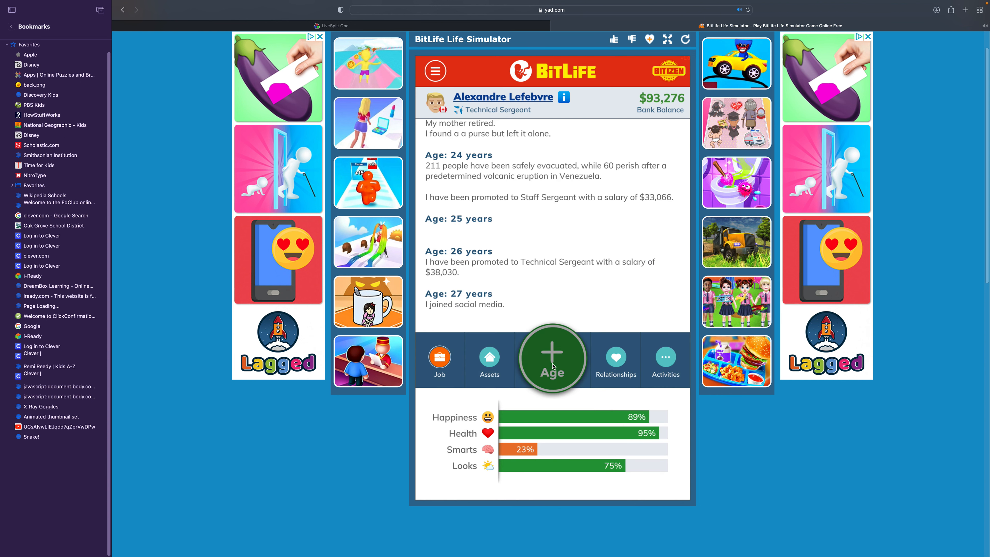
click(552, 357)
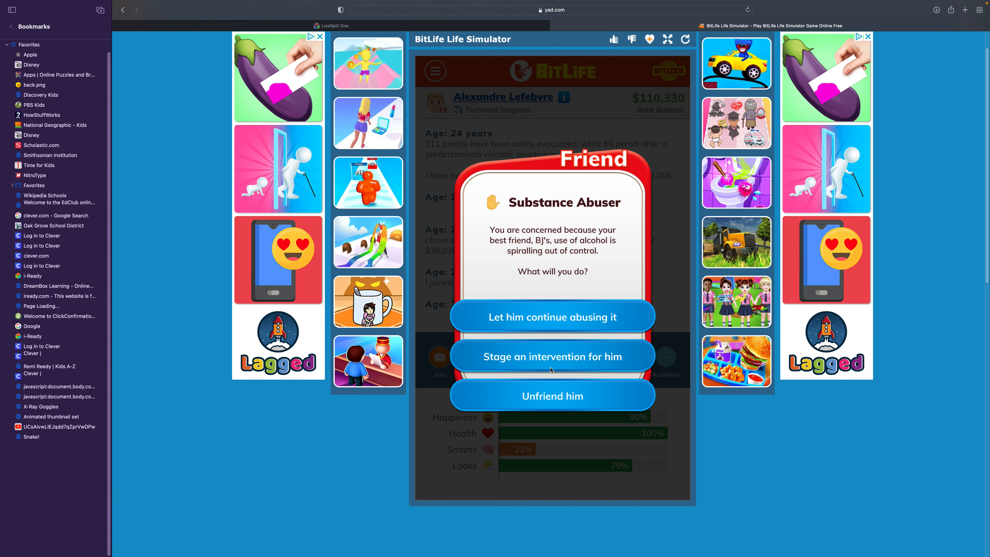
click(552, 357)
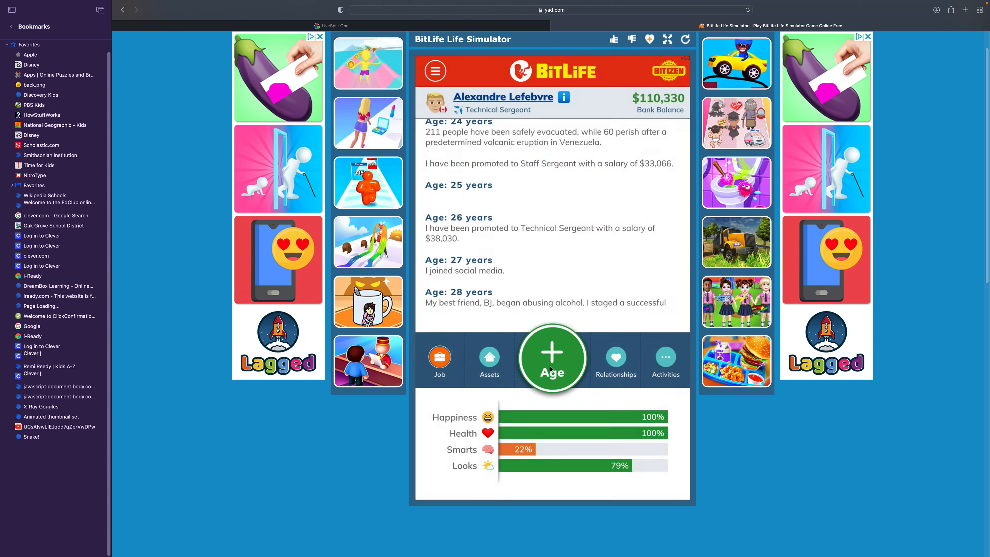
click(551, 358)
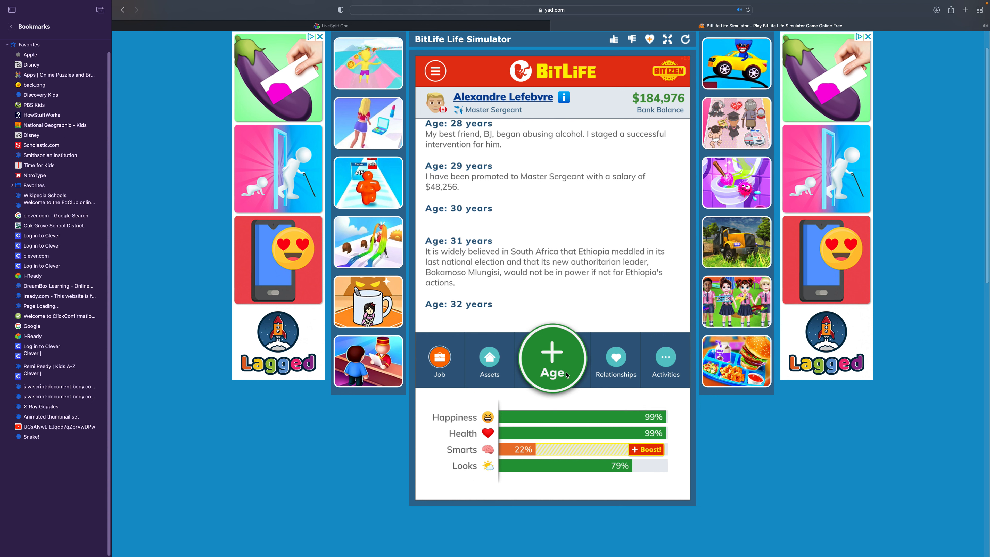
- Age up and answer the gym love encounter with Evangeline Burger
click(552, 358)
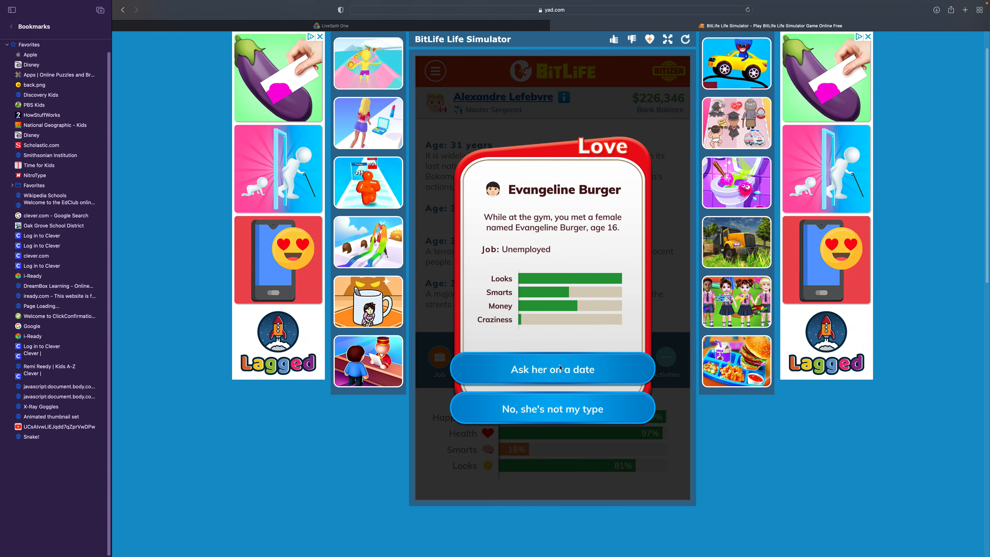
mouse_move(555, 362)
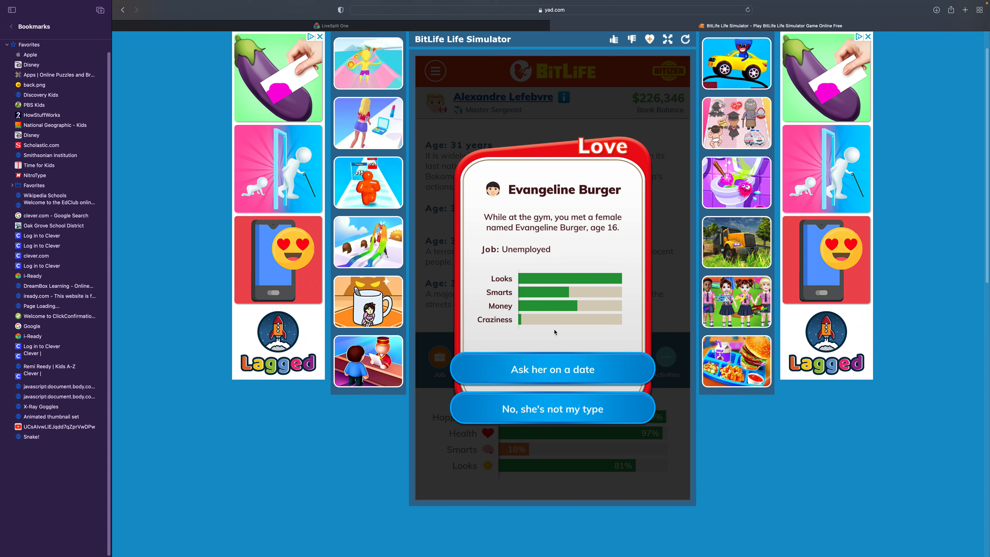
mouse_move(575, 281)
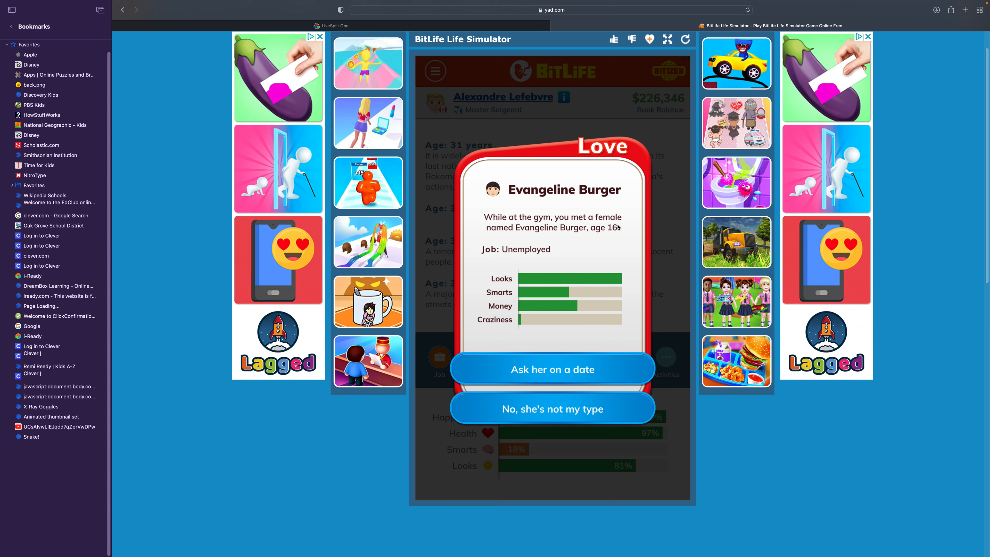
click(552, 407)
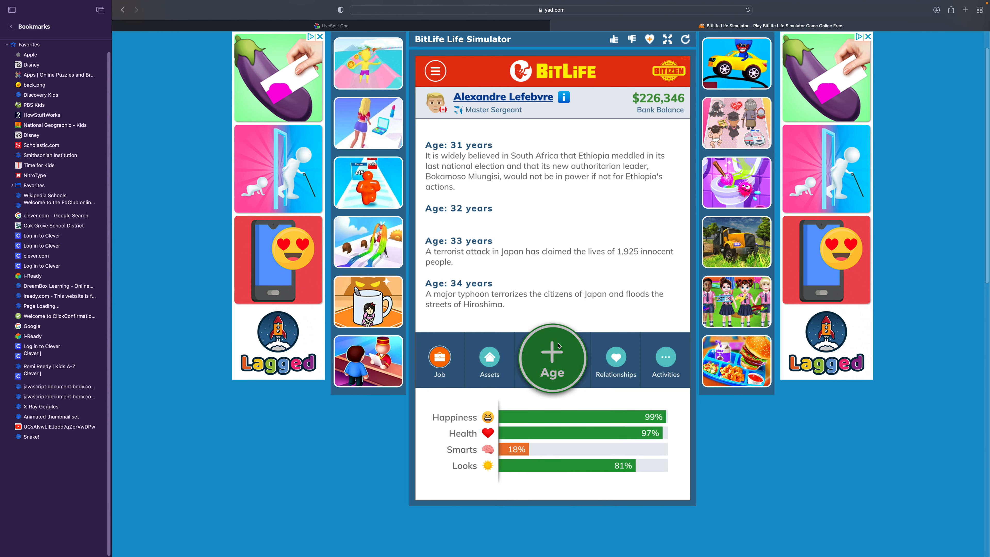
- Age up, refuse the shady duffle bag trip to Indonesia, and accept the smarts boost
click(552, 358)
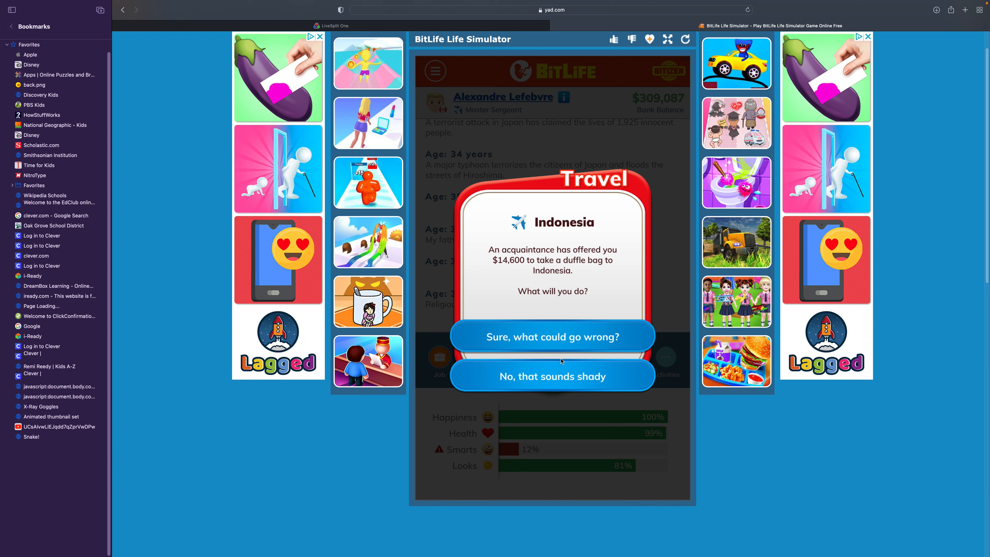
click(551, 376)
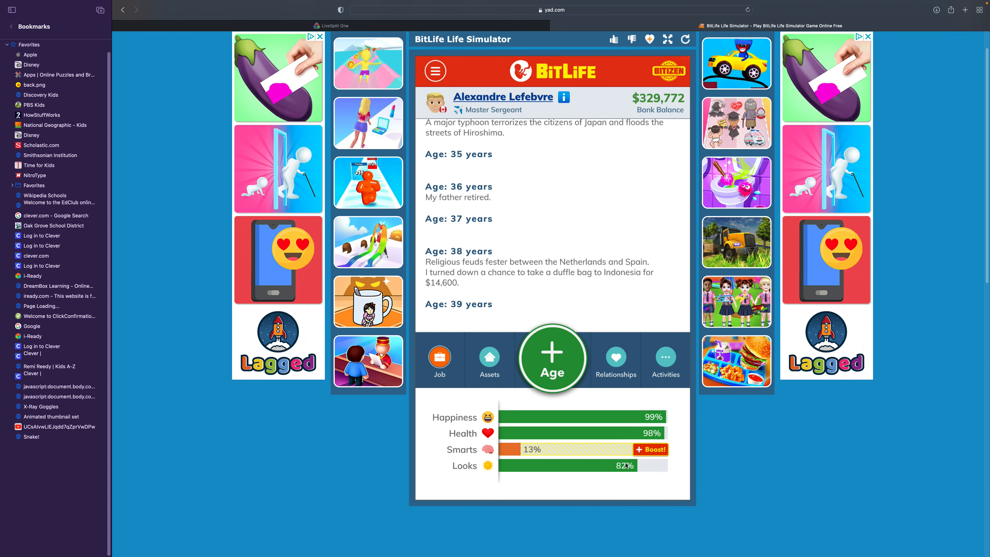
click(650, 449)
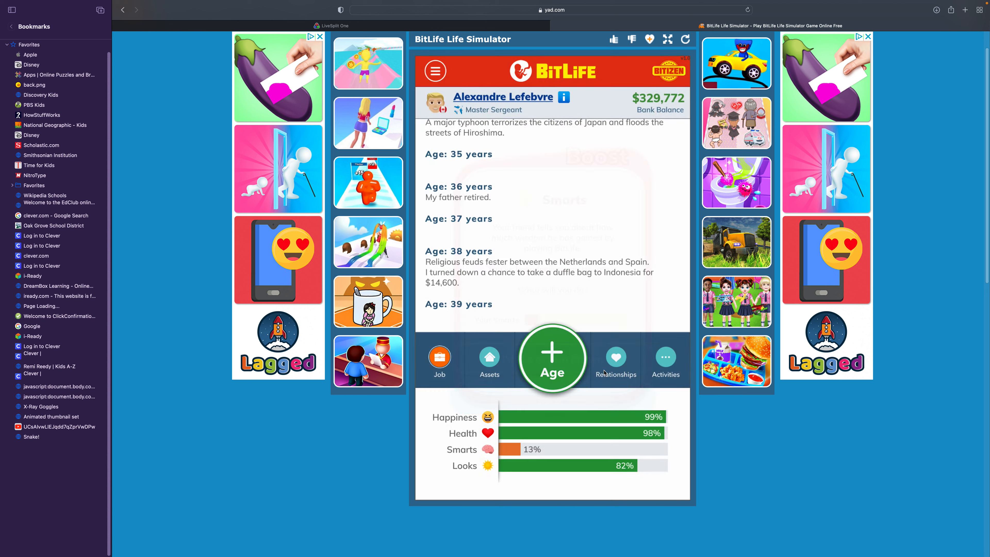
click(552, 359)
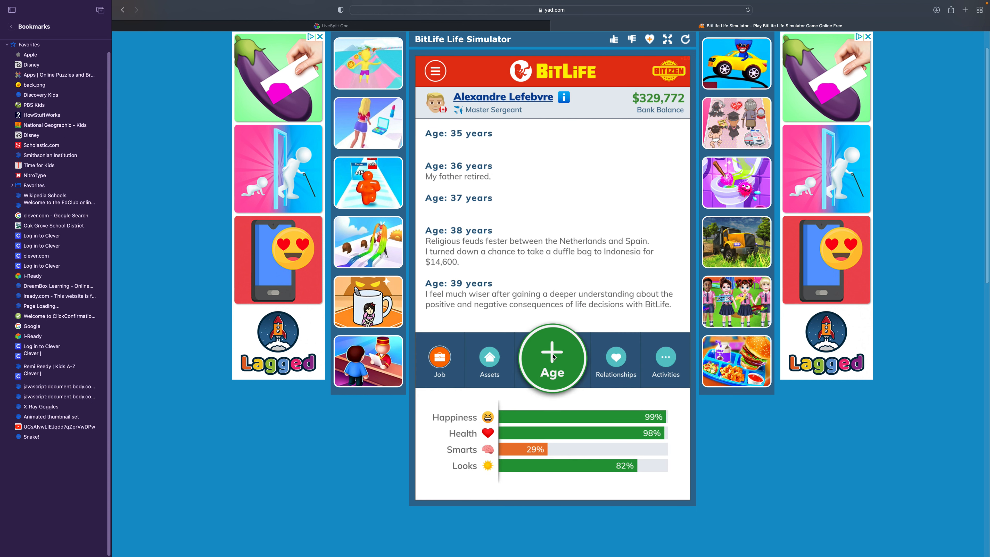
- Age several years, dismissing the bunions and hives diagnoses and running from the coyote
click(552, 358)
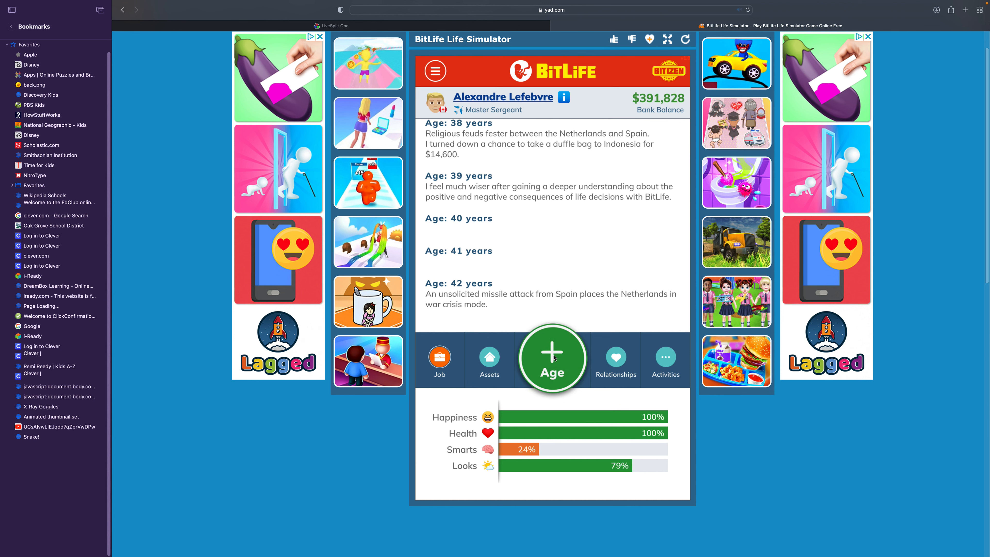
click(552, 358)
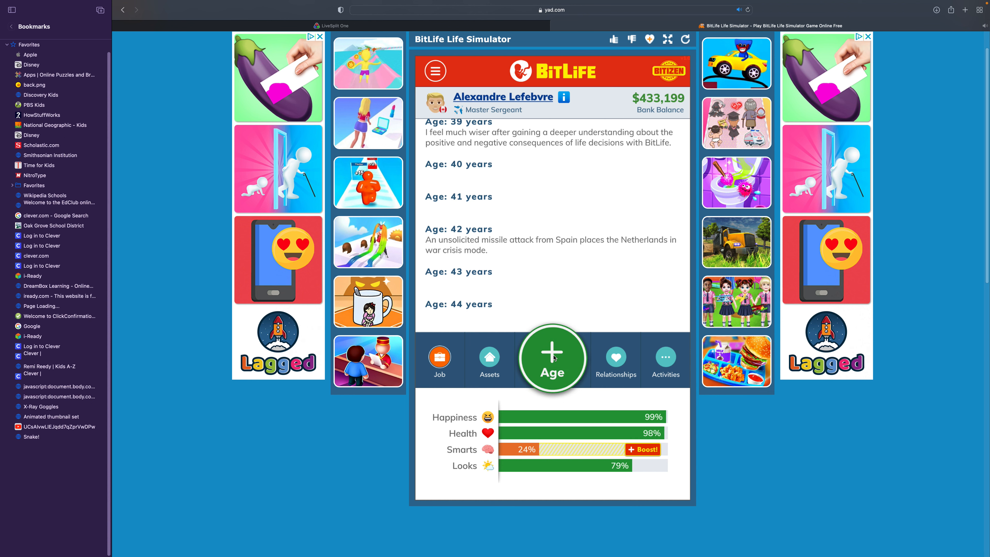
click(551, 358)
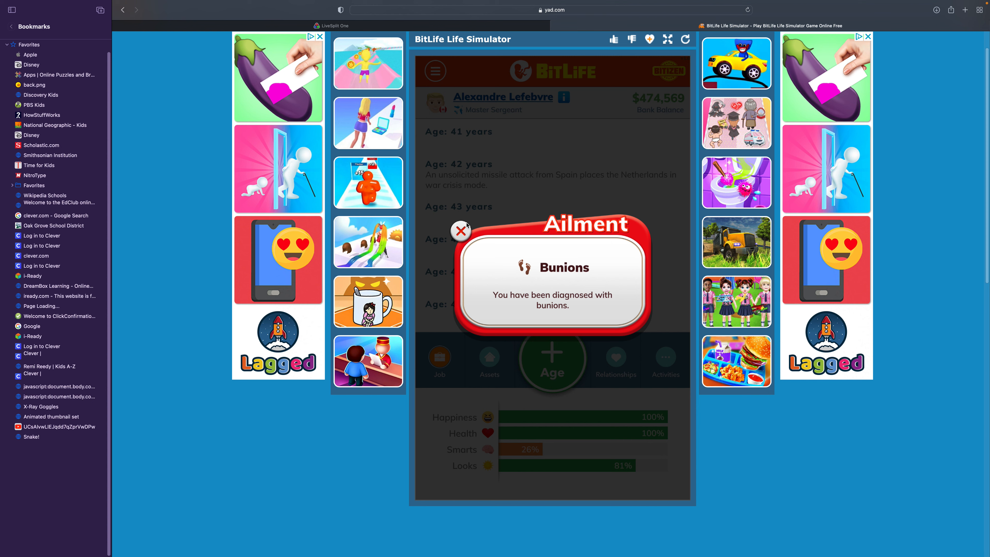
click(551, 360)
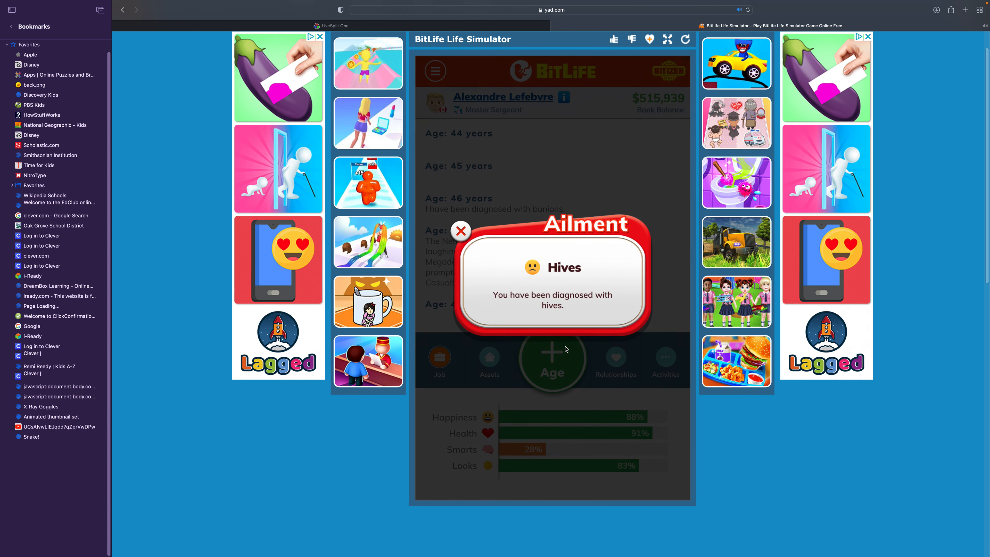
click(461, 231)
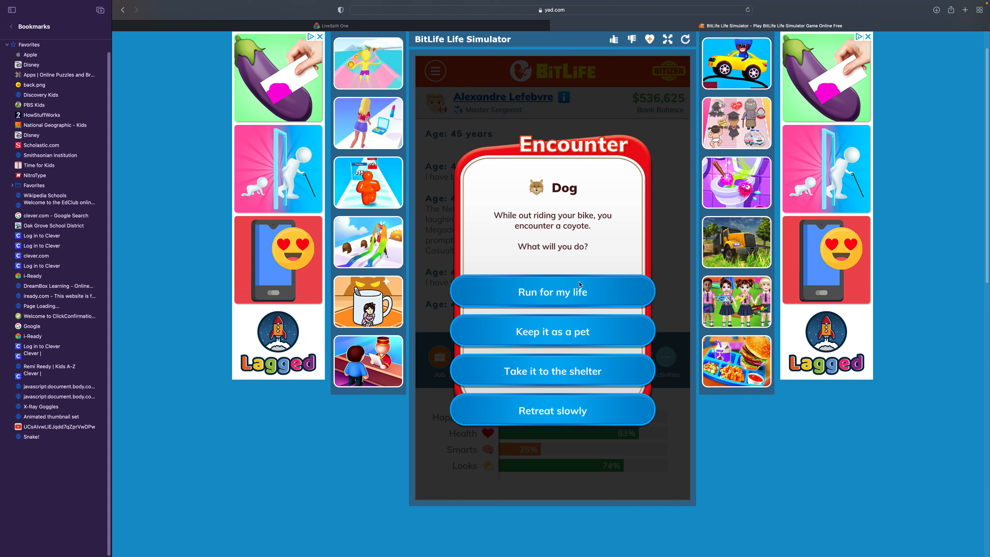
click(551, 291)
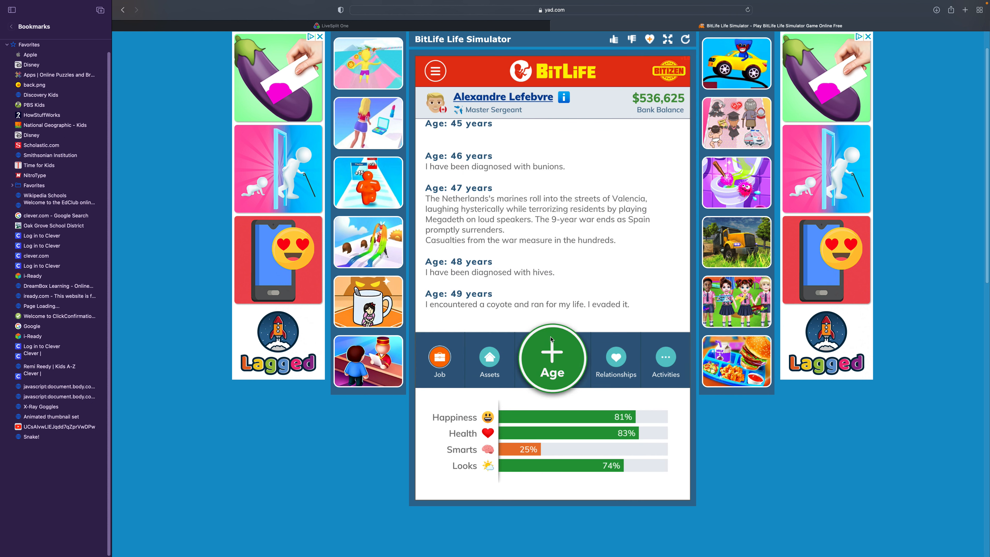
click(551, 359)
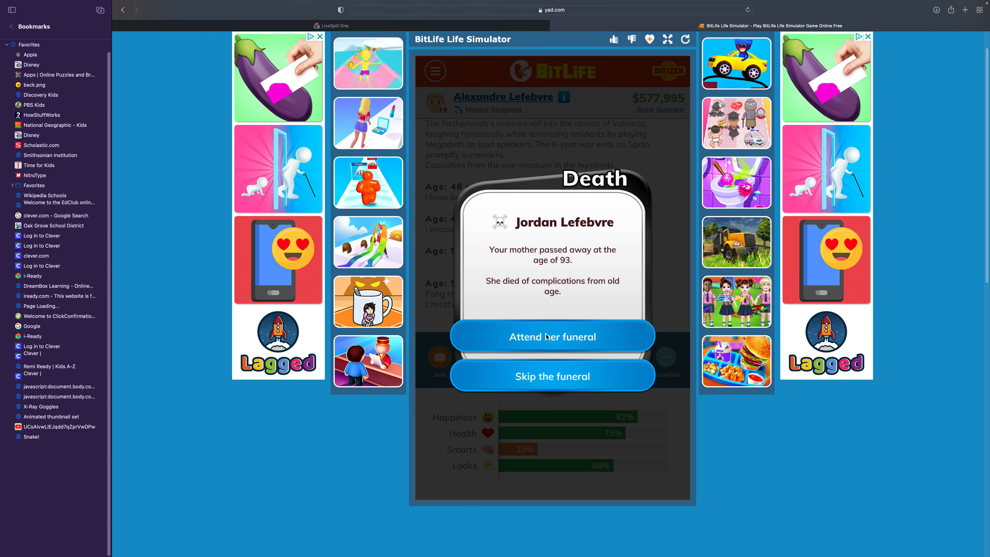
mouse_move(556, 326)
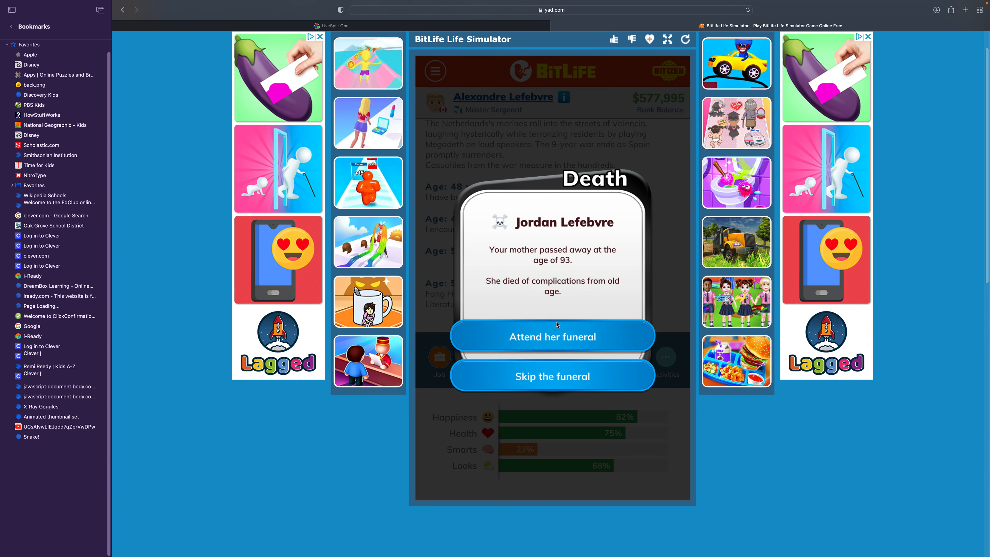
mouse_move(464, 357)
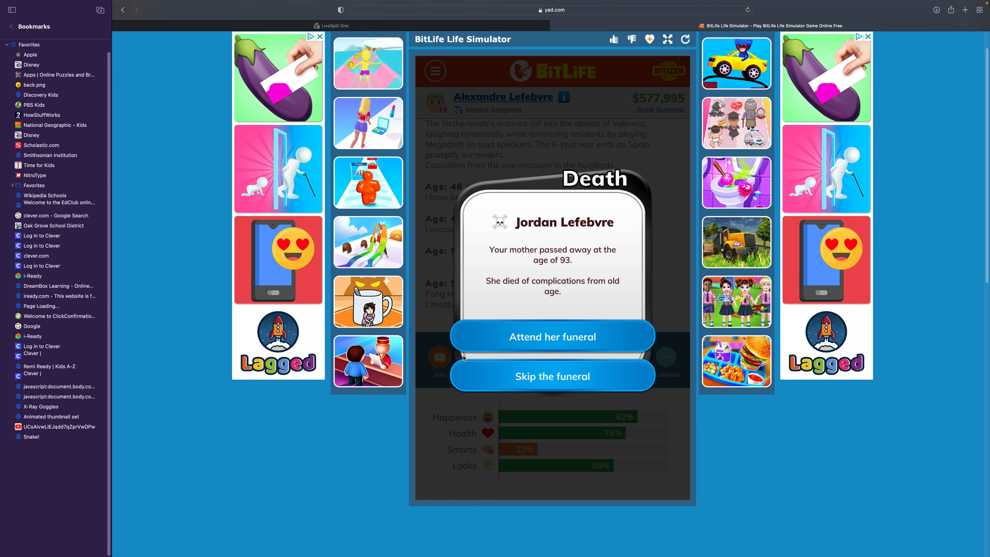
- Attend the mother's funeral, finish the crossword book for smarts, and dismiss the rectal cancer diagnosis
click(552, 336)
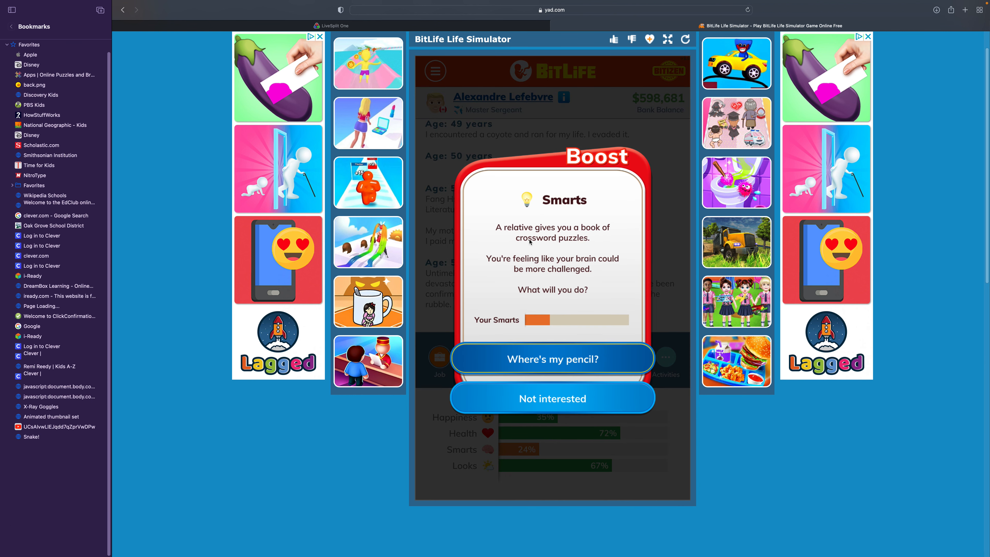
click(552, 359)
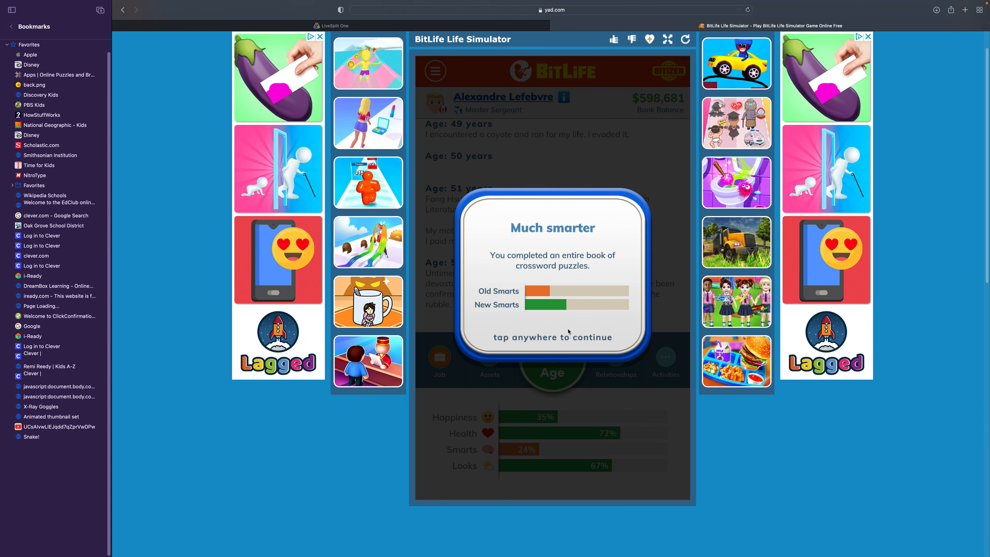
click(552, 337)
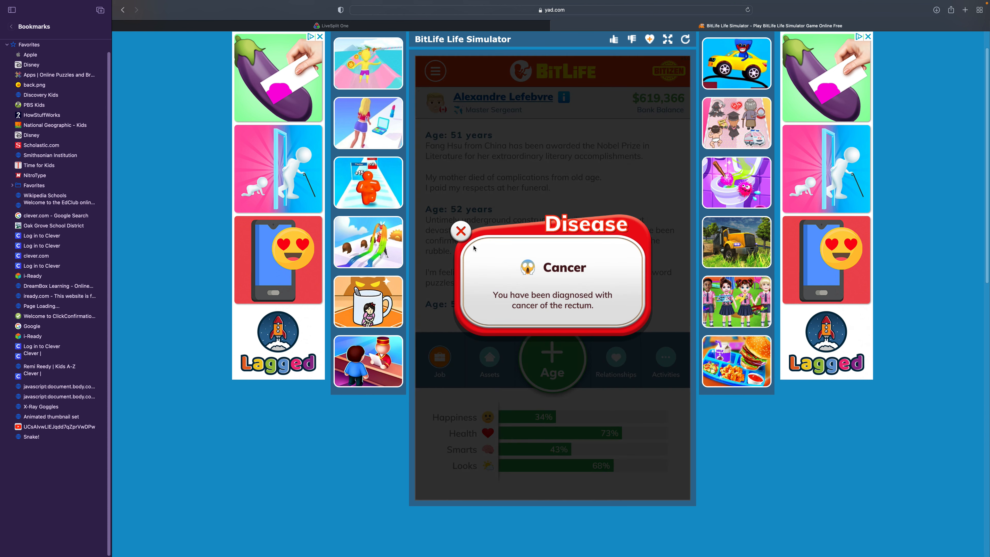
click(461, 231)
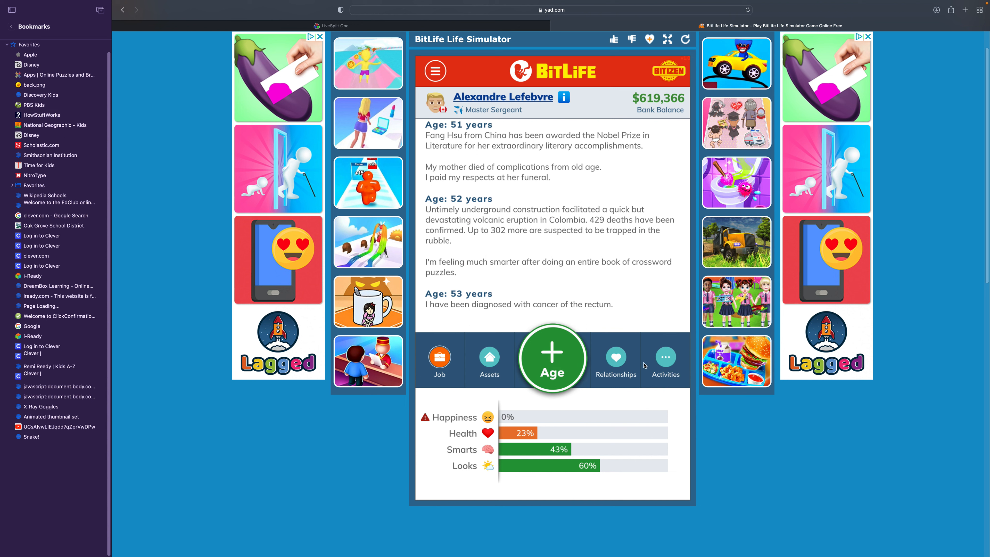
- Visit the doctor from Activities and get a homeopathic treatment for the ailments
click(665, 360)
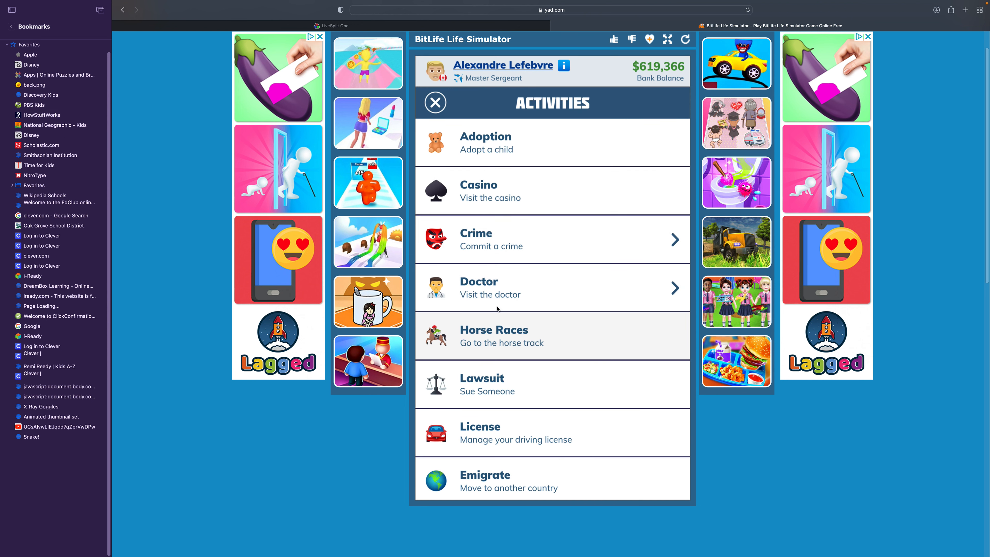
click(553, 288)
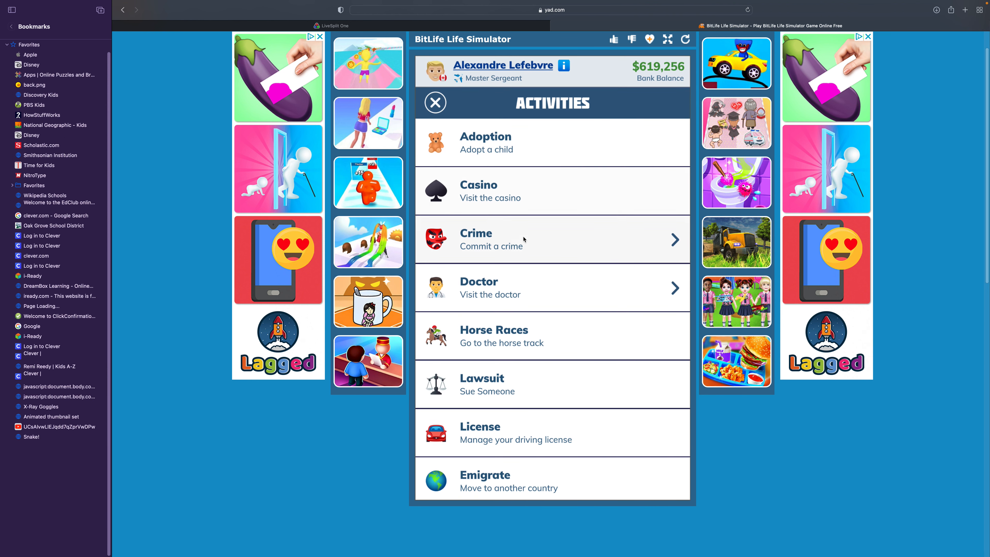
click(552, 287)
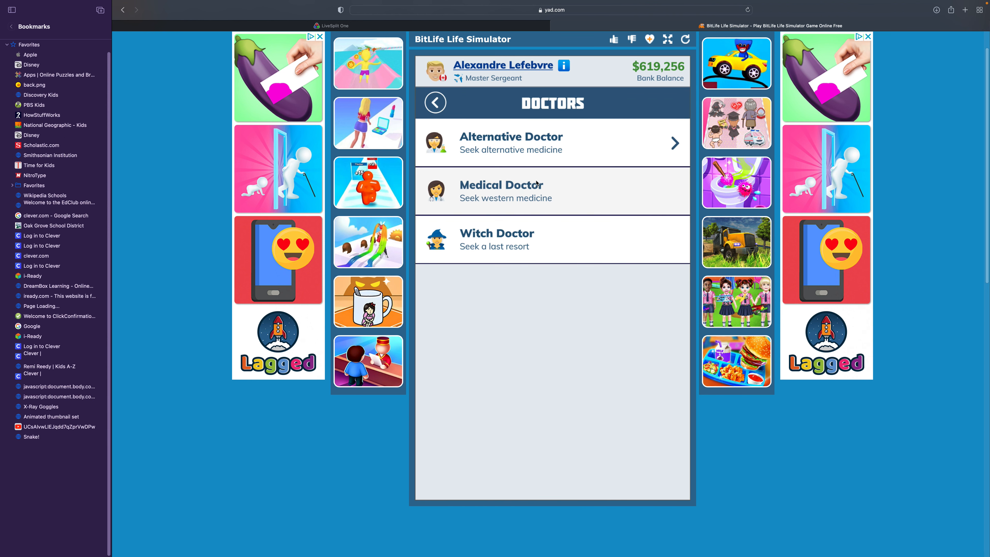
click(511, 143)
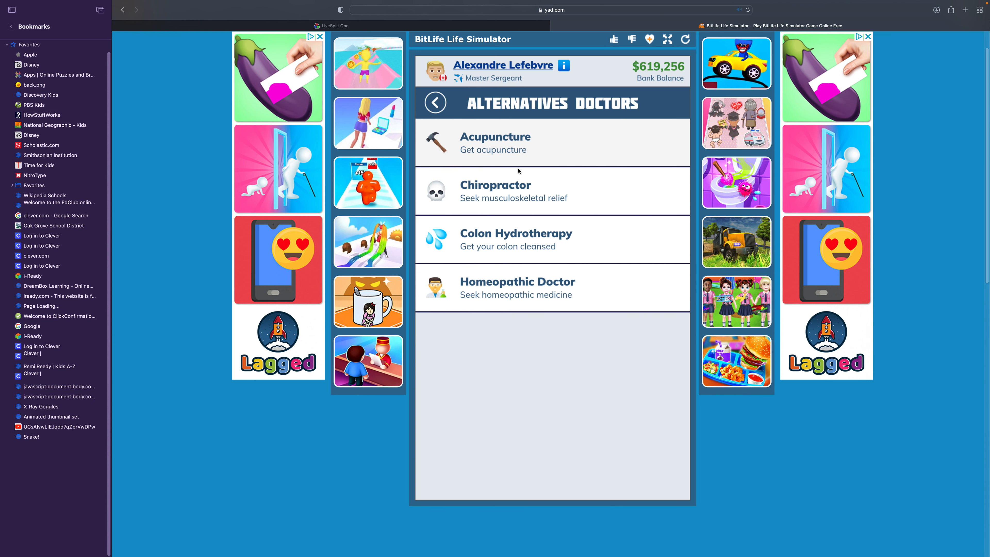
click(517, 288)
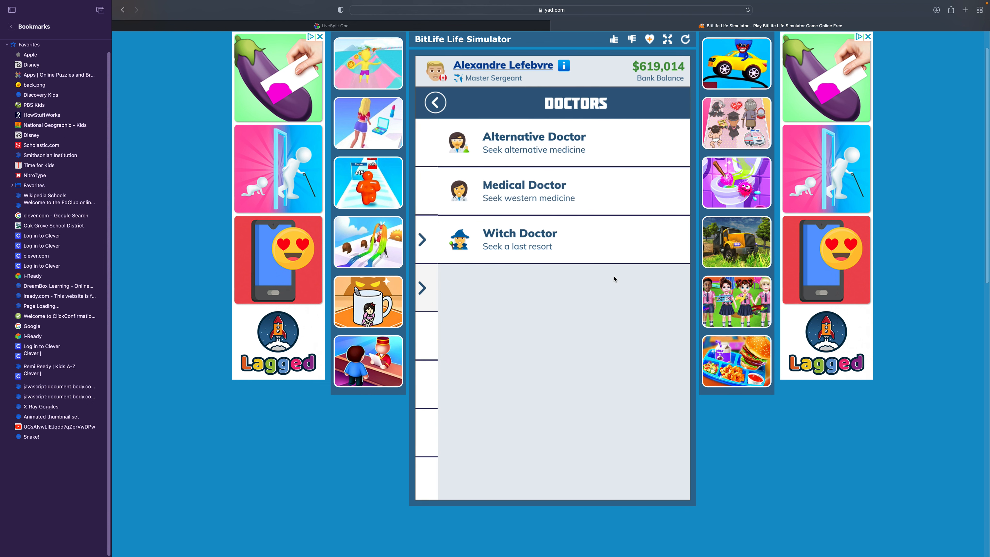
- Consult medical doctors to treat the ailments, raising health to 39%
click(524, 190)
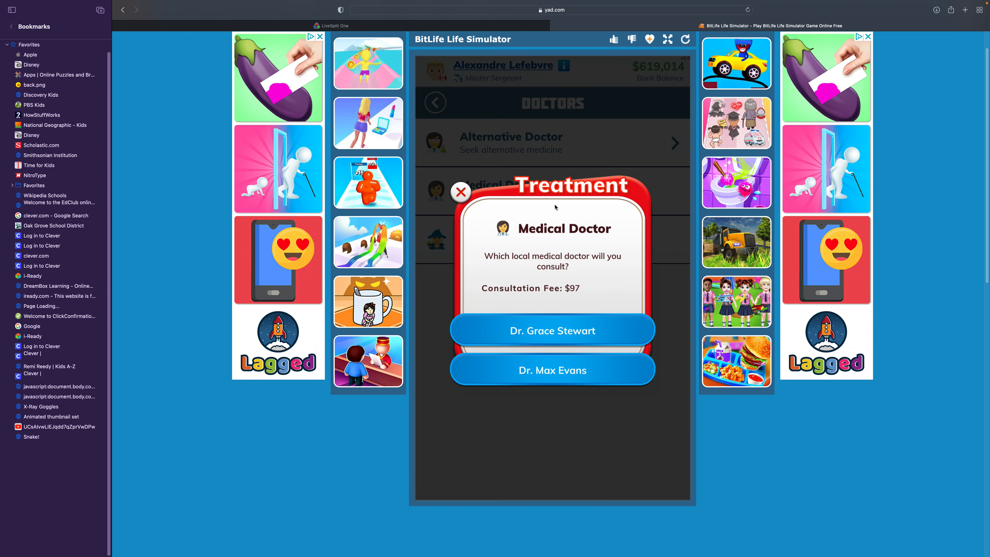
click(552, 369)
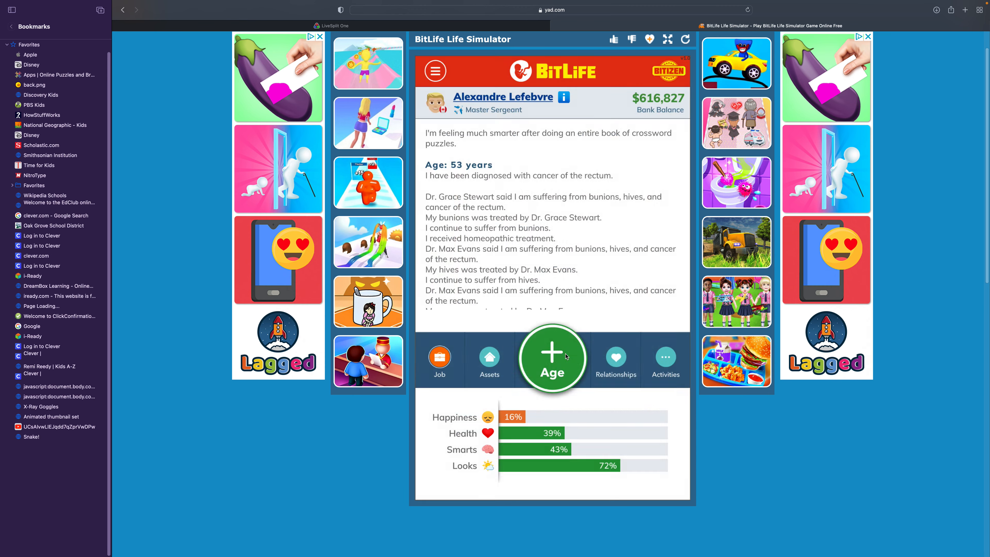
- Age to 56, dismiss the depression diagnosis, accept Alexandre's death, and review his Mediocre tombstone
click(551, 358)
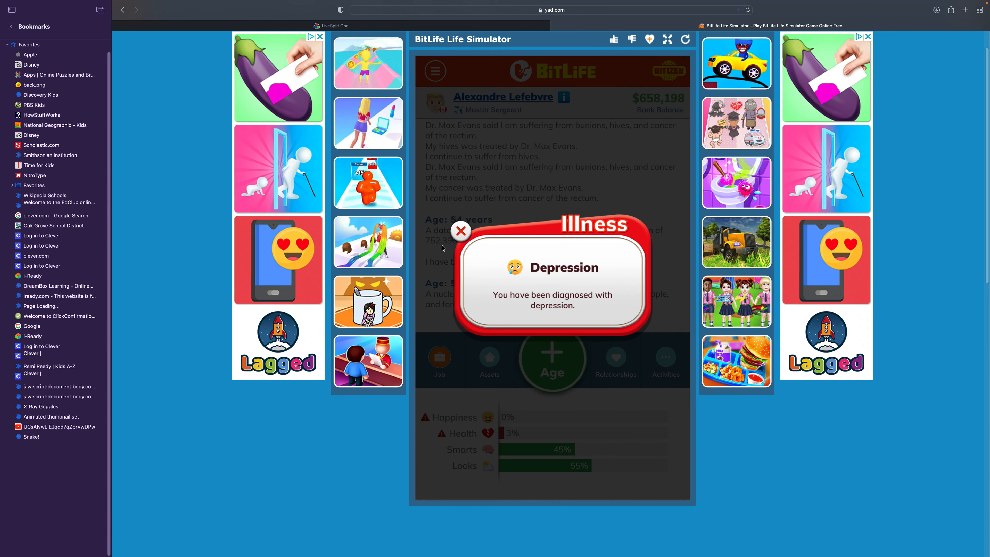
click(461, 231)
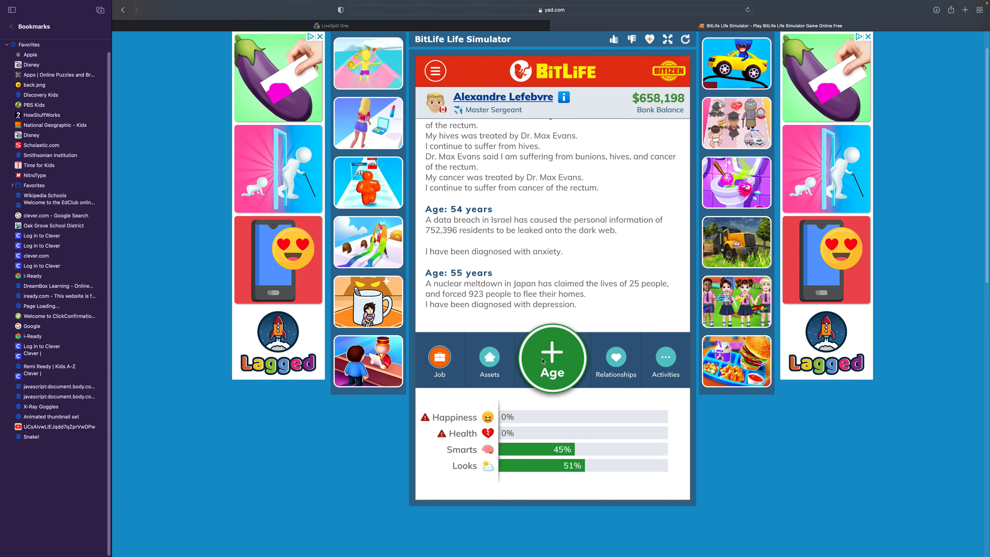
click(552, 358)
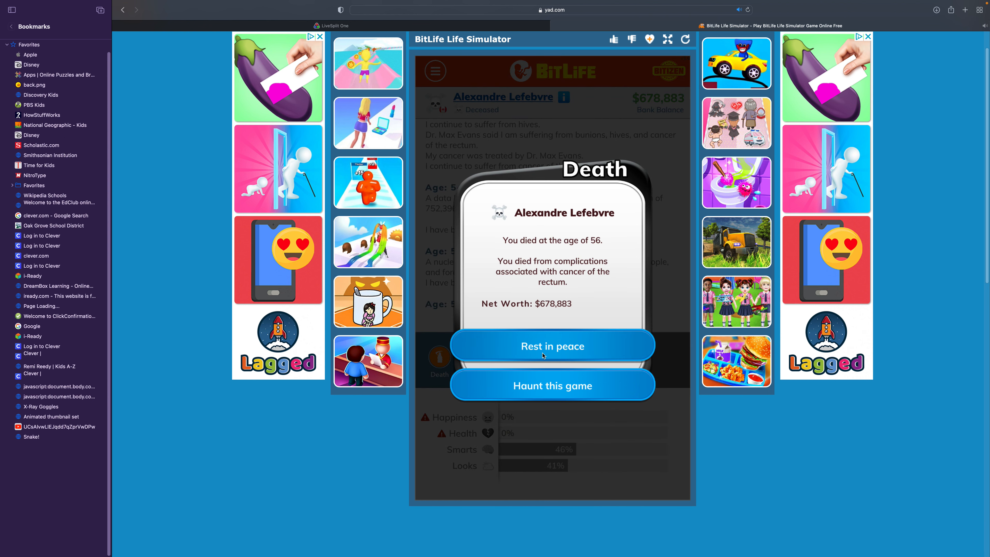
click(552, 345)
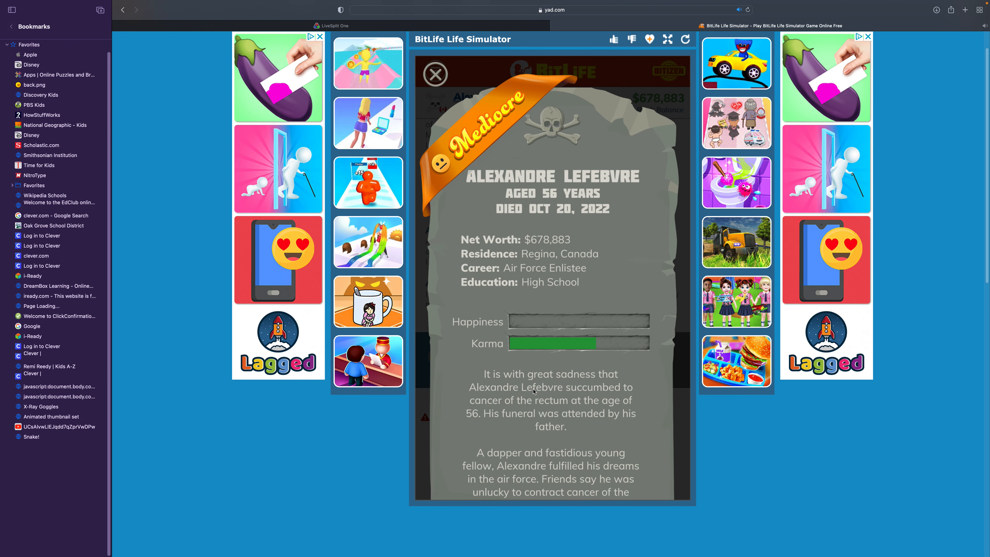
mouse_move(542, 472)
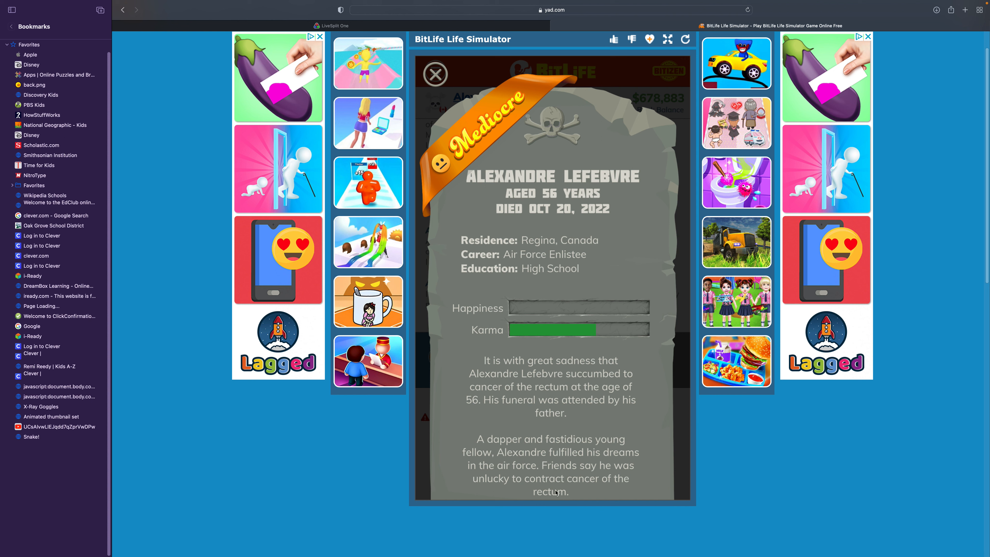
click(435, 74)
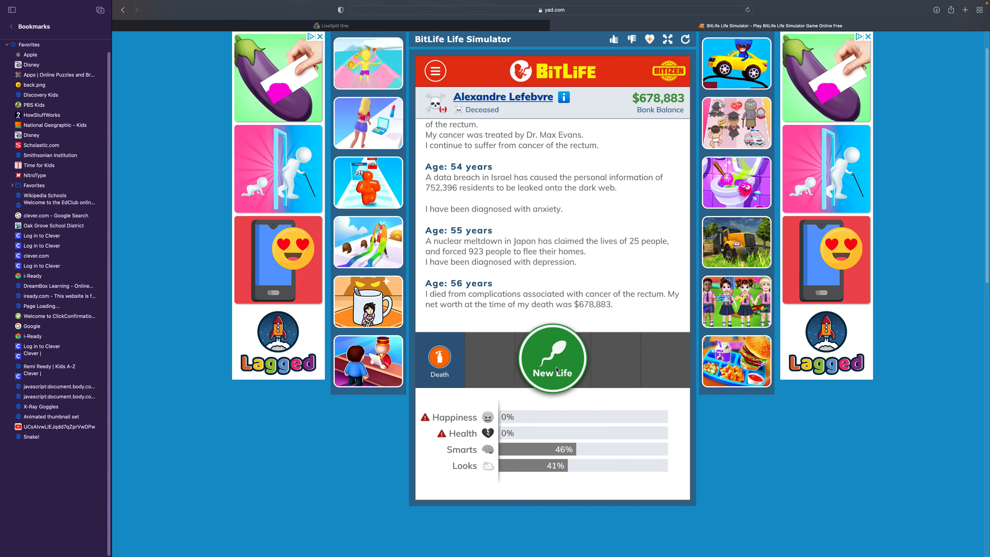
- Start Virgil Smith's new life, age him up, refuse the puppy Robin, and dismiss the sister assault message
click(552, 358)
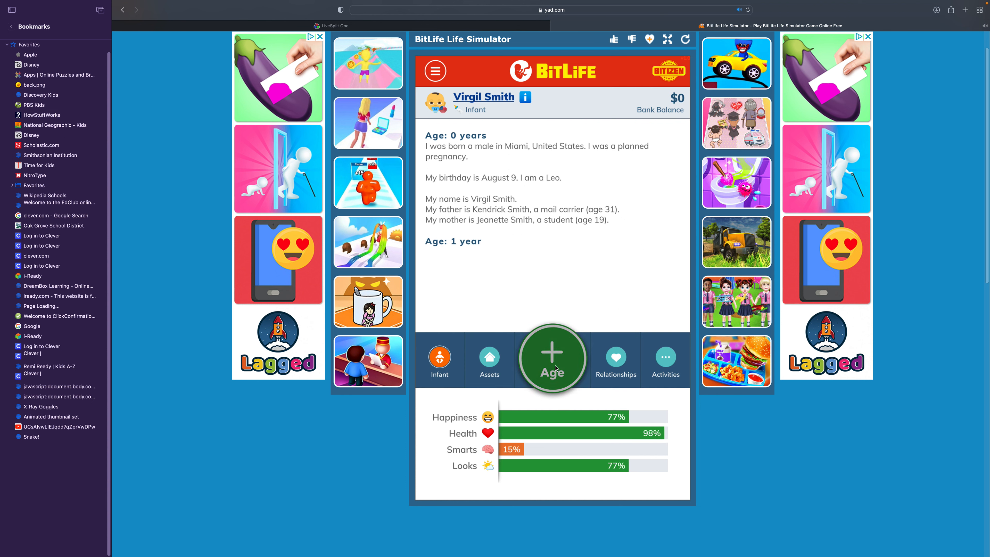
click(552, 358)
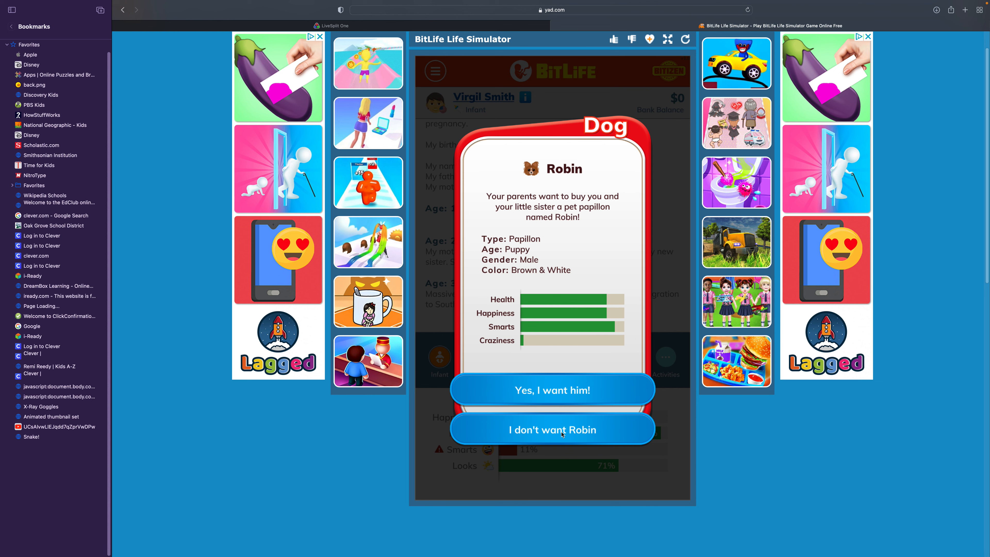
click(552, 429)
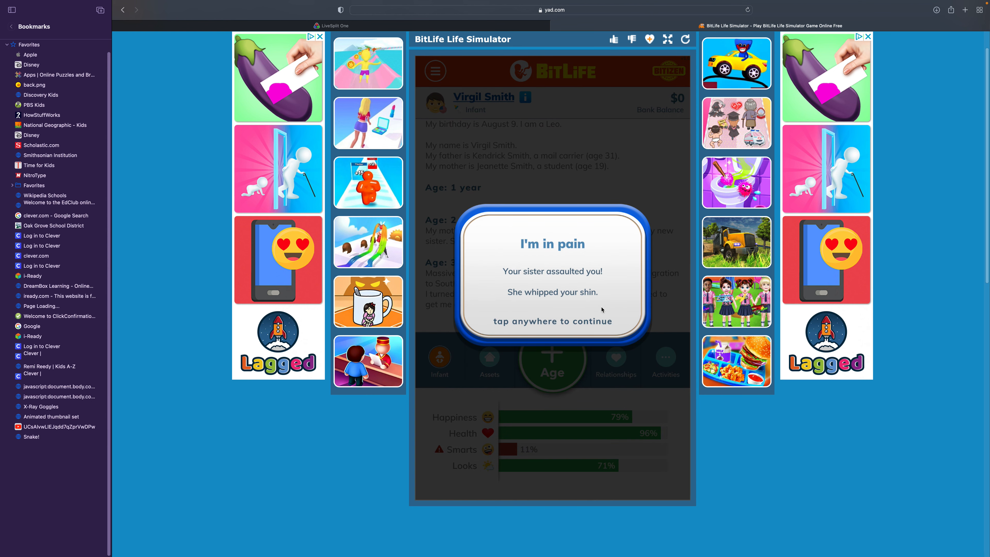
click(552, 282)
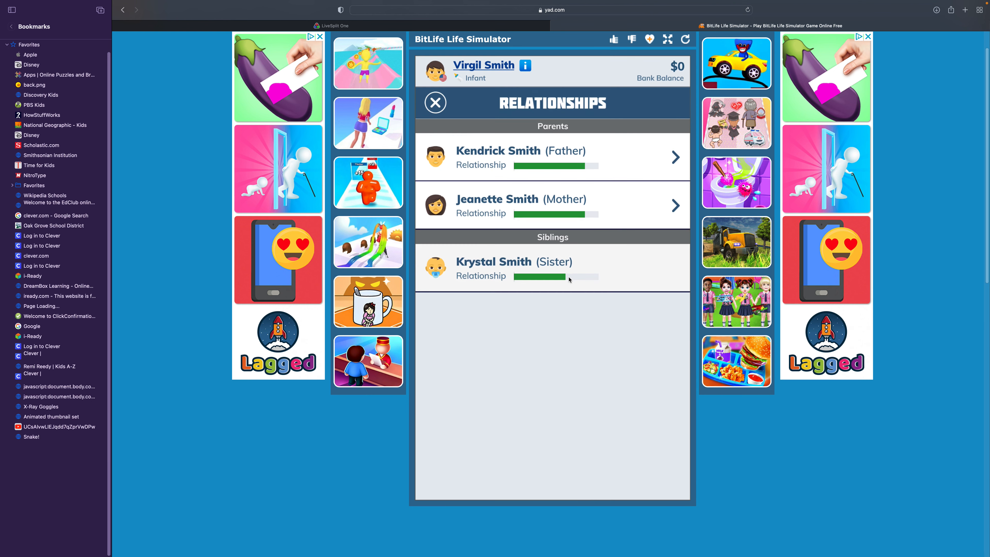
click(435, 102)
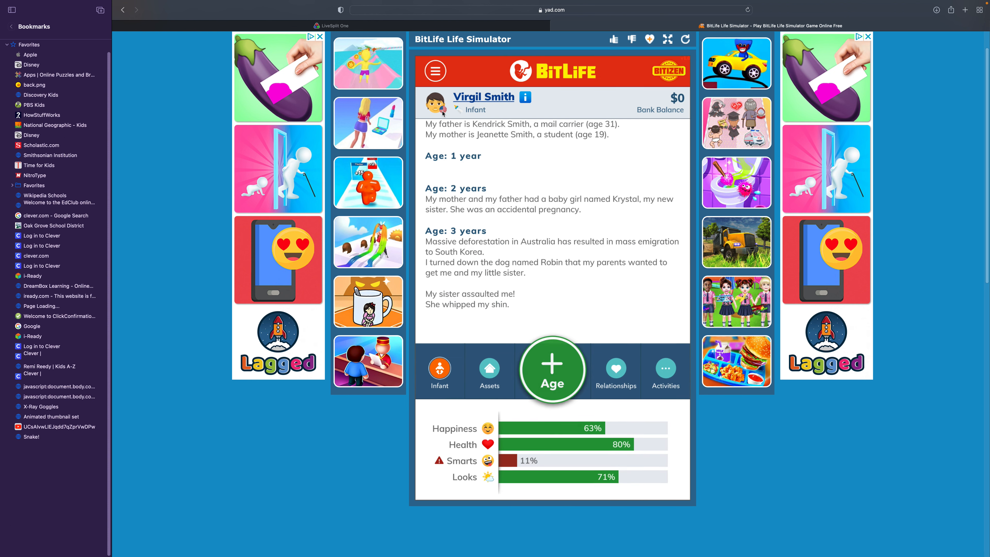
click(616, 371)
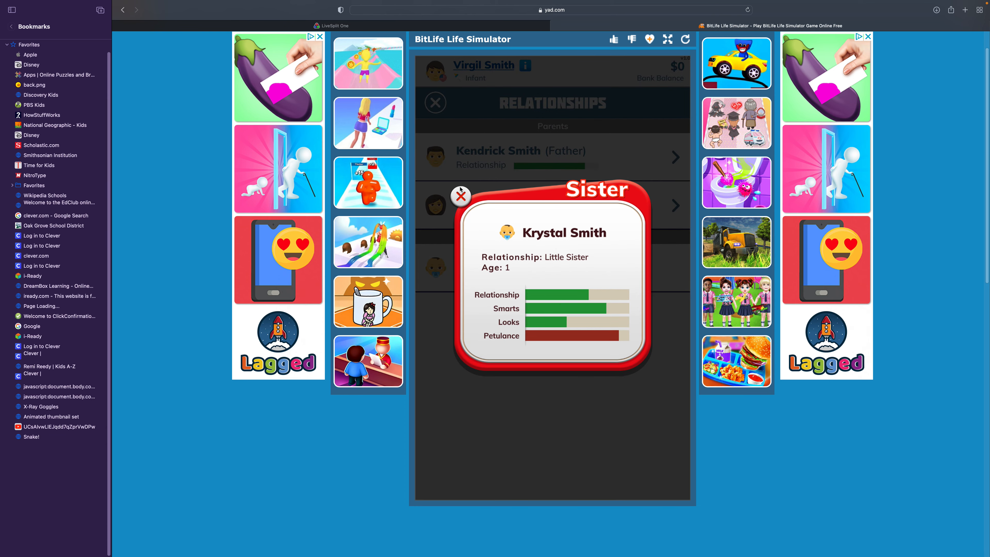
click(461, 195)
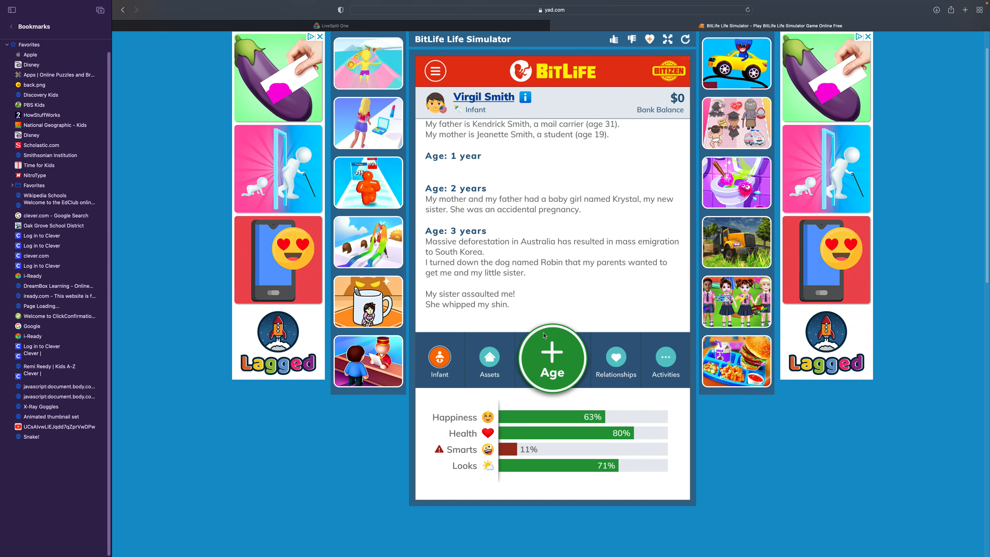
- Age Virgil up and attack Krystal during their spat
click(551, 359)
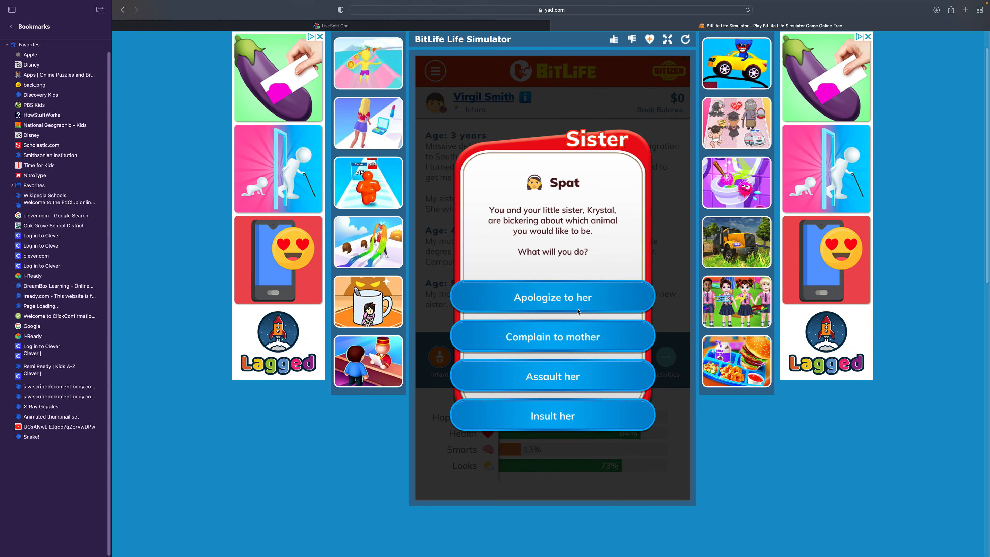
click(551, 376)
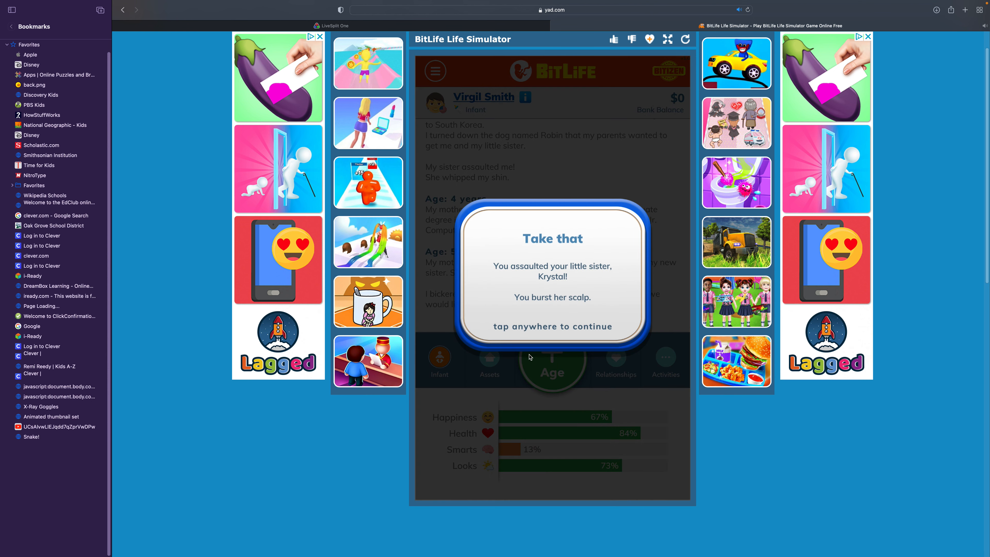
click(529, 319)
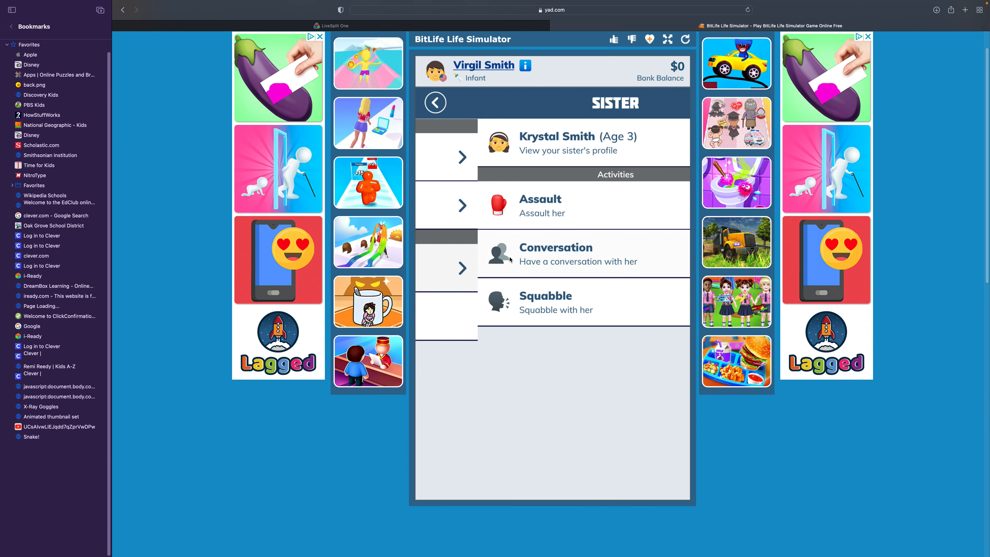
- Assault Krystal again from her profile, take the retaliation injury, and age Virgil to 6 with 4% health
click(540, 205)
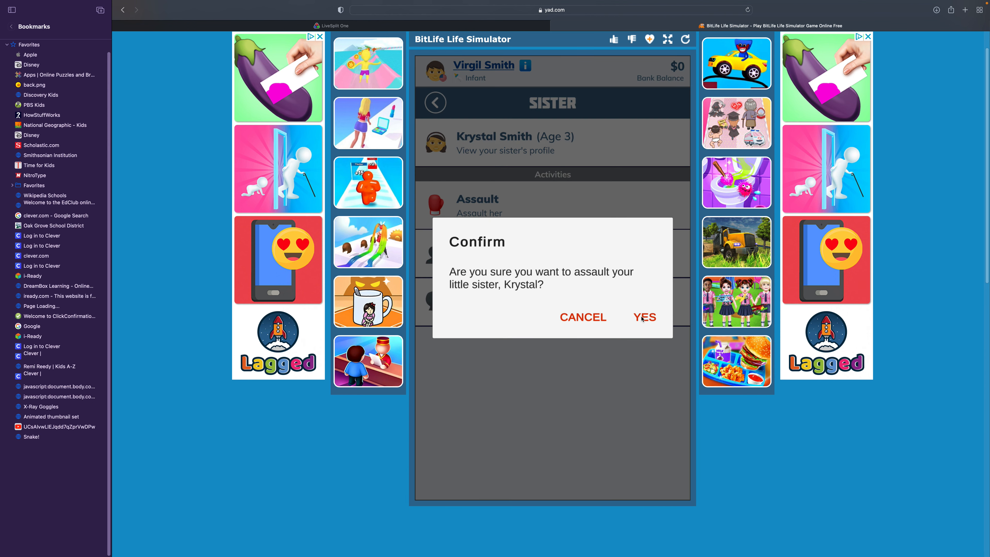
click(644, 317)
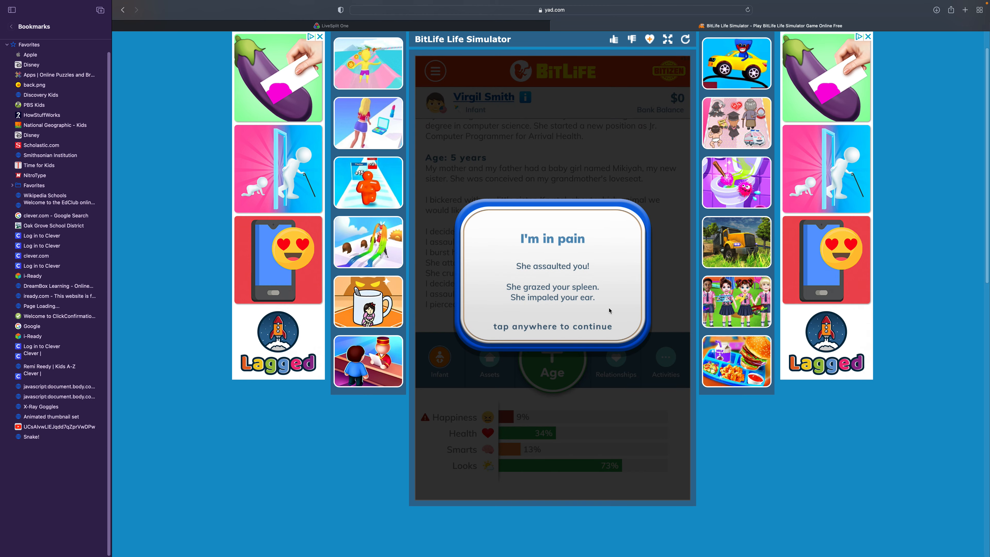
click(552, 309)
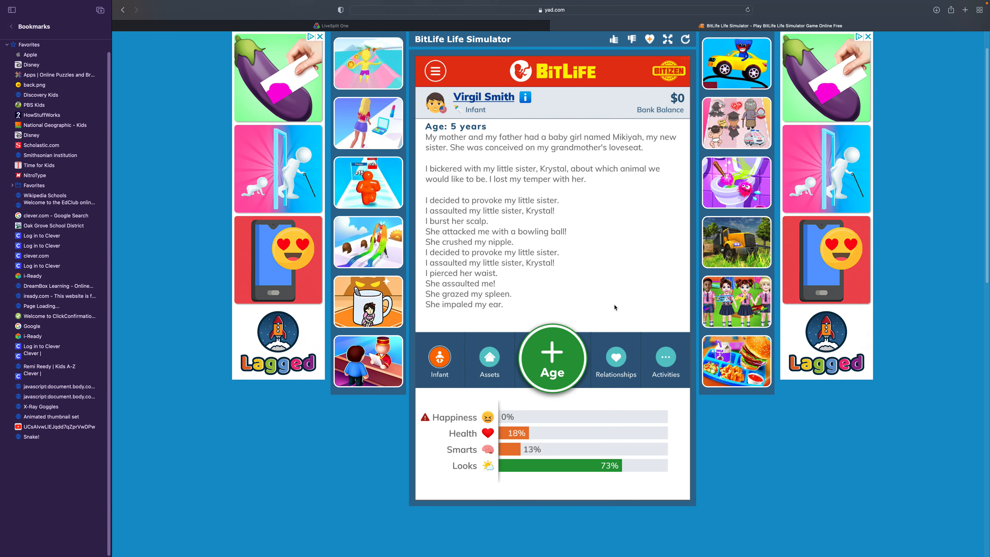
click(551, 358)
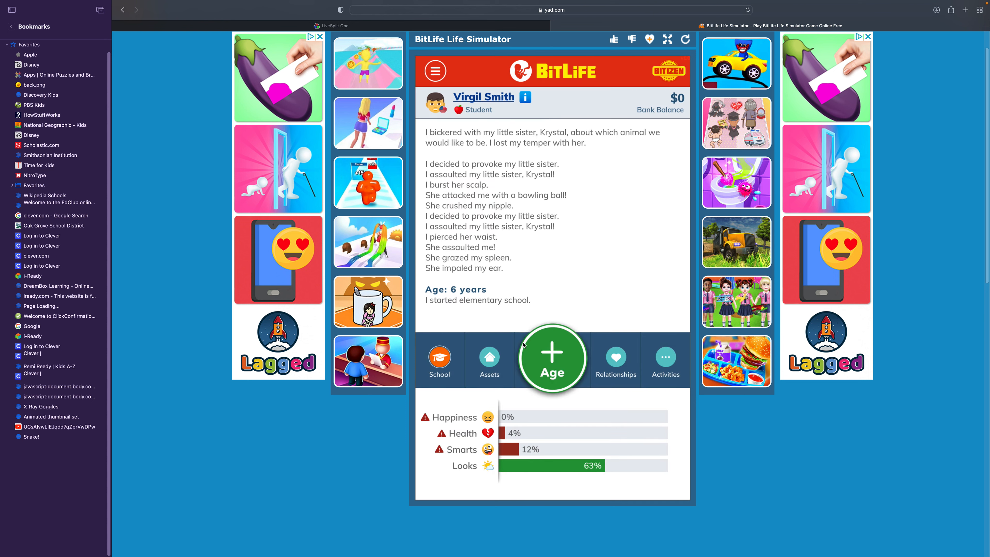
- Age Virgil through the sickle cell diagnosis to his death at 9 and bring up his Unlucky tombstone
click(551, 358)
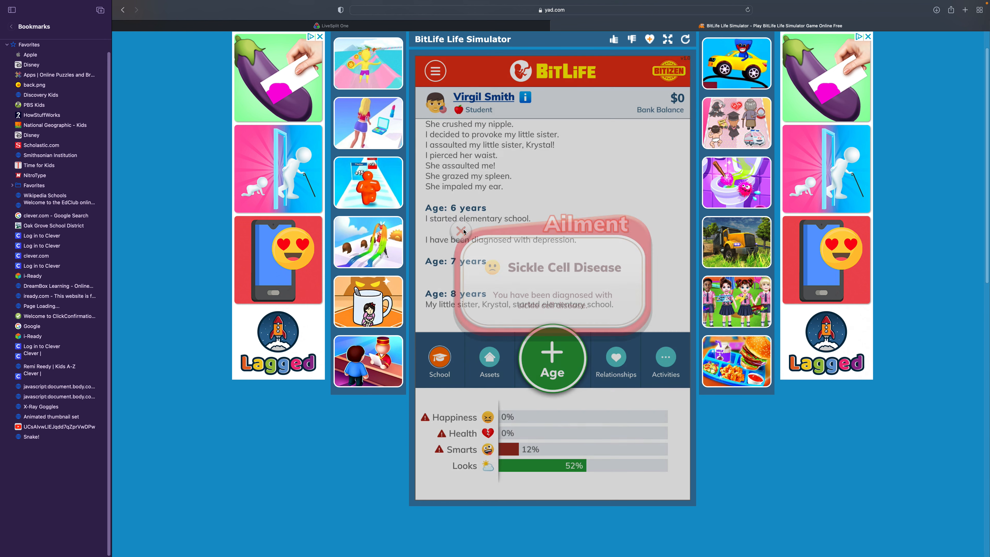
click(552, 358)
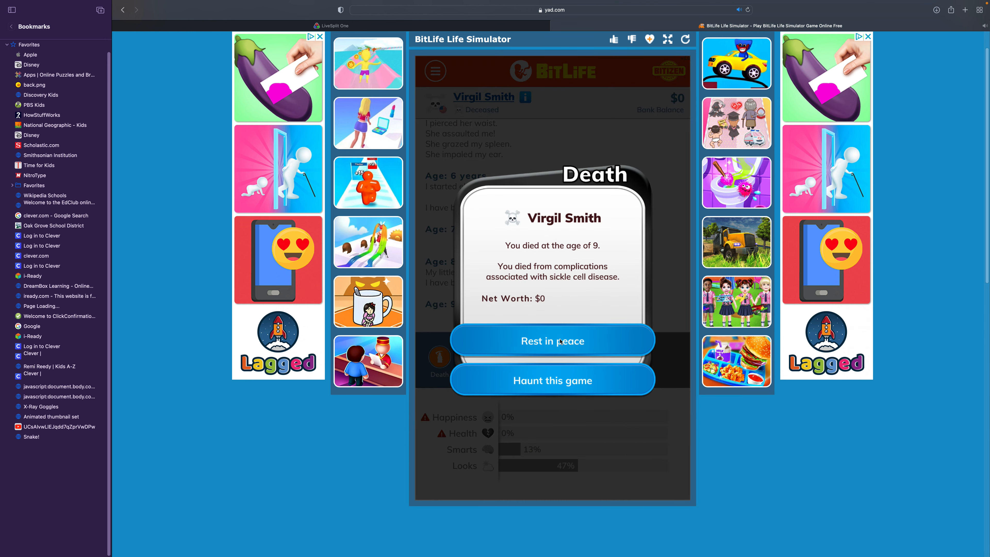
click(551, 341)
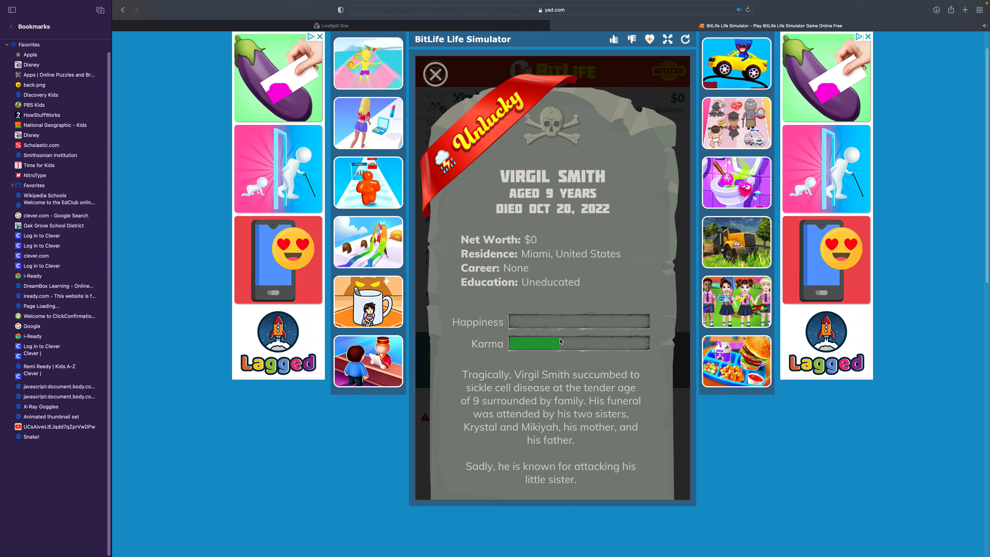
mouse_move(545, 362)
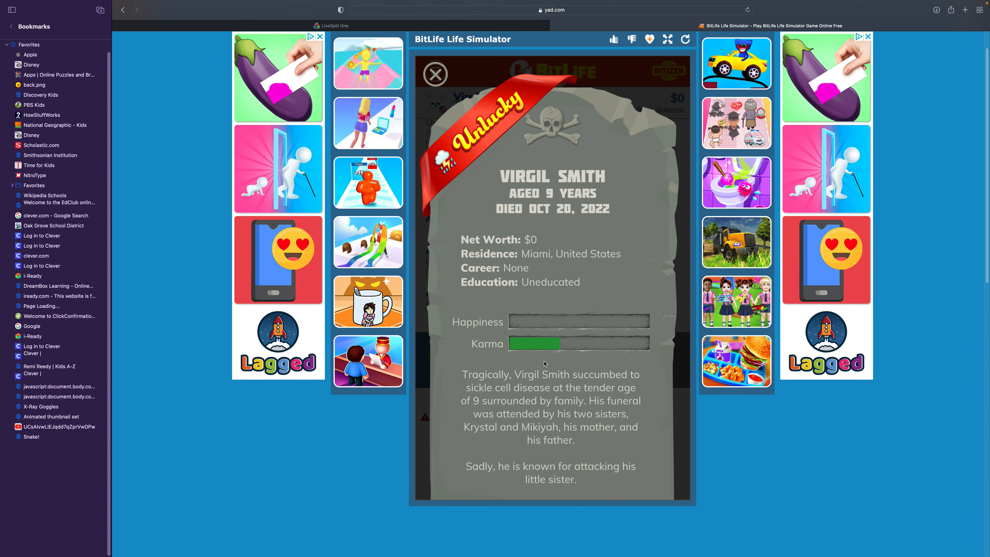
mouse_move(534, 368)
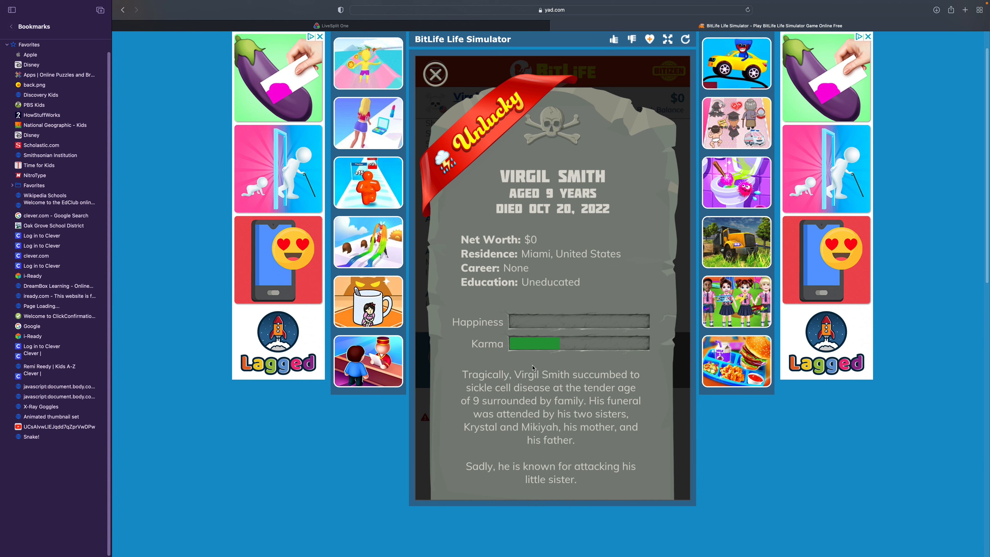
- Close Virgil's tombstone, start Jada Mattel's life, assault brother Vinnie, and dismiss the mumps notice
click(435, 73)
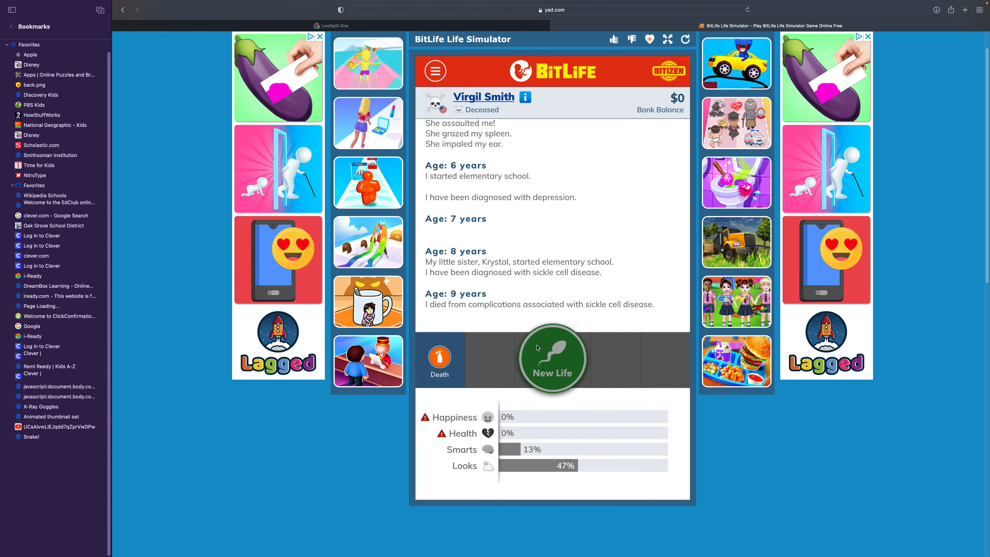
click(552, 358)
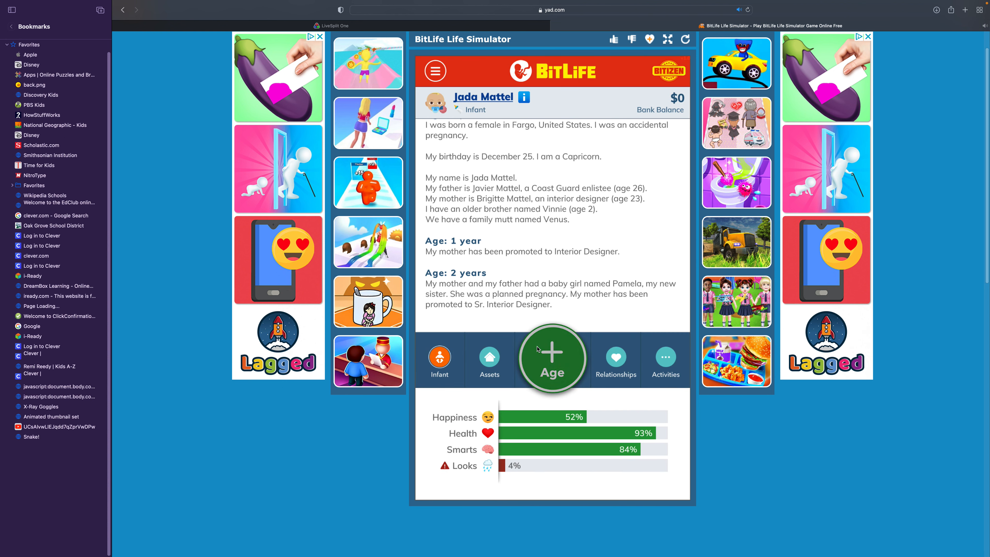
click(614, 359)
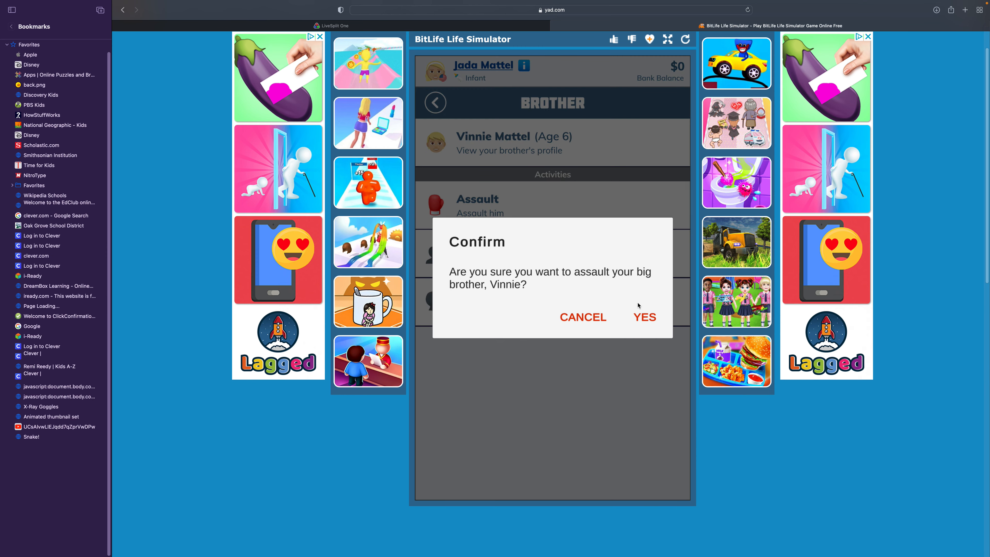
click(645, 317)
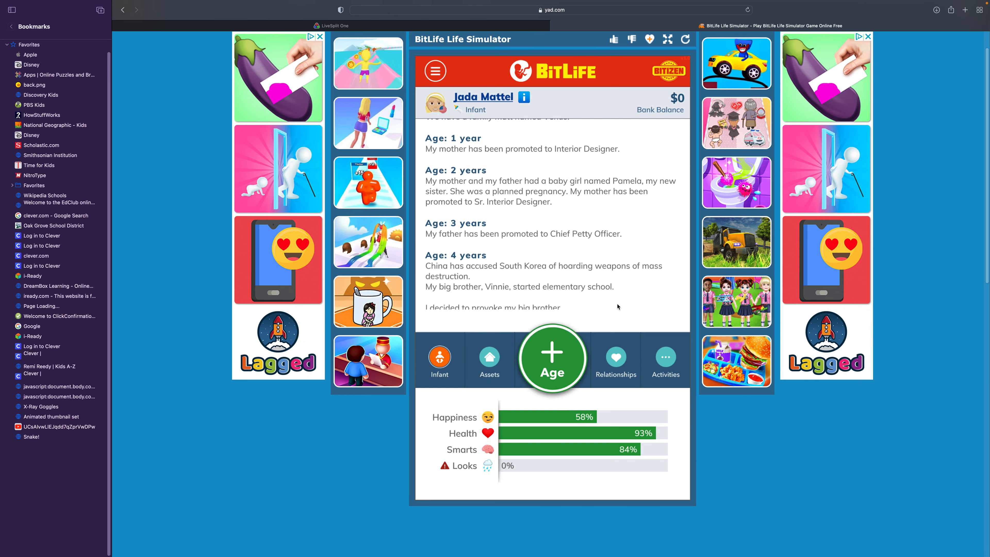
click(616, 360)
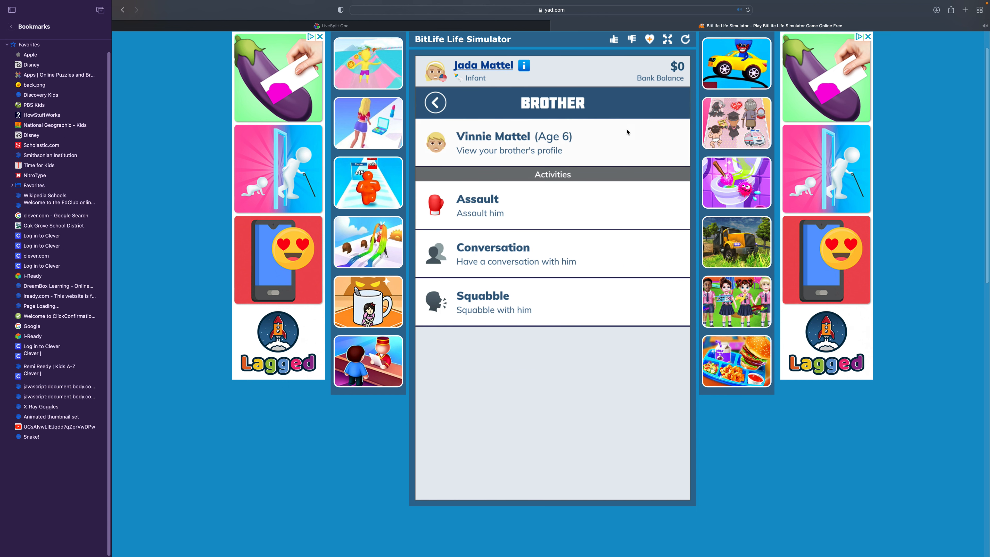
click(509, 150)
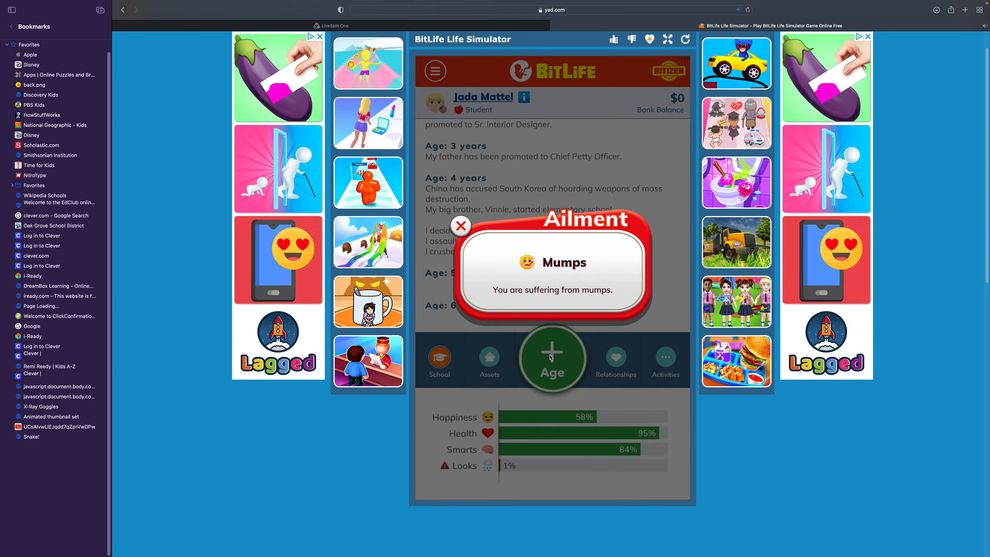
click(460, 225)
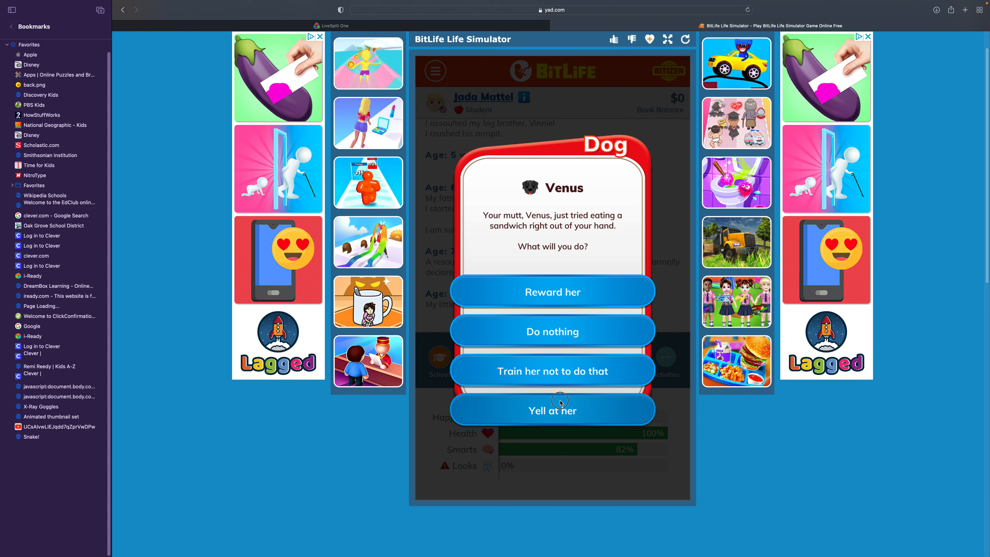
- Yell at dog Venus, age to 11, and assault little sister Pamela during their squabble
click(552, 410)
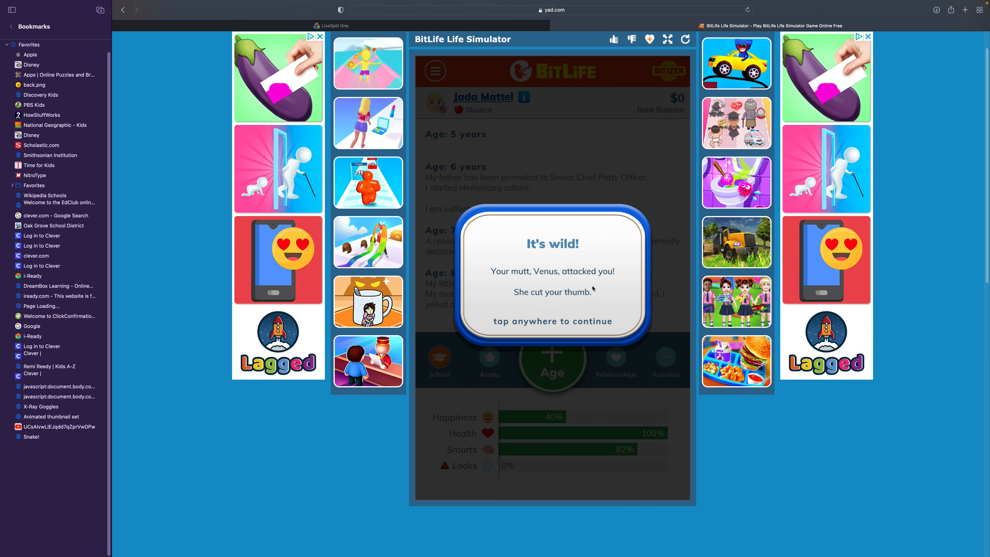
click(552, 284)
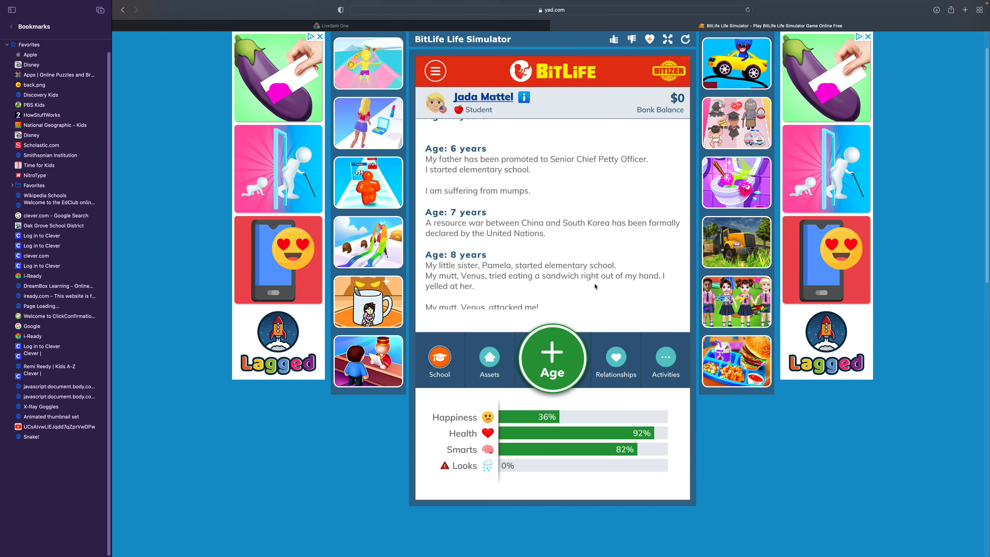
click(551, 358)
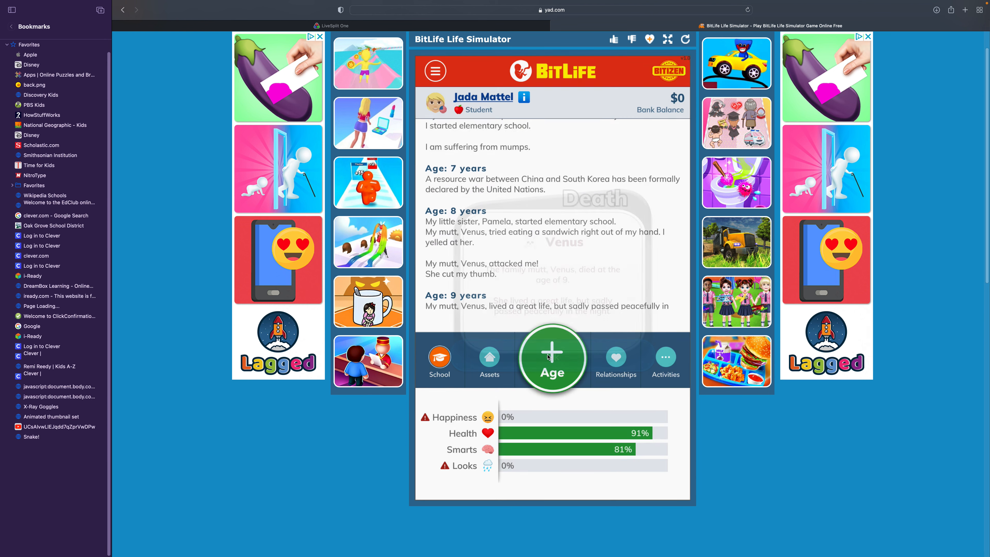
click(551, 357)
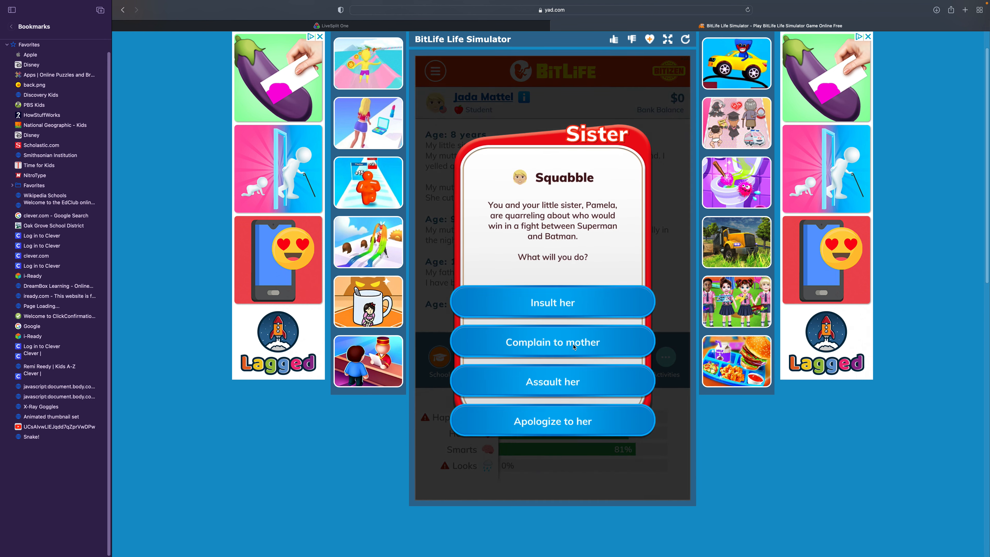
click(551, 381)
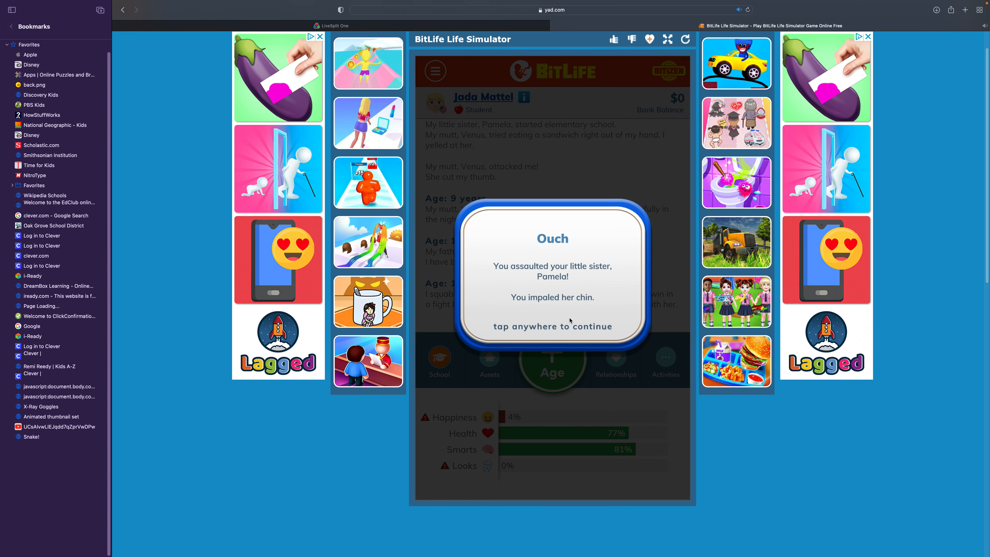
click(552, 284)
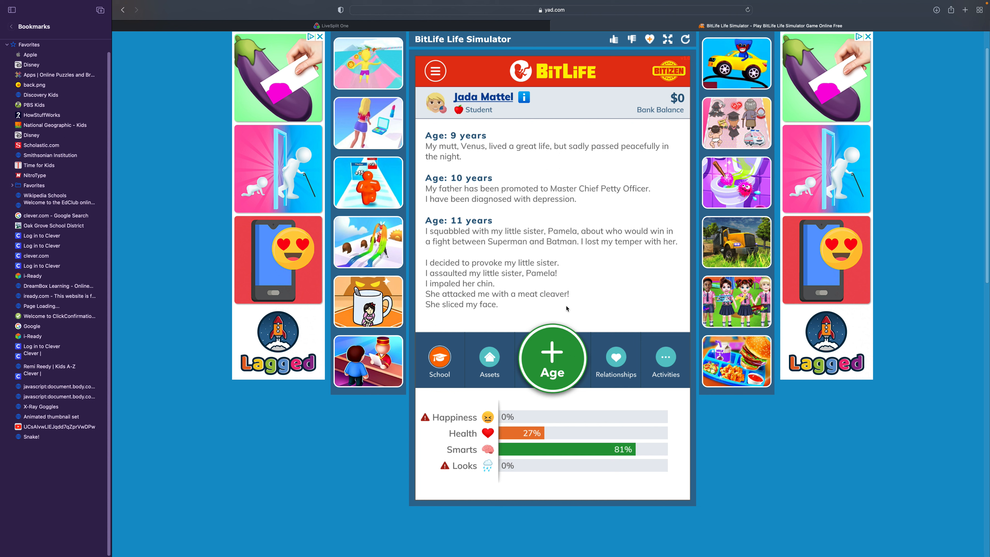
- Age to 16, beat up the sister's bully, insult her in the political feud, and continue past the epilepsy diagnosis to death
click(551, 358)
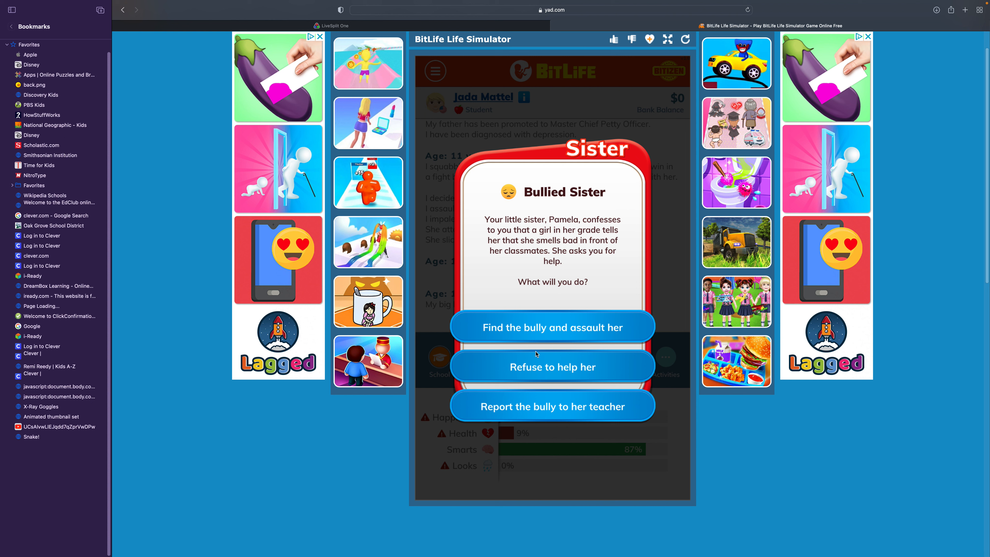
click(551, 326)
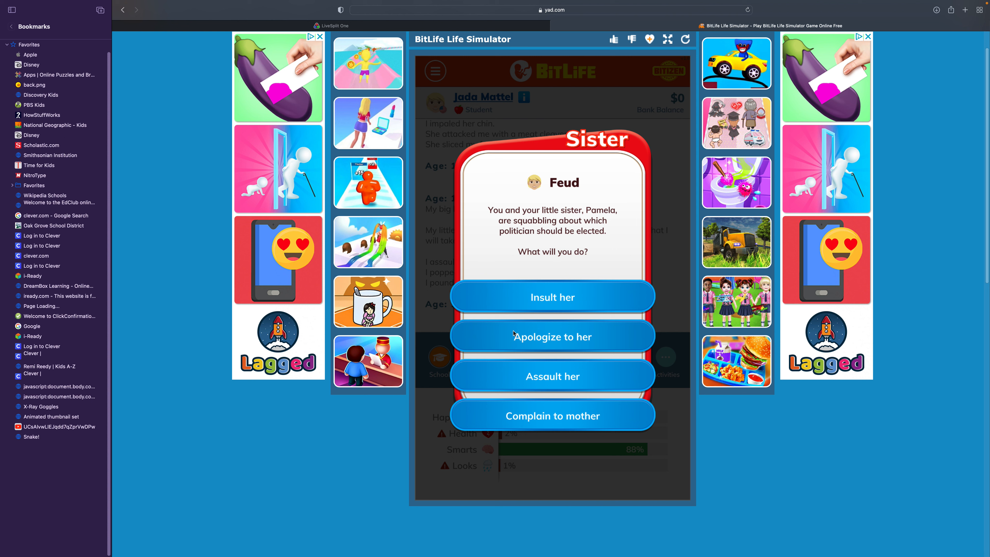
click(551, 297)
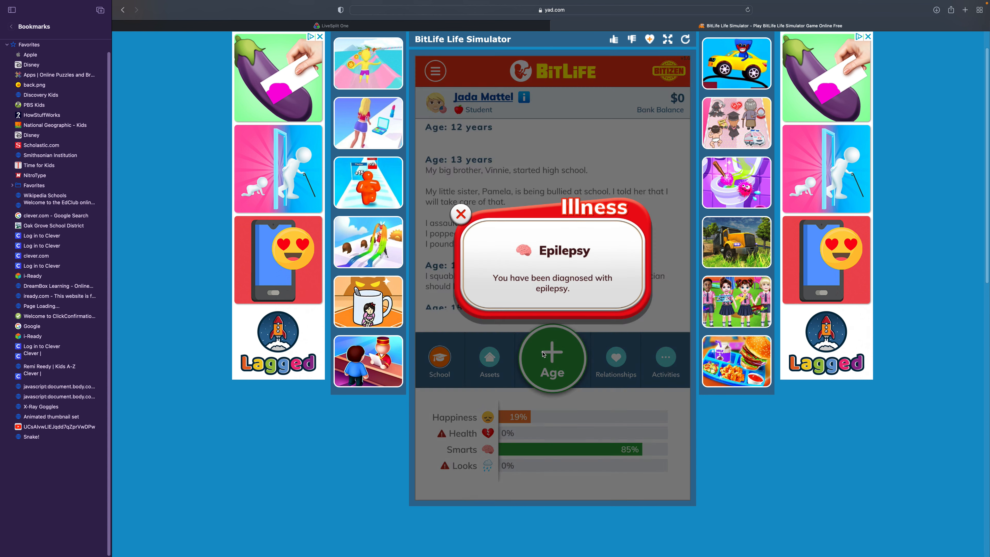
click(460, 214)
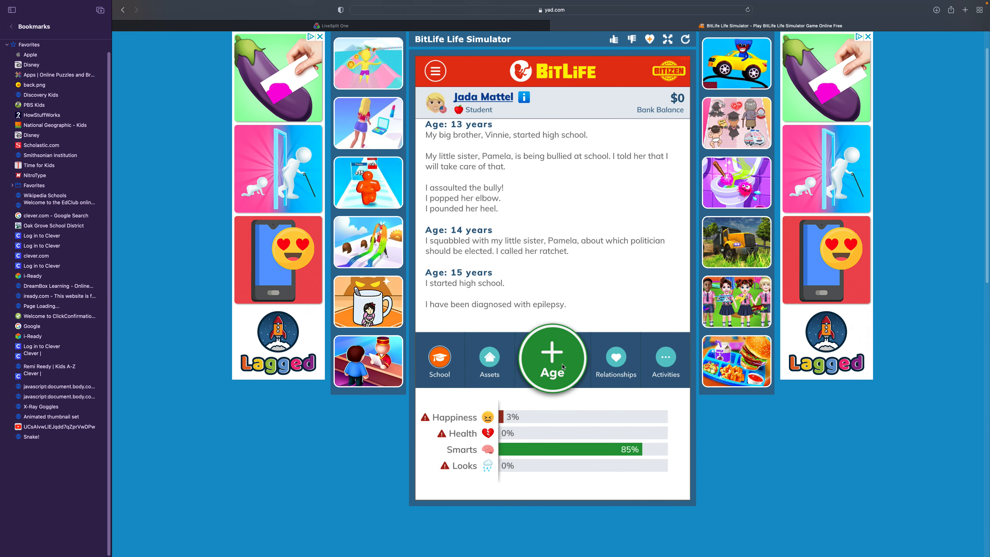
click(552, 358)
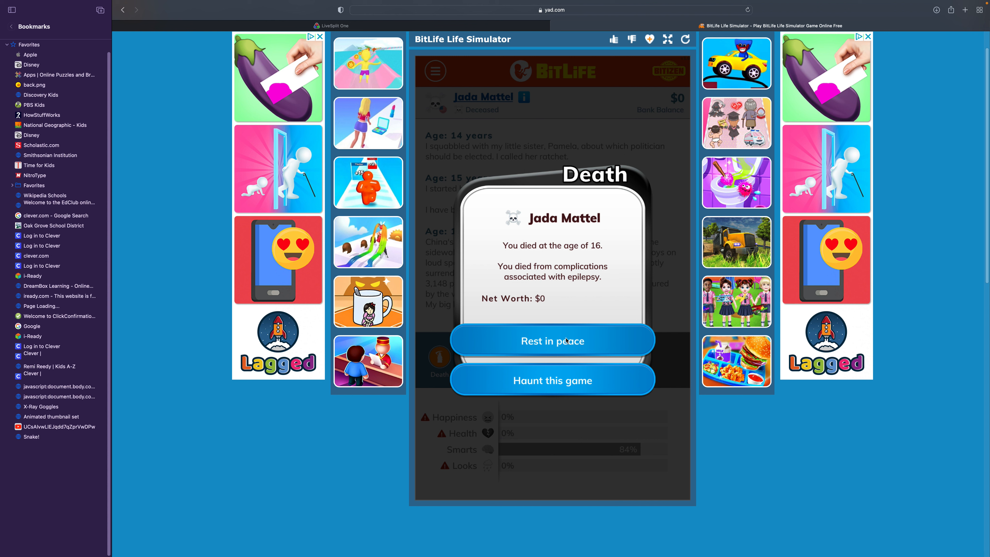
- Accept Jada Mattel's death with 'Rest in peace', leaving her life record showing
click(551, 341)
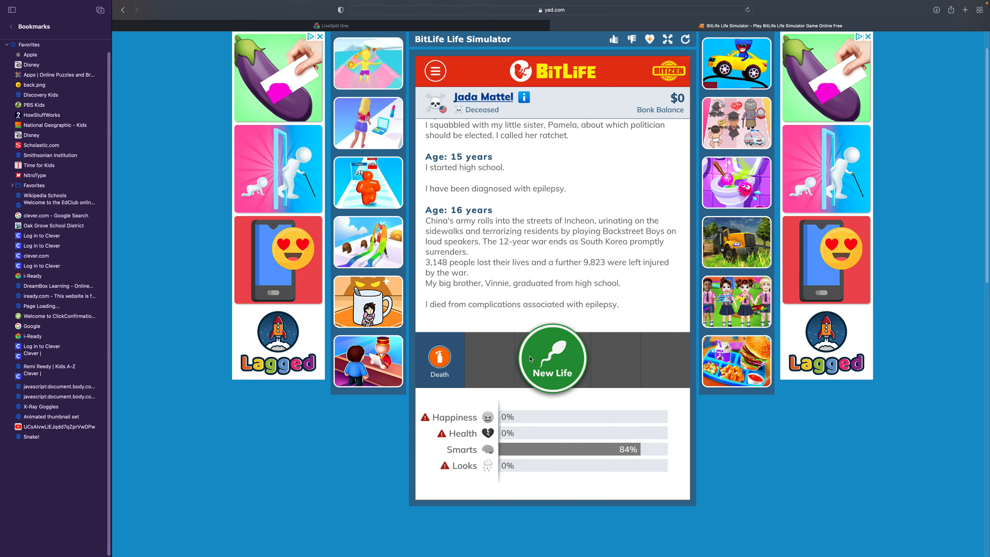
- Start a New Life, open the Custom Life form, type draft names and clear them
click(434, 71)
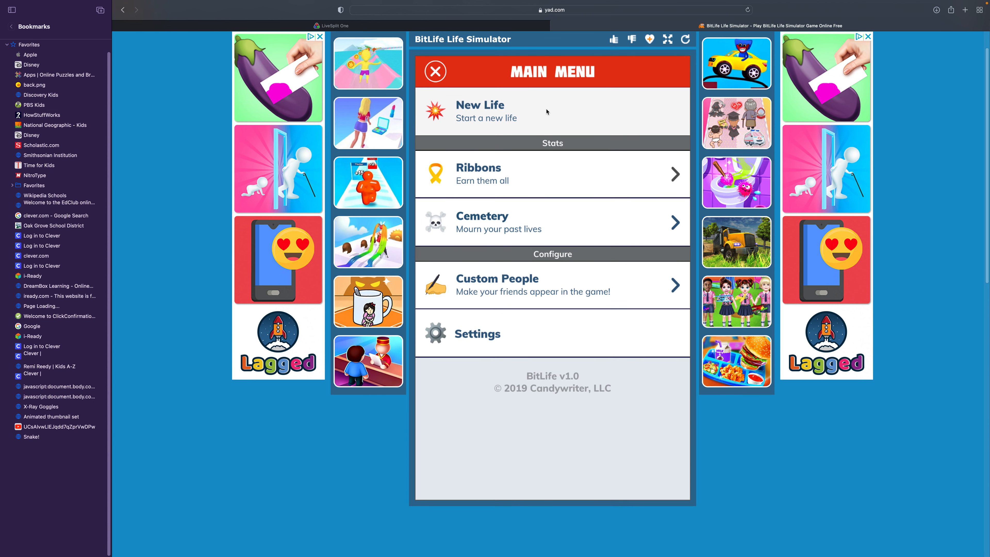
click(496, 285)
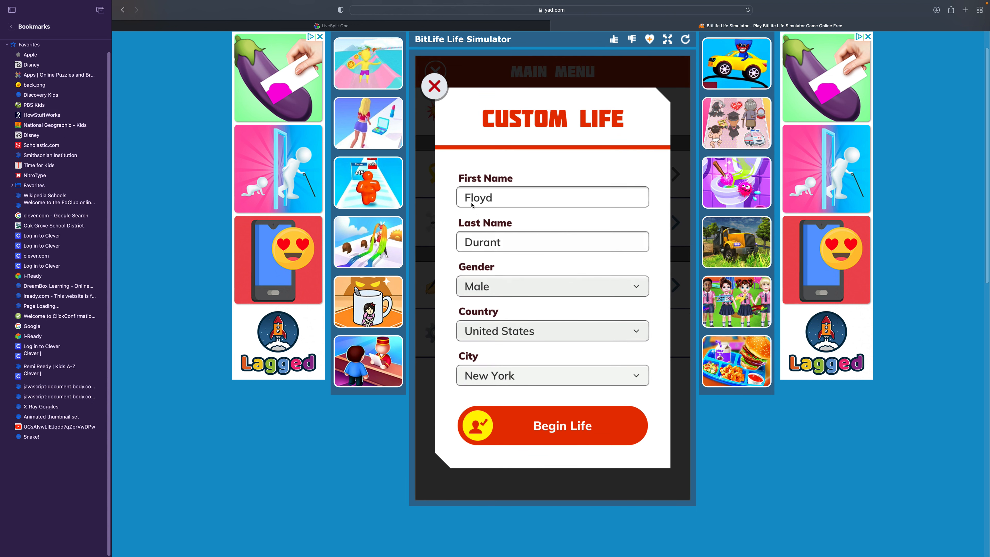
text(Butth)
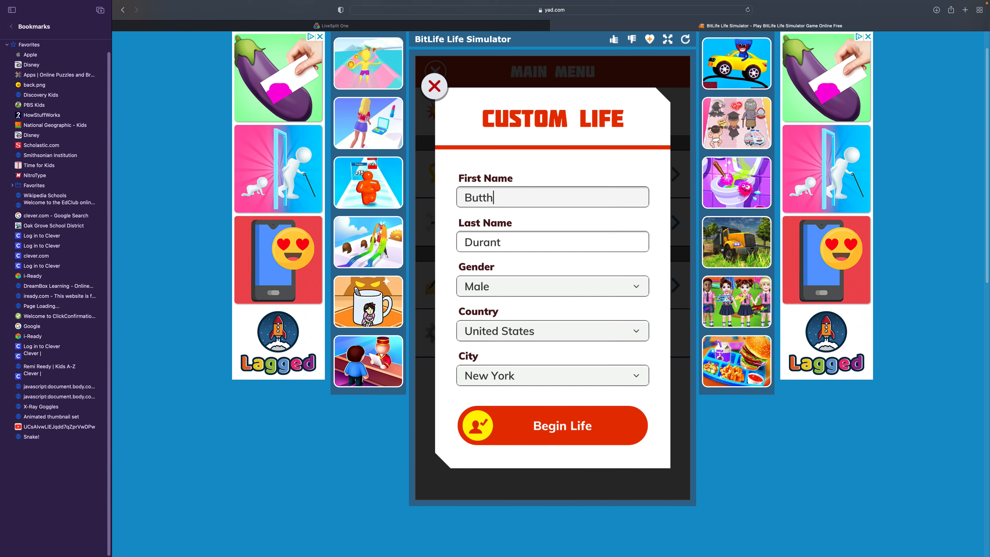
text(Shit)
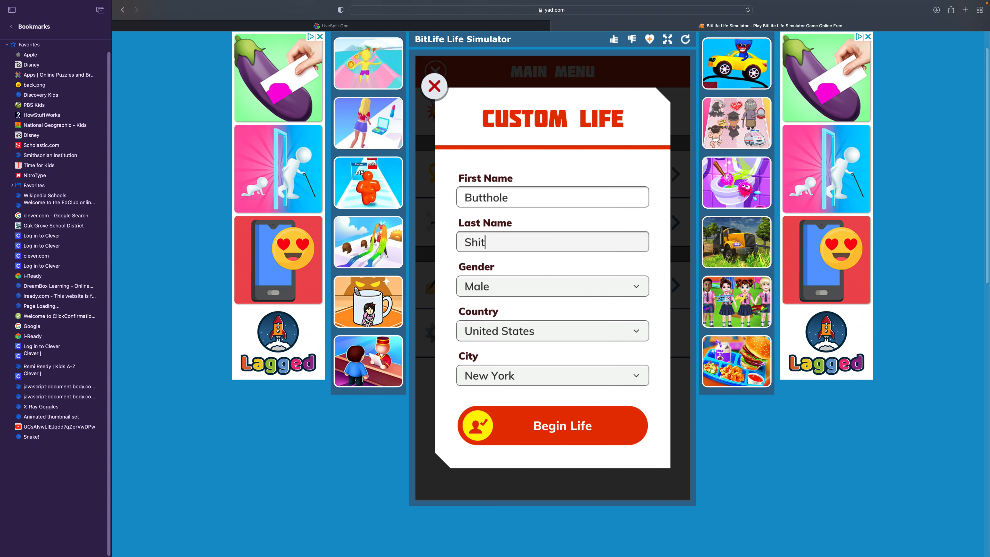
text(assWanna)
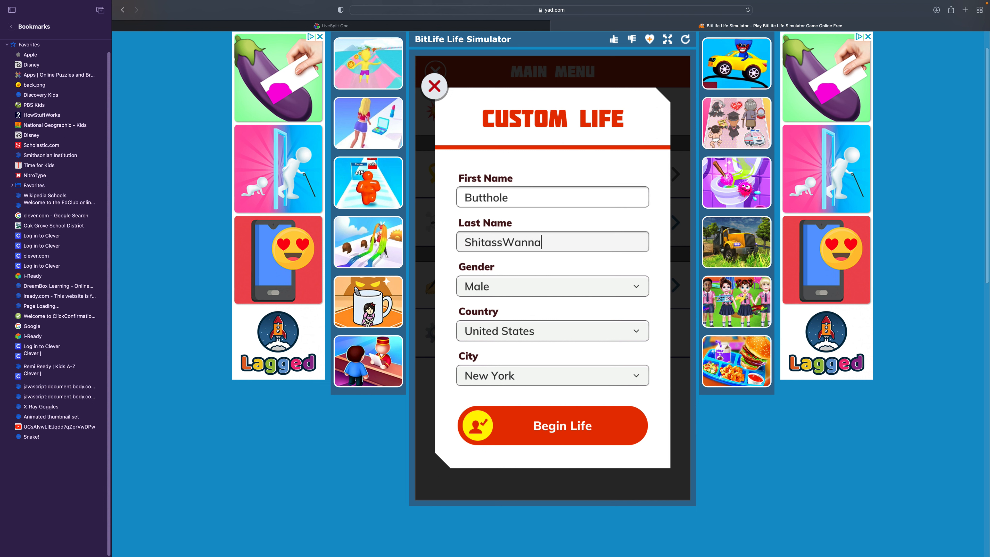
key(backspace)
text(H)
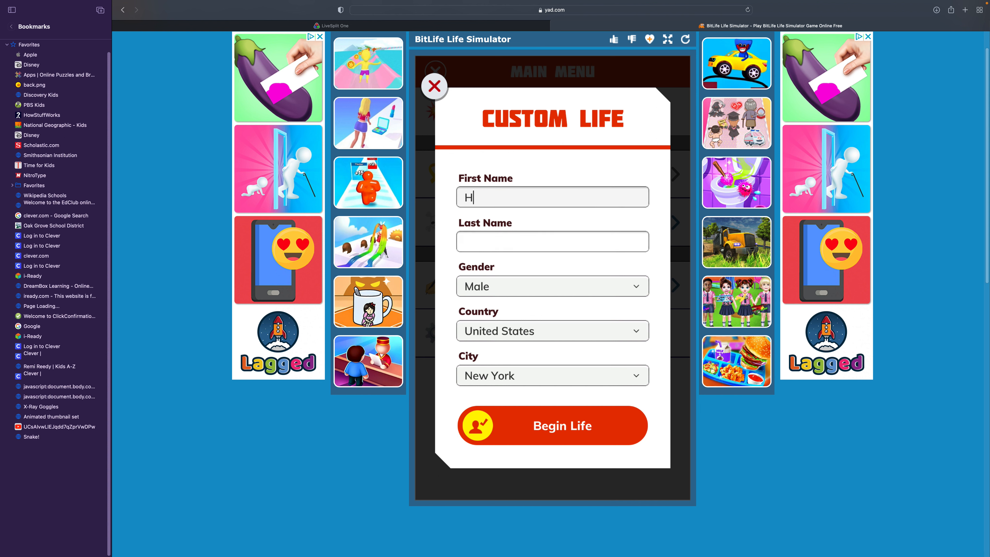
- Re-enter the first and last name for the male New York character
text(Wannaseemespee)
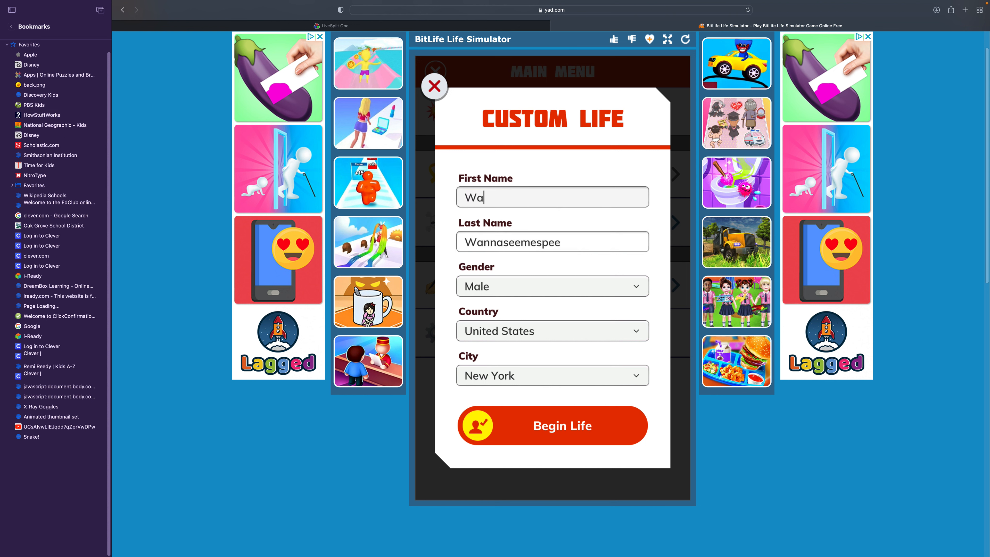
text(HeyShit)
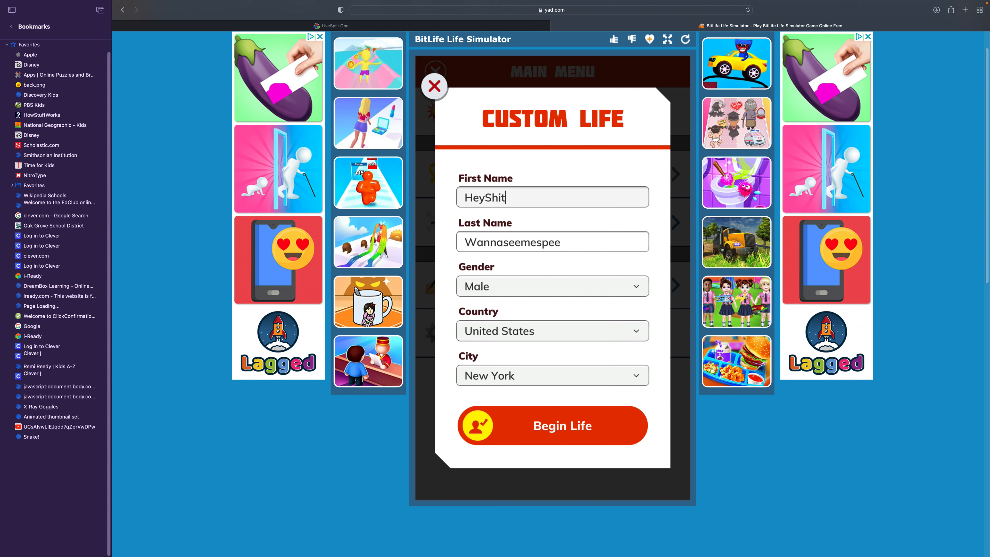
text(assWann)
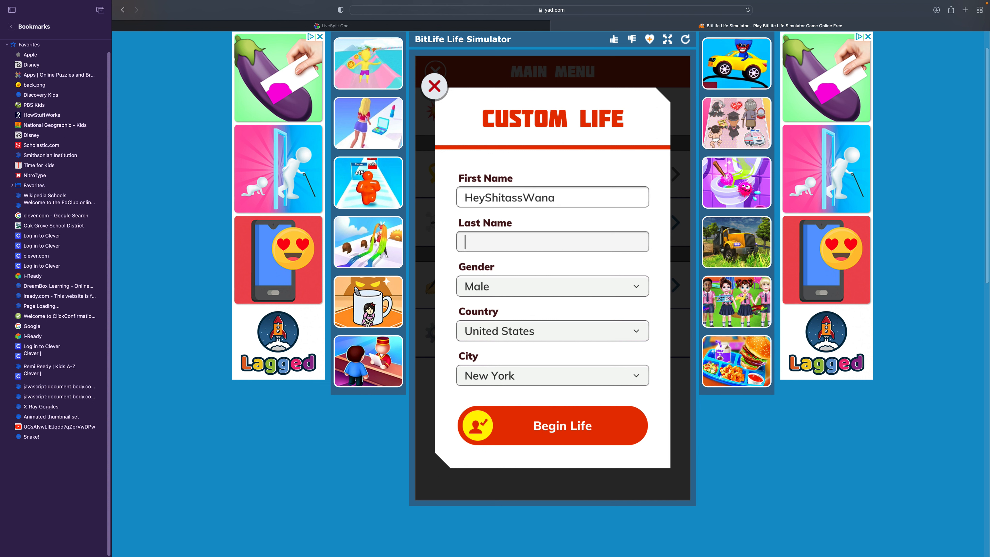
text(Seem)
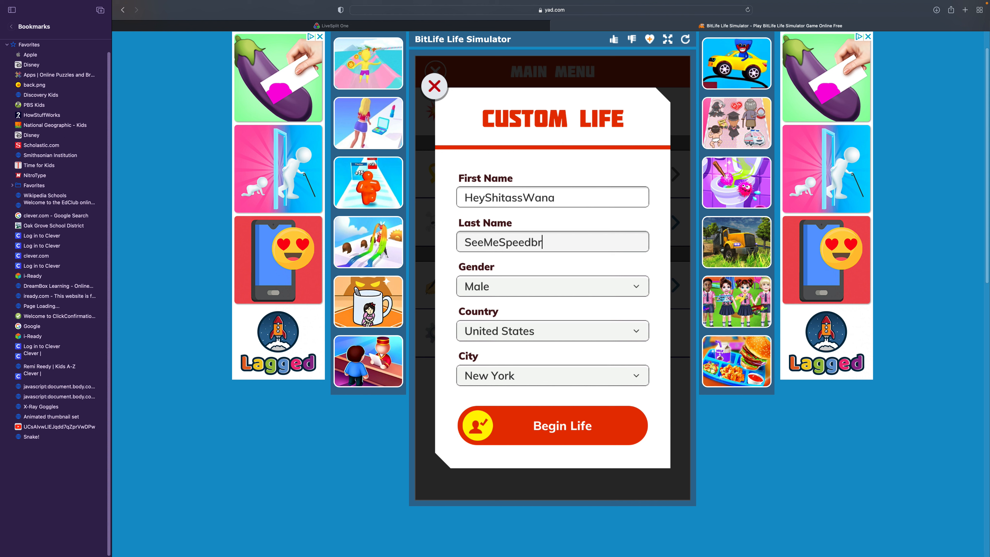
- Begin the configured life and age the baby through his first years
click(552, 425)
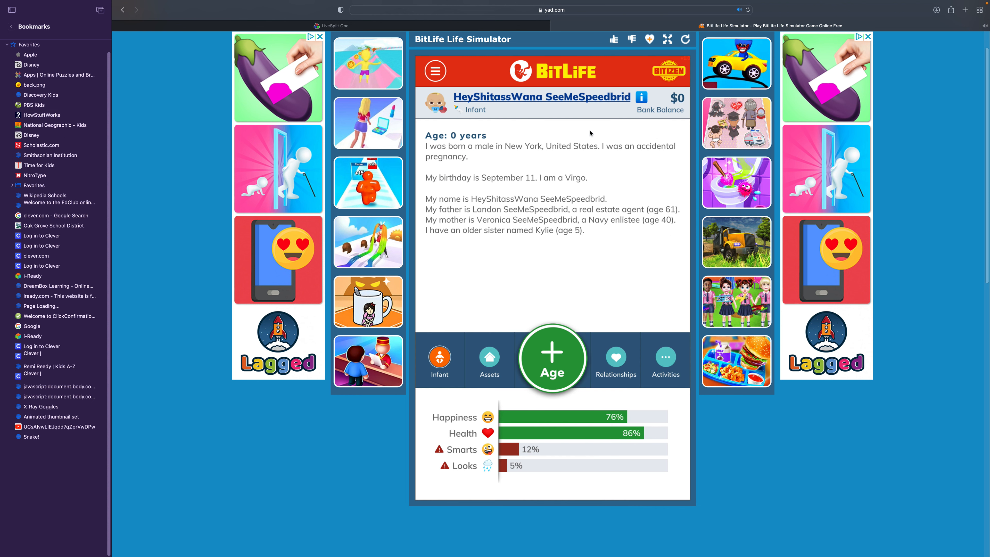
mouse_move(570, 220)
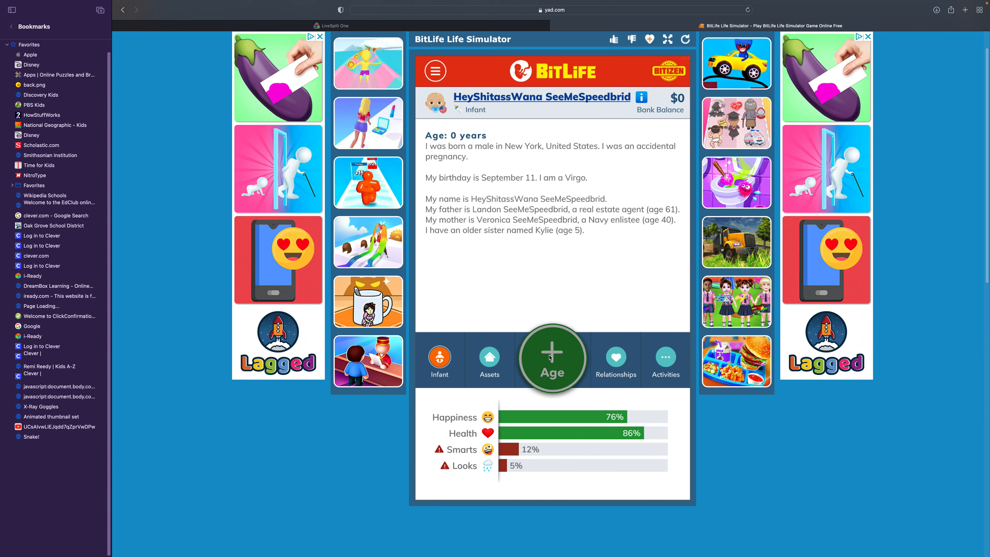
click(552, 358)
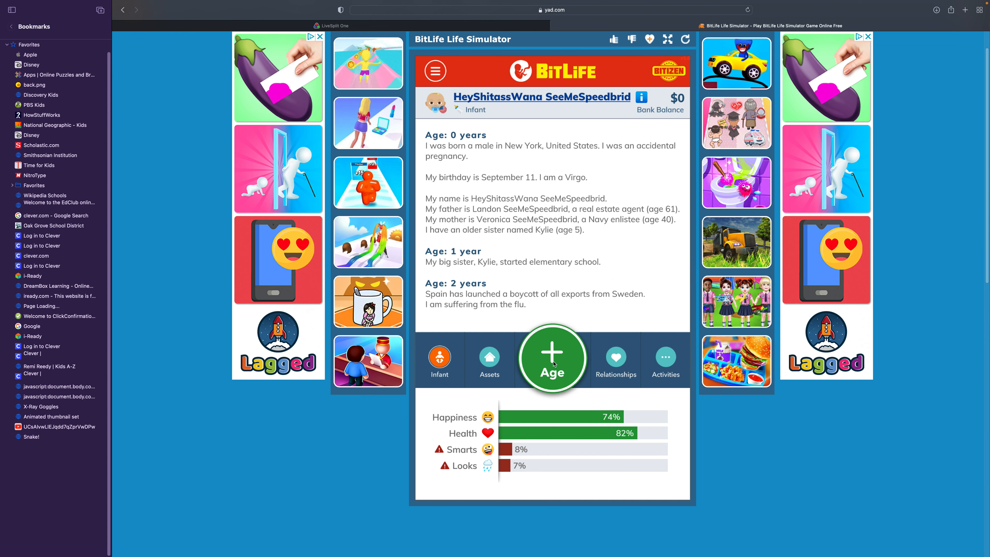
click(552, 358)
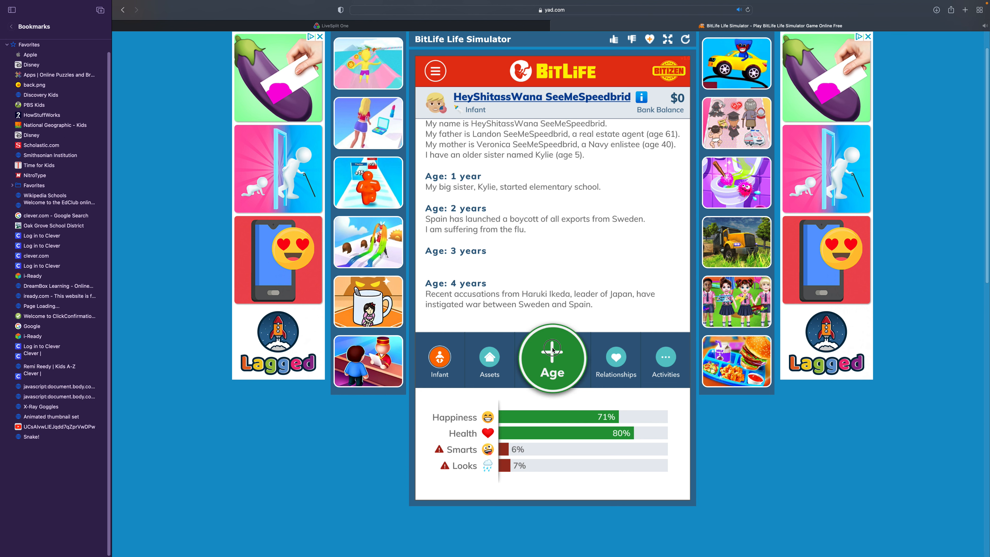
click(552, 358)
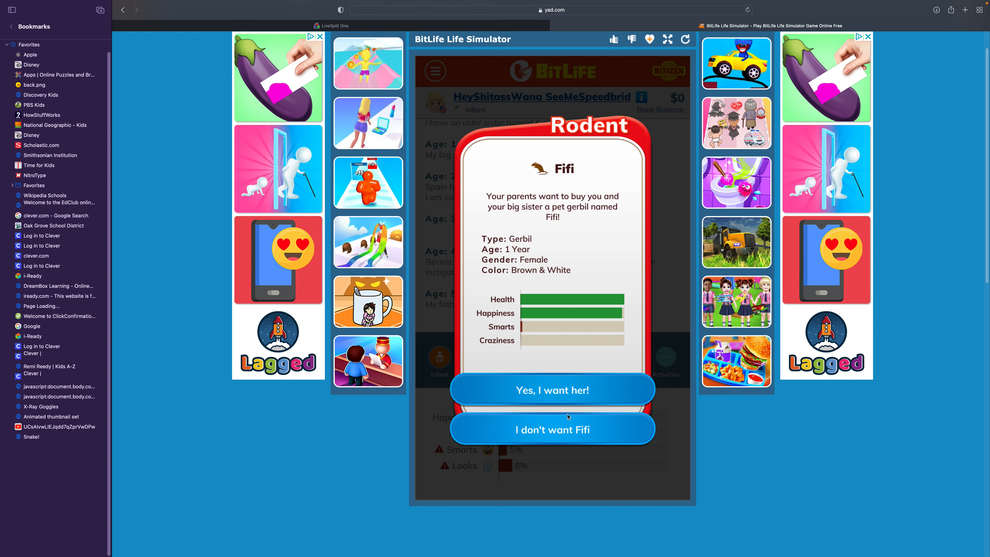
- Choose 'I don't want Fifi' on the gerbil offer and keep aging to 9
click(551, 428)
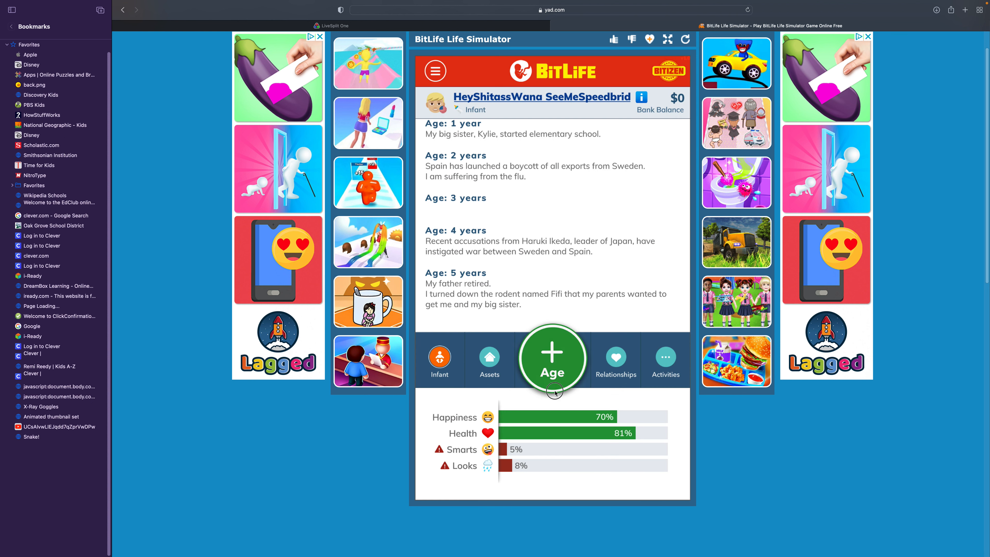
click(551, 359)
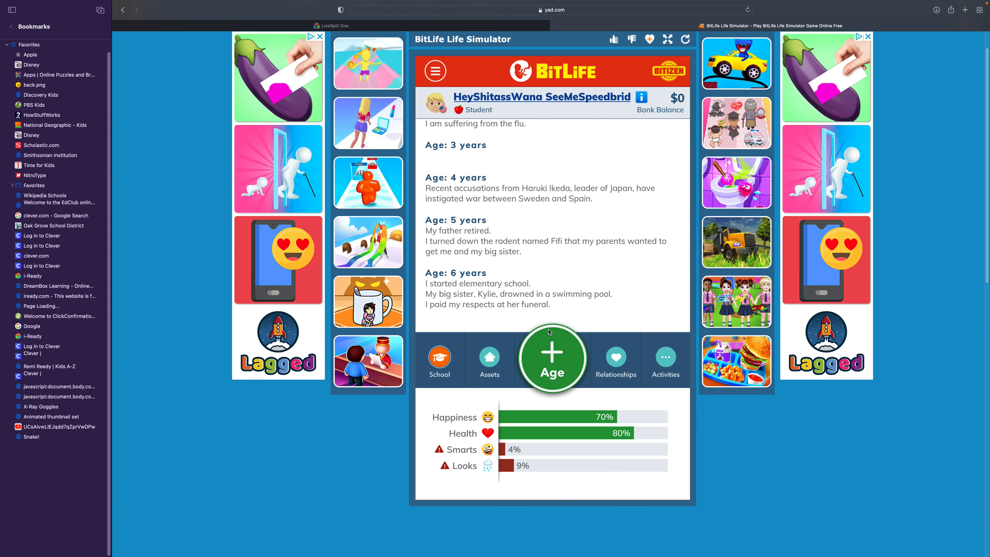
click(552, 358)
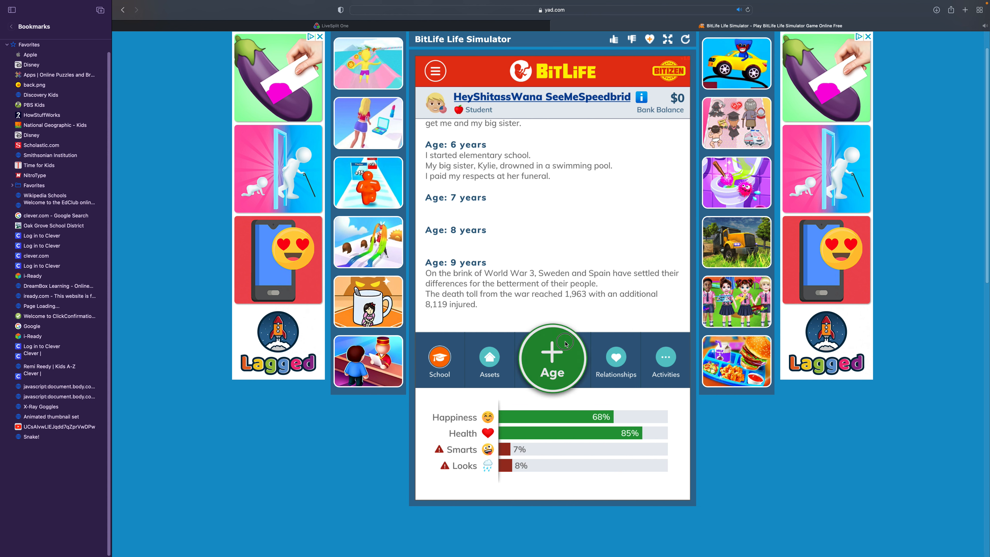
click(552, 358)
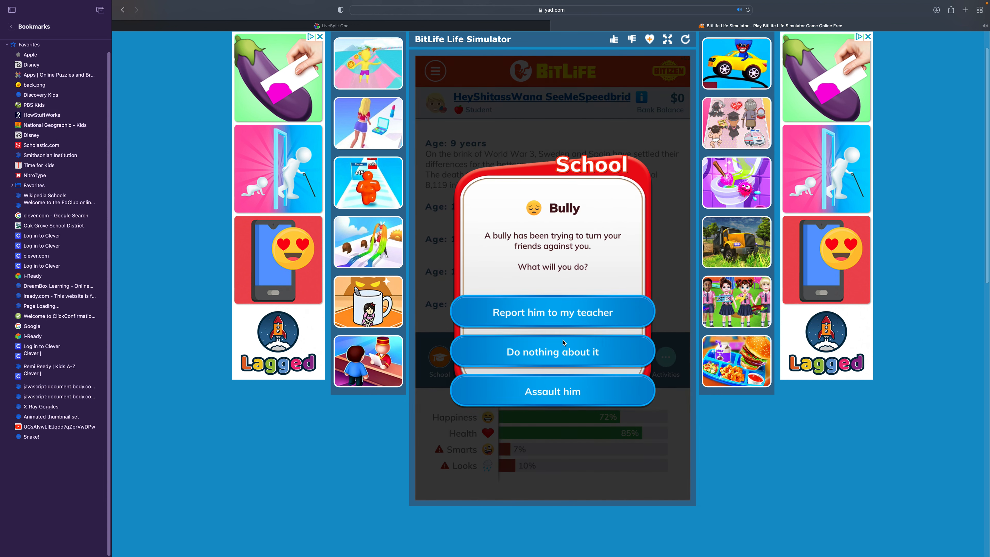
- Answer the bully, dismiss graduation, age to 20 past the depression diagnosis and bring up Activities
click(552, 391)
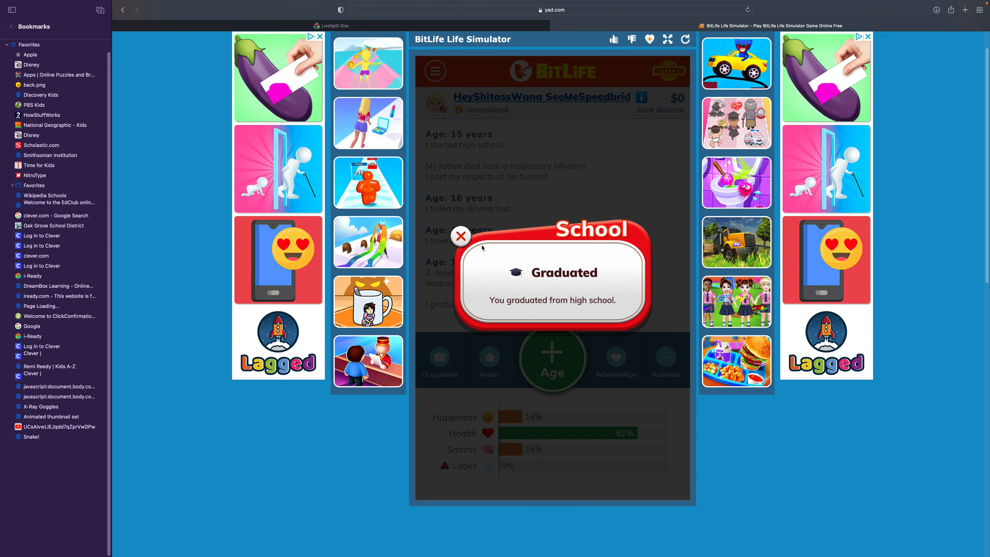
click(461, 236)
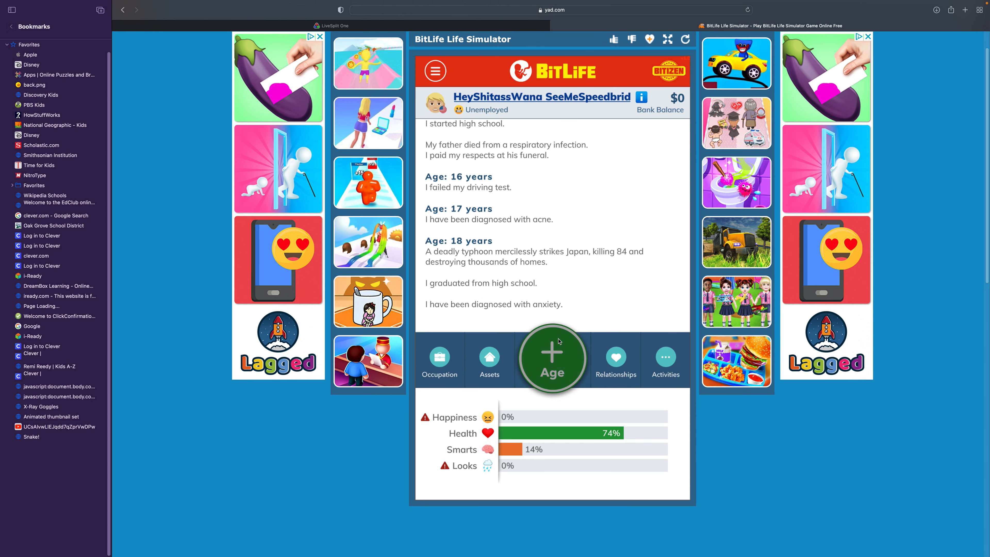
click(551, 358)
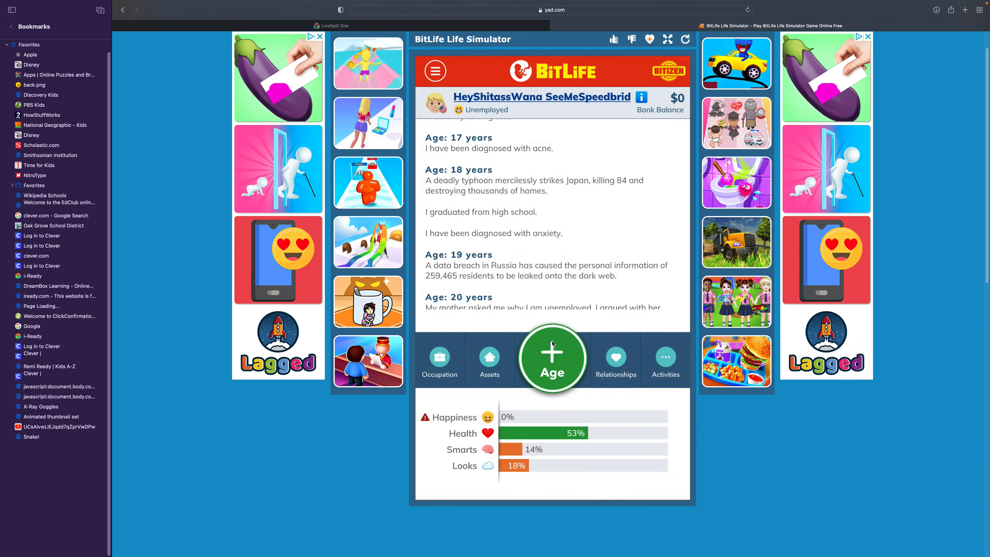
click(551, 357)
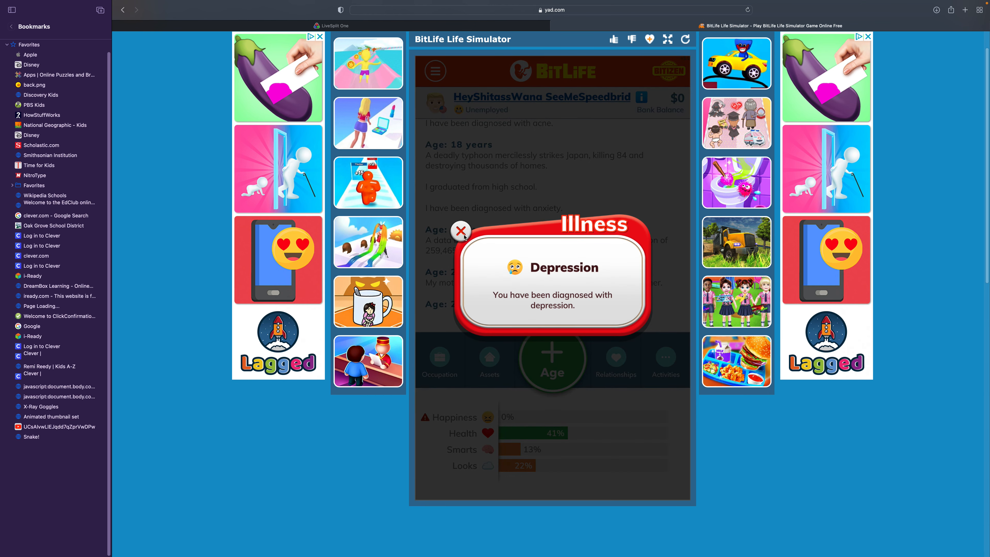
click(460, 230)
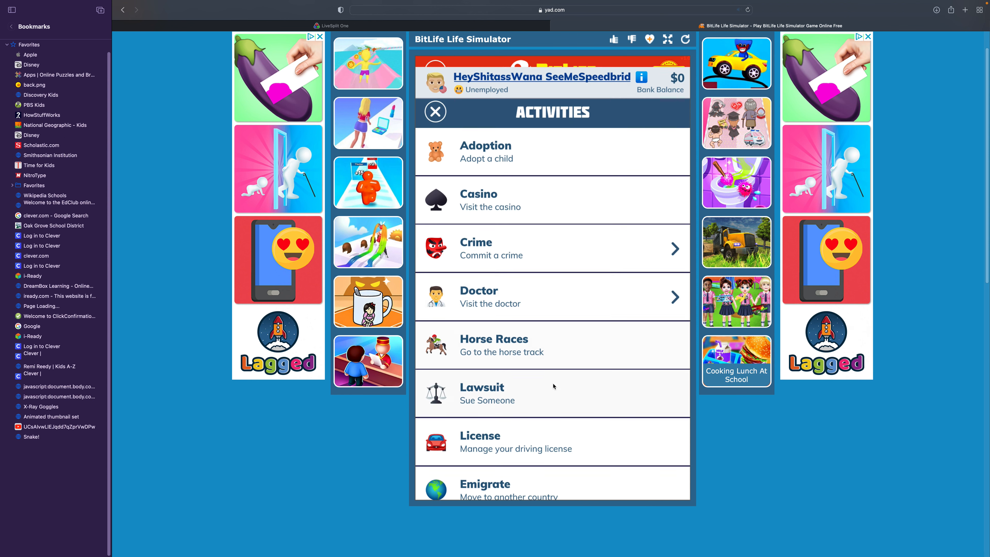
- Burgle a construction worker's home via Crime > Burglary and escape the maze with the loot
click(553, 248)
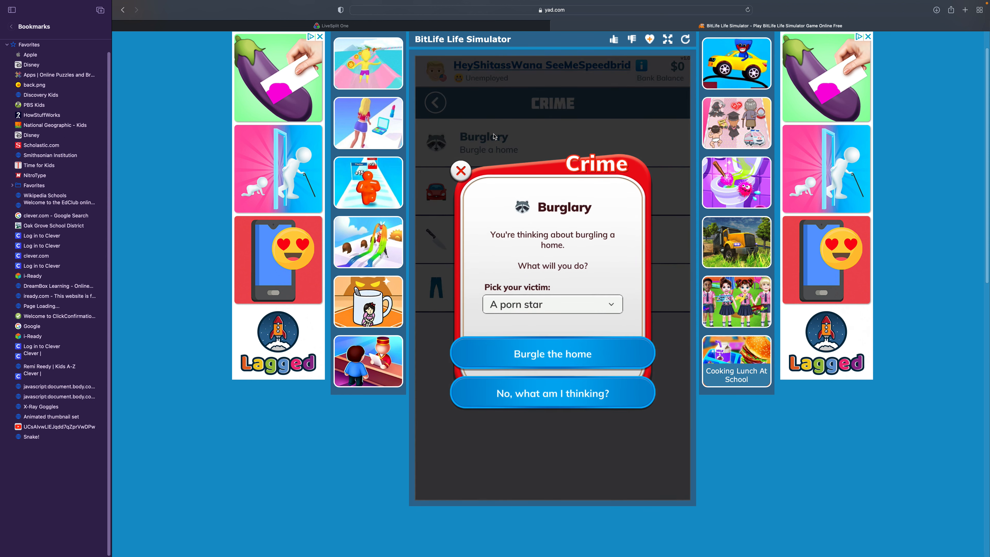
click(551, 303)
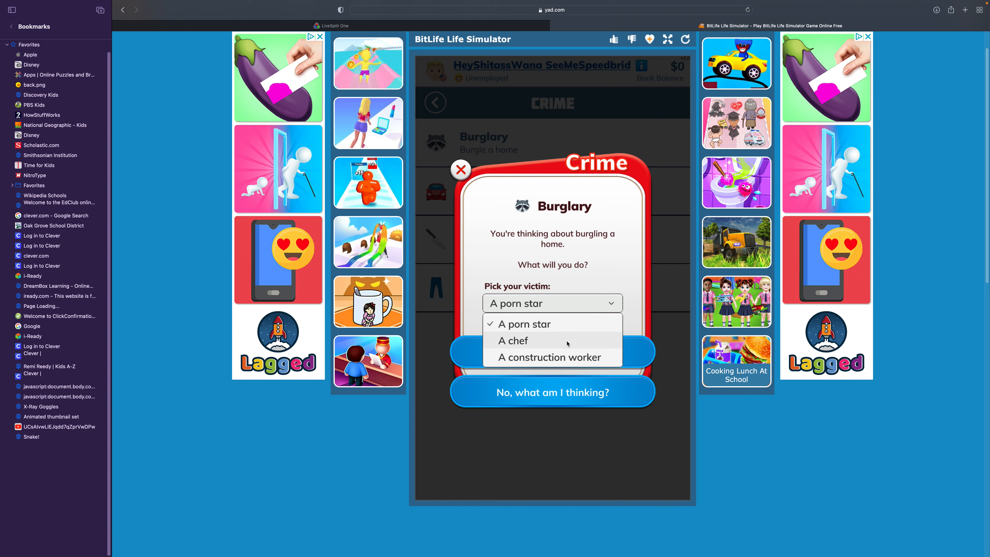
click(550, 356)
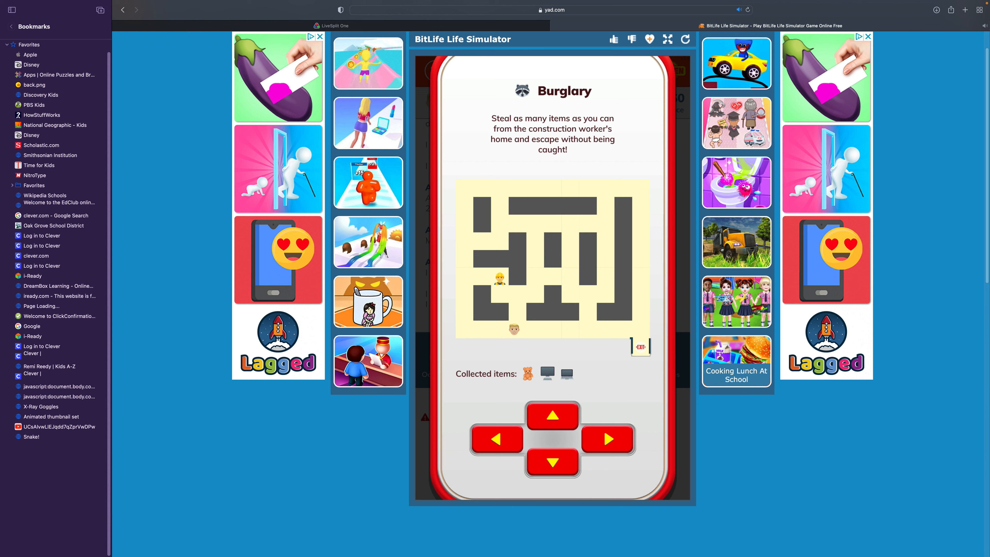
click(607, 439)
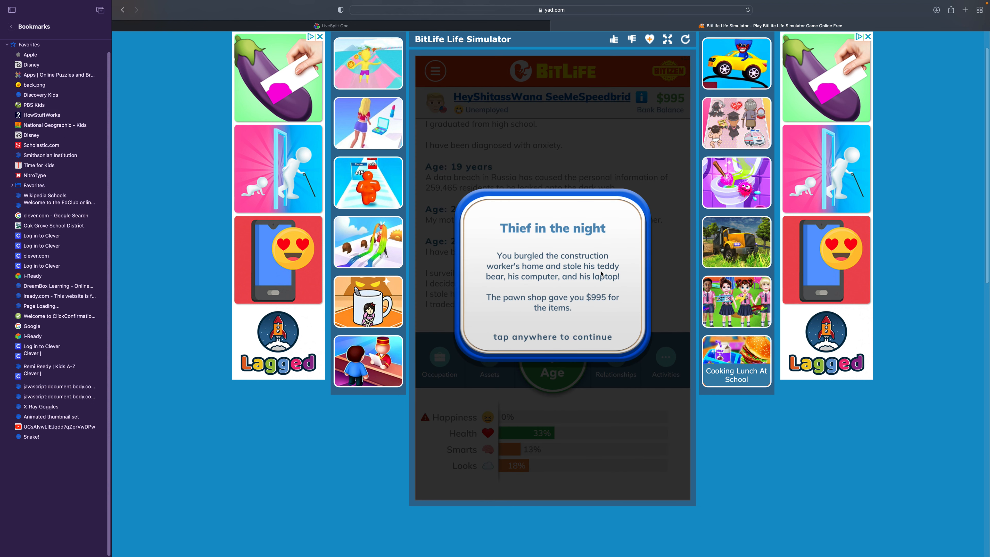
mouse_move(599, 274)
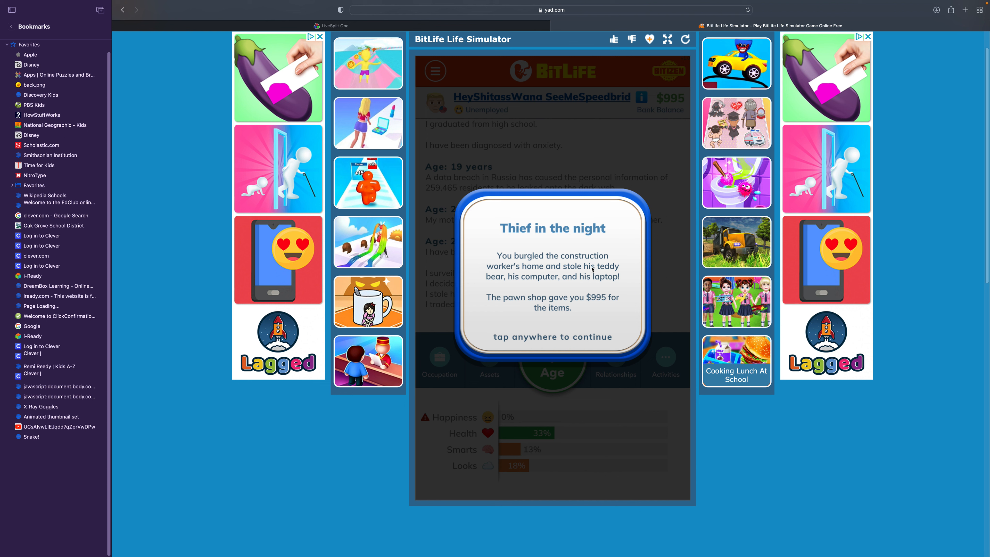
- Dismiss the burglary result and steal a Jeep Cherokee through Grand Theft Auto
click(551, 298)
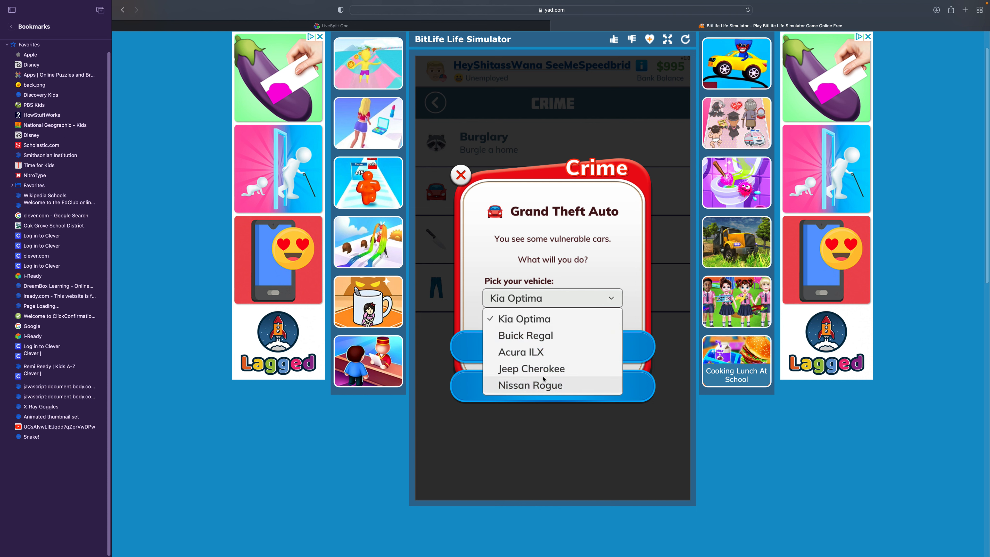
click(531, 368)
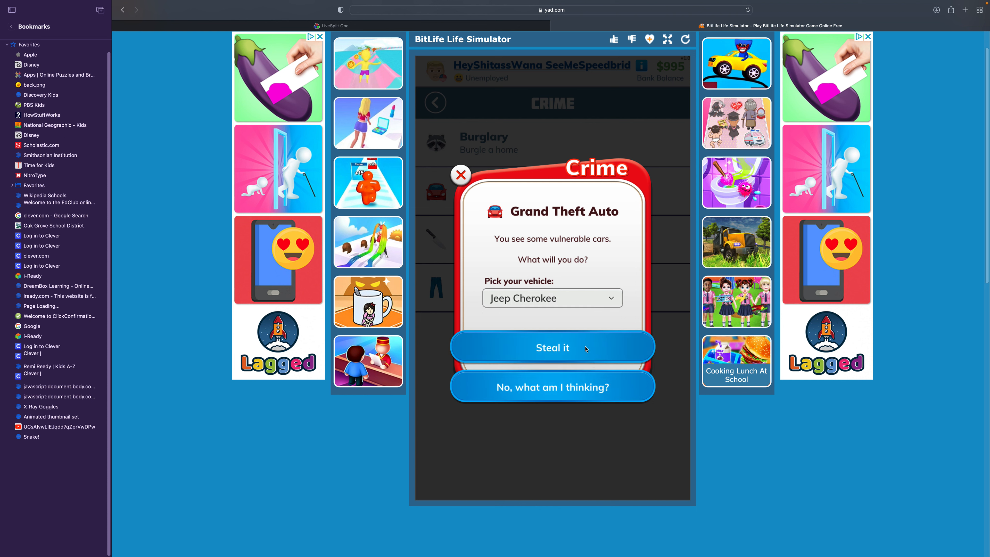
click(551, 348)
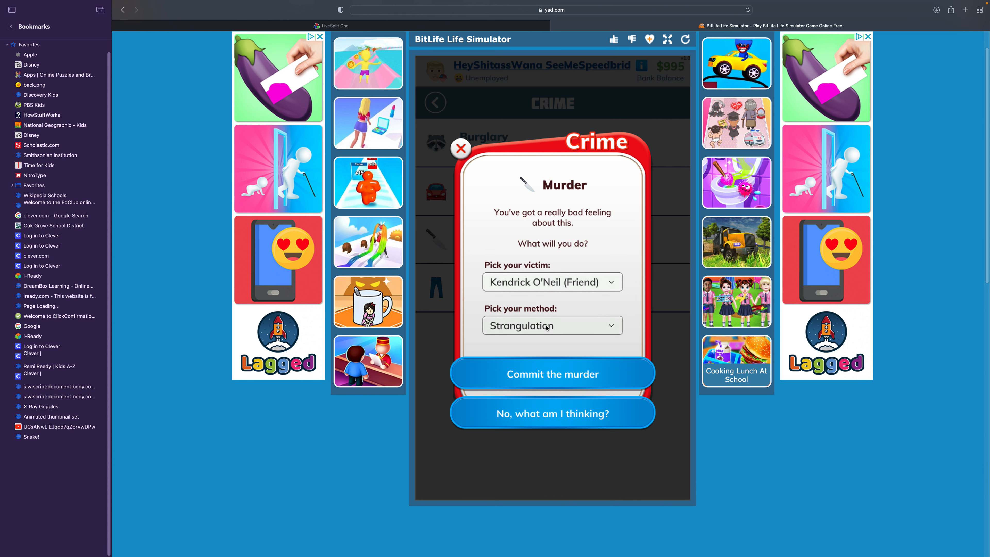
- Murder the character's mother Veronica by electrocution, drawing a murder charge
click(552, 326)
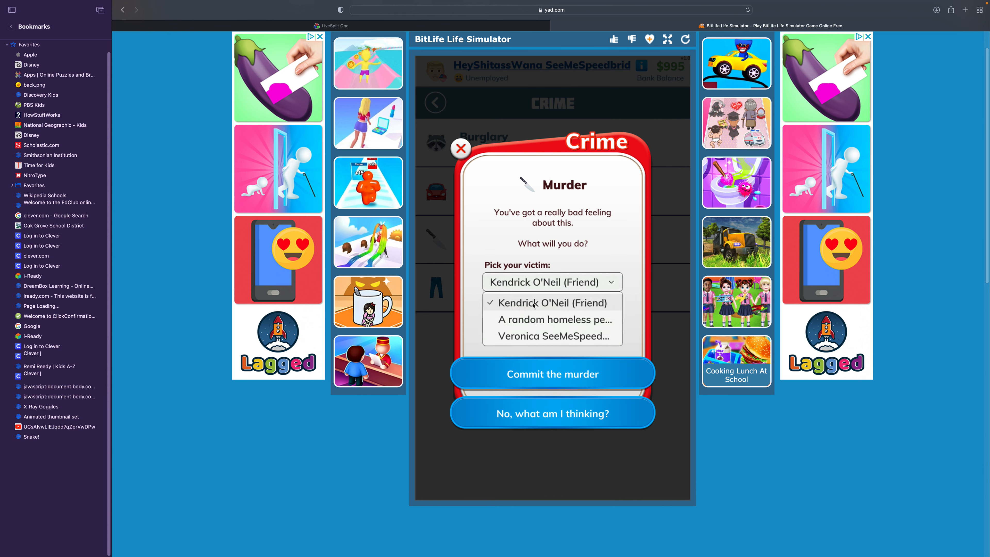
click(551, 337)
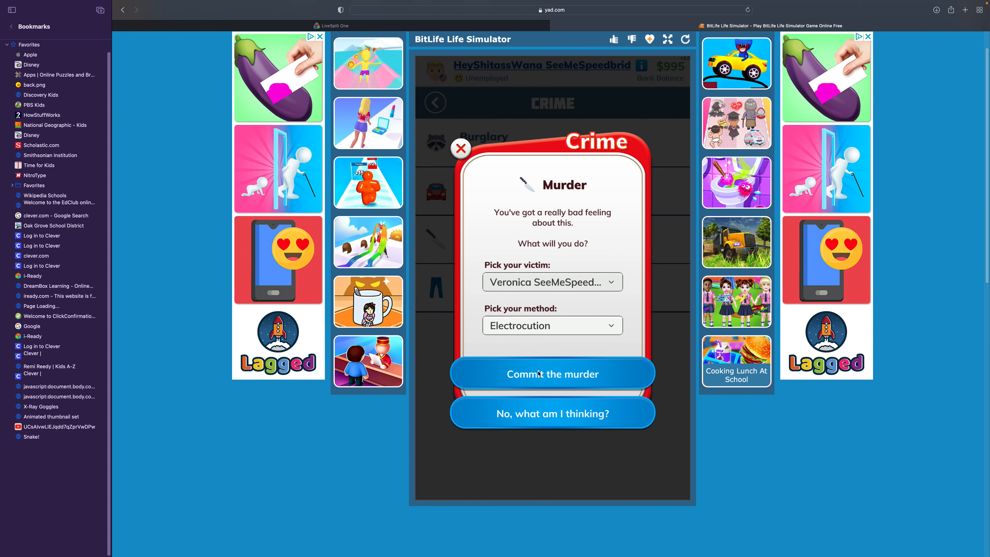
click(552, 373)
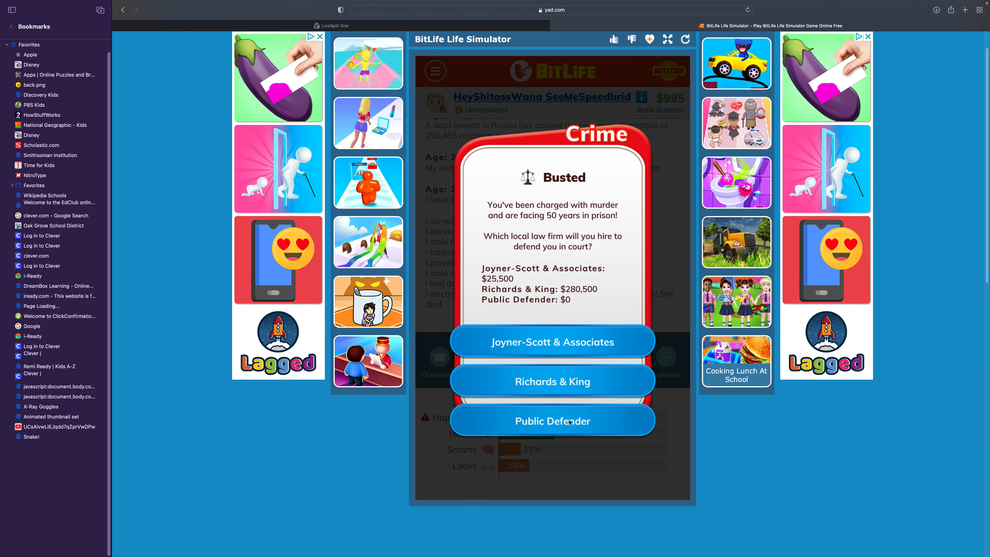
- Take the public defender, get convicted, and fail a first prison escape
click(552, 421)
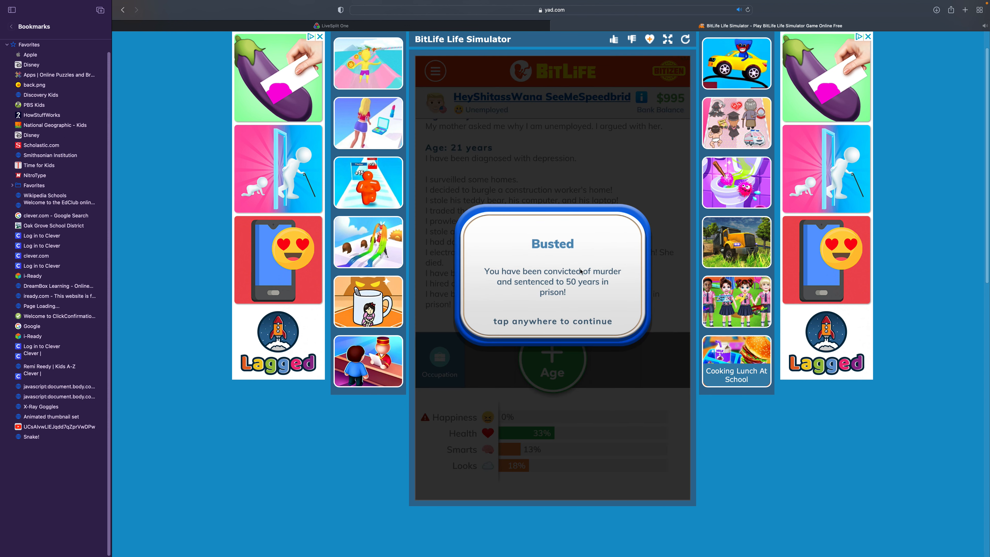
click(552, 284)
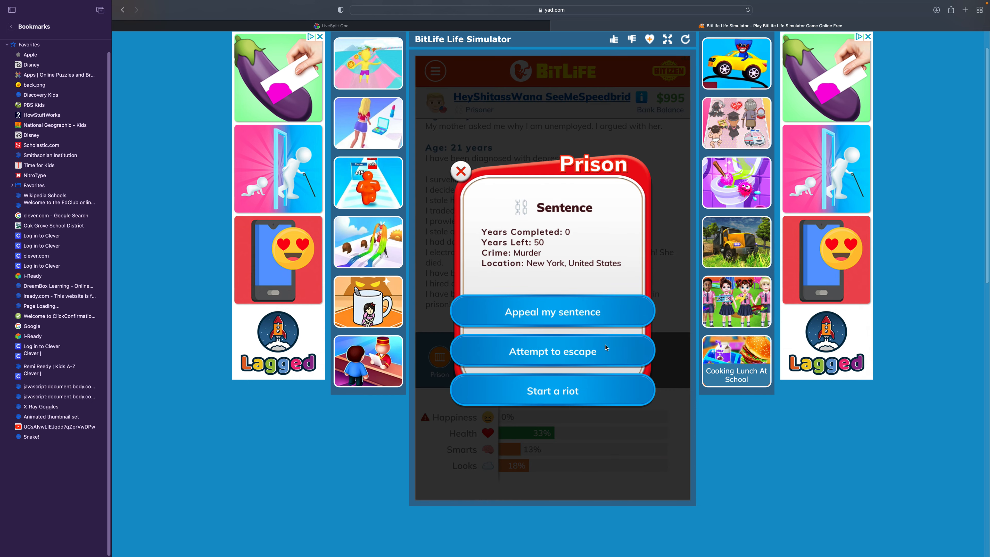
click(551, 351)
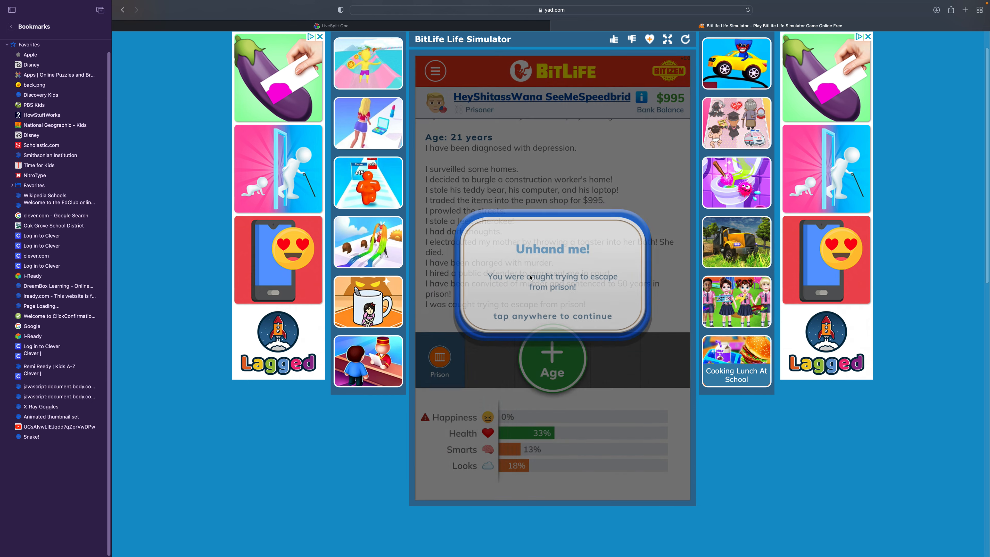
click(552, 282)
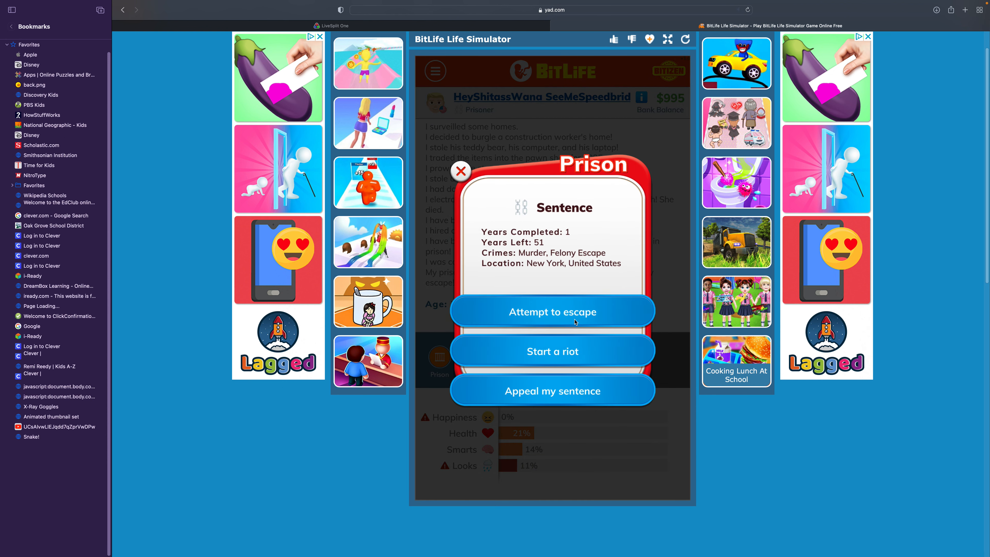
- Escape prison on the second attempt and age until police come about the stolen Jeep
click(552, 312)
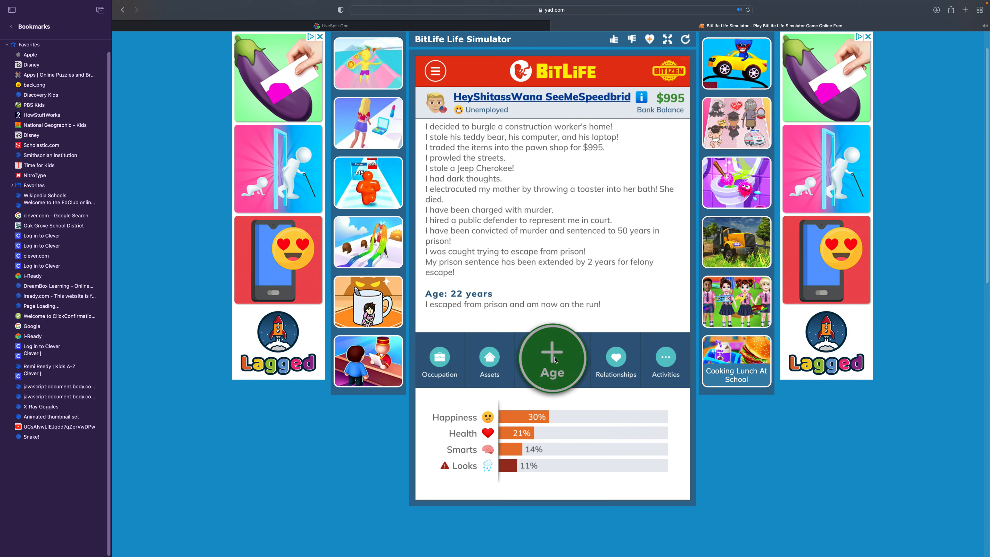
click(552, 357)
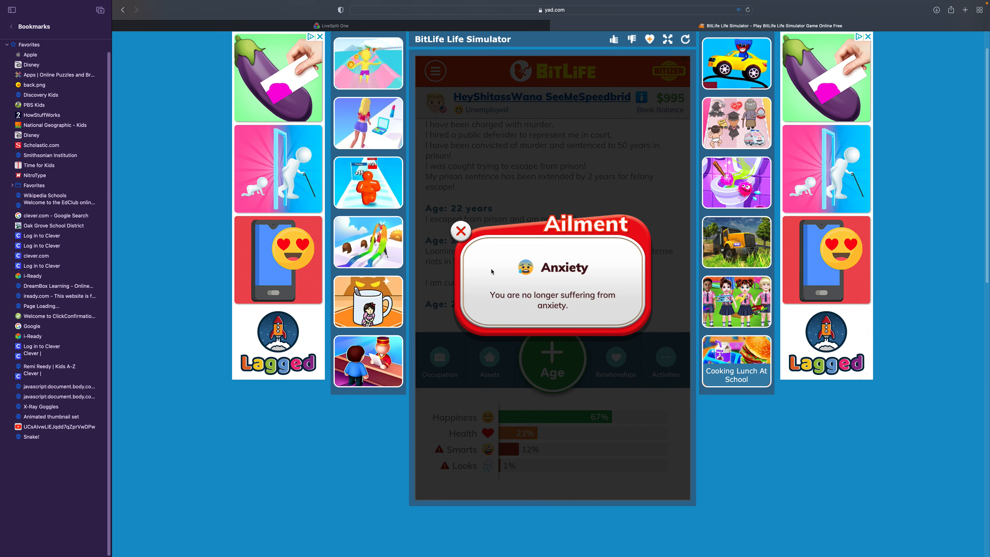
click(461, 231)
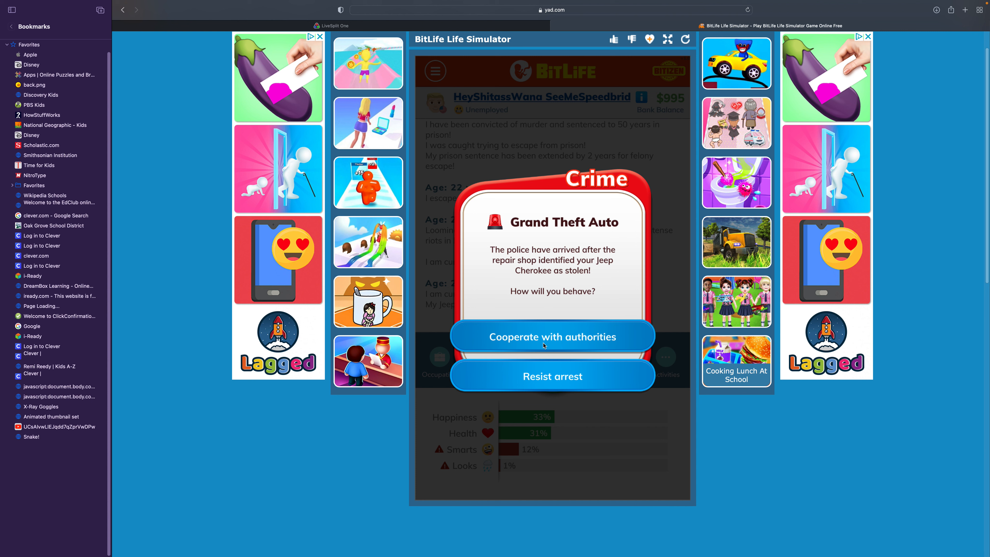
- Resist arrest, take the 61-year sentence, and start two prison riots
click(552, 376)
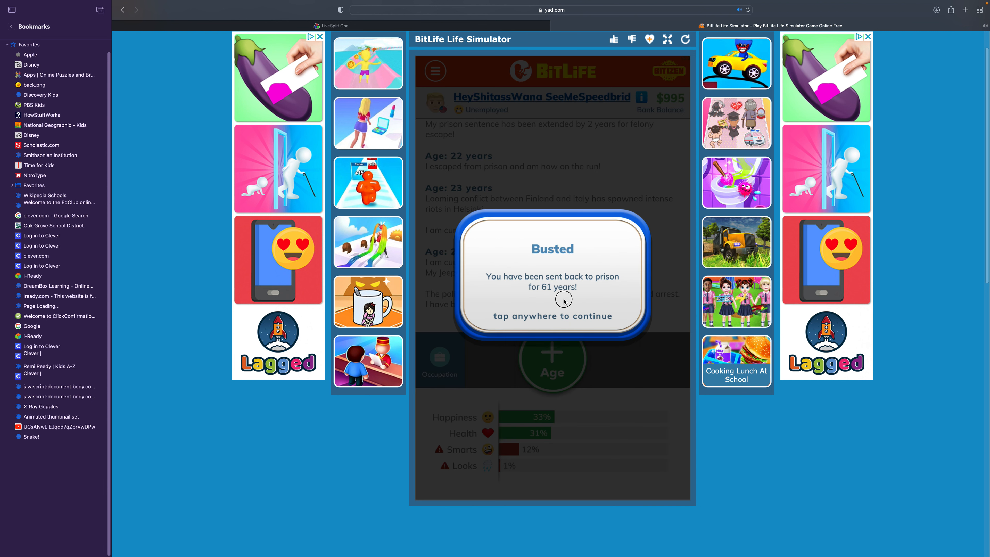
click(552, 297)
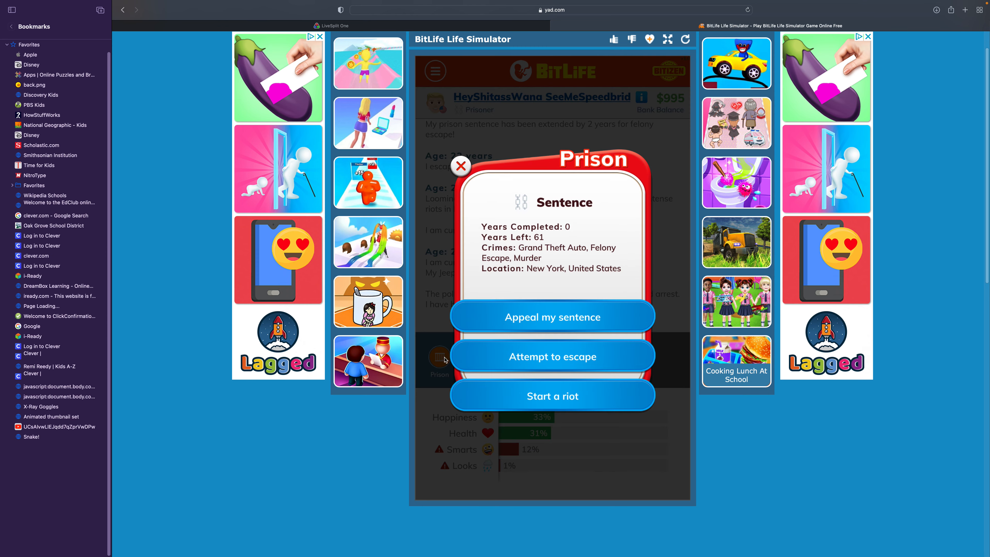
click(552, 396)
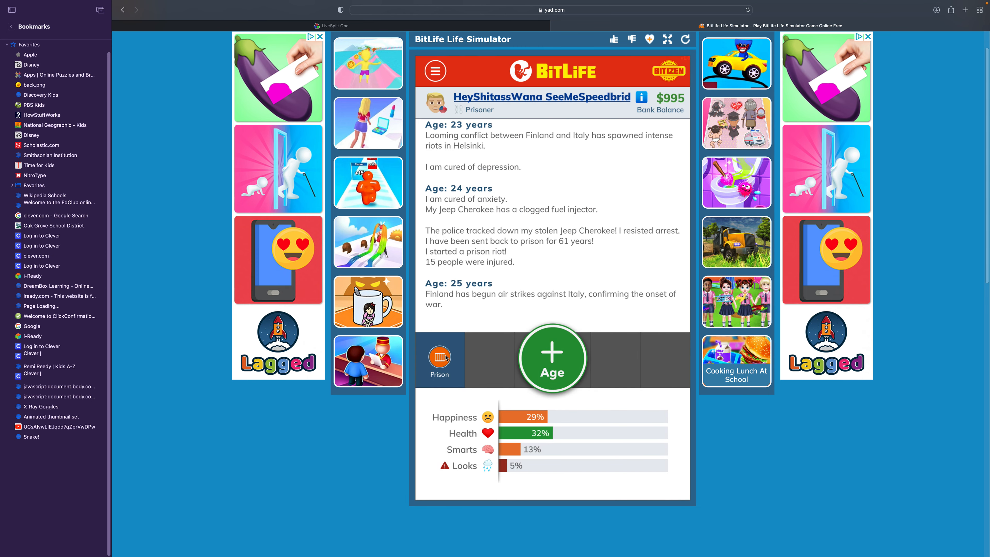
click(551, 359)
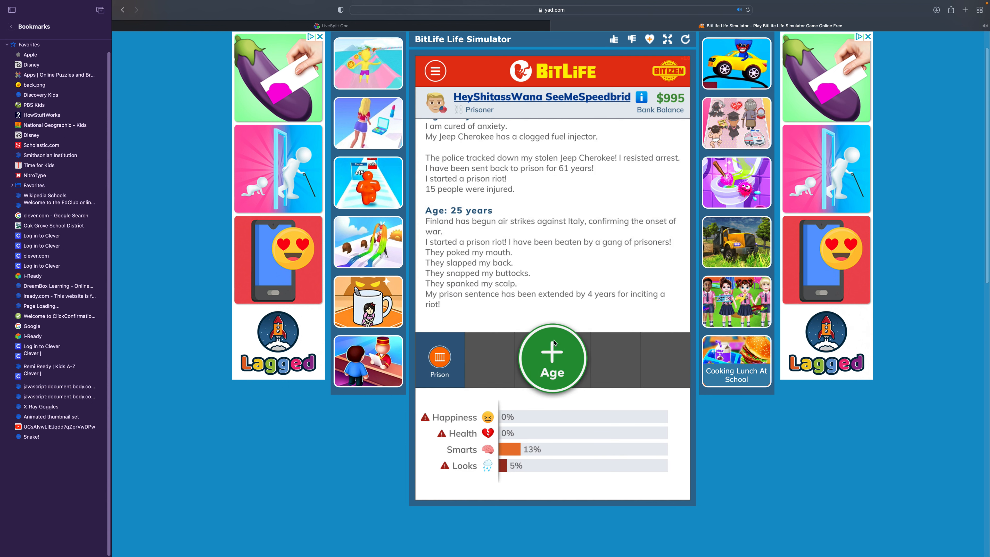
- Attempt another escape and beat the guard to the exit in the grid game
click(551, 359)
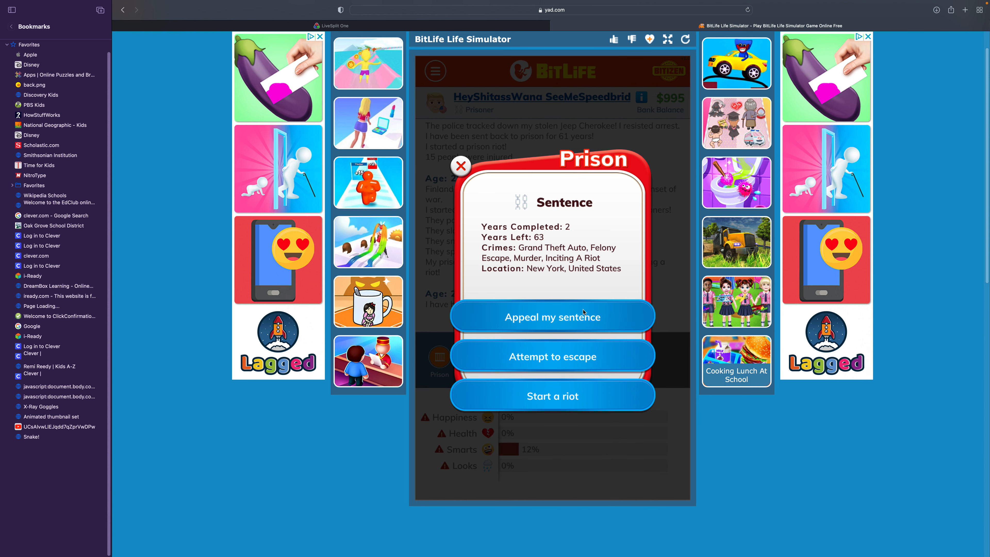
click(552, 355)
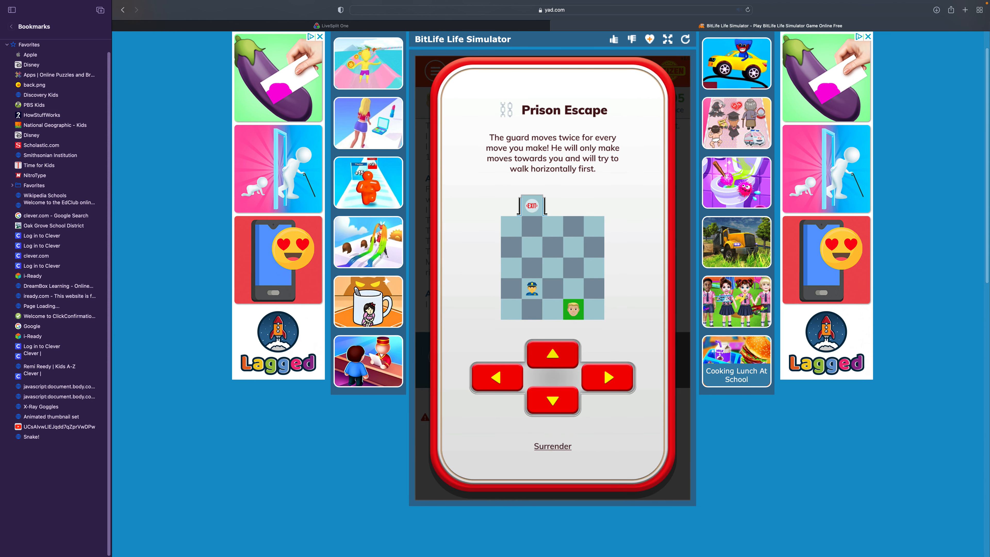
click(552, 352)
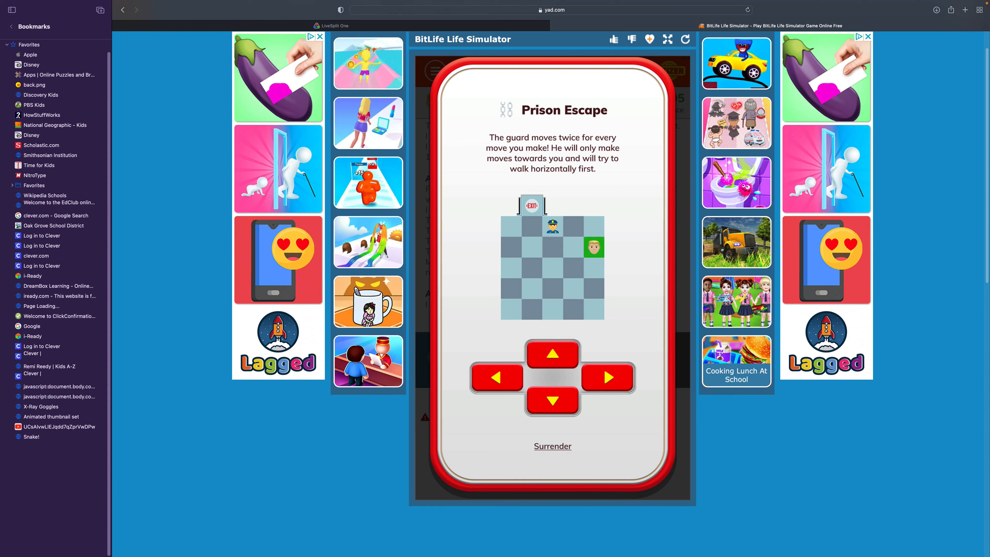
click(496, 377)
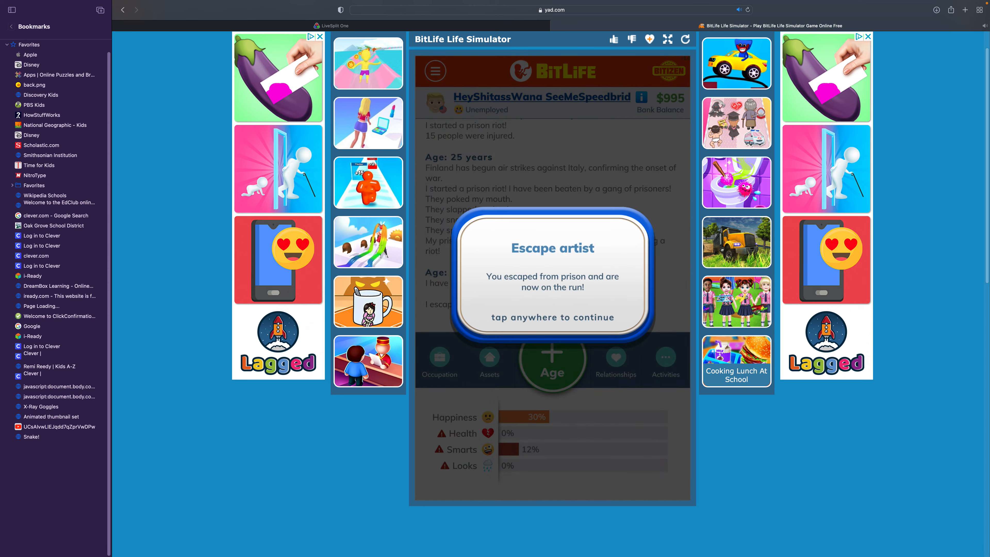
- Age on the run, accept the rock climbing invite and dismiss the hemorrhoids diagnosis
click(552, 278)
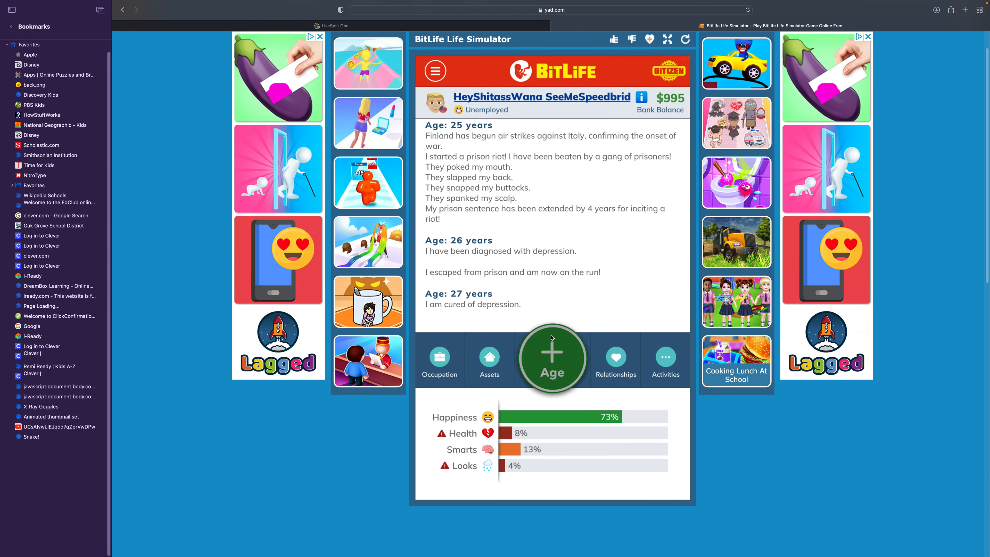
click(551, 358)
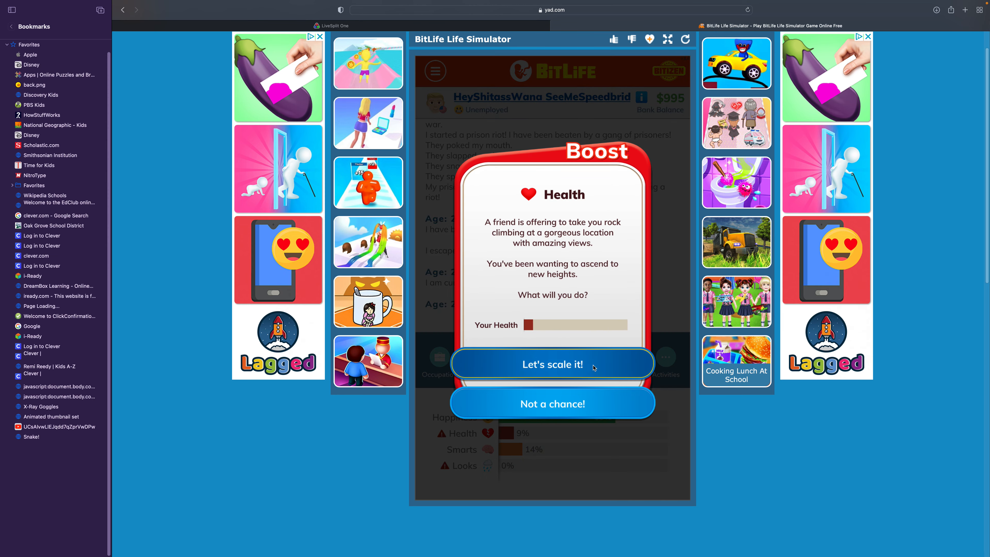
click(552, 363)
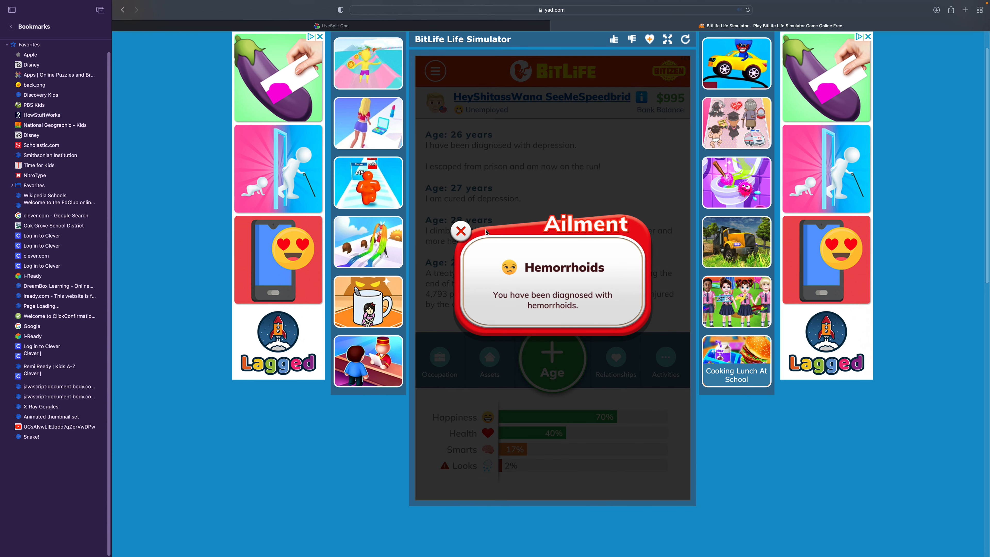
click(462, 231)
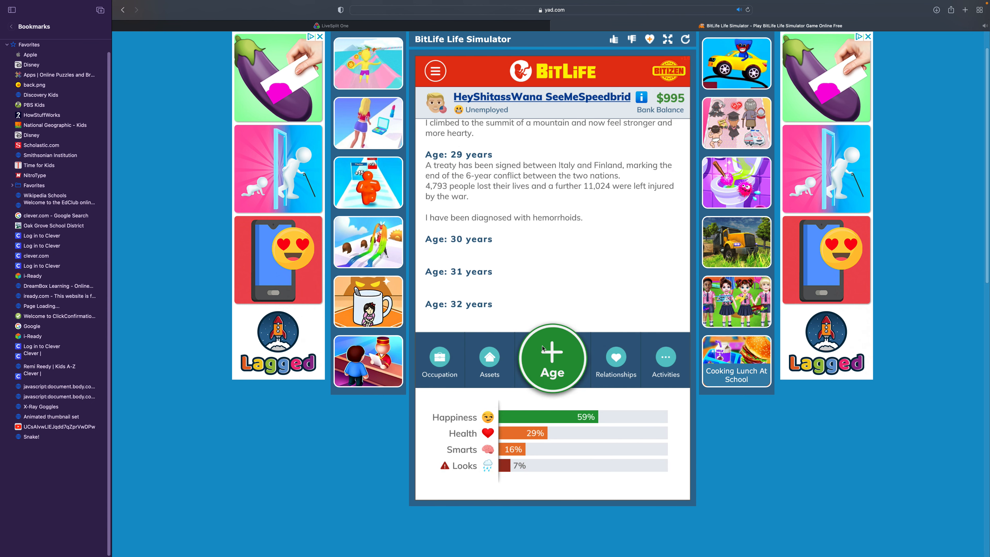
- Choose 'Give me the molly', get recaptured for 120 years, and break out again
click(552, 357)
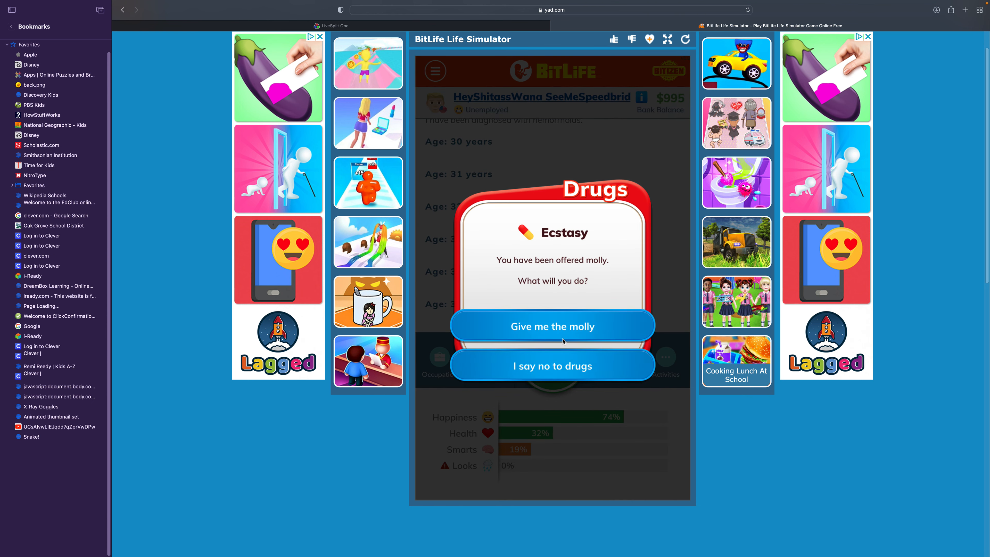
click(552, 326)
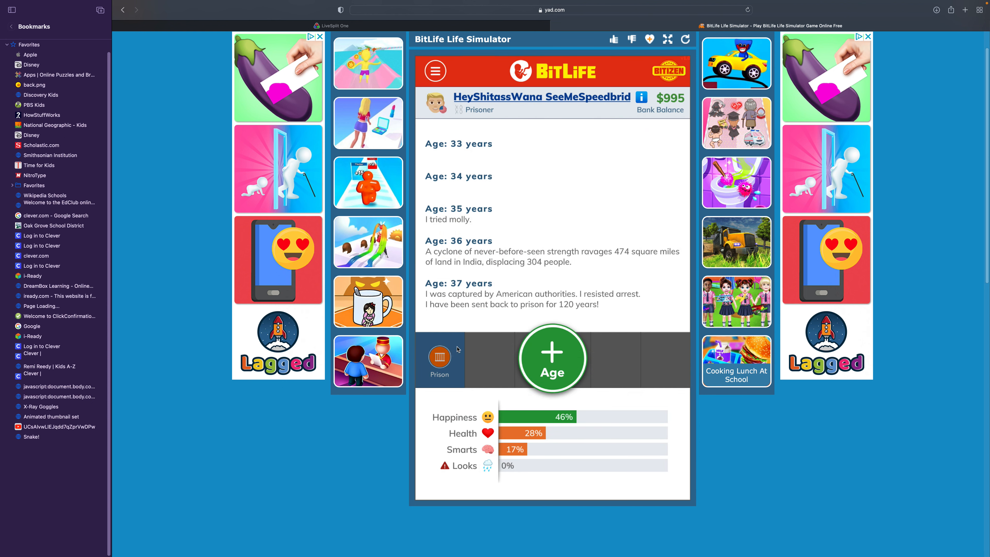
click(439, 360)
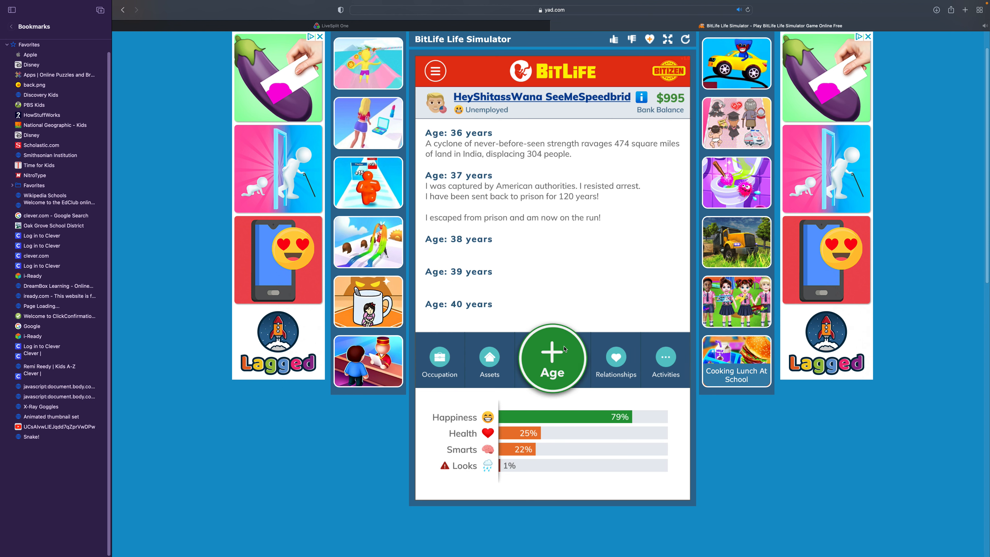
- Get recaptured at 42, resist arrest, and fail a breakout that extends the sentence
click(552, 359)
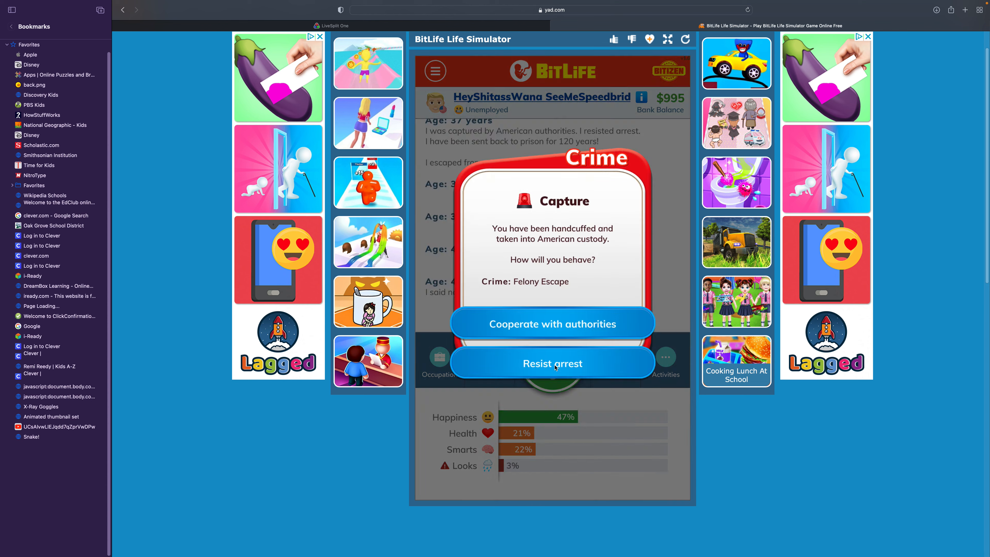
click(552, 363)
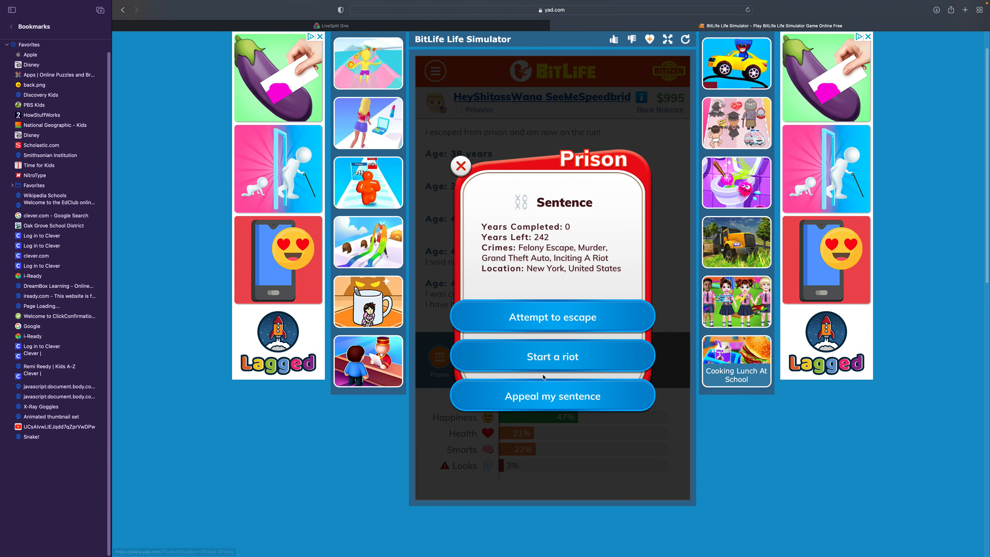
click(552, 317)
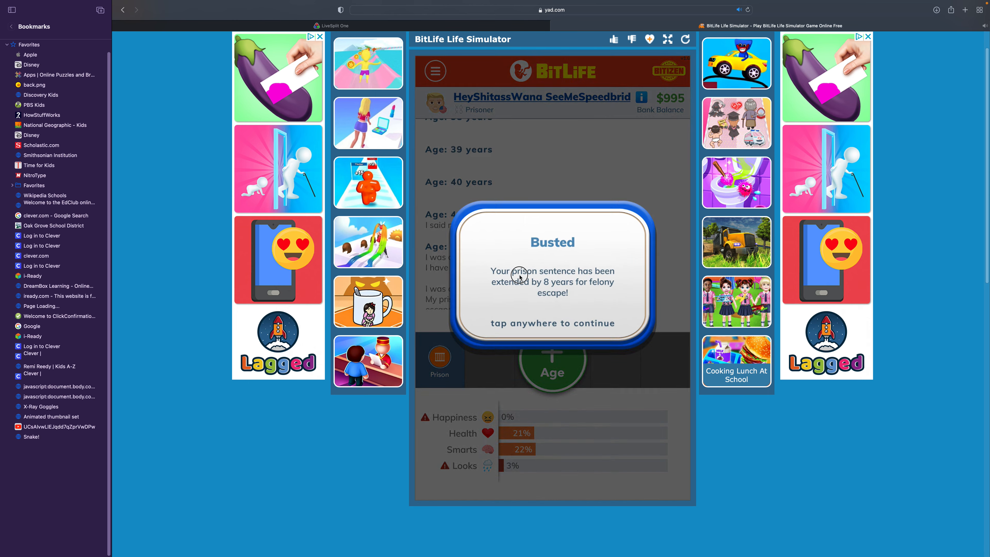
click(552, 278)
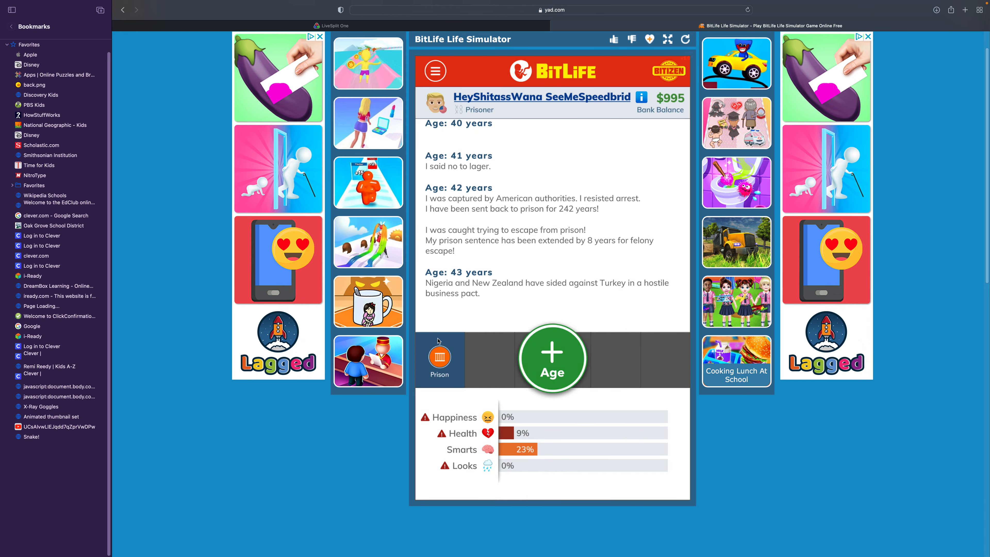
click(439, 359)
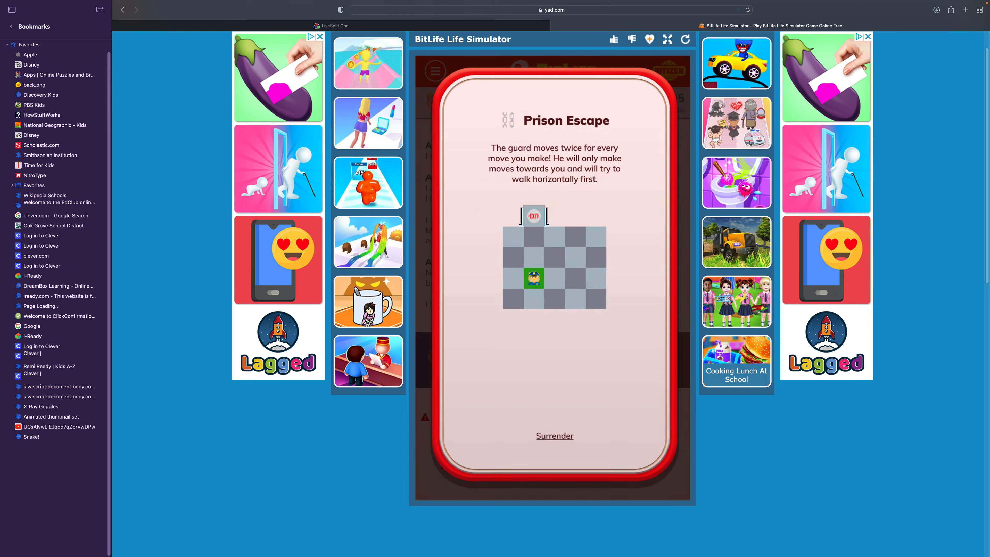
click(554, 435)
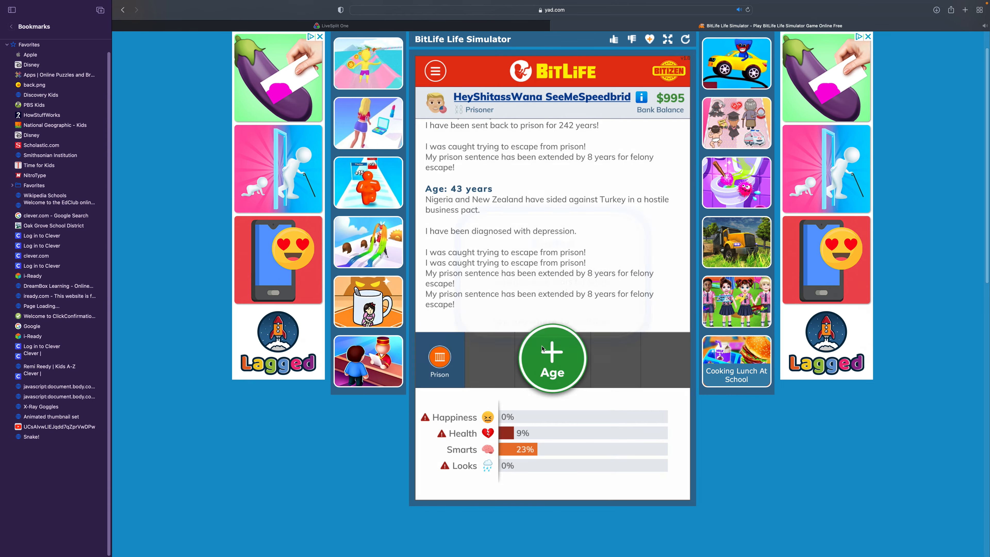
- Refuse the heroin, escape prison, shake off depression and age to 49 on the run
click(552, 358)
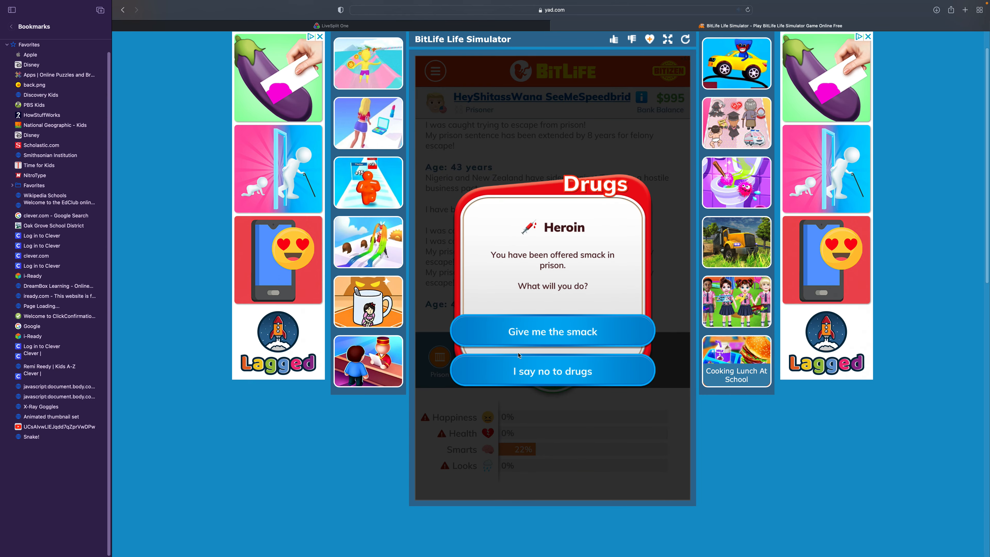
click(552, 370)
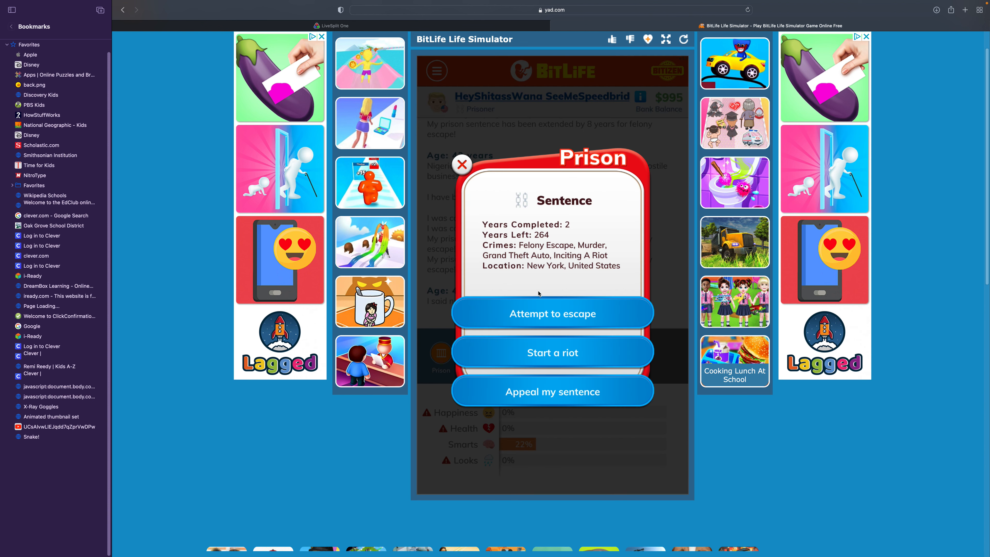
click(552, 313)
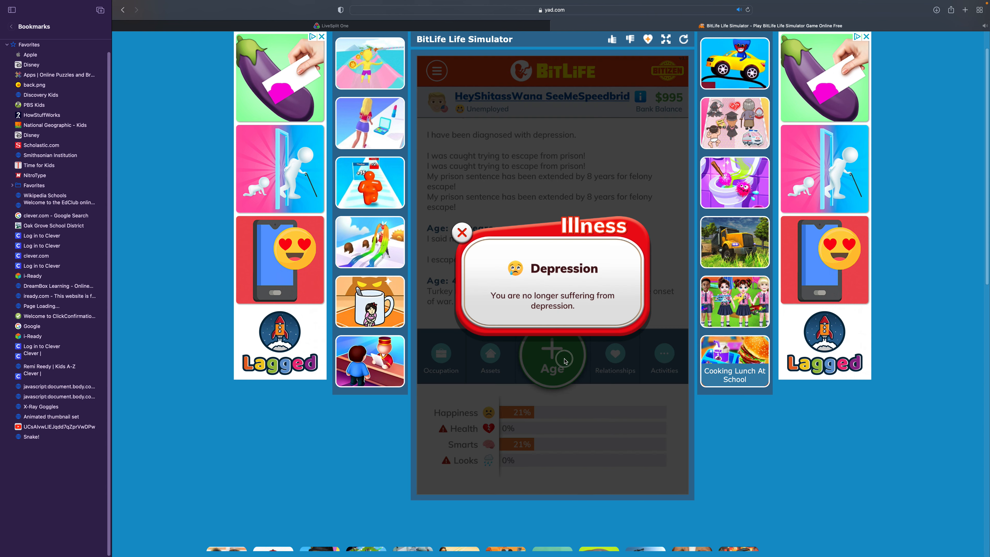
click(461, 233)
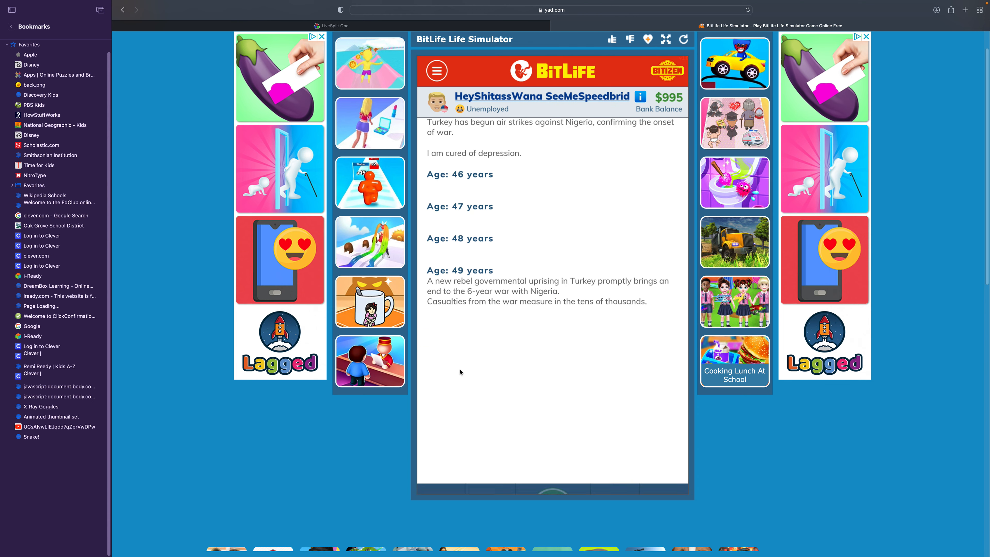
click(436, 70)
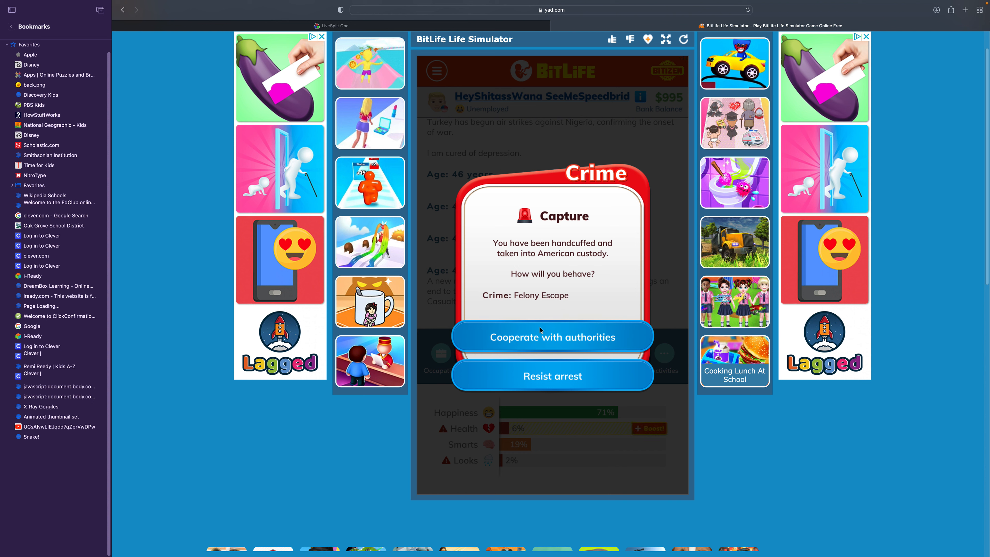
mouse_move(551, 376)
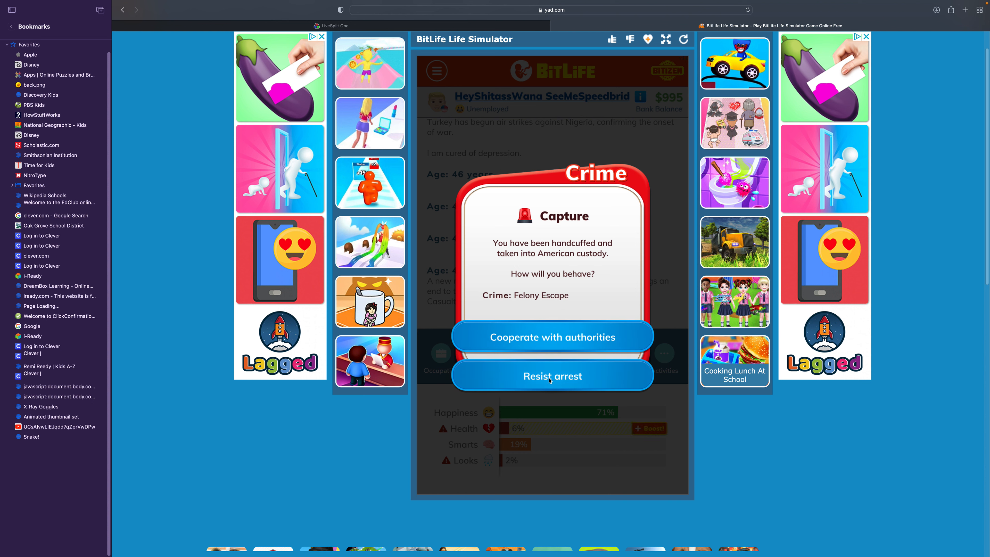
- Resist arrest for a 508-year sentence, get busted escaping for 10 more, and age to 50
click(552, 376)
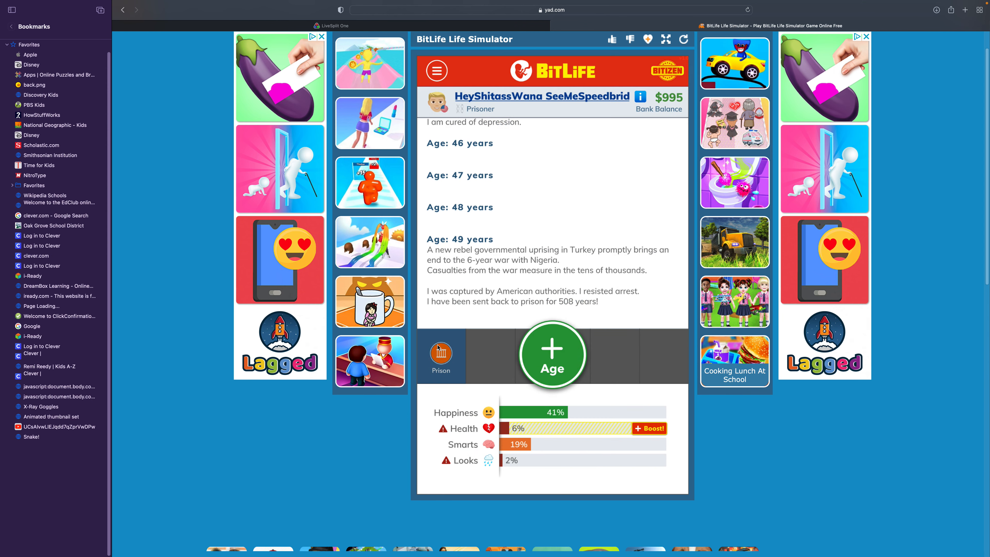
click(441, 351)
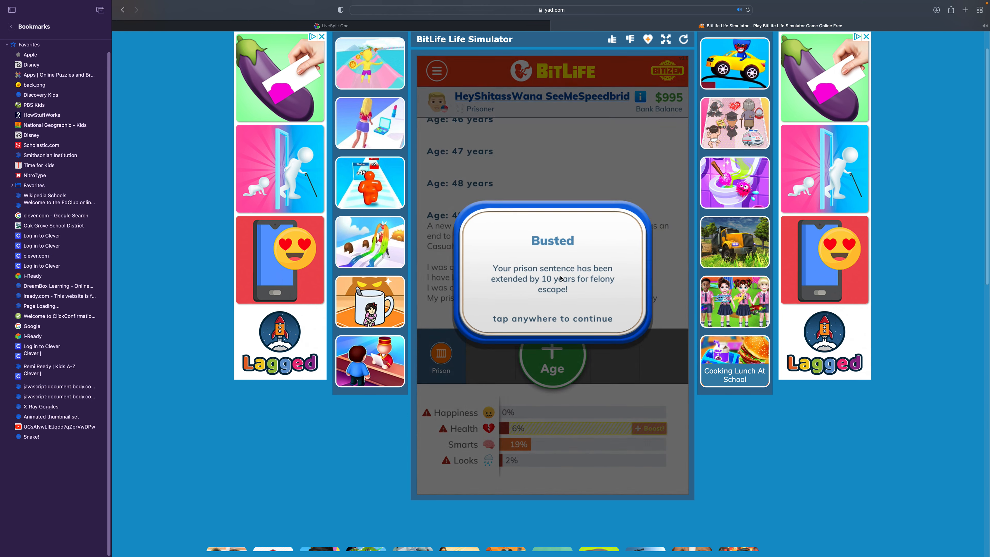
click(551, 272)
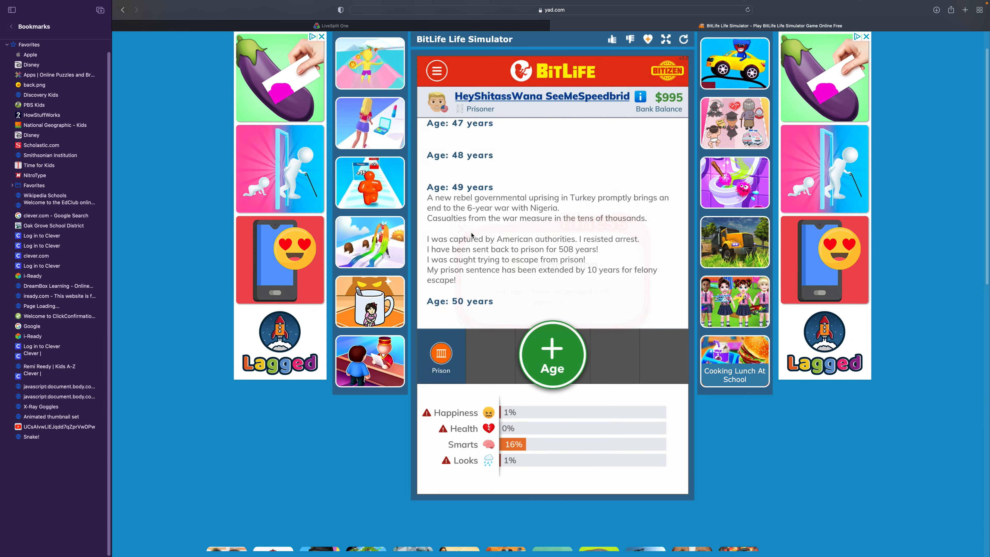
click(552, 354)
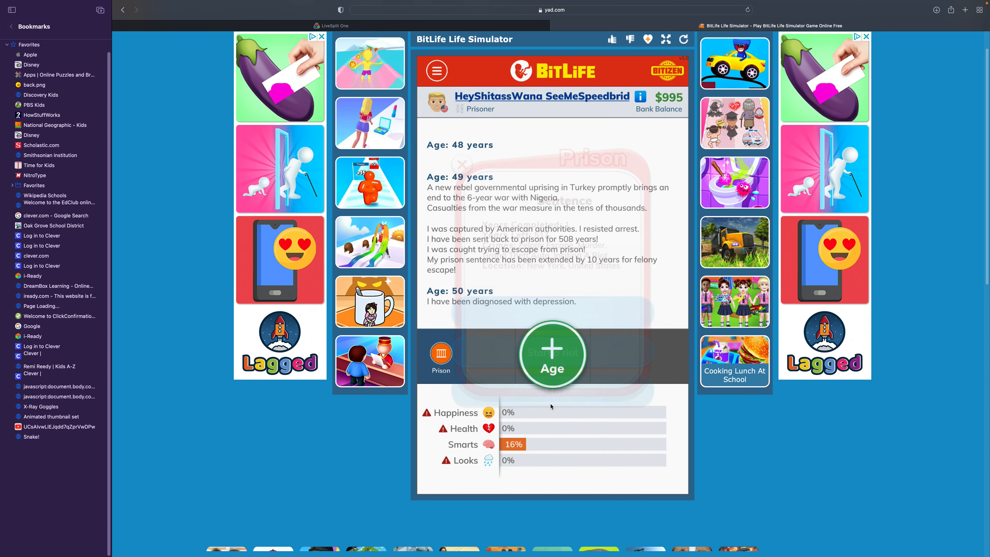
click(551, 354)
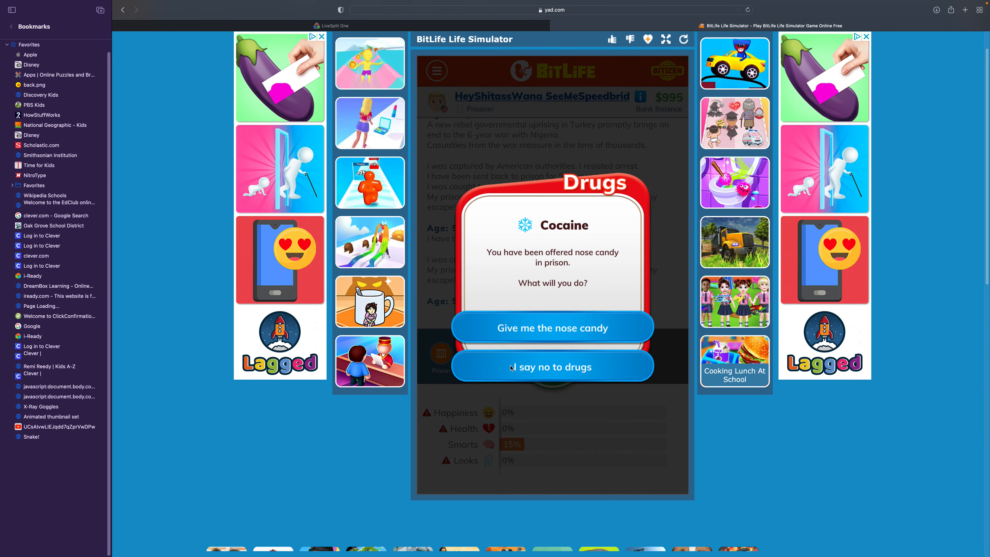
- Refuse the prison cocaine at 51 and make repeated failed escape attempts
click(552, 367)
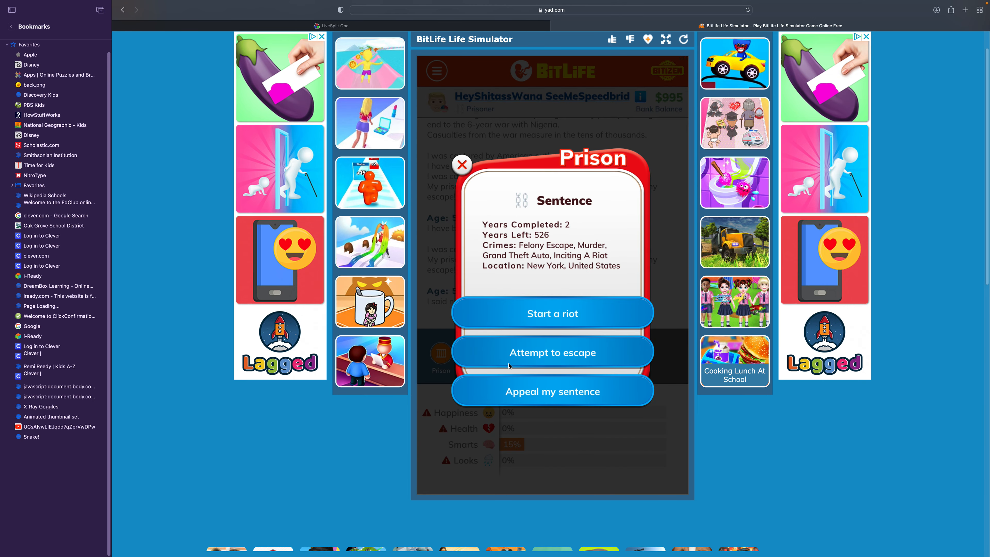
click(552, 352)
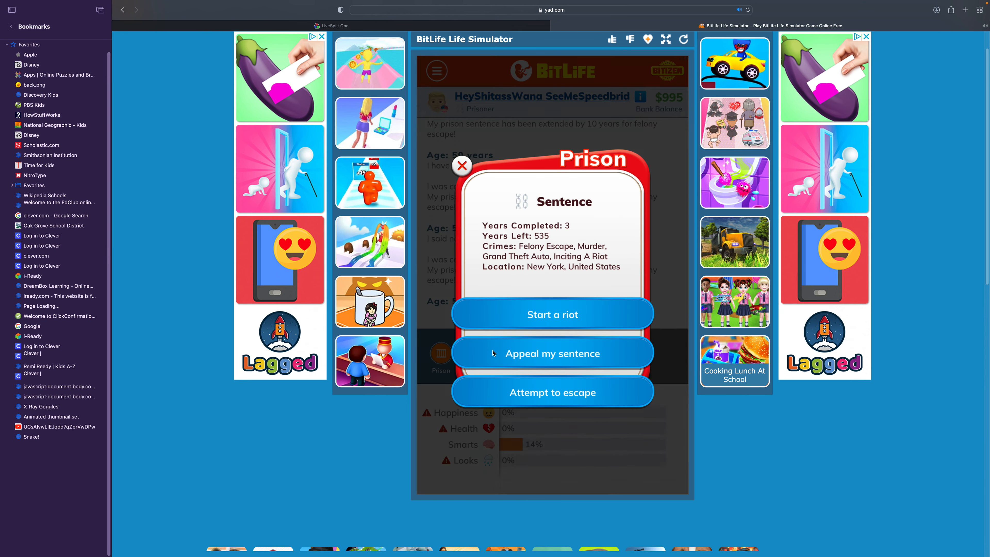
click(551, 391)
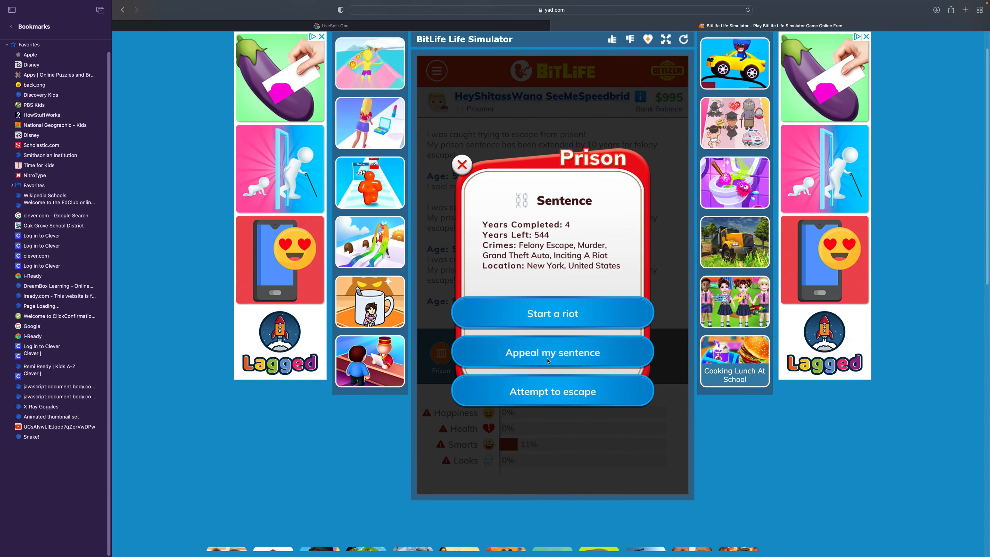
click(552, 391)
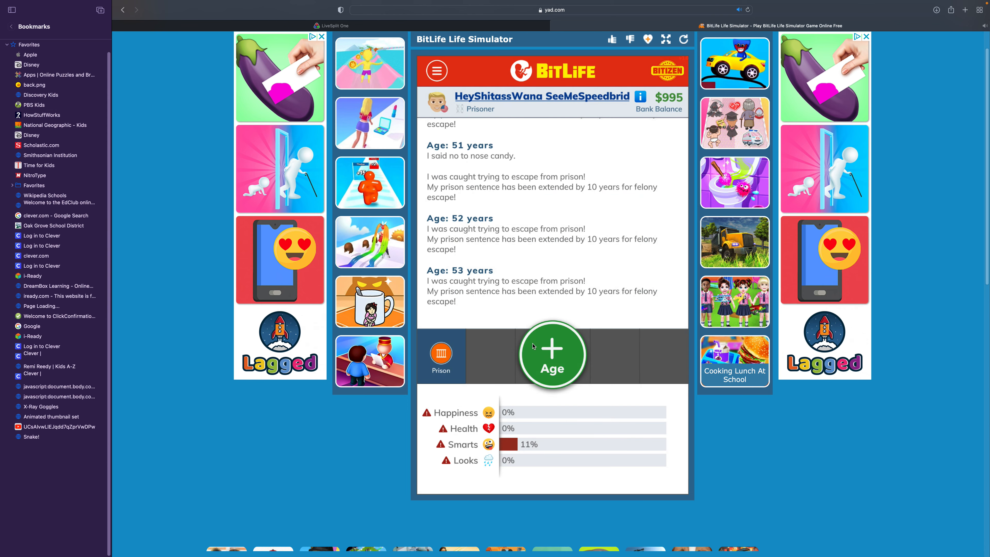
- Keep aging and failing escapes through 54, raising years left to 562
click(552, 354)
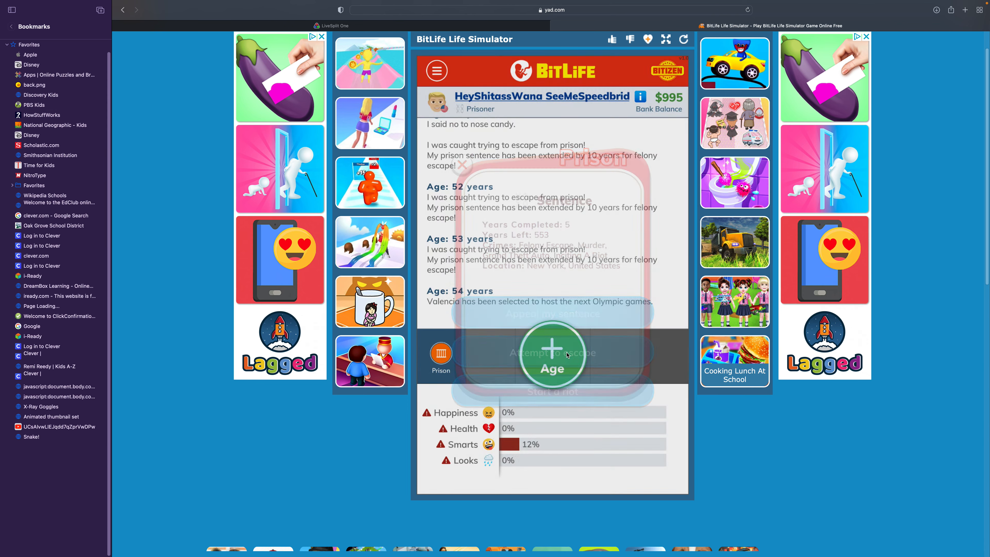
click(552, 353)
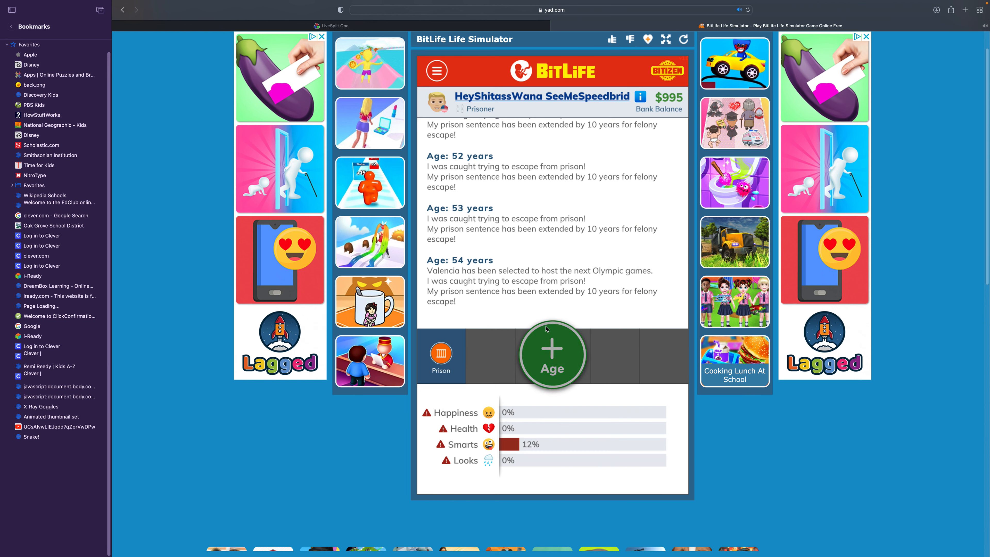
click(551, 354)
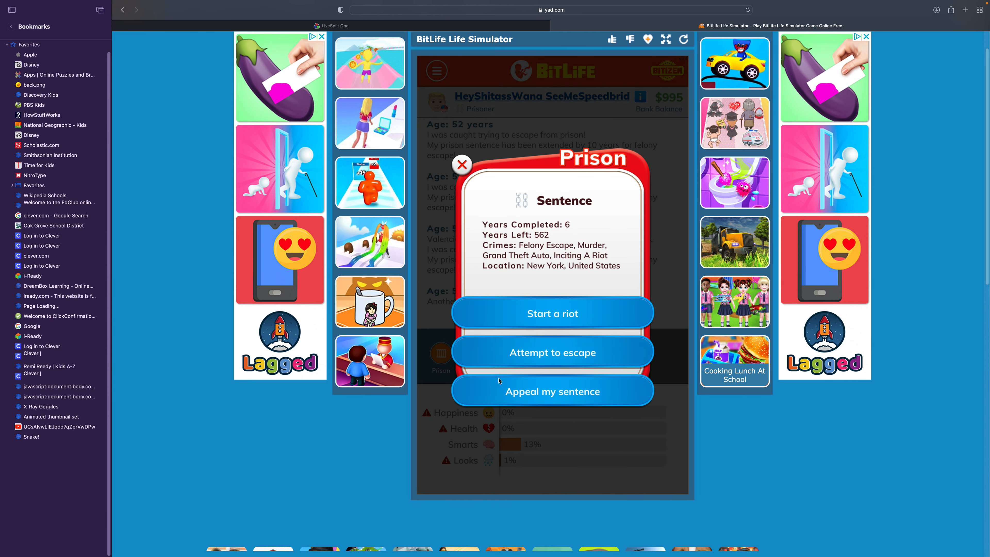
- Fail two more escape grids at 55 and age into the hepatitis A year at 56
click(552, 352)
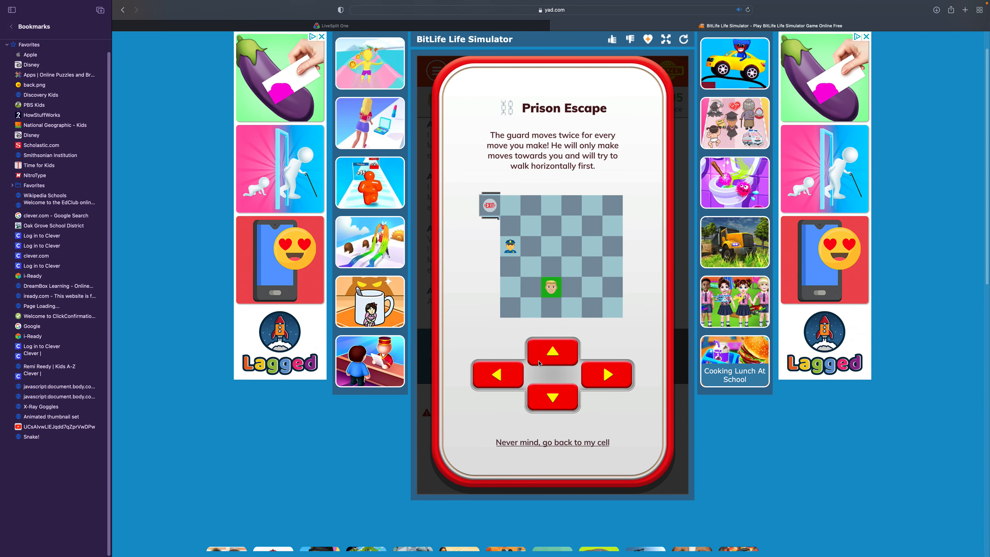
click(606, 374)
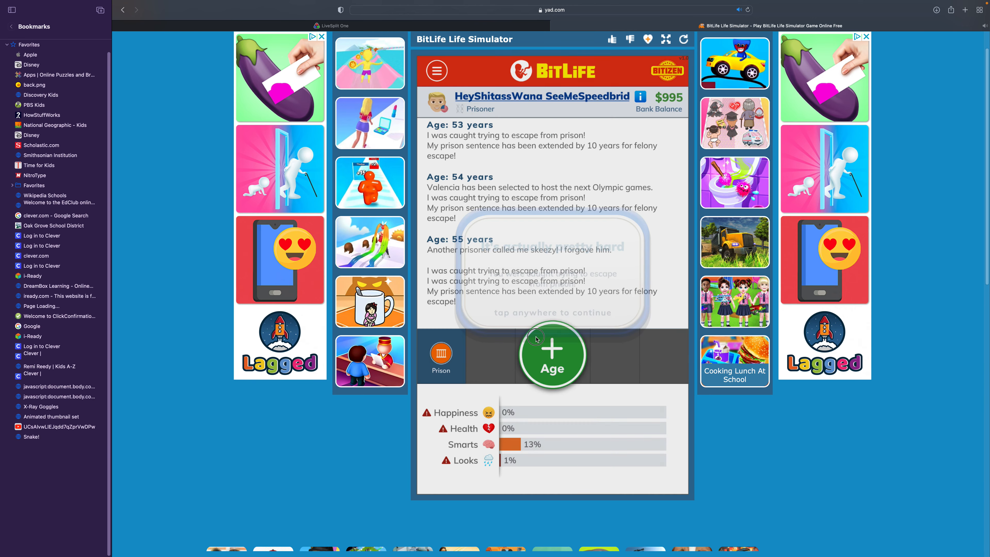
click(552, 354)
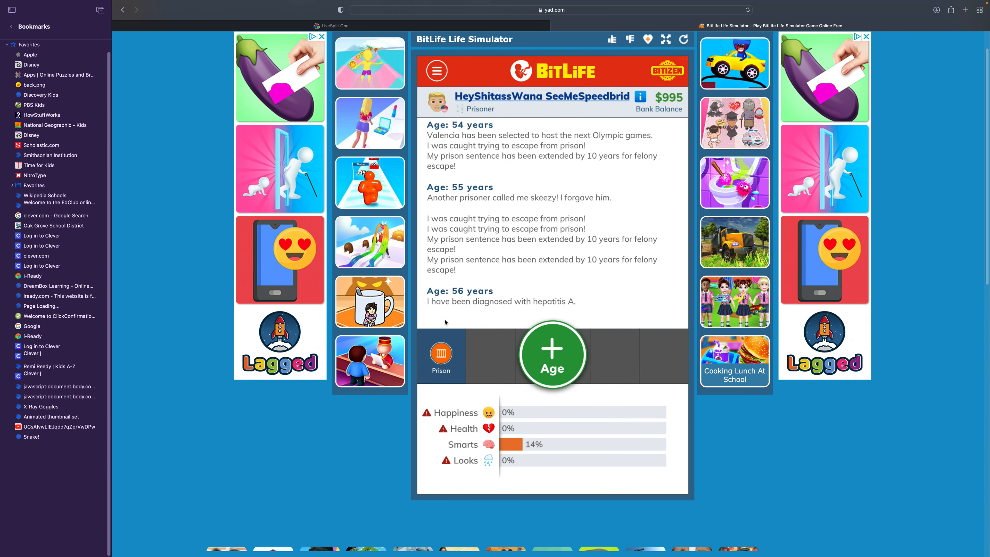
click(441, 353)
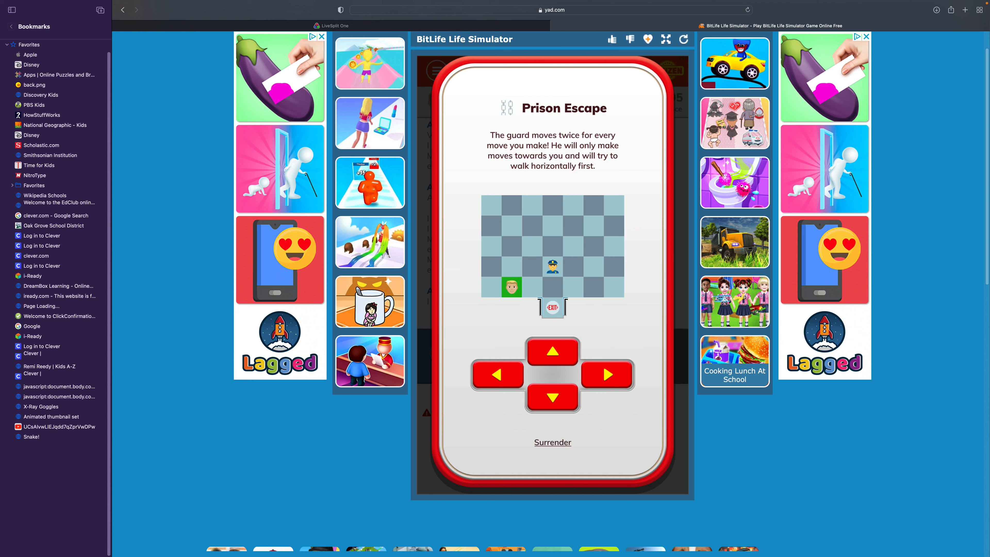
- Surrender another breakout, take the extended sentence, and reach age 57
click(552, 352)
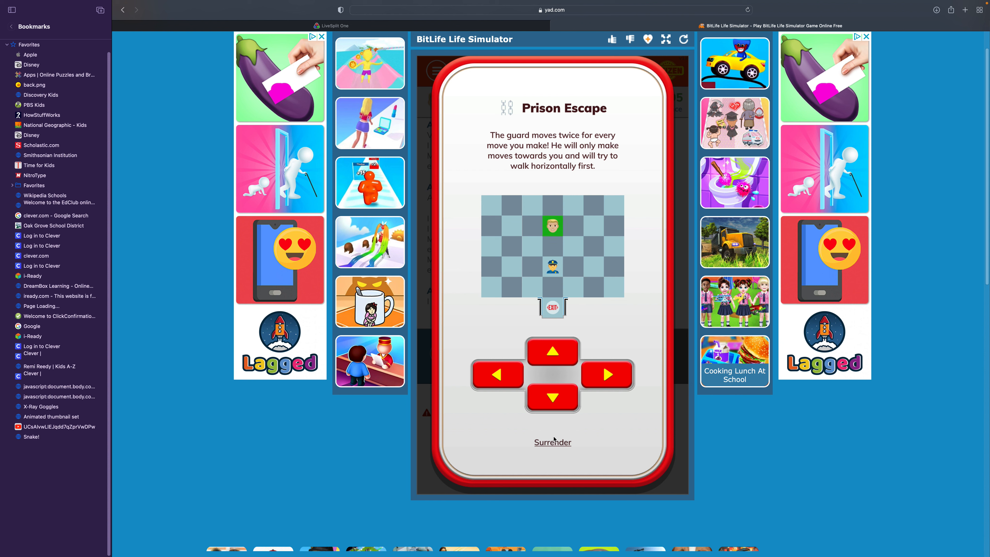
click(553, 442)
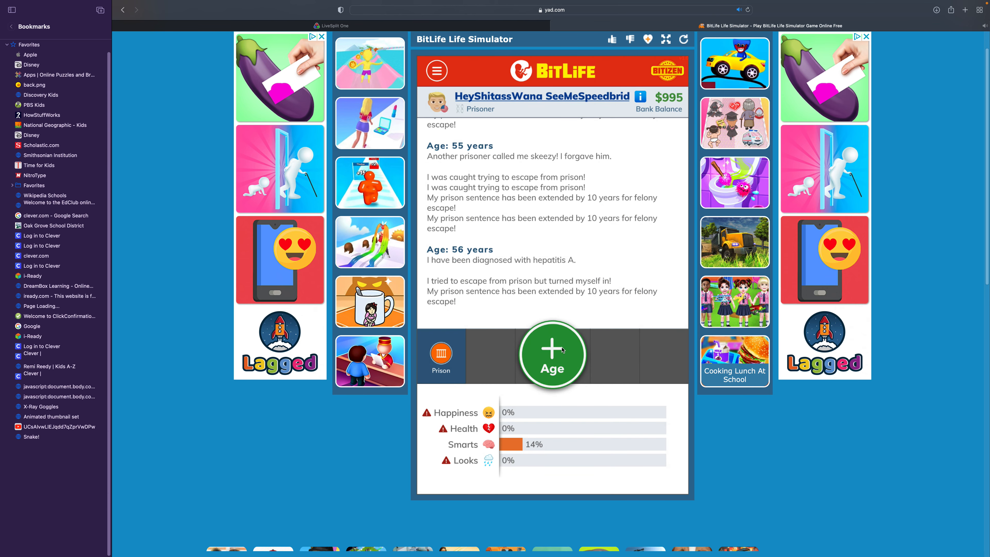
click(552, 354)
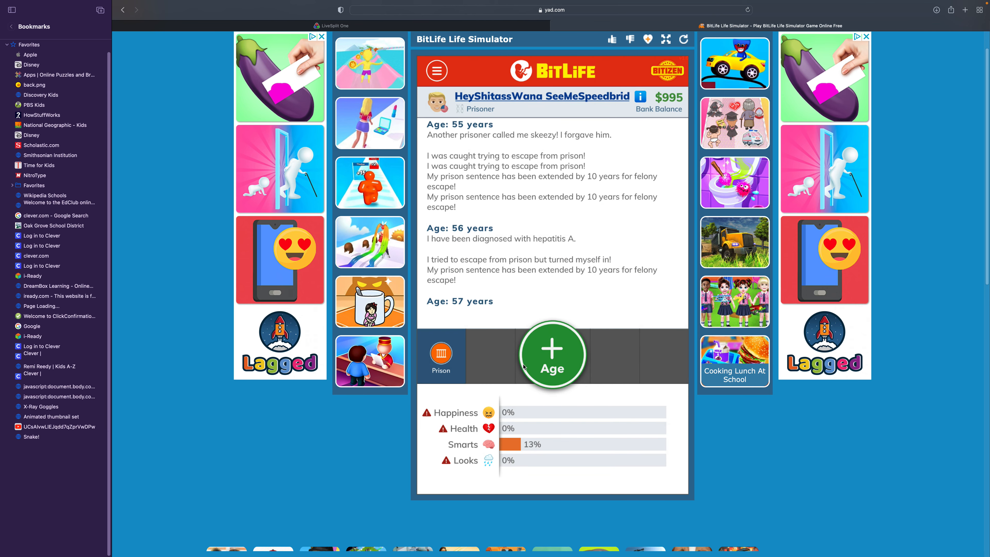
- Fail escape attempts at 57–59, giving up when the guard catches him
click(441, 354)
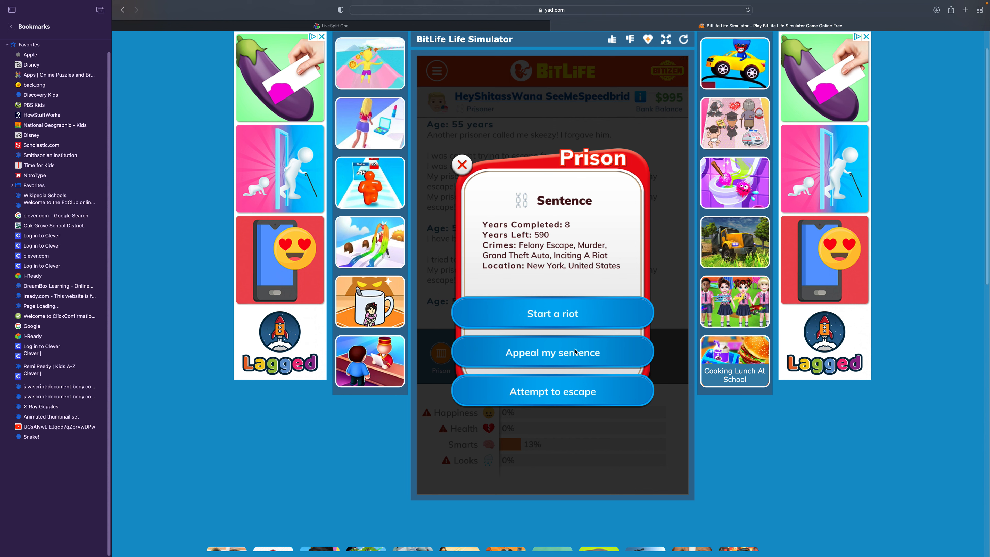
click(552, 391)
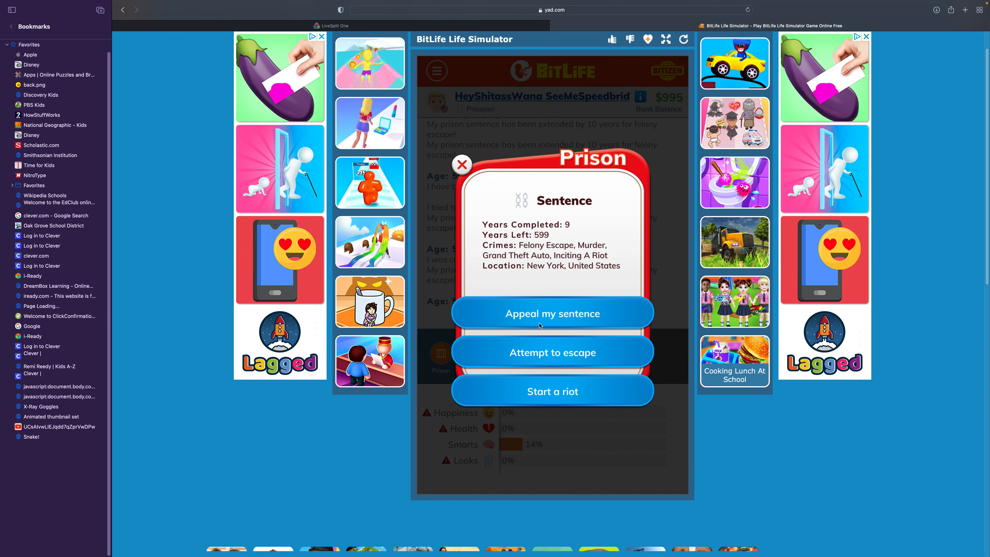
click(552, 353)
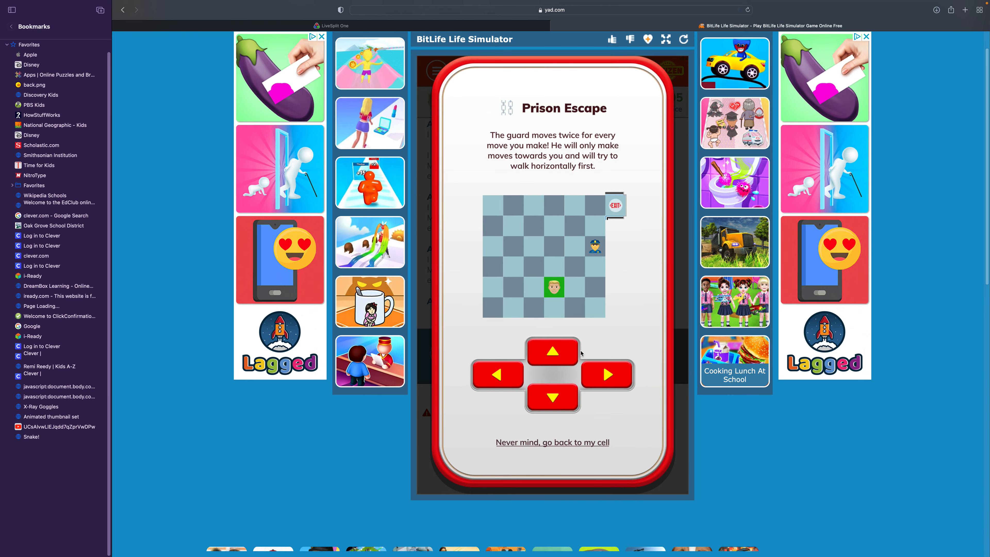
click(552, 352)
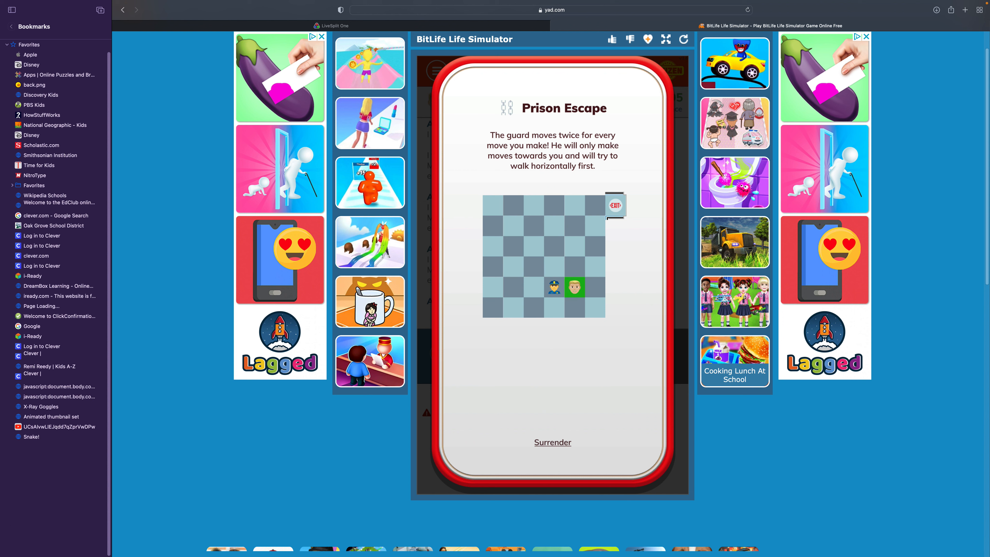
click(553, 442)
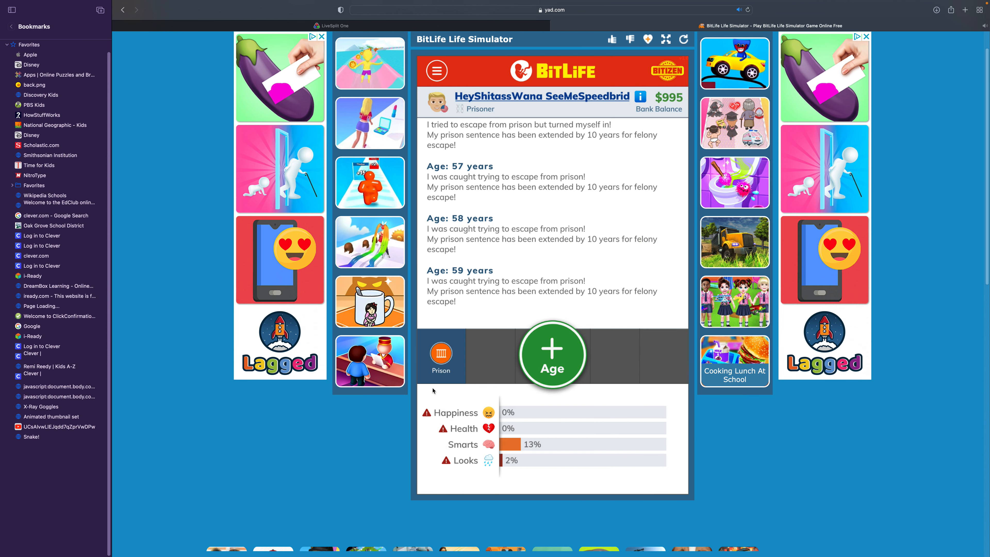
- Attempt one more escape at 60, breaking out of prison onto the run
click(441, 354)
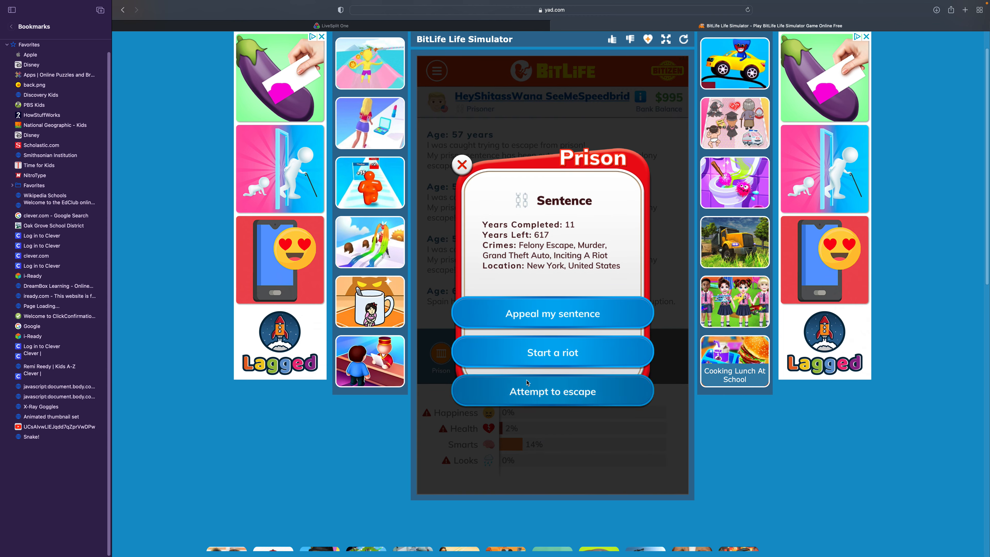
click(552, 391)
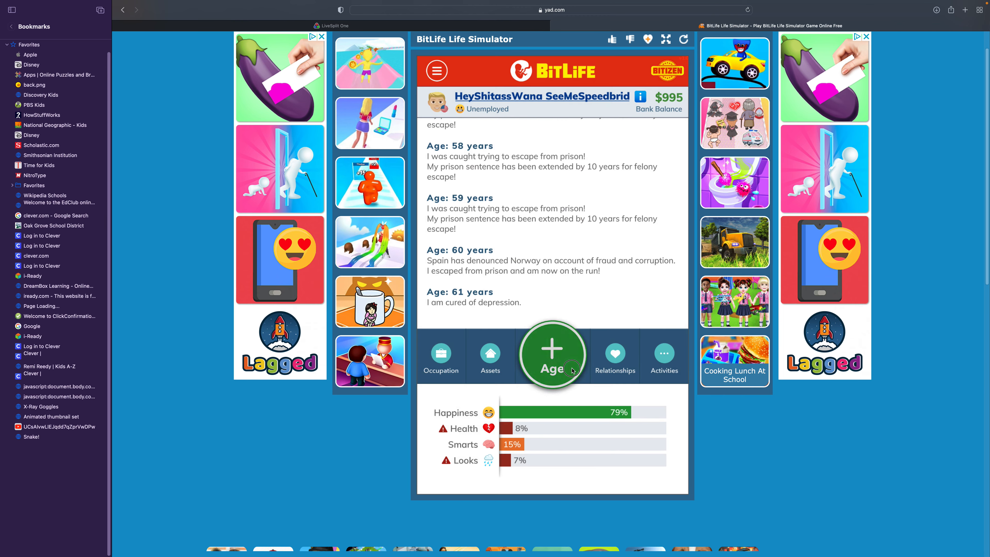
- Age past sleep apnea and Lyme disease diagnoses, then take the Janitor job at Maple Properties for $14,081
click(551, 352)
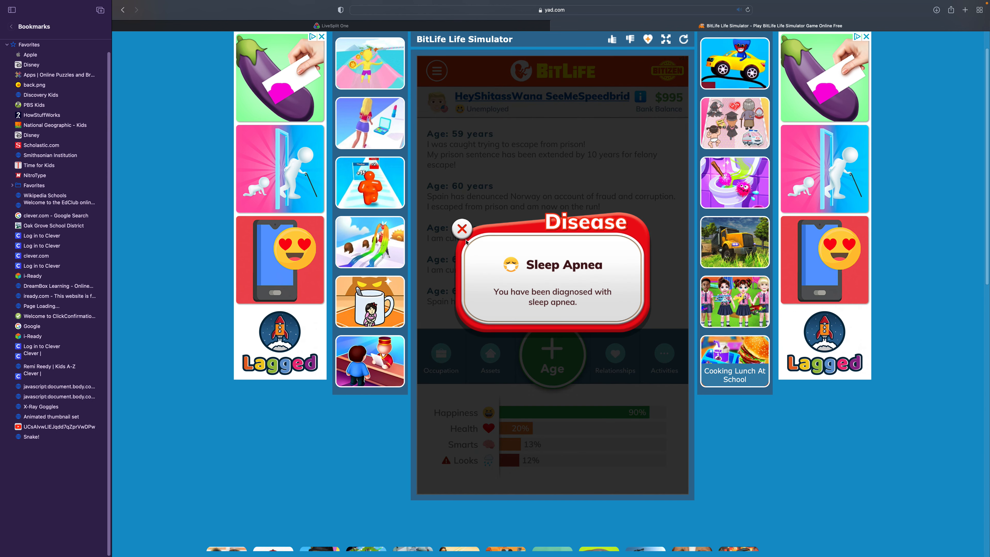
click(461, 228)
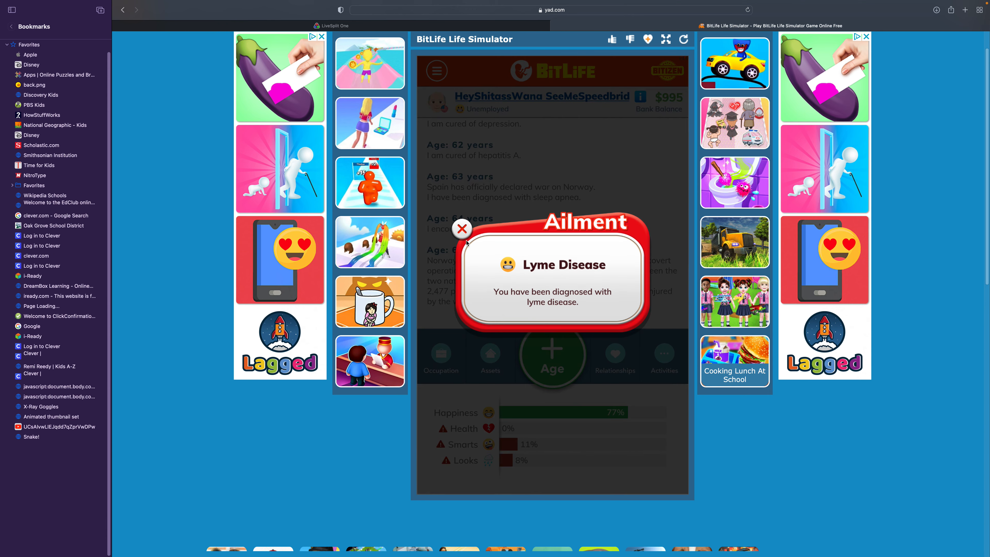
click(462, 228)
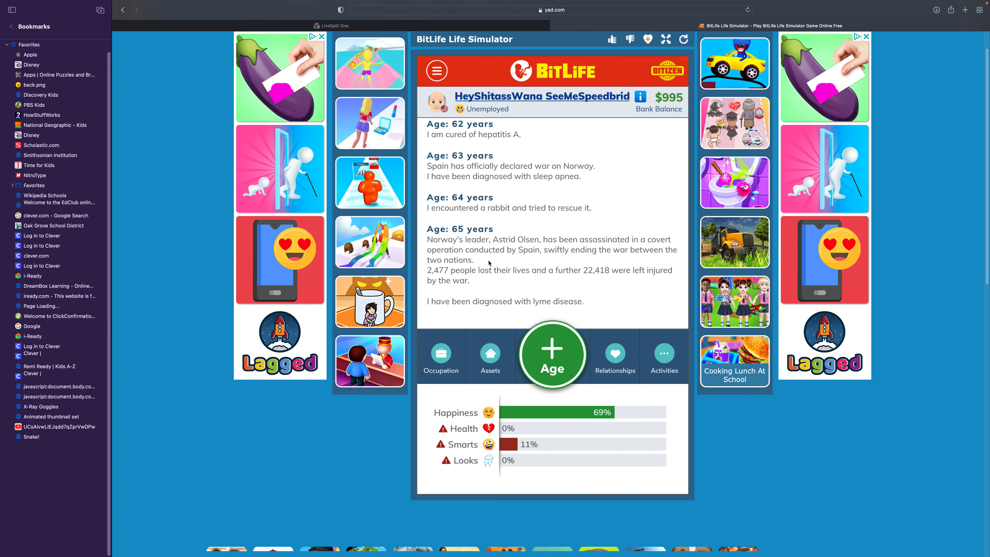
click(441, 354)
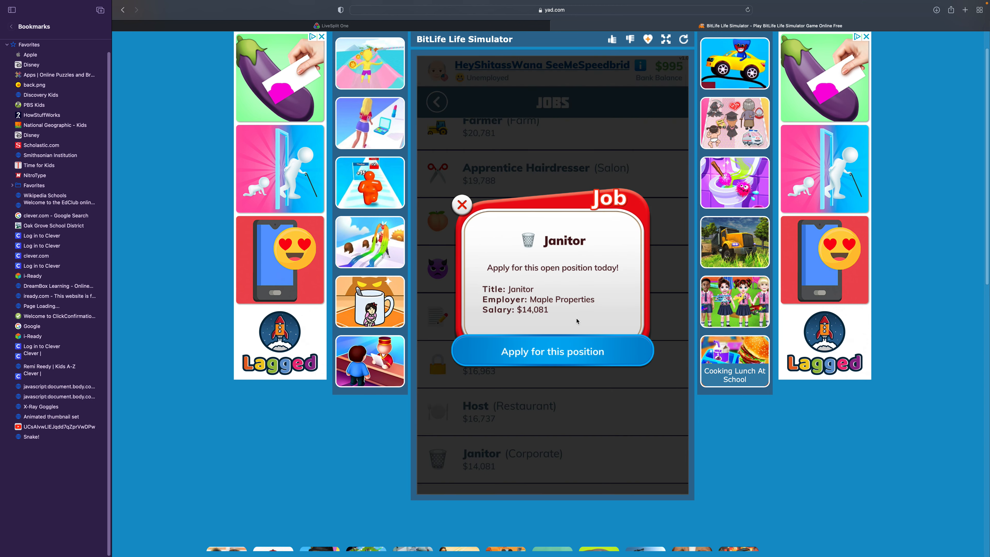
click(551, 351)
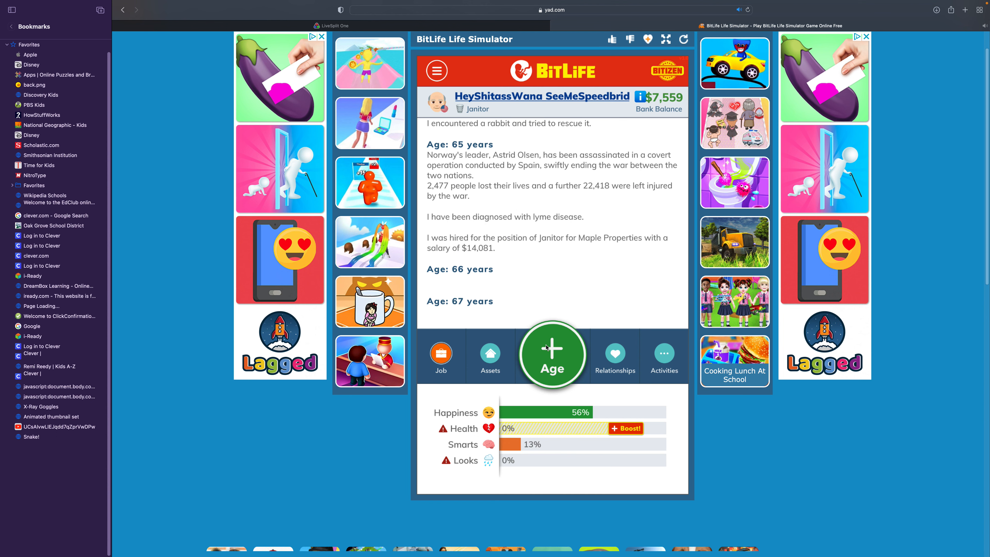
- Age to 70 and have medical doctor Dr. Chris Phillips cure the sleep apnea and Lyme disease
click(552, 354)
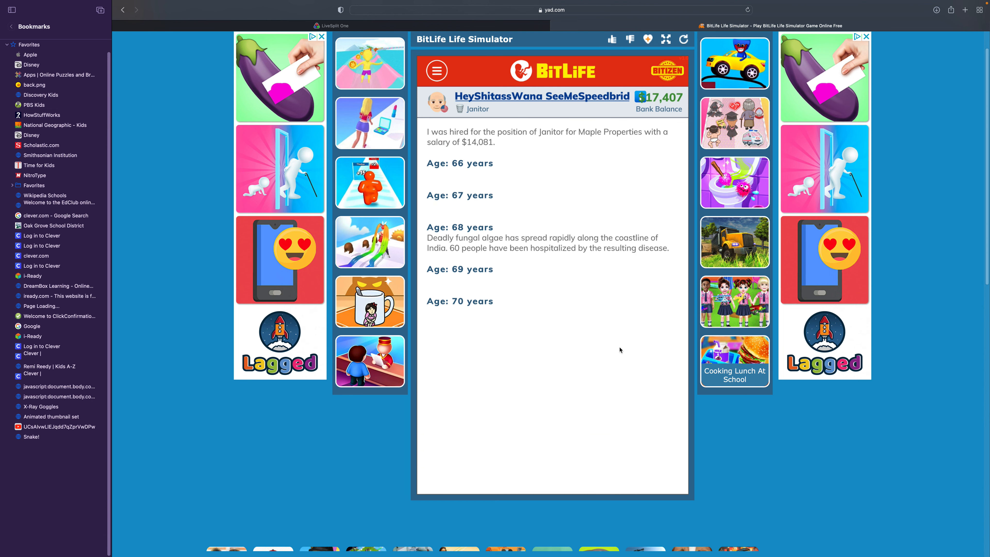
click(551, 354)
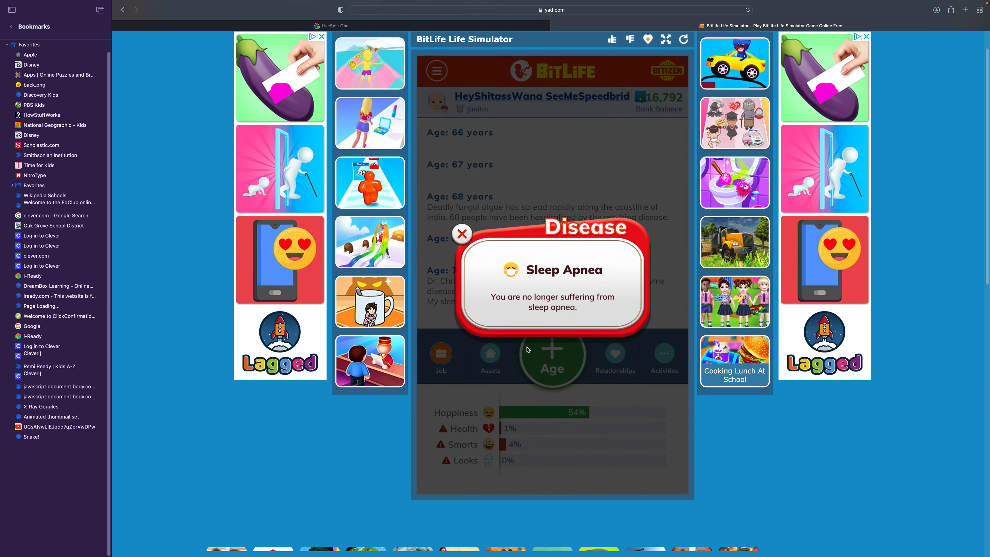
click(461, 234)
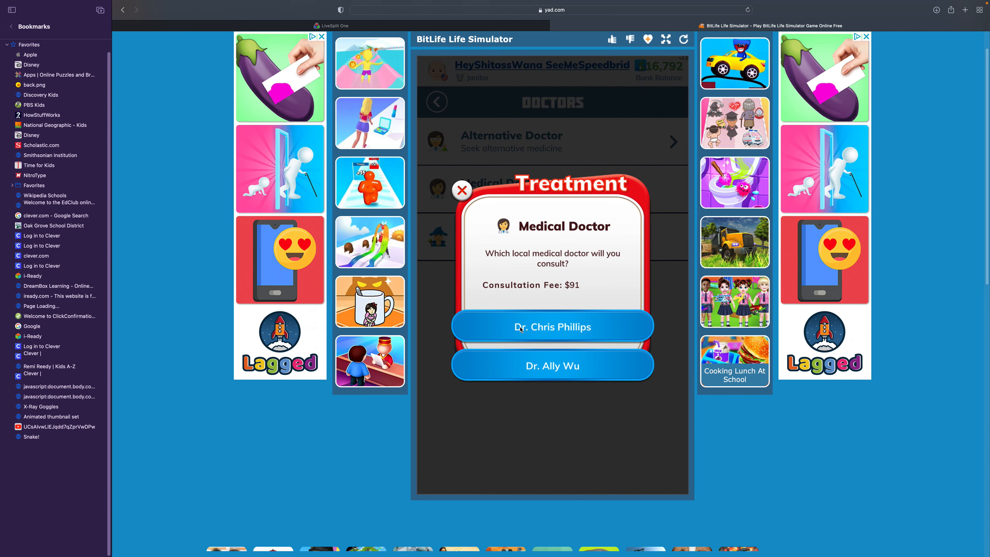
click(552, 326)
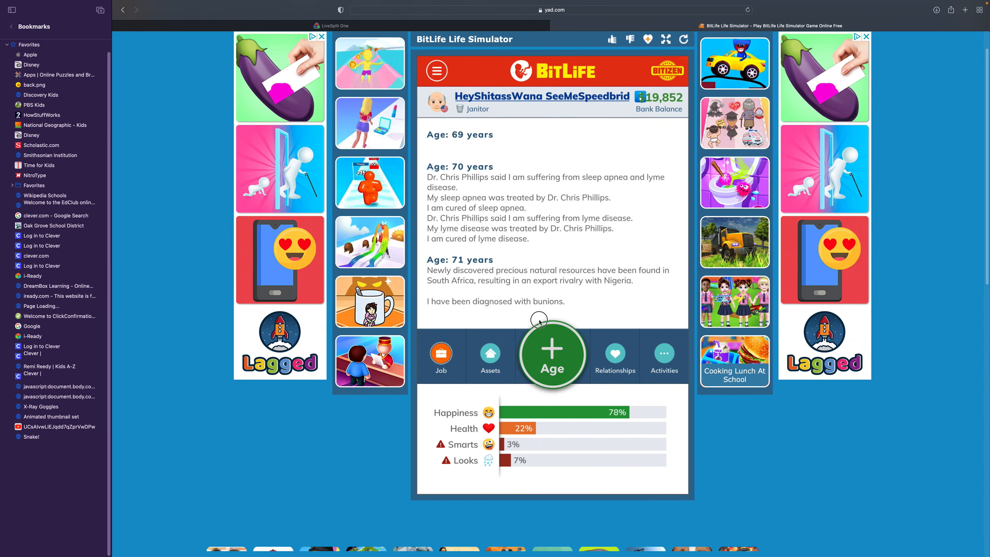
- Age until he dies peacefully at 72 and scroll through his Jailbird tombstone summary
click(551, 352)
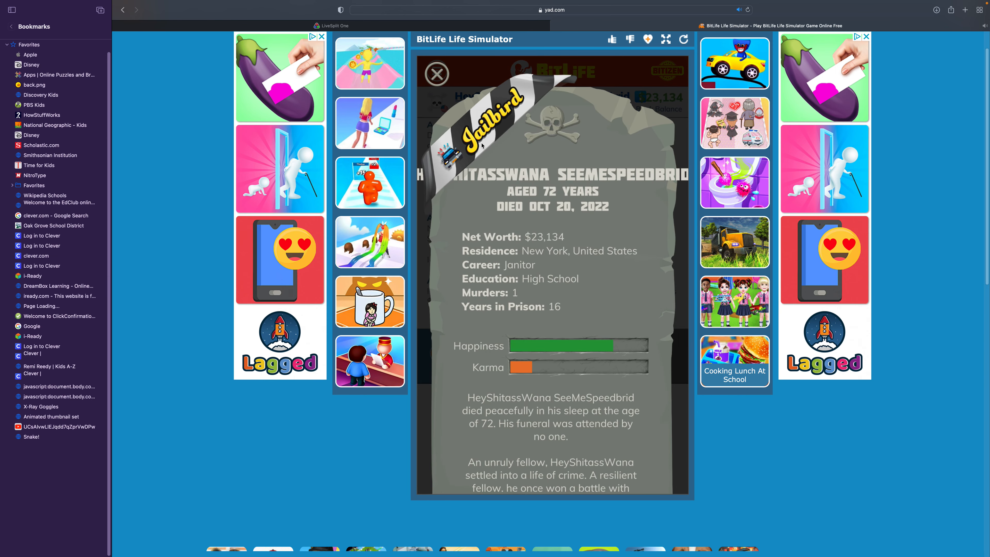
mouse_move(481, 152)
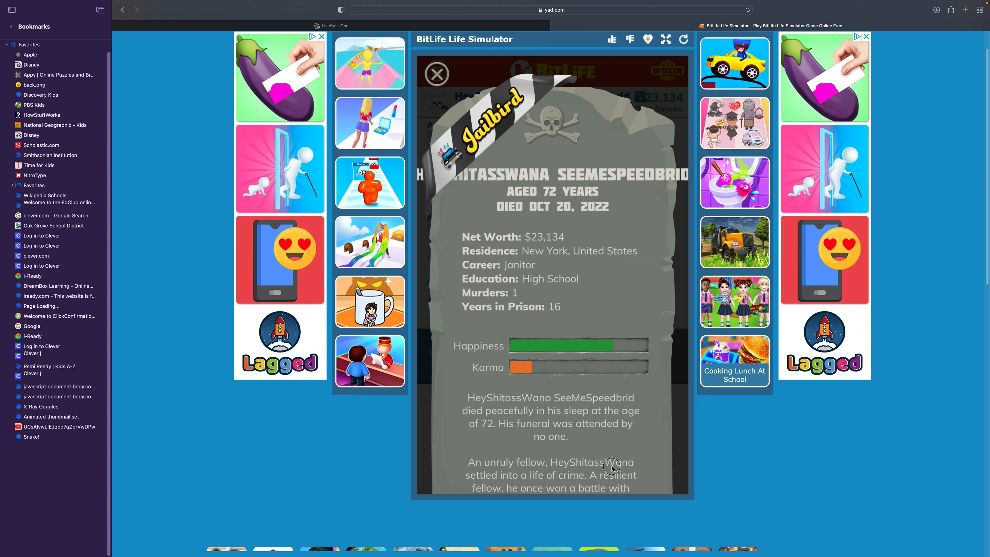
scroll(down, 3)
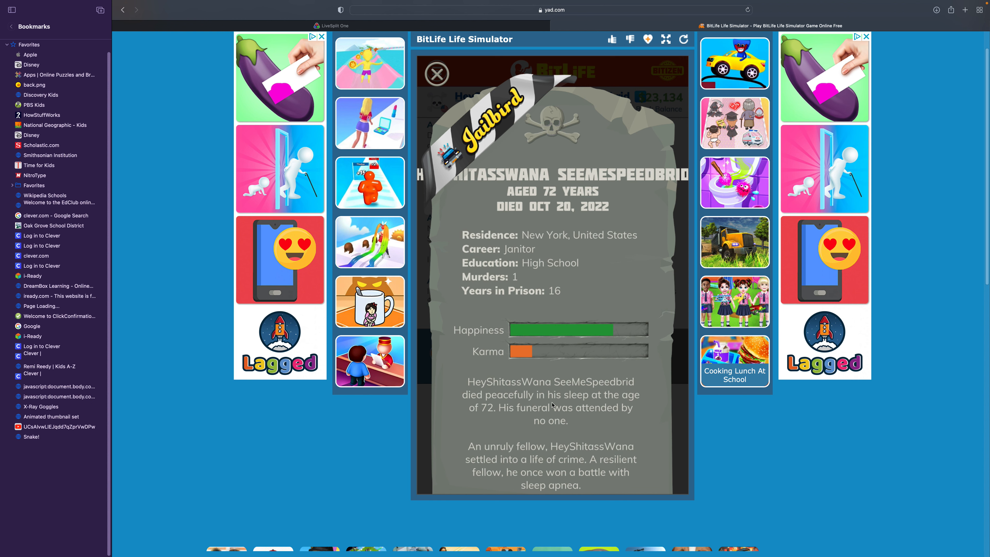
mouse_move(532, 394)
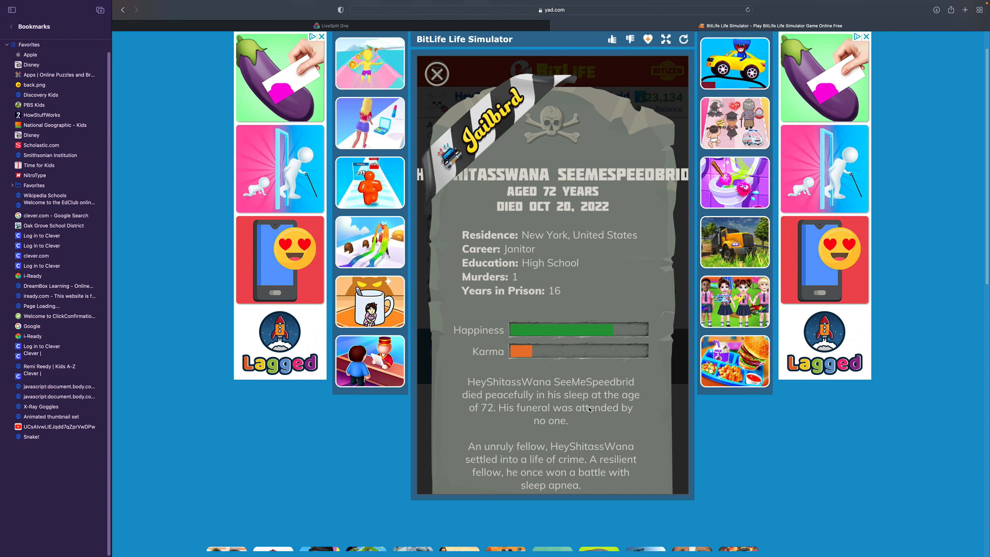
mouse_move(624, 335)
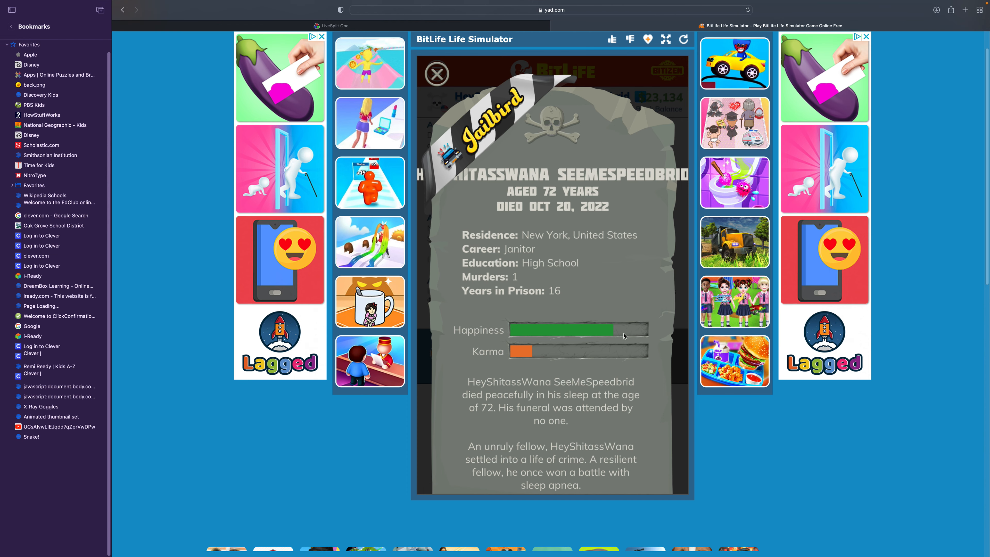